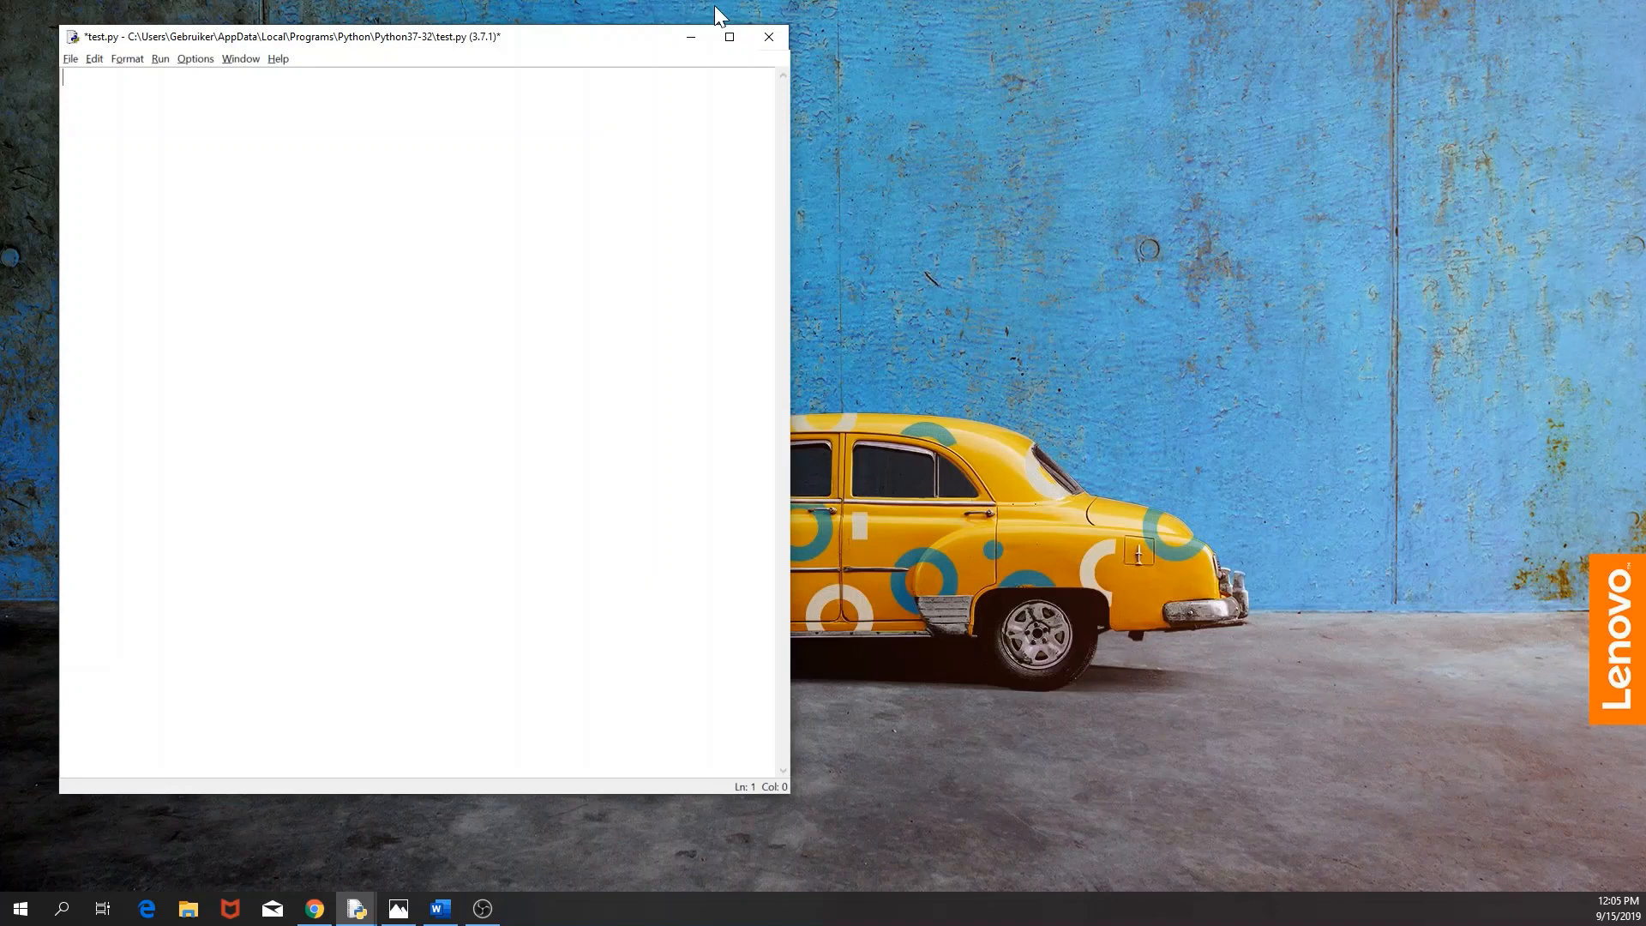
Write test.py with import random and two print(random.randint(1,5)) lines.
text(import)
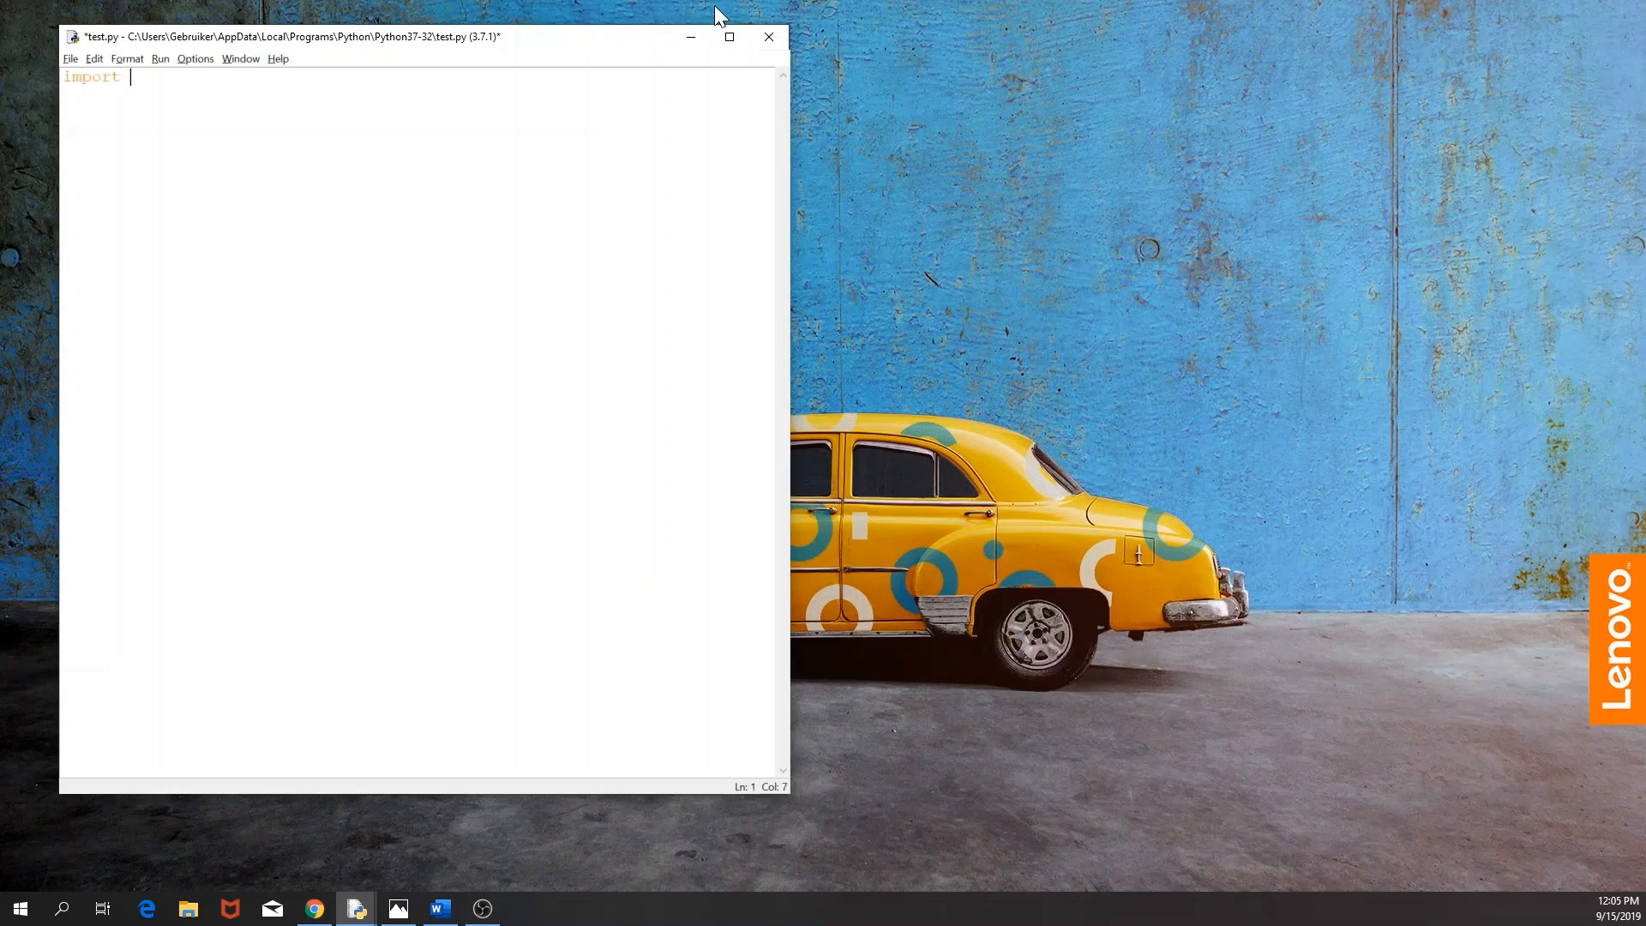
text(random)
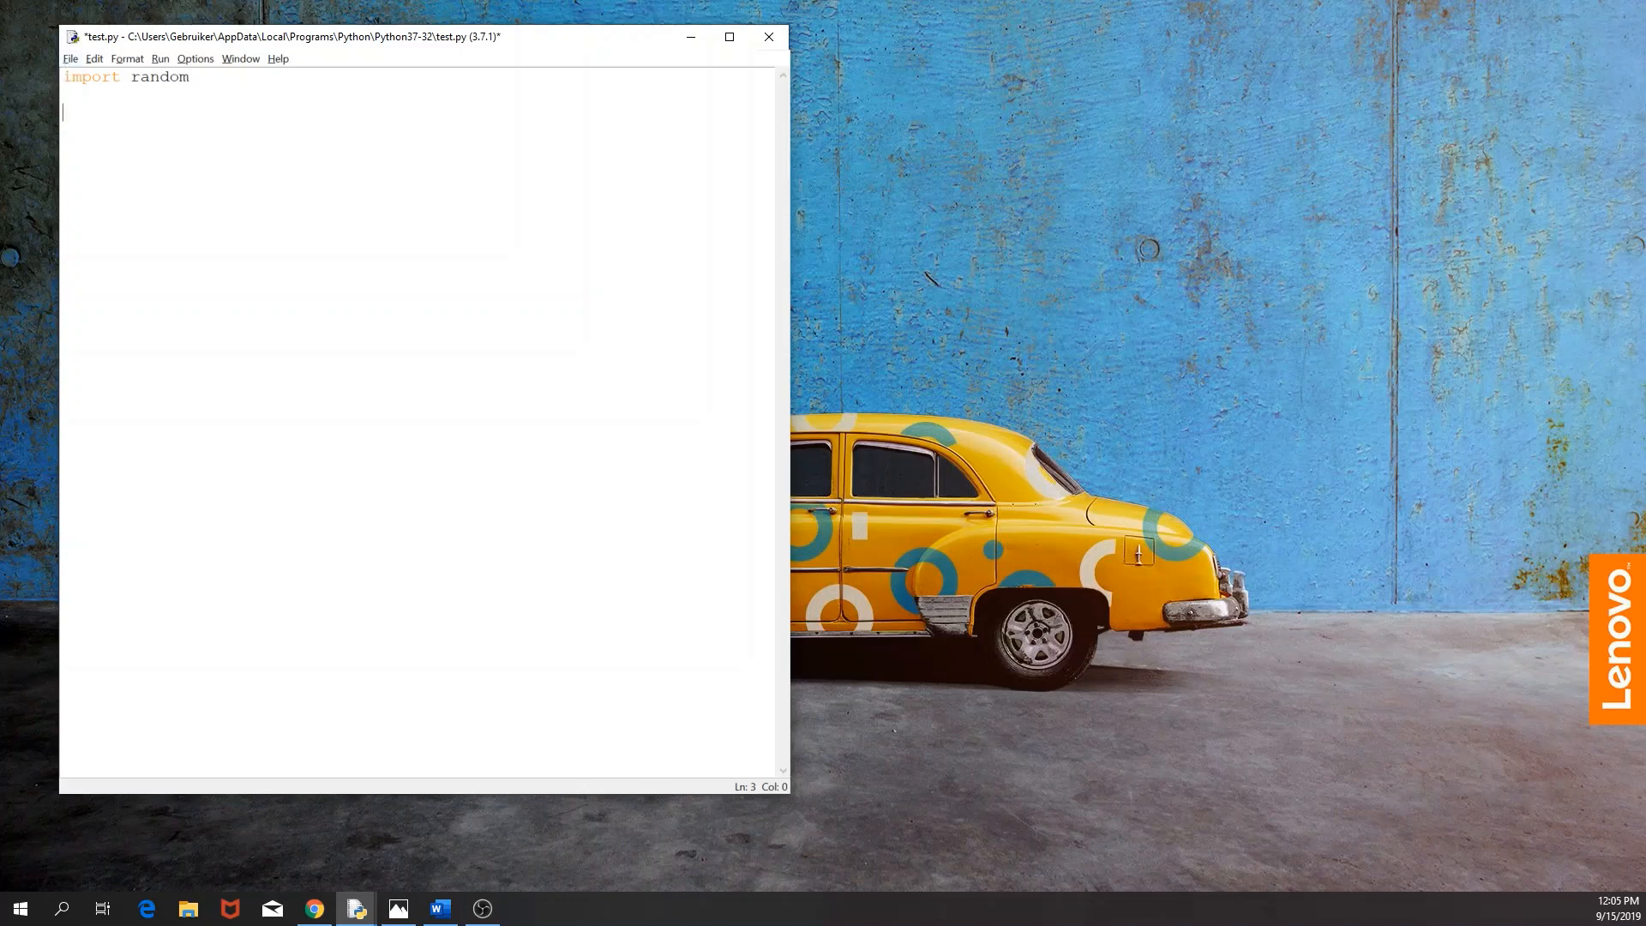
text(print(random.)
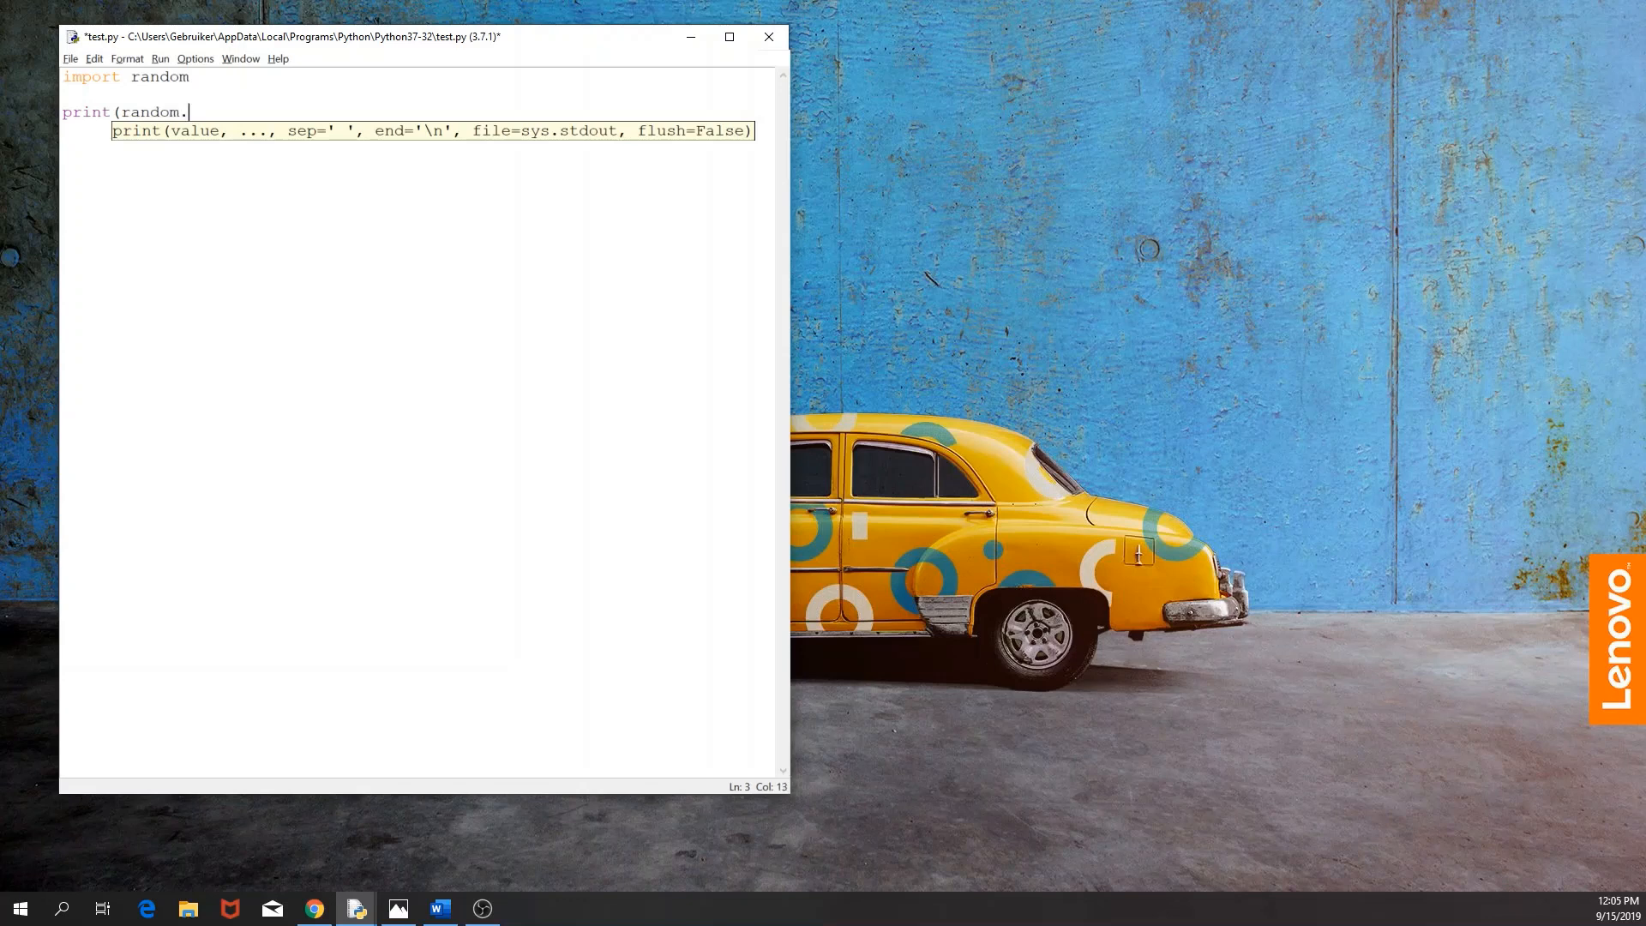
text(randint)
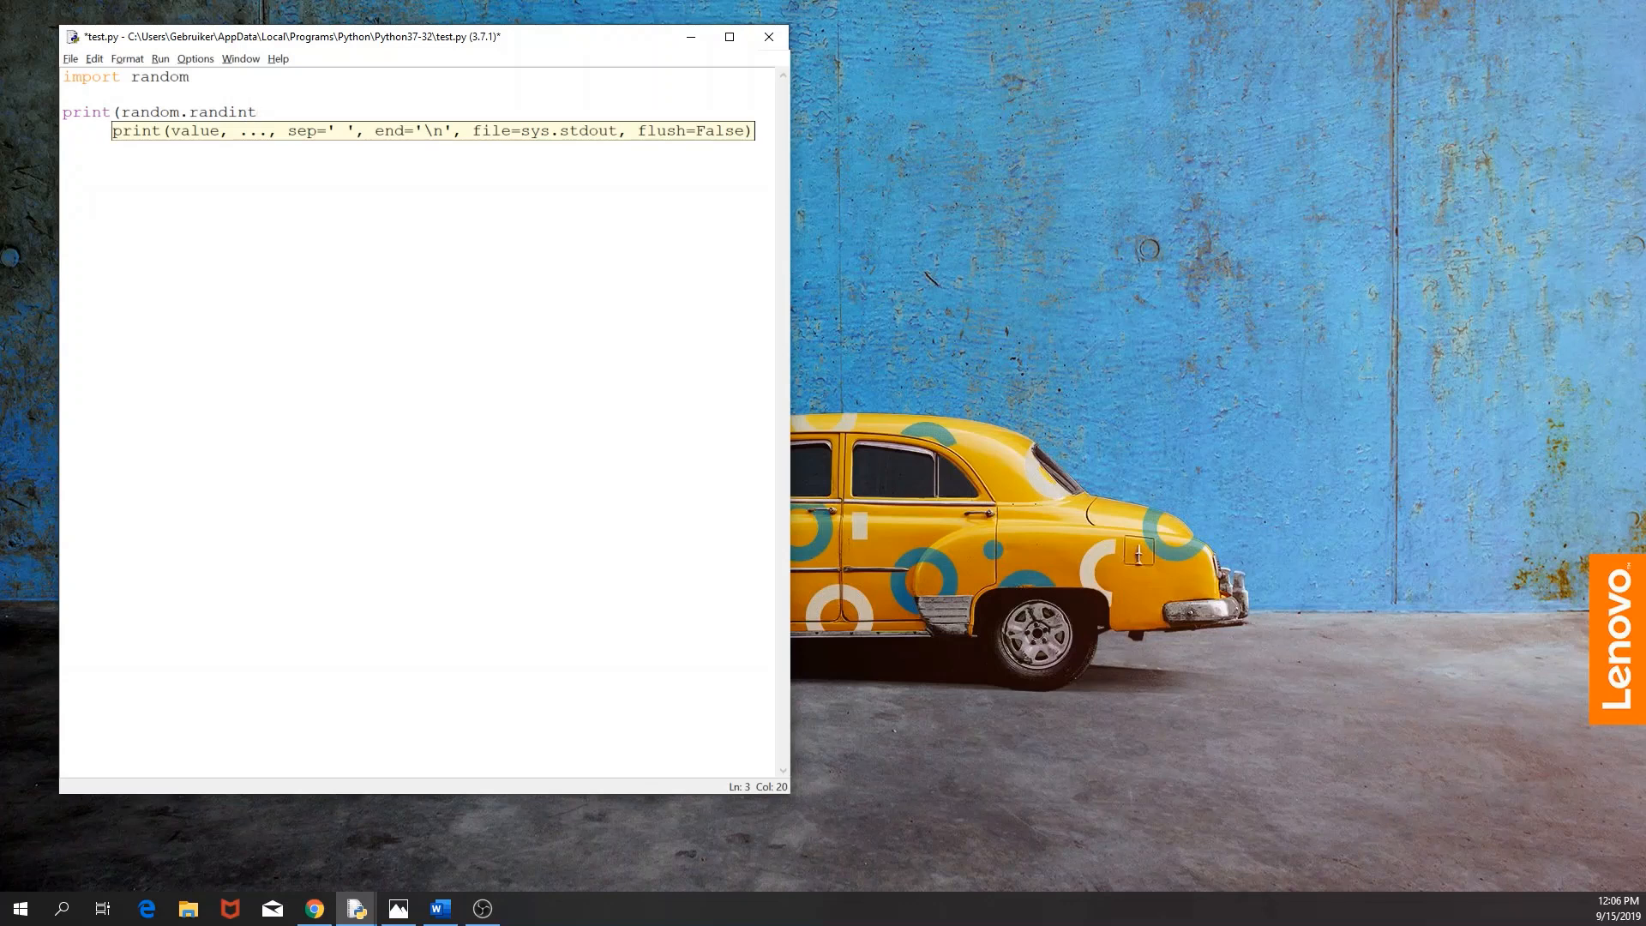
text(()
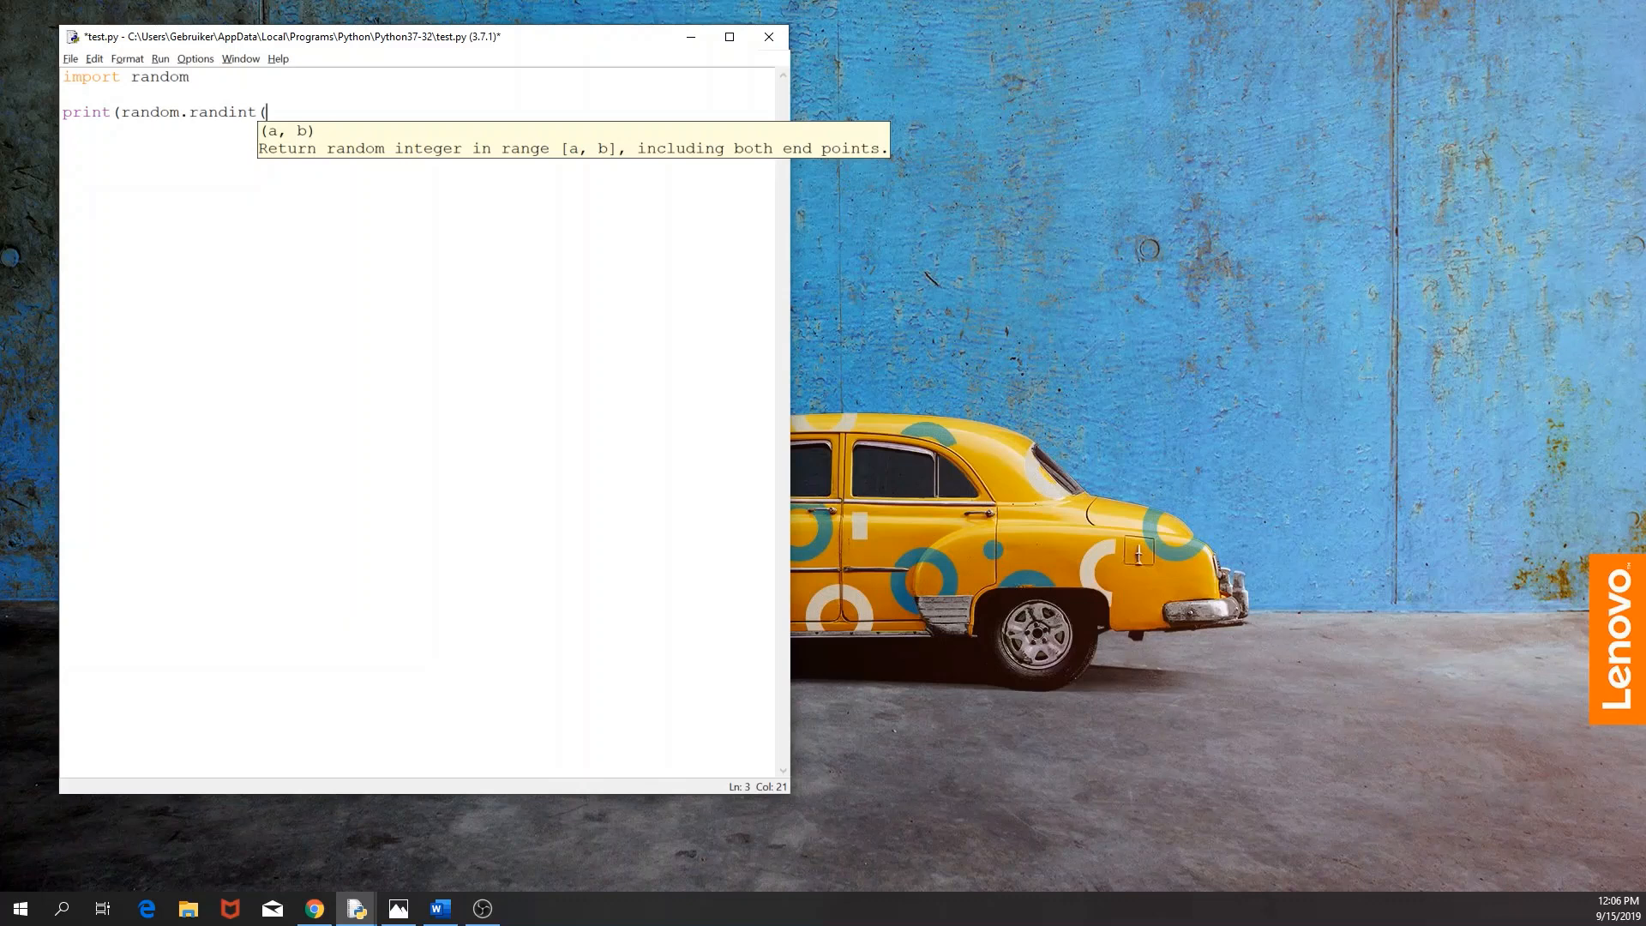
text(1,5))
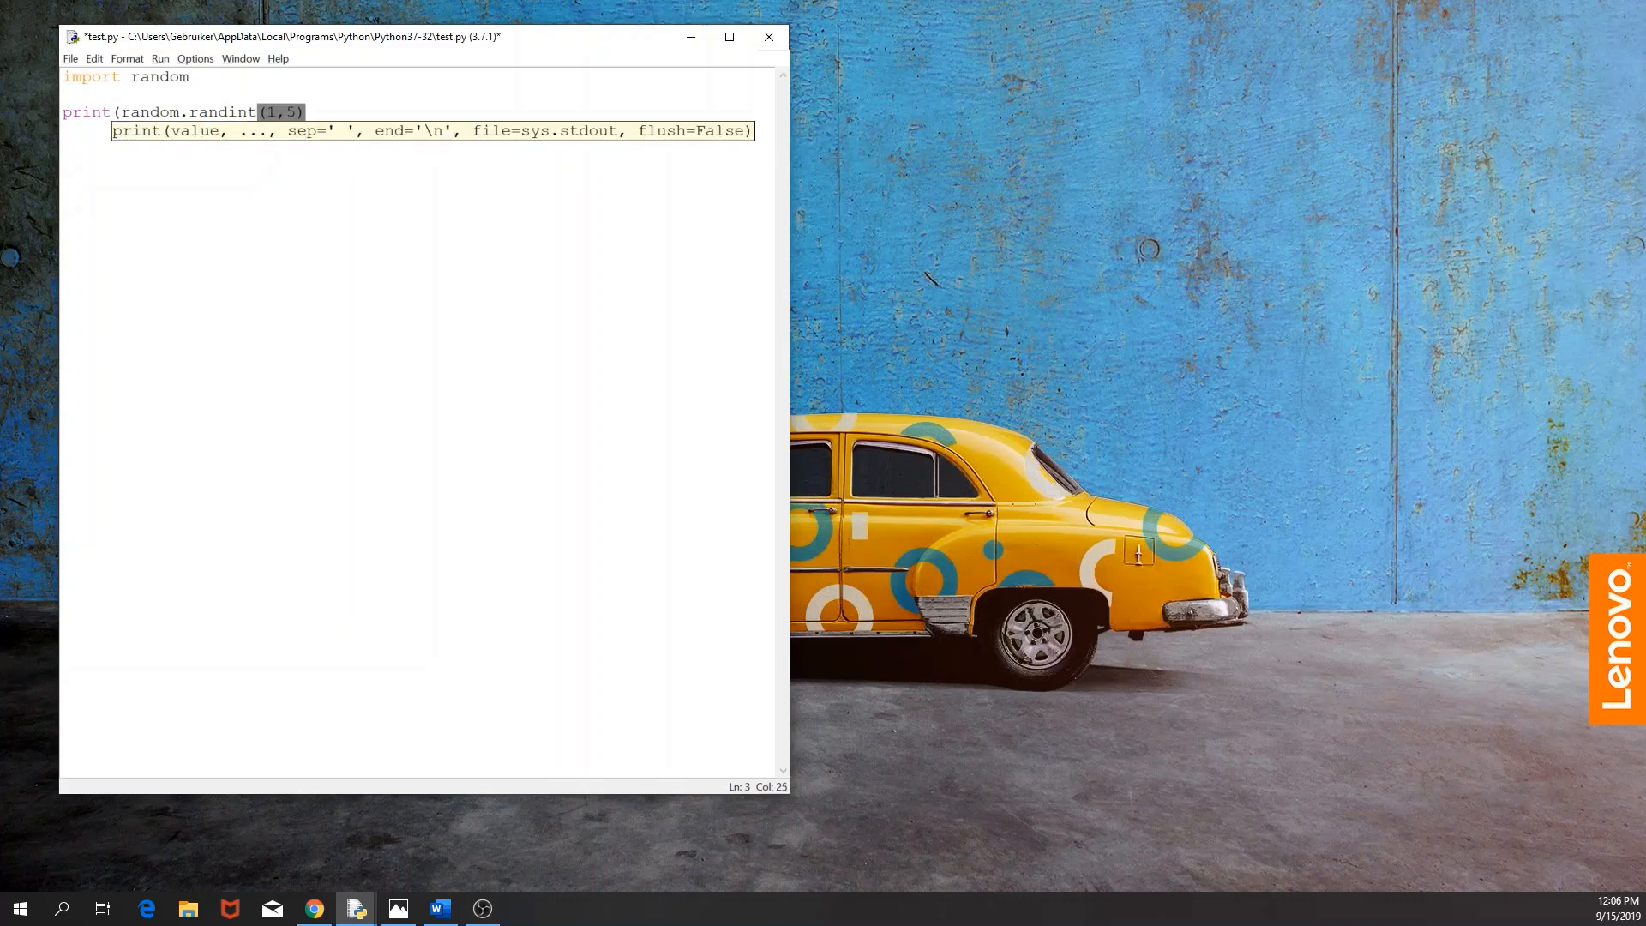
text())
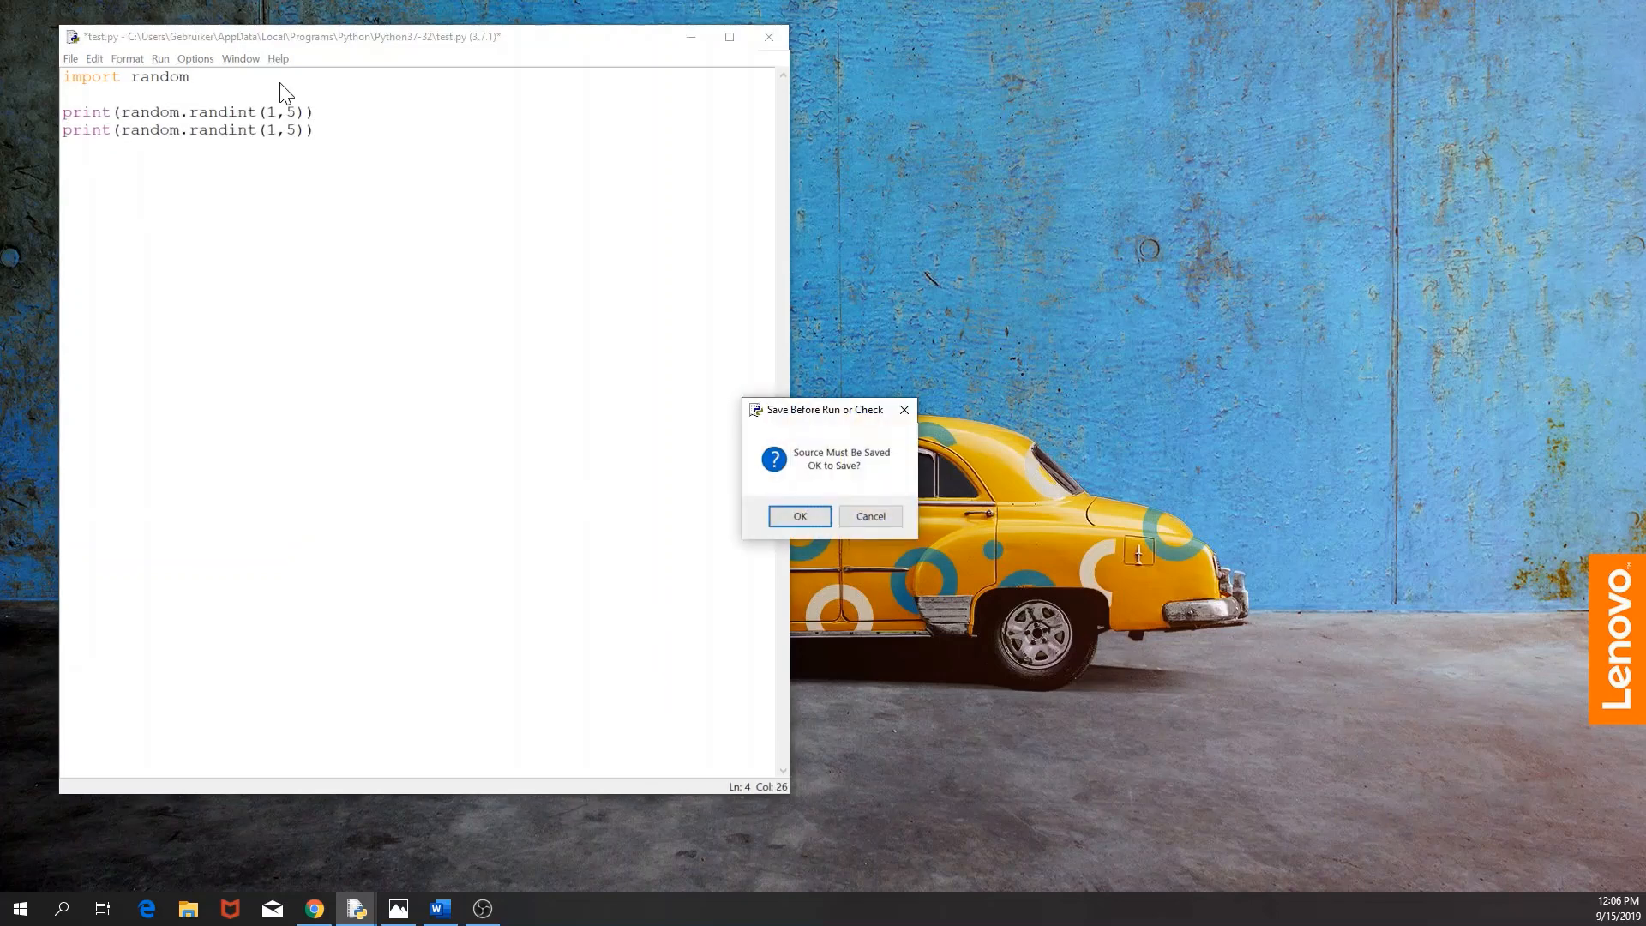
Confirm saving test.py and rerun it, printing random pairs like 2/4, 5/5 and 4/1.
click(799, 515)
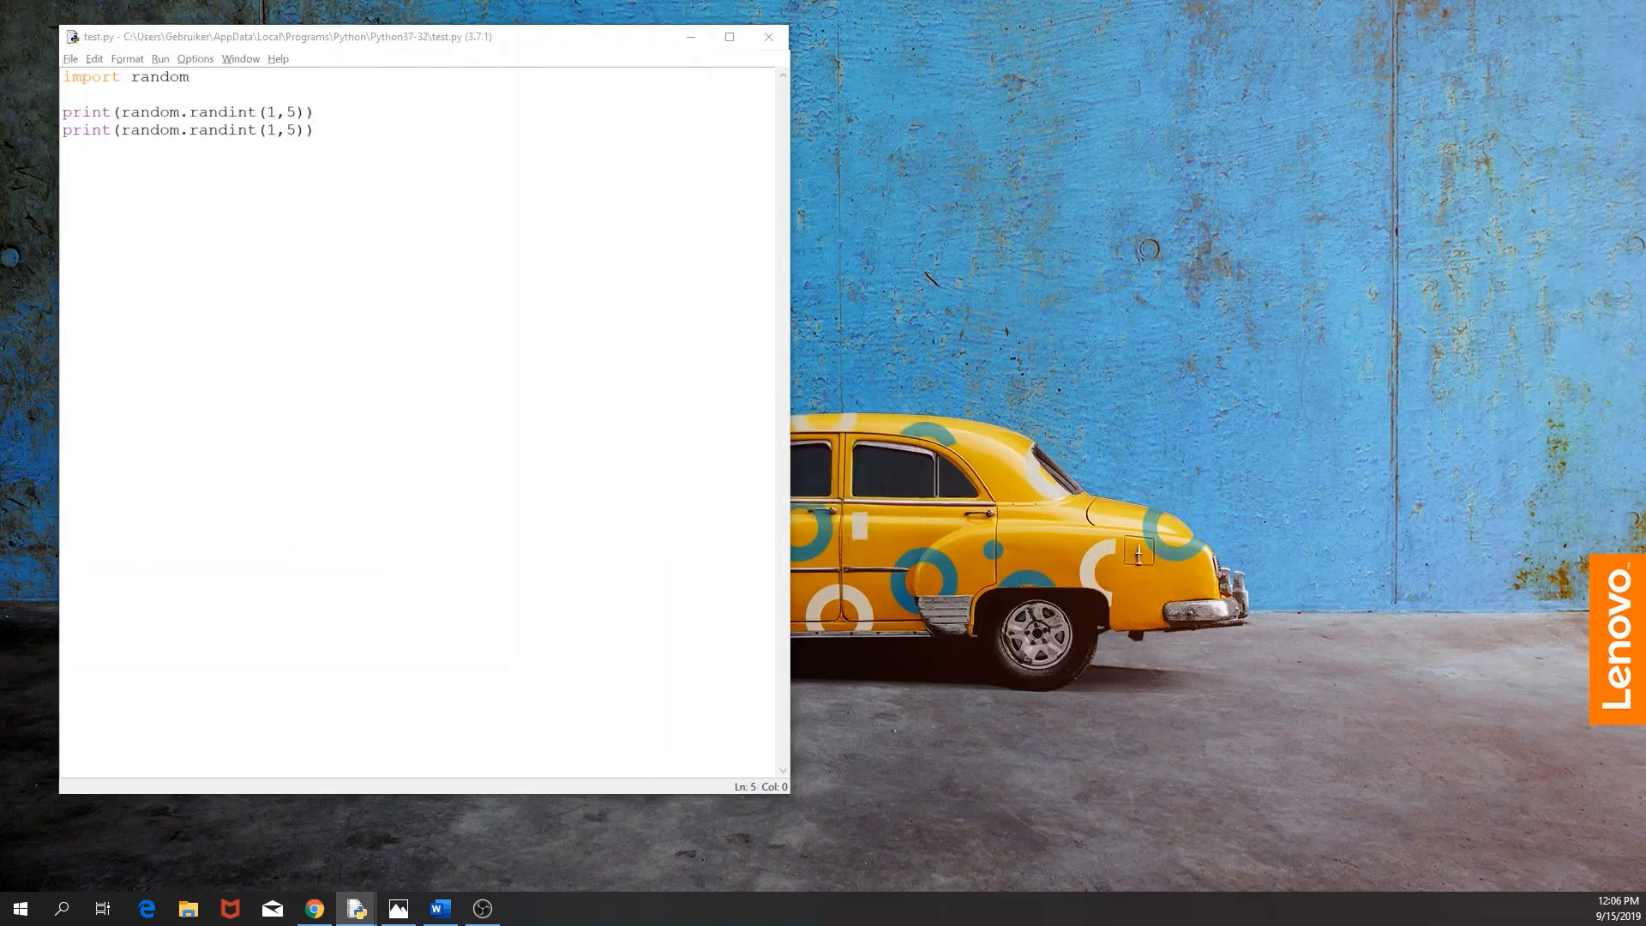
key(F5)
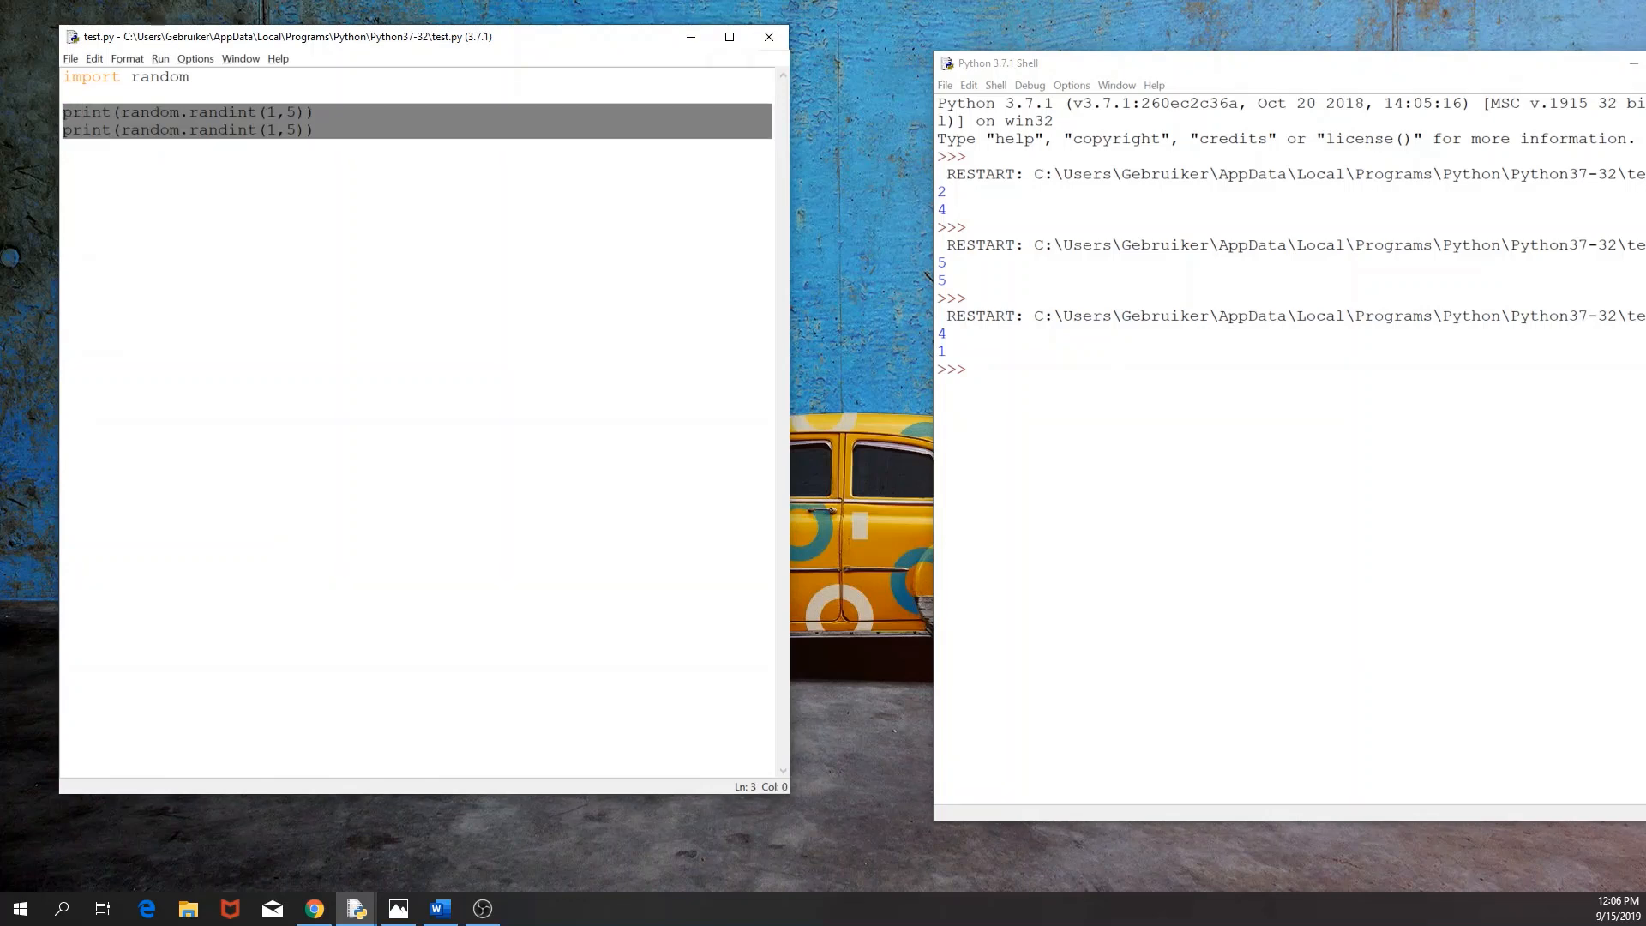
Replace the prints with secret_number = random.randint(1,50) and chances = 10.
text(secret_number = rand)
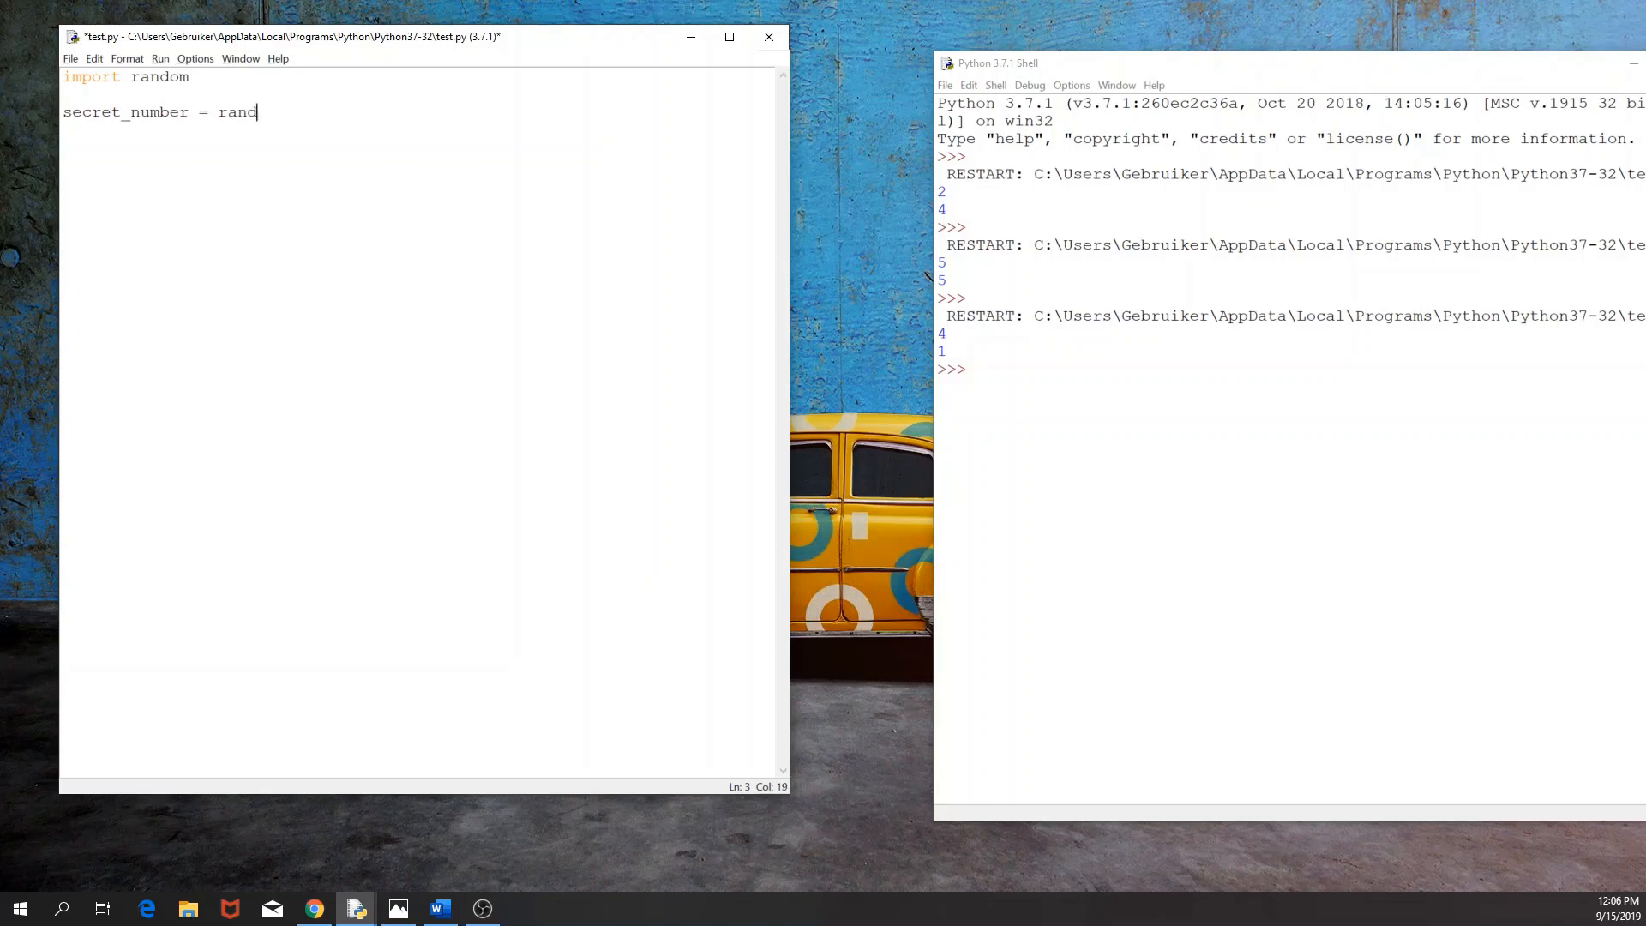
text(om.randint)
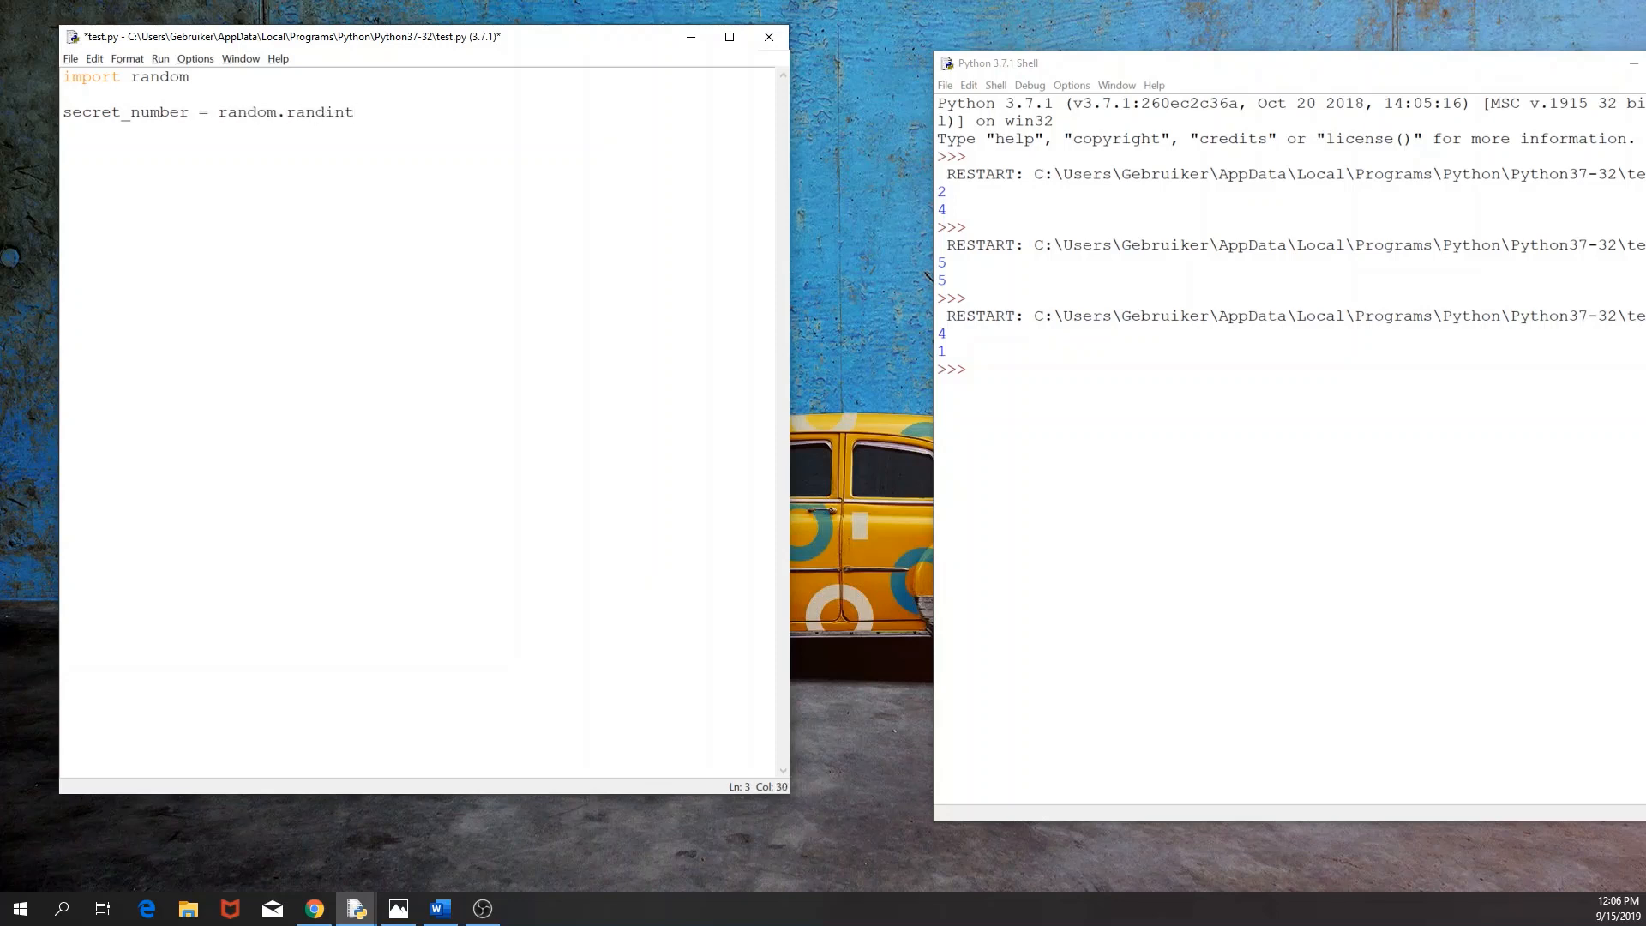
text((1,)
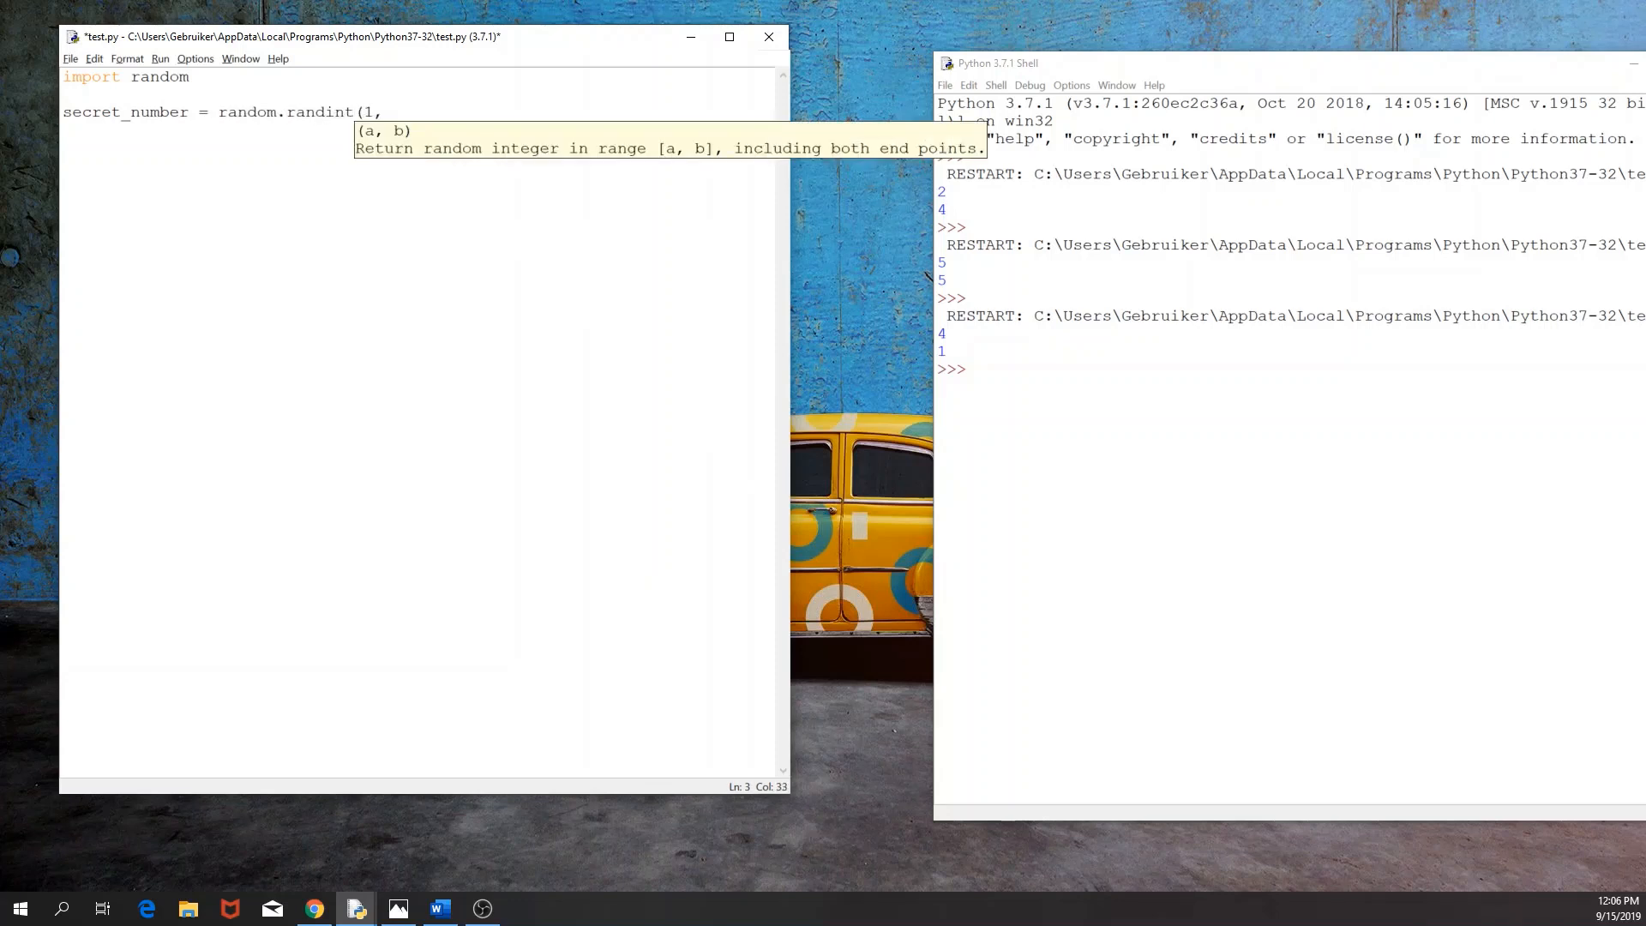
text(50))
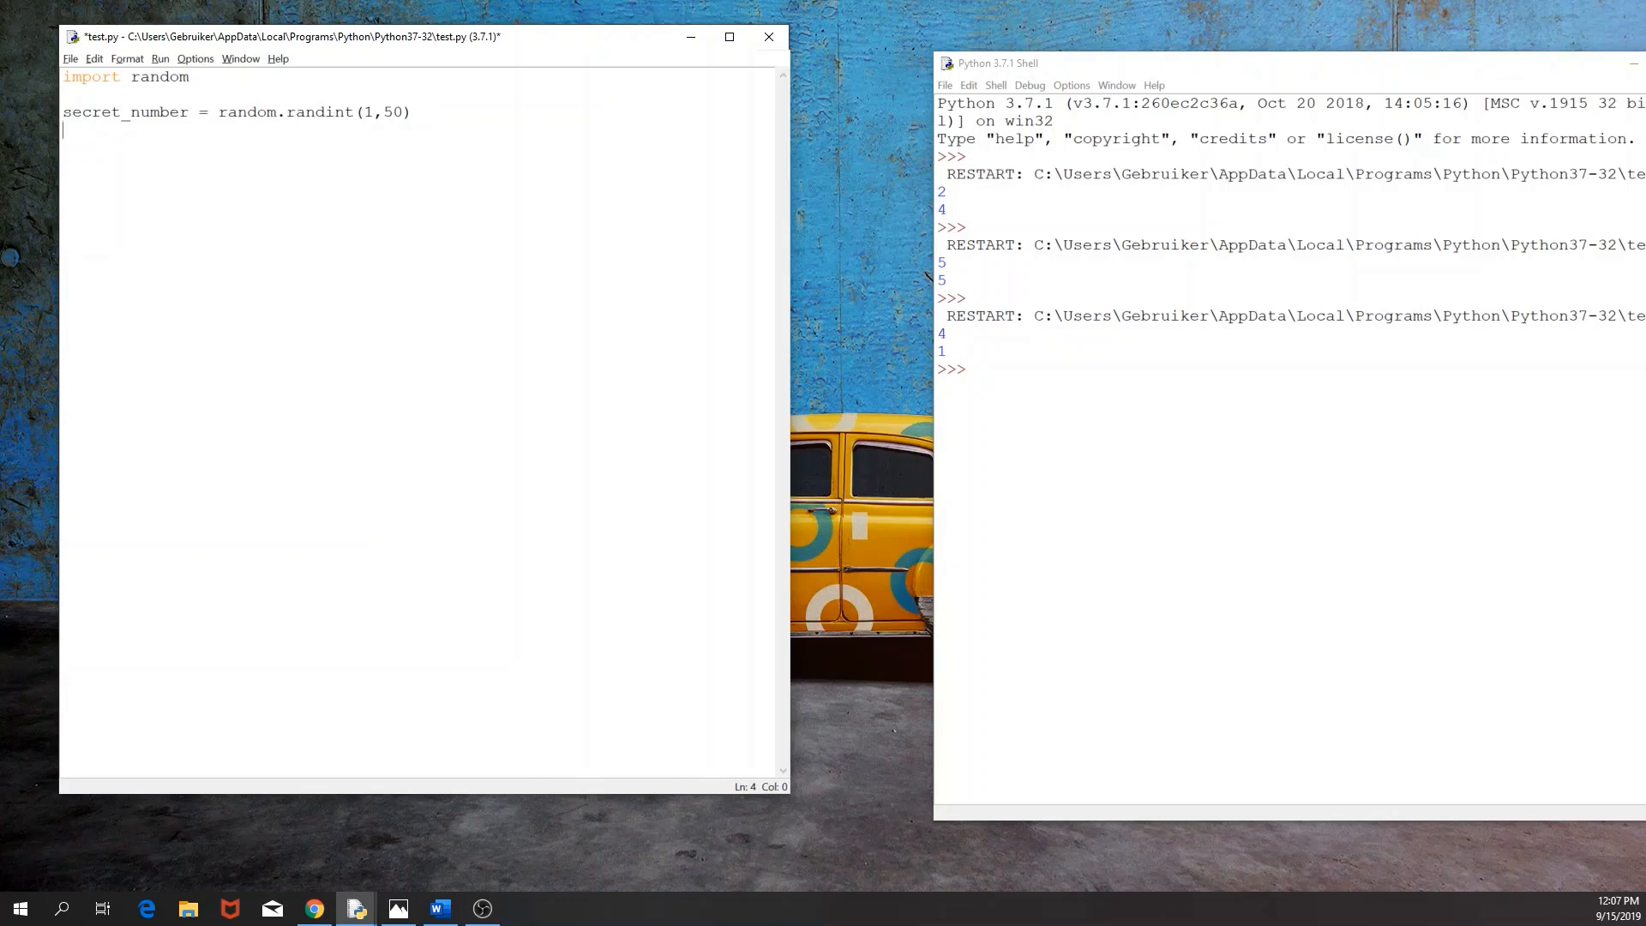
text(chances =)
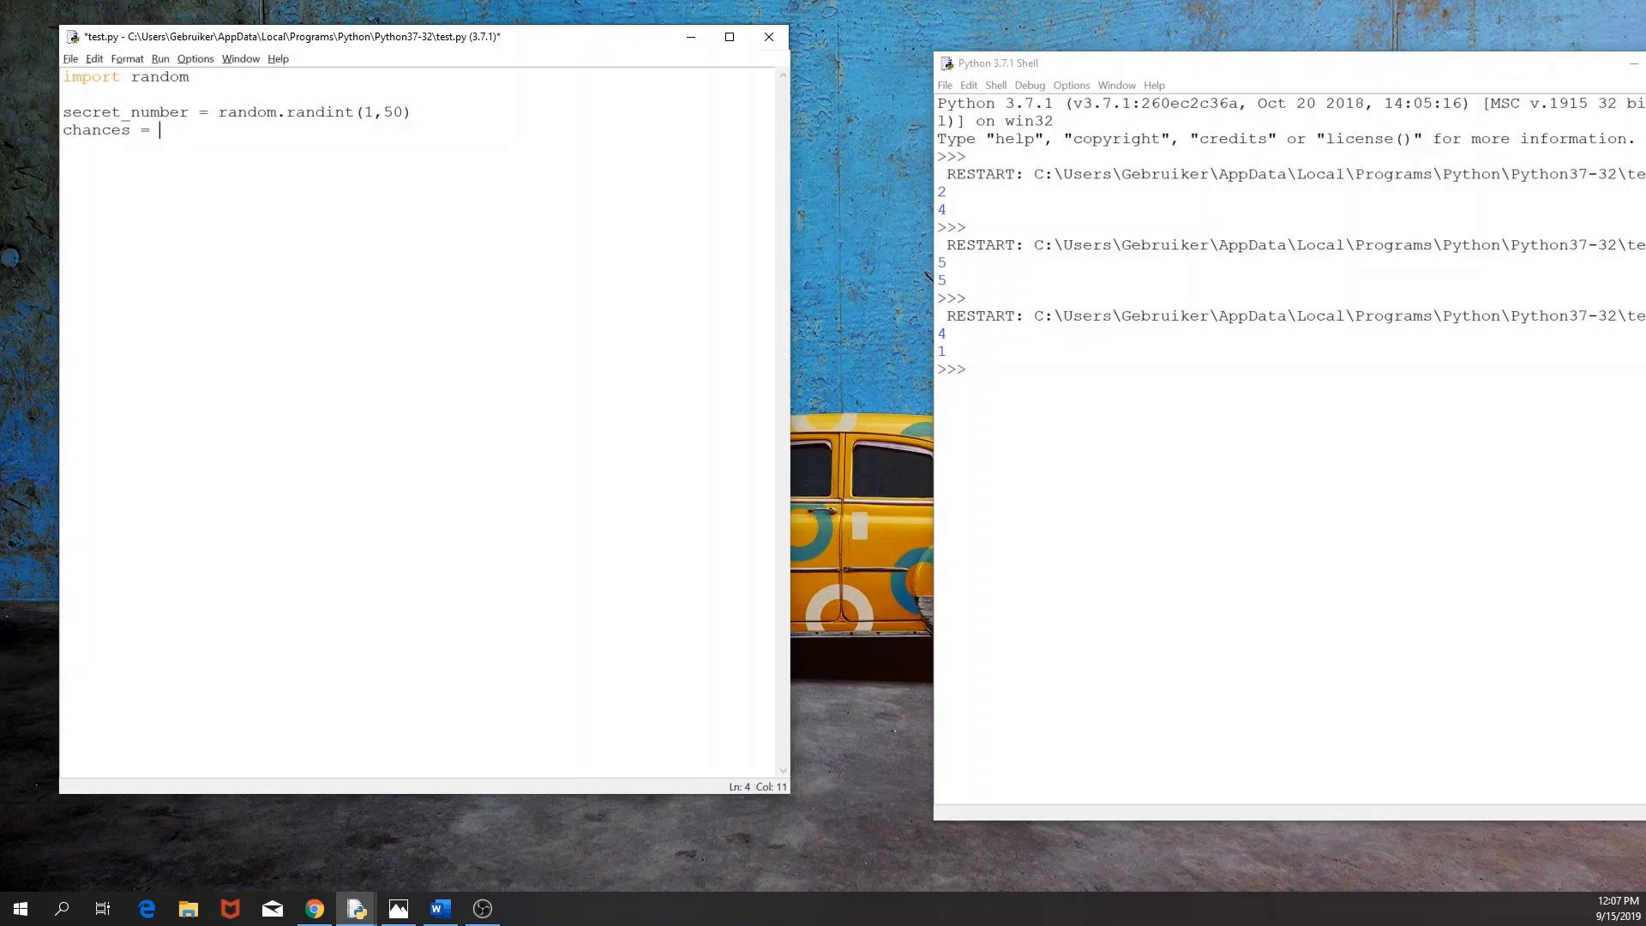
text(10)
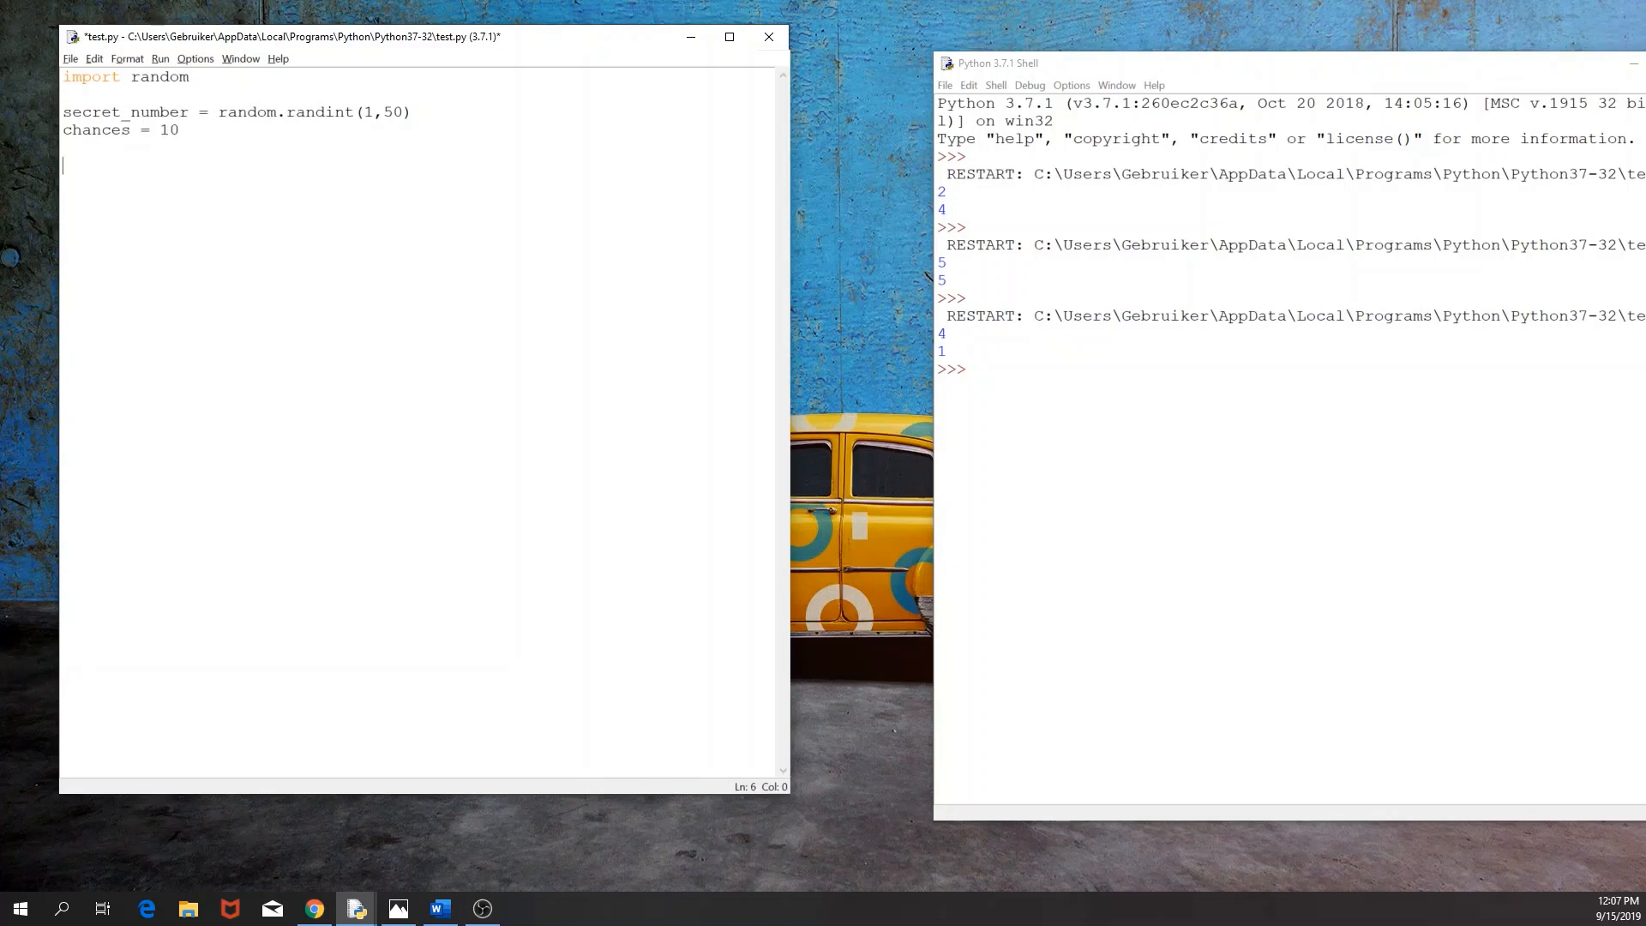
Print 'Hello and welcome to the game' and announce a number between 1 and 50 to guess.
text(pri)
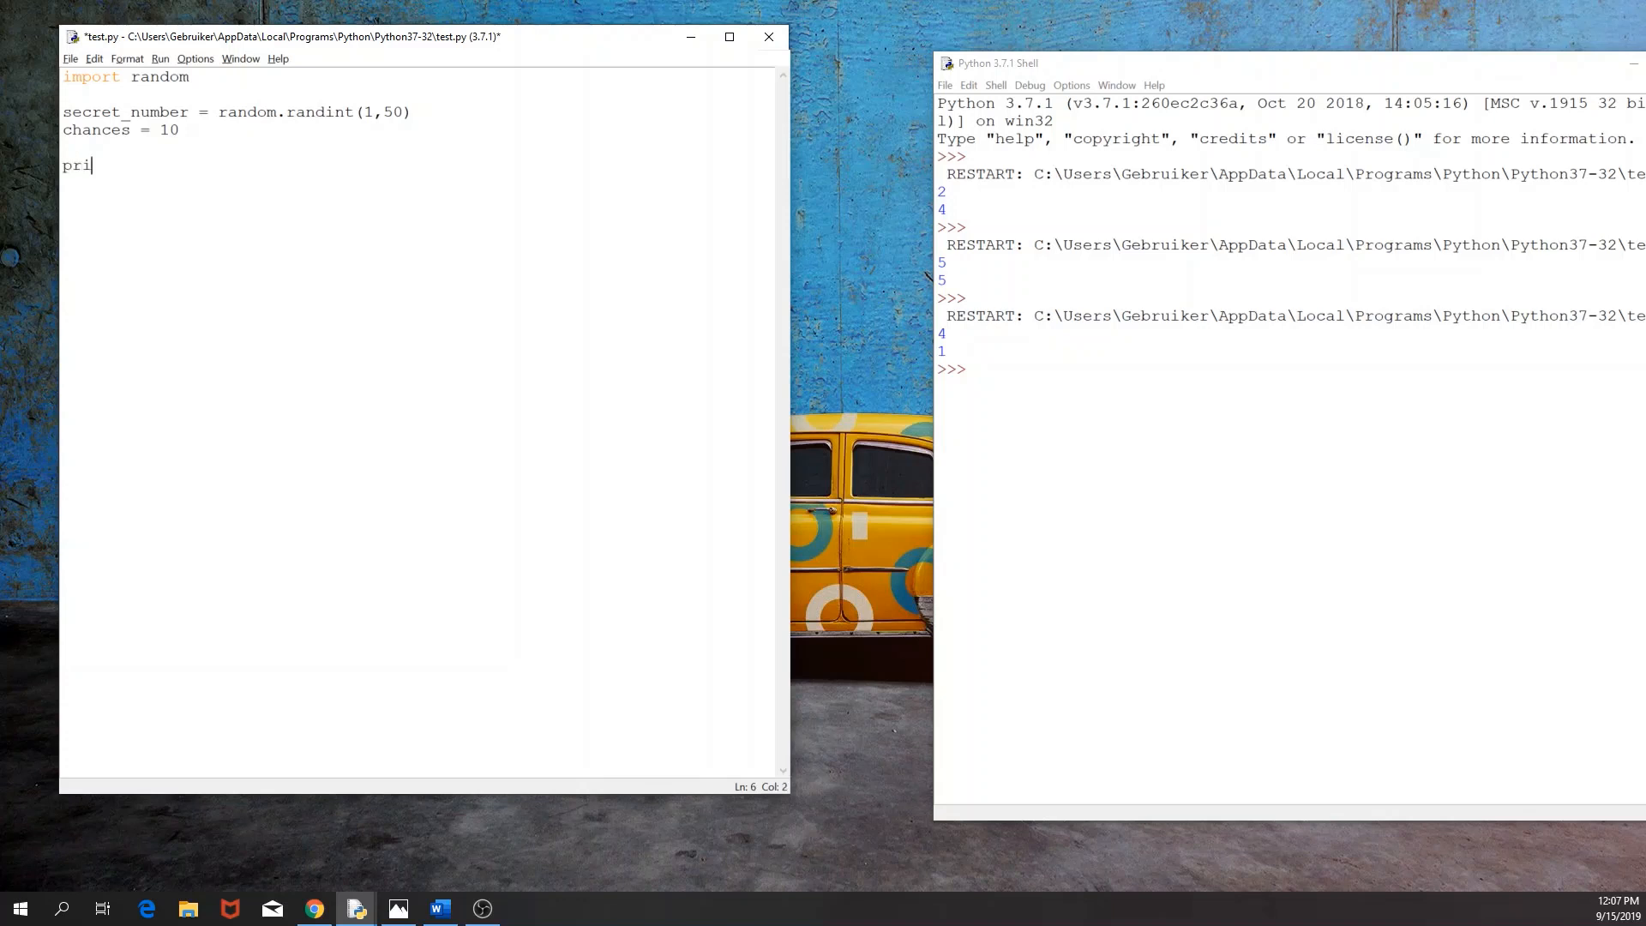
text(nt(''))
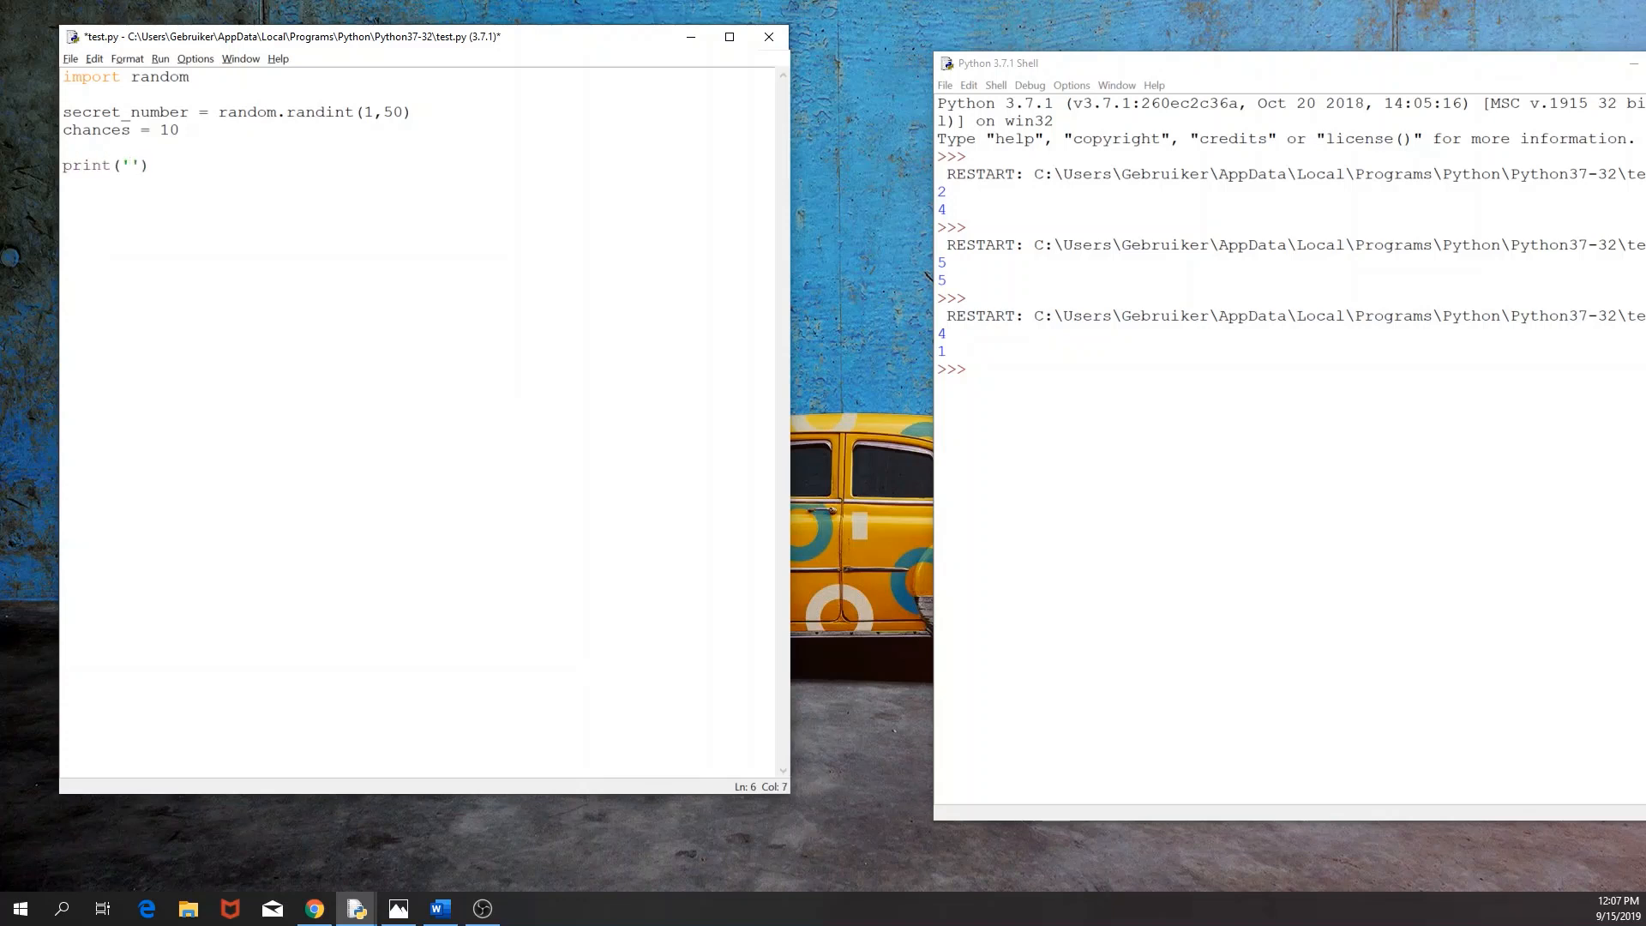
text(Hello and welcome to the game)
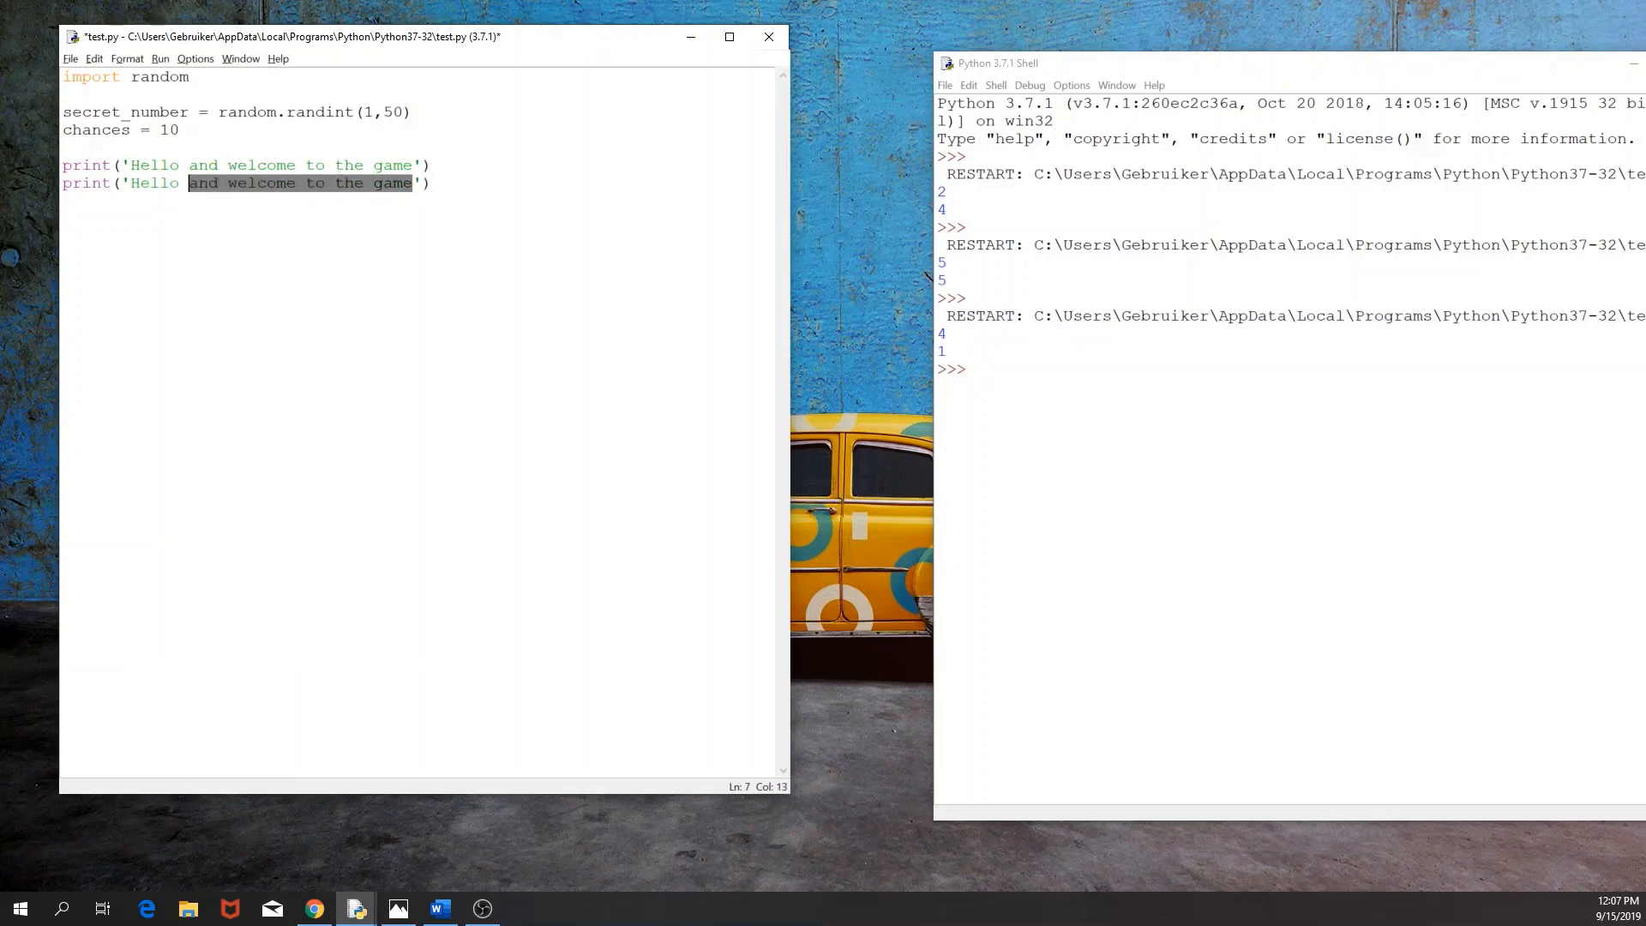
text(Pyt)
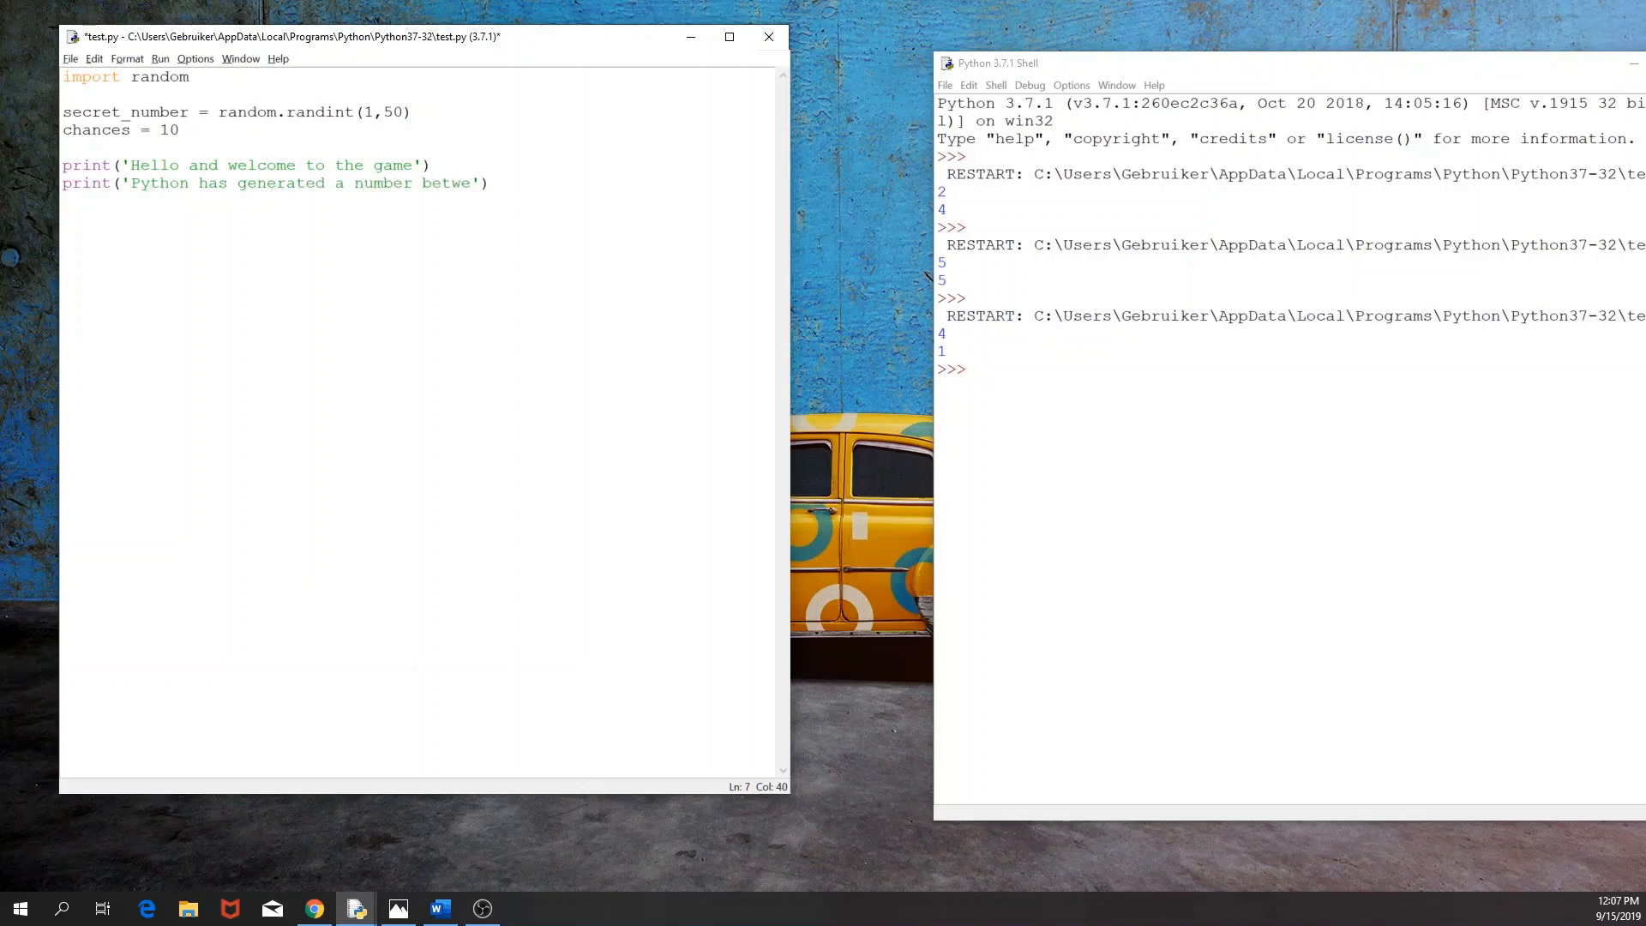
text(en 1 and)
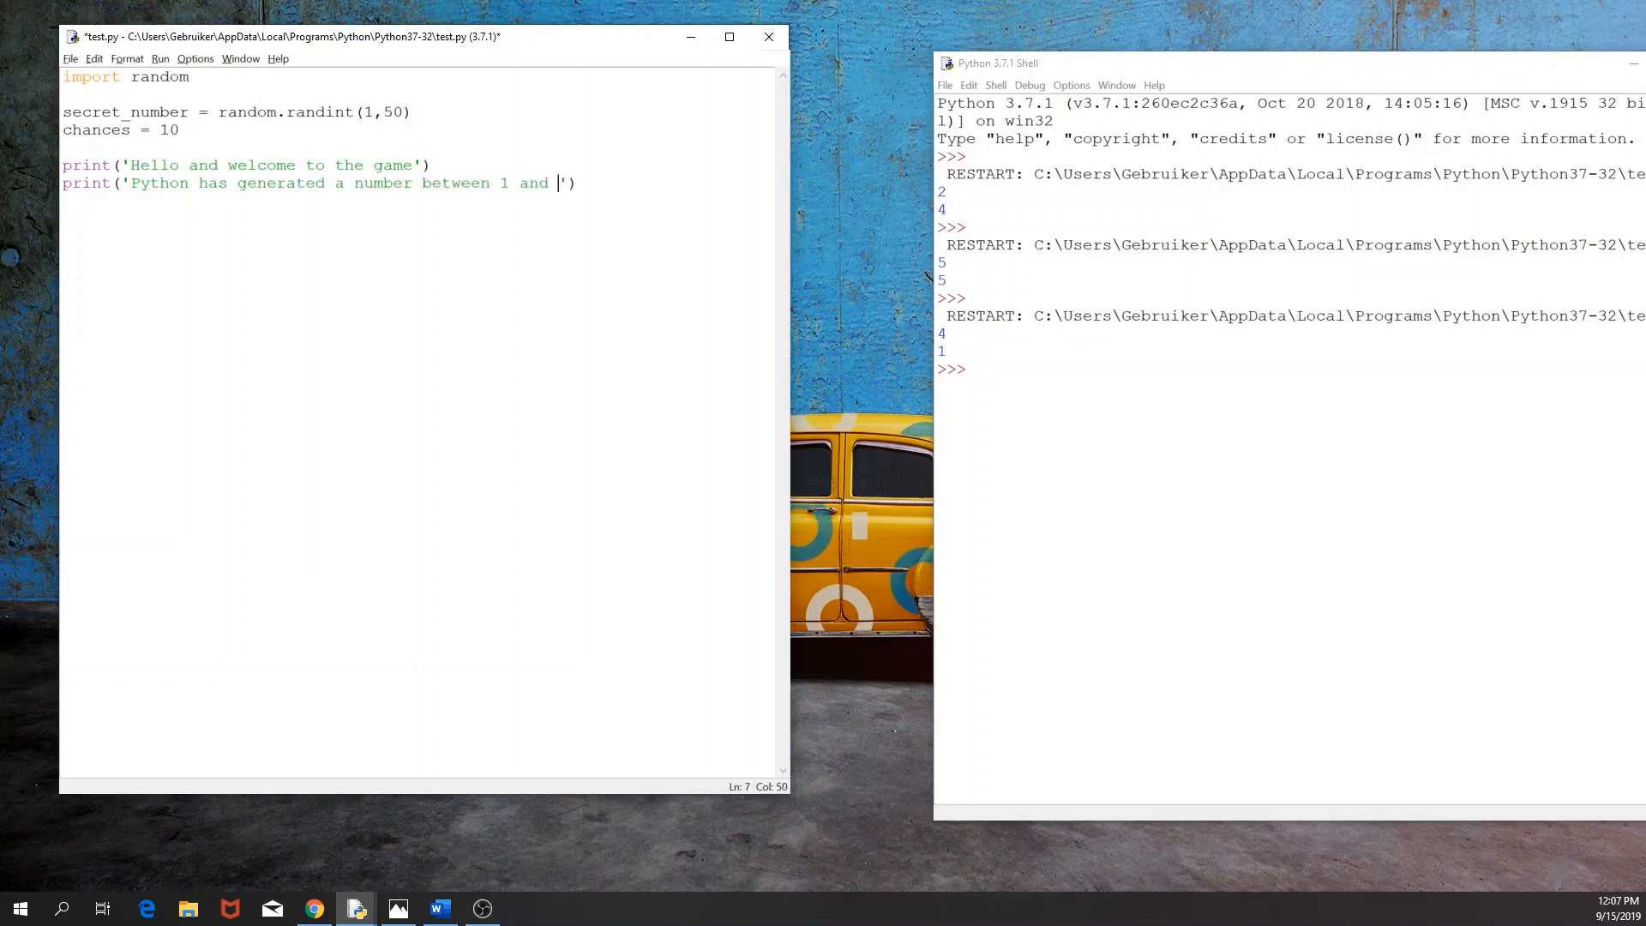
text(50. Can youg)
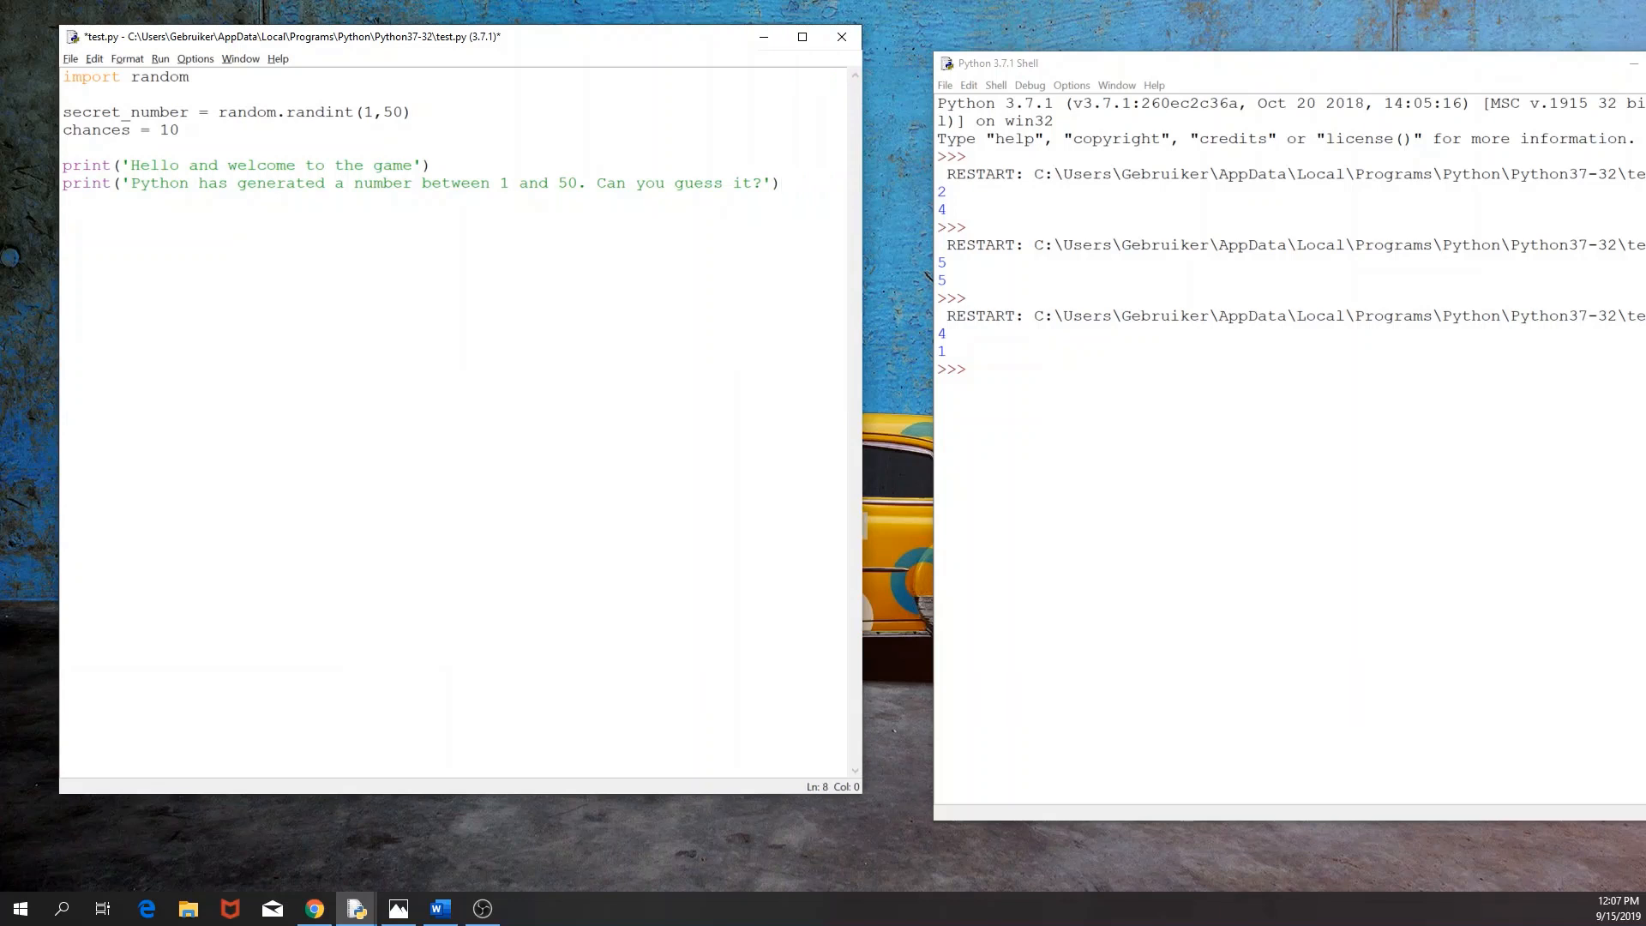
Set game = True and start a while game is True: loop.
text(game =)
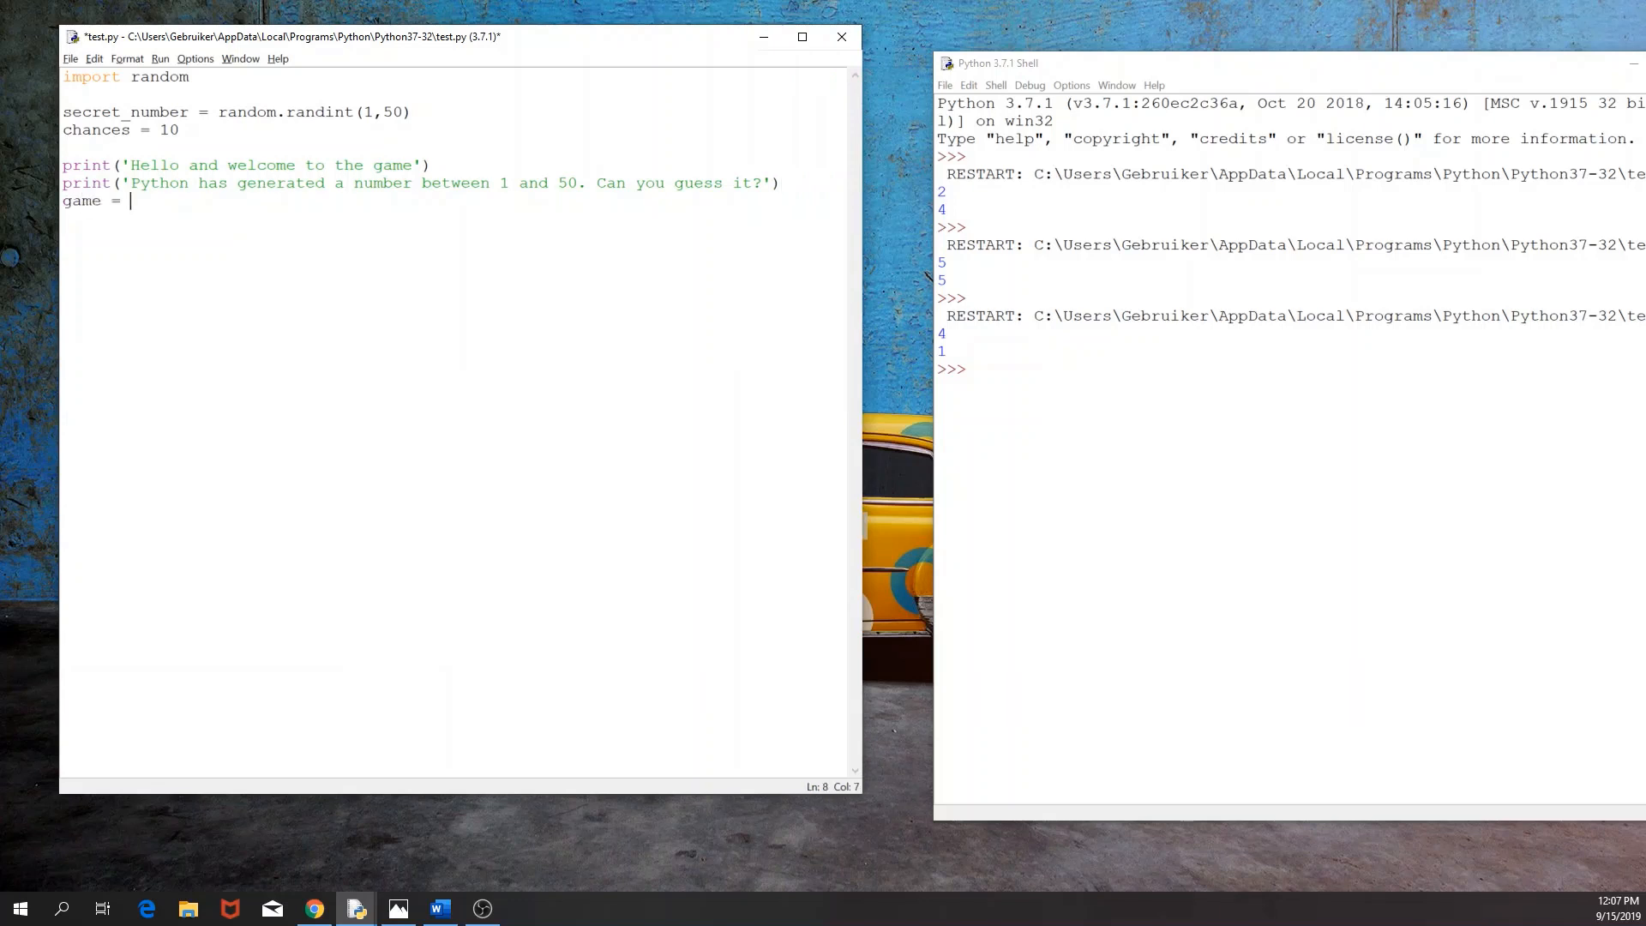
text(True)
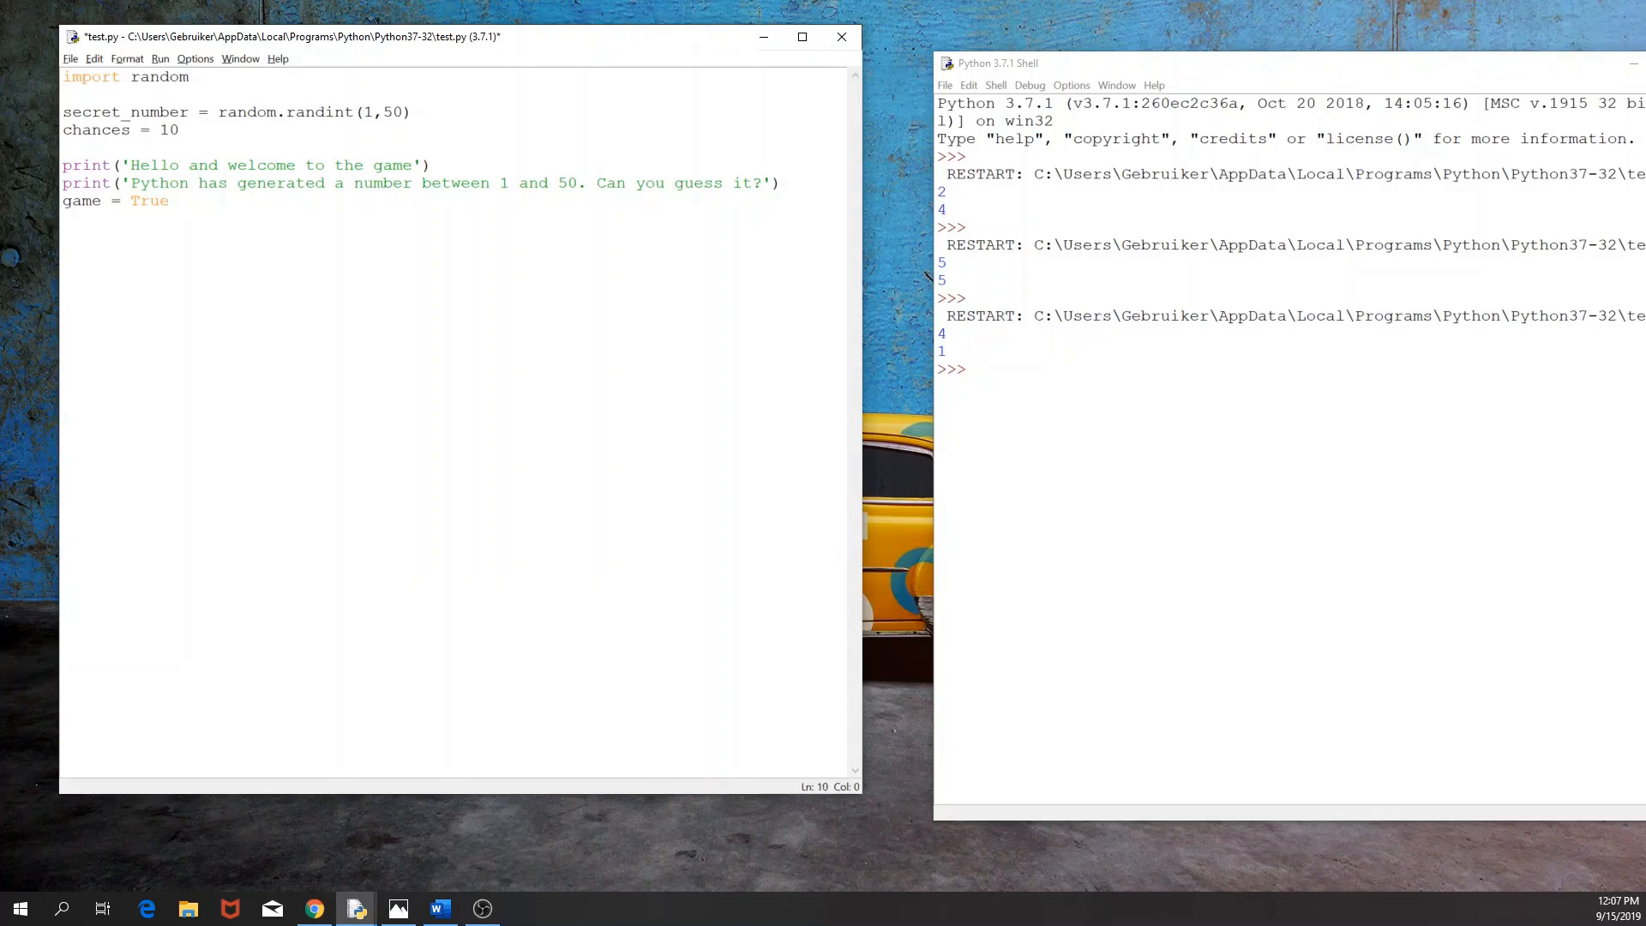
text(while game)
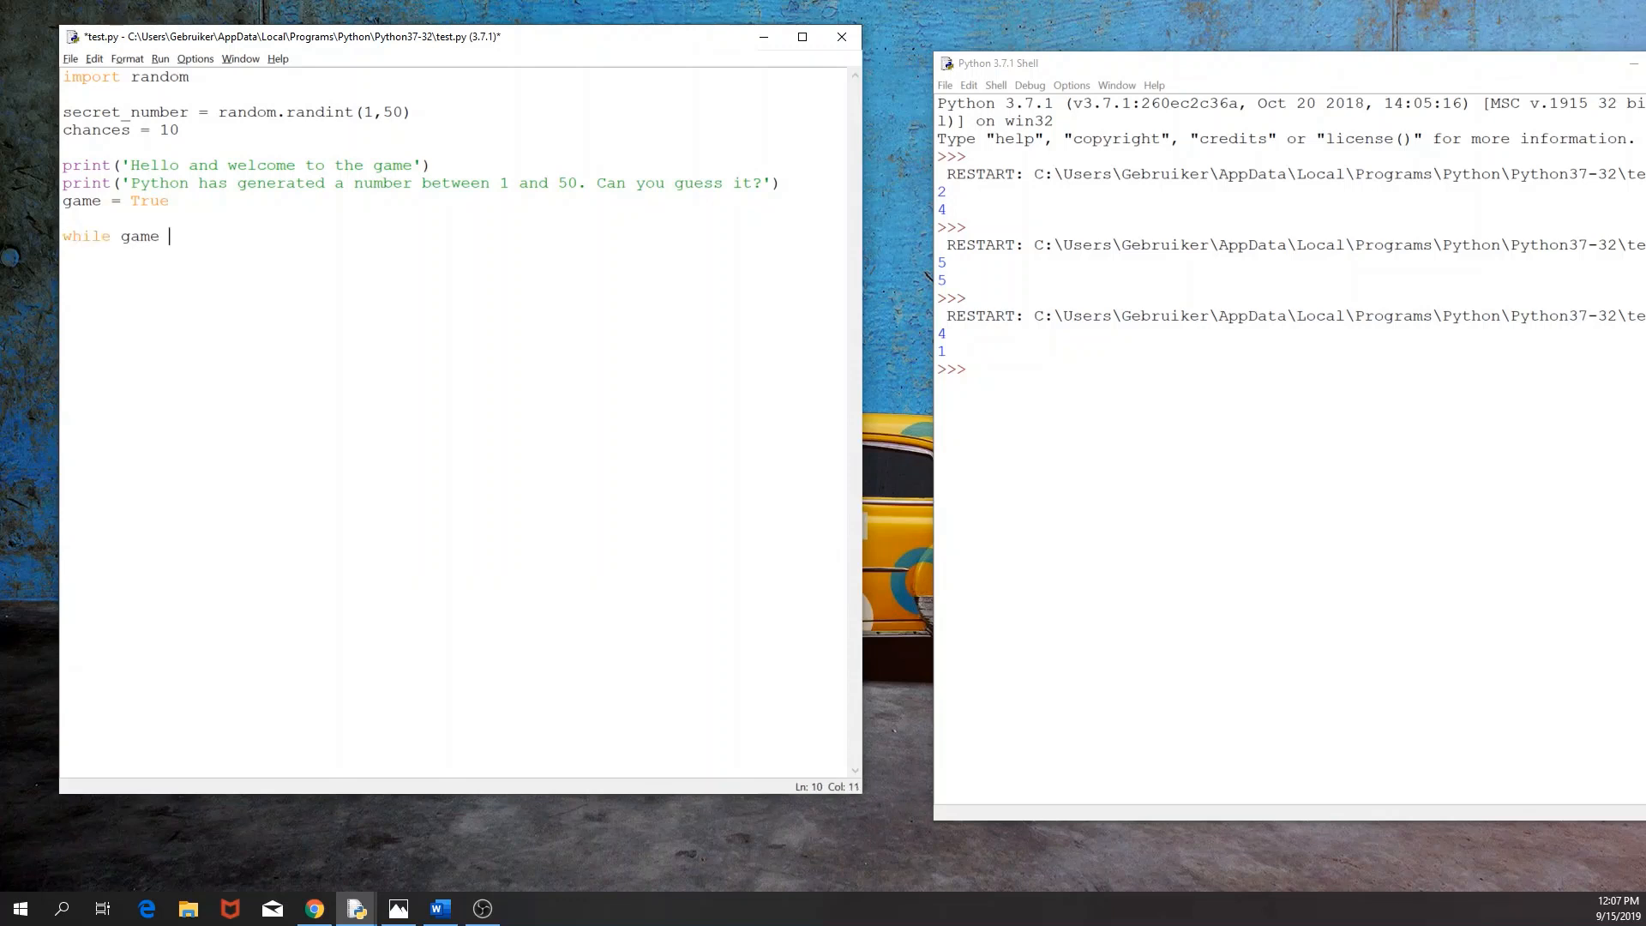
text(is True:)
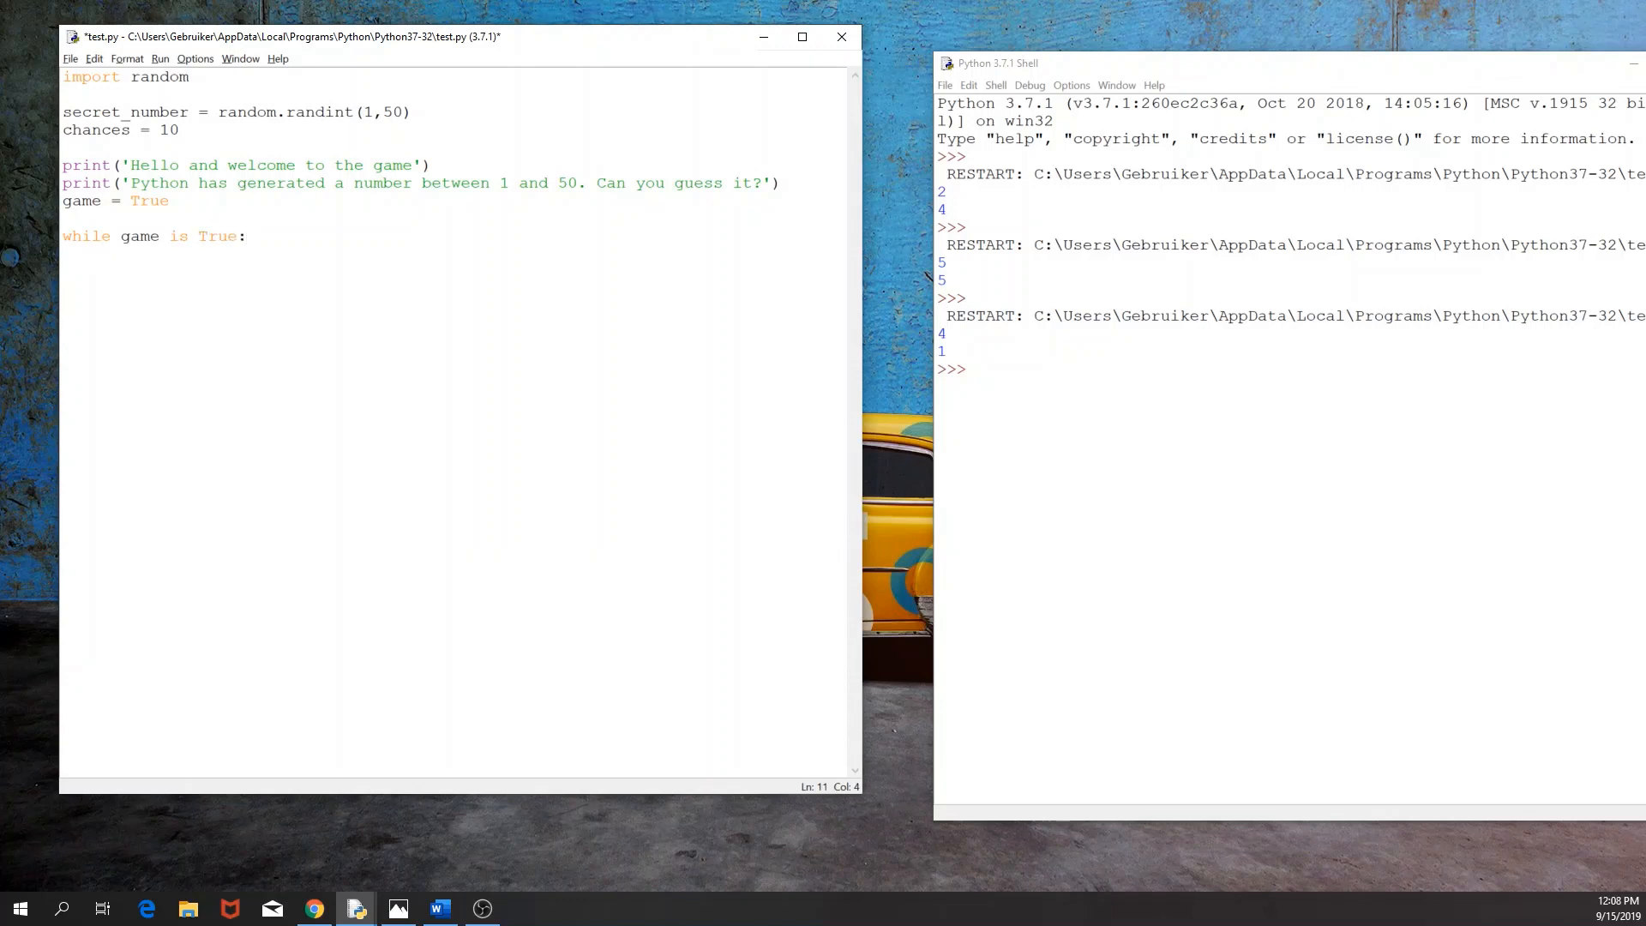
Read user_guess = int(input('What is your guess?')) inside the loop.
text(user)
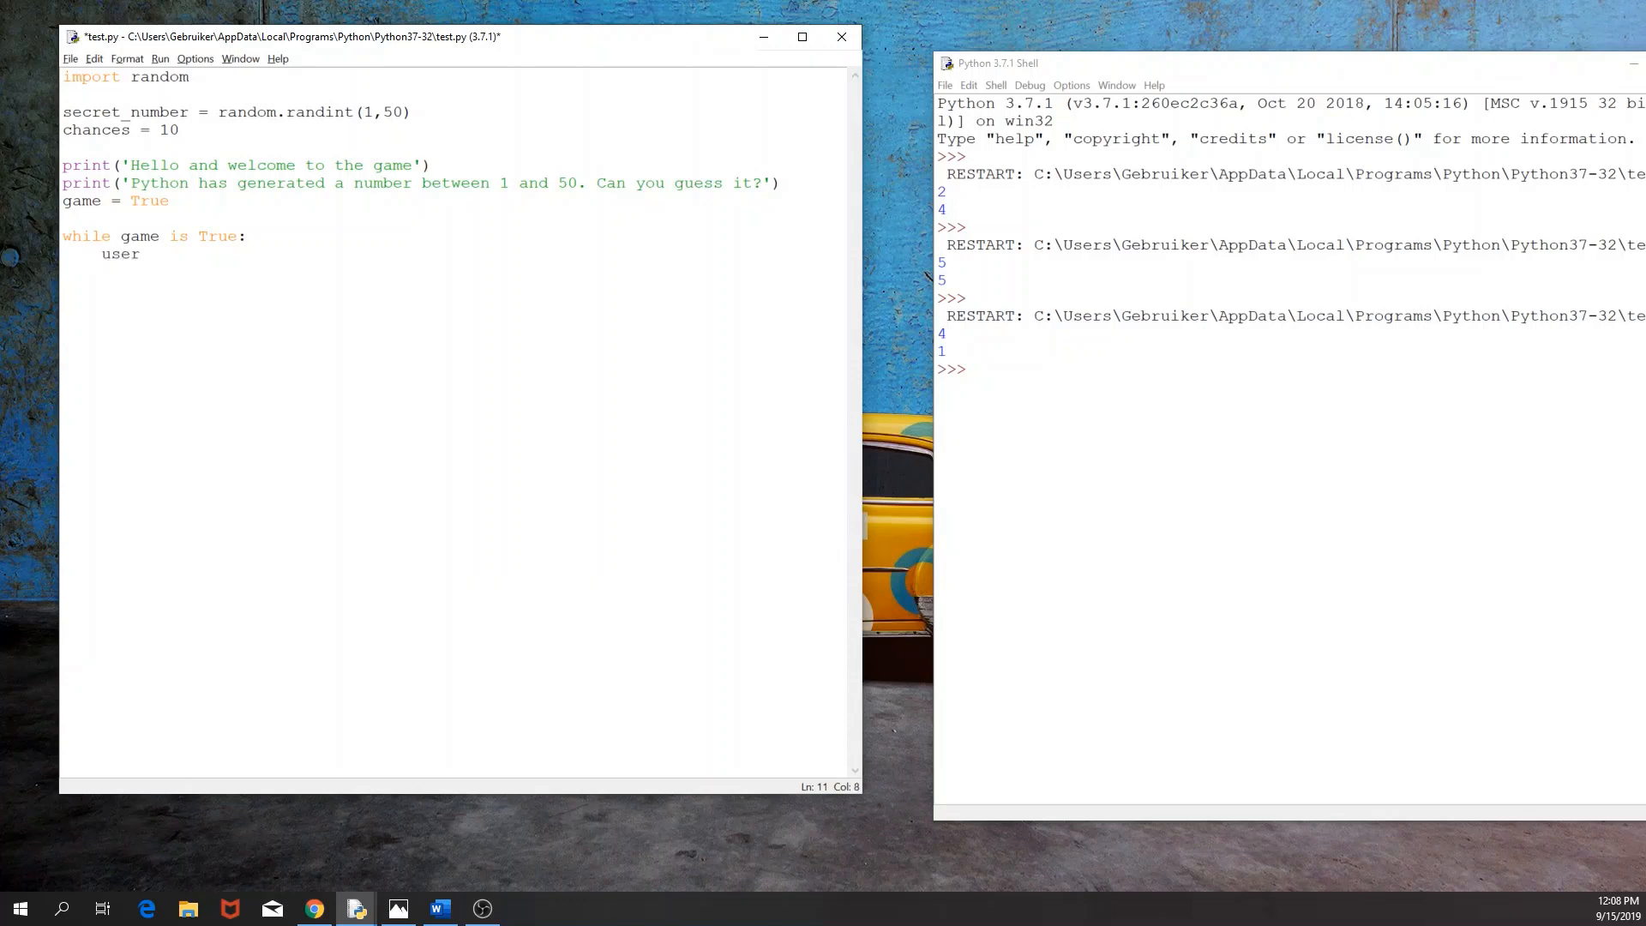
text(_guess =)
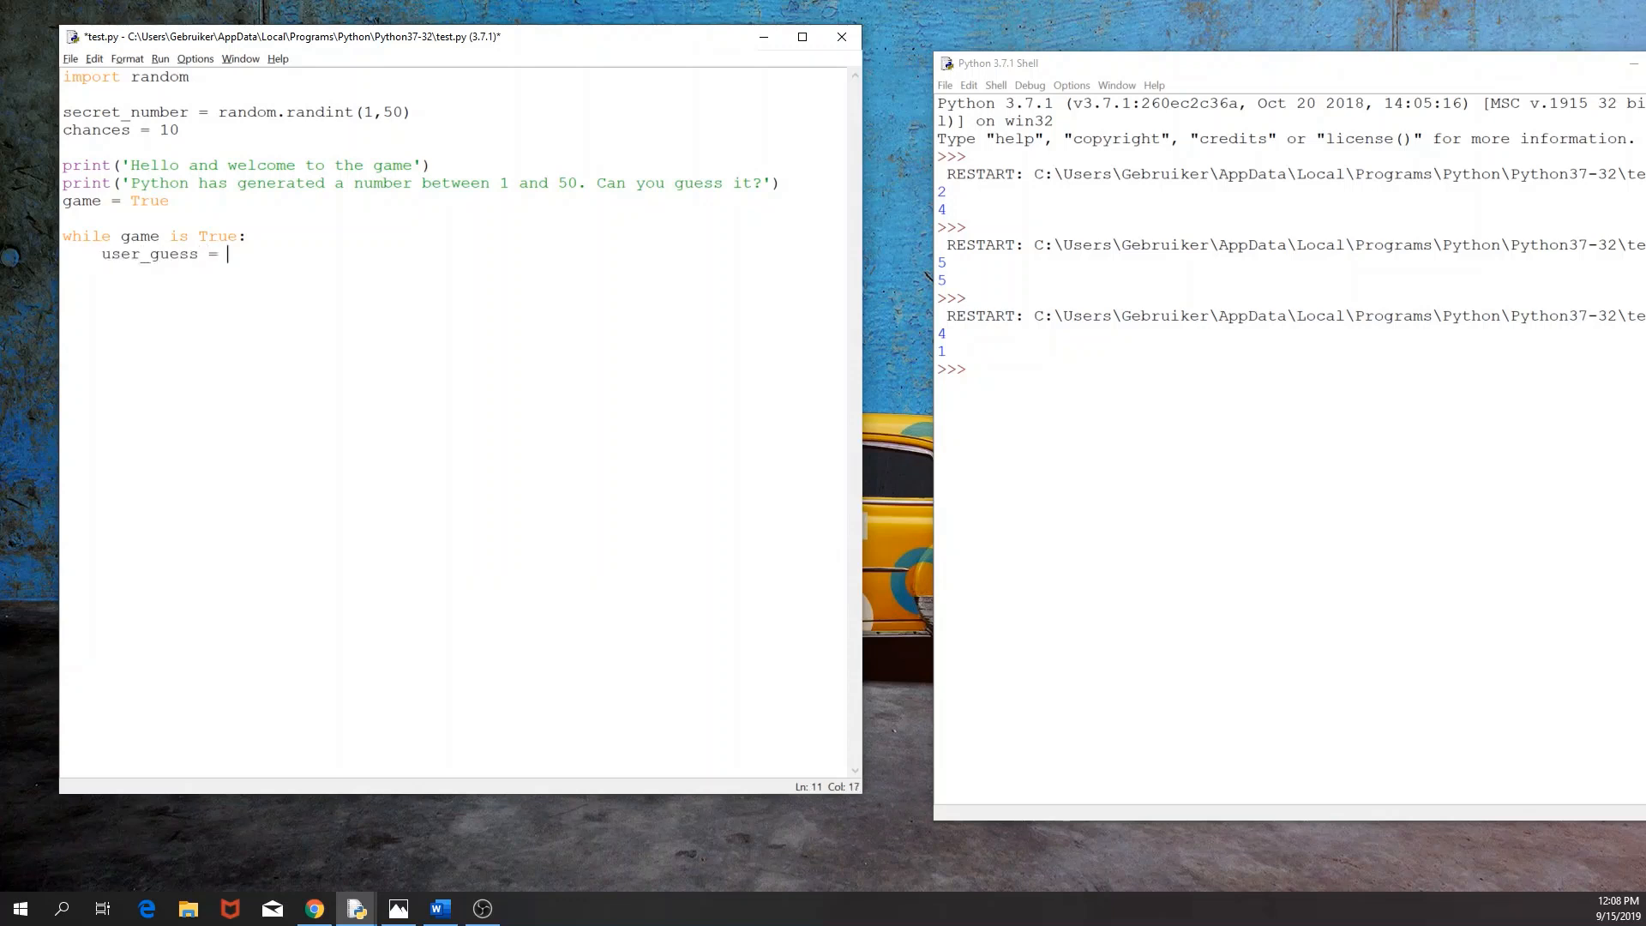
text(input()
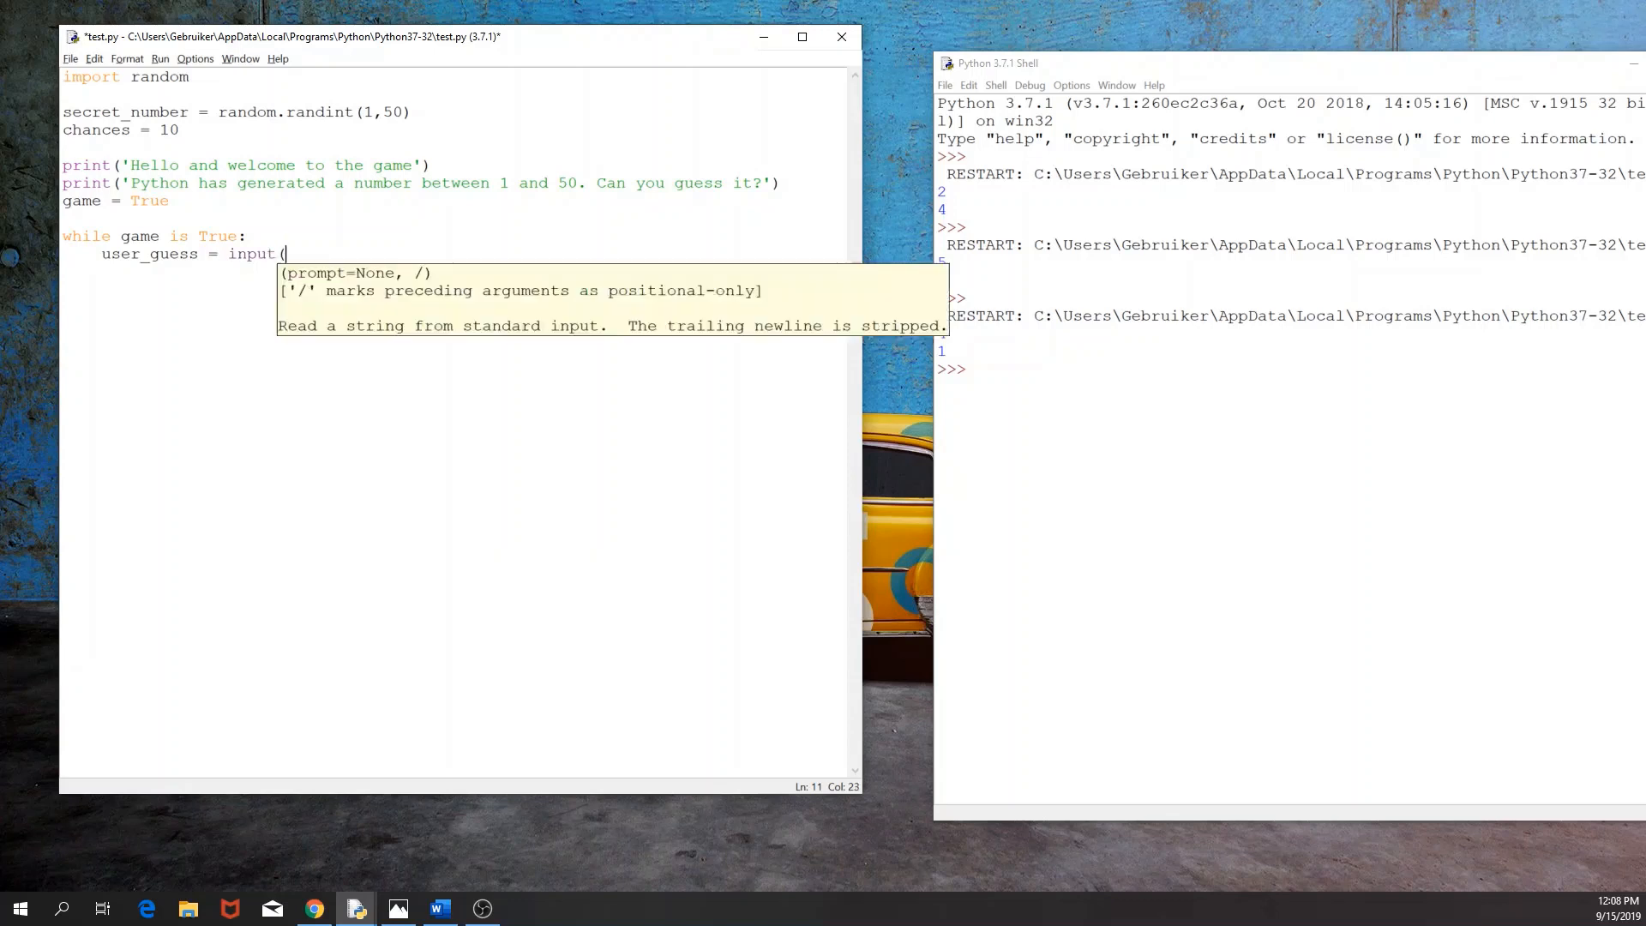
text('What ')
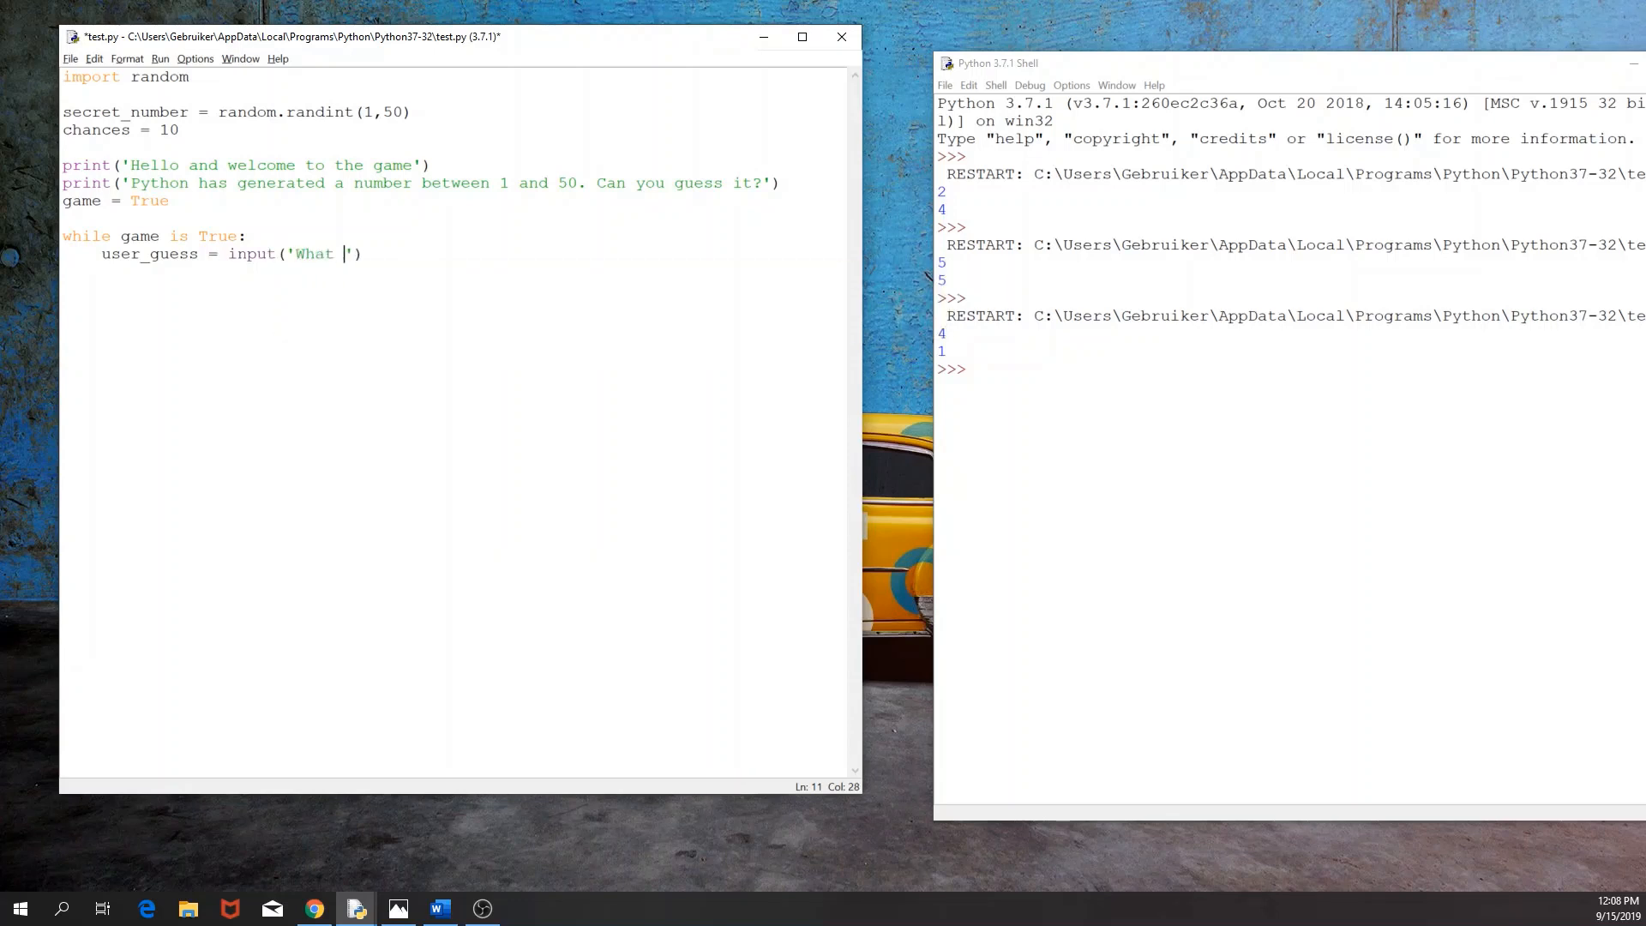
text(is your guess?)
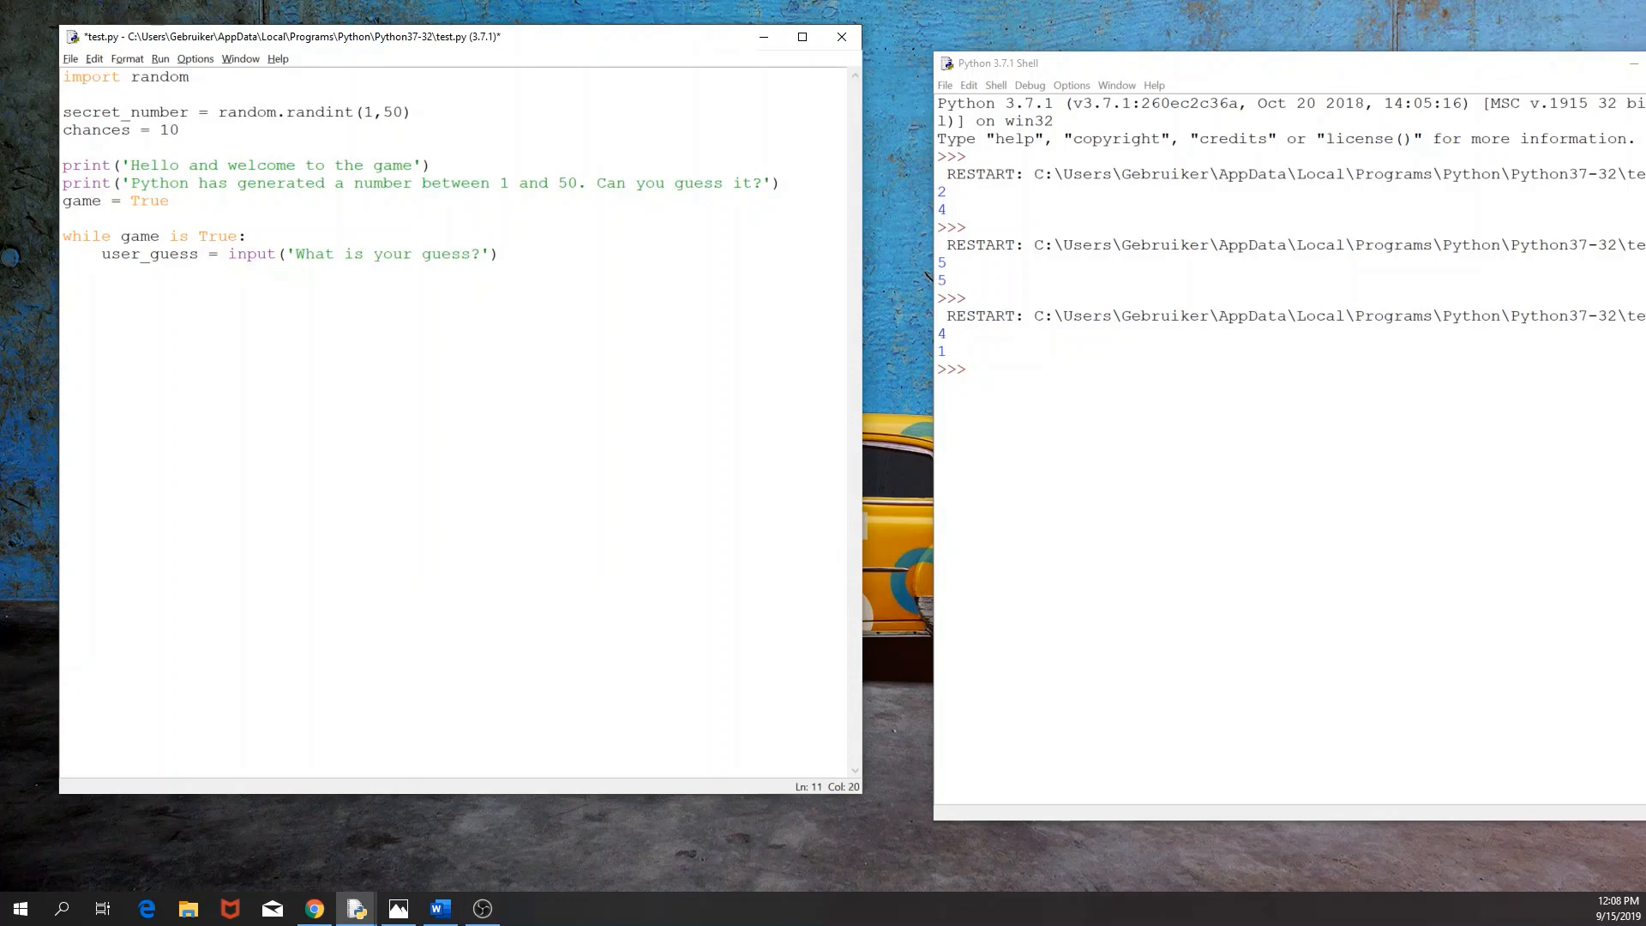
click(228, 253)
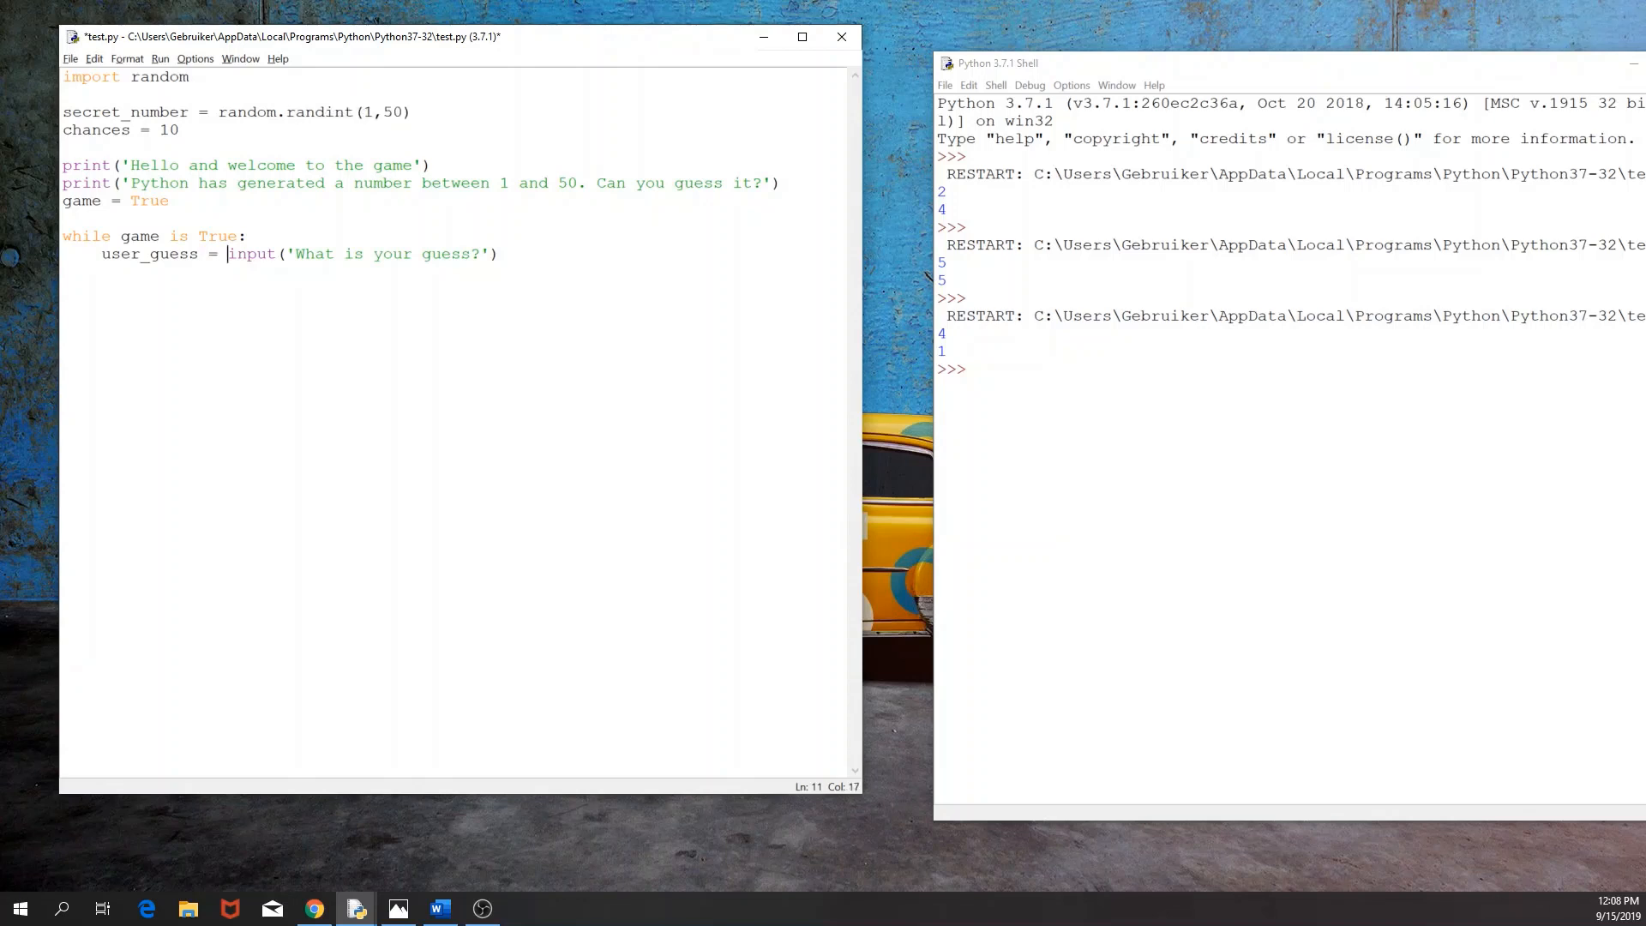
text(int()
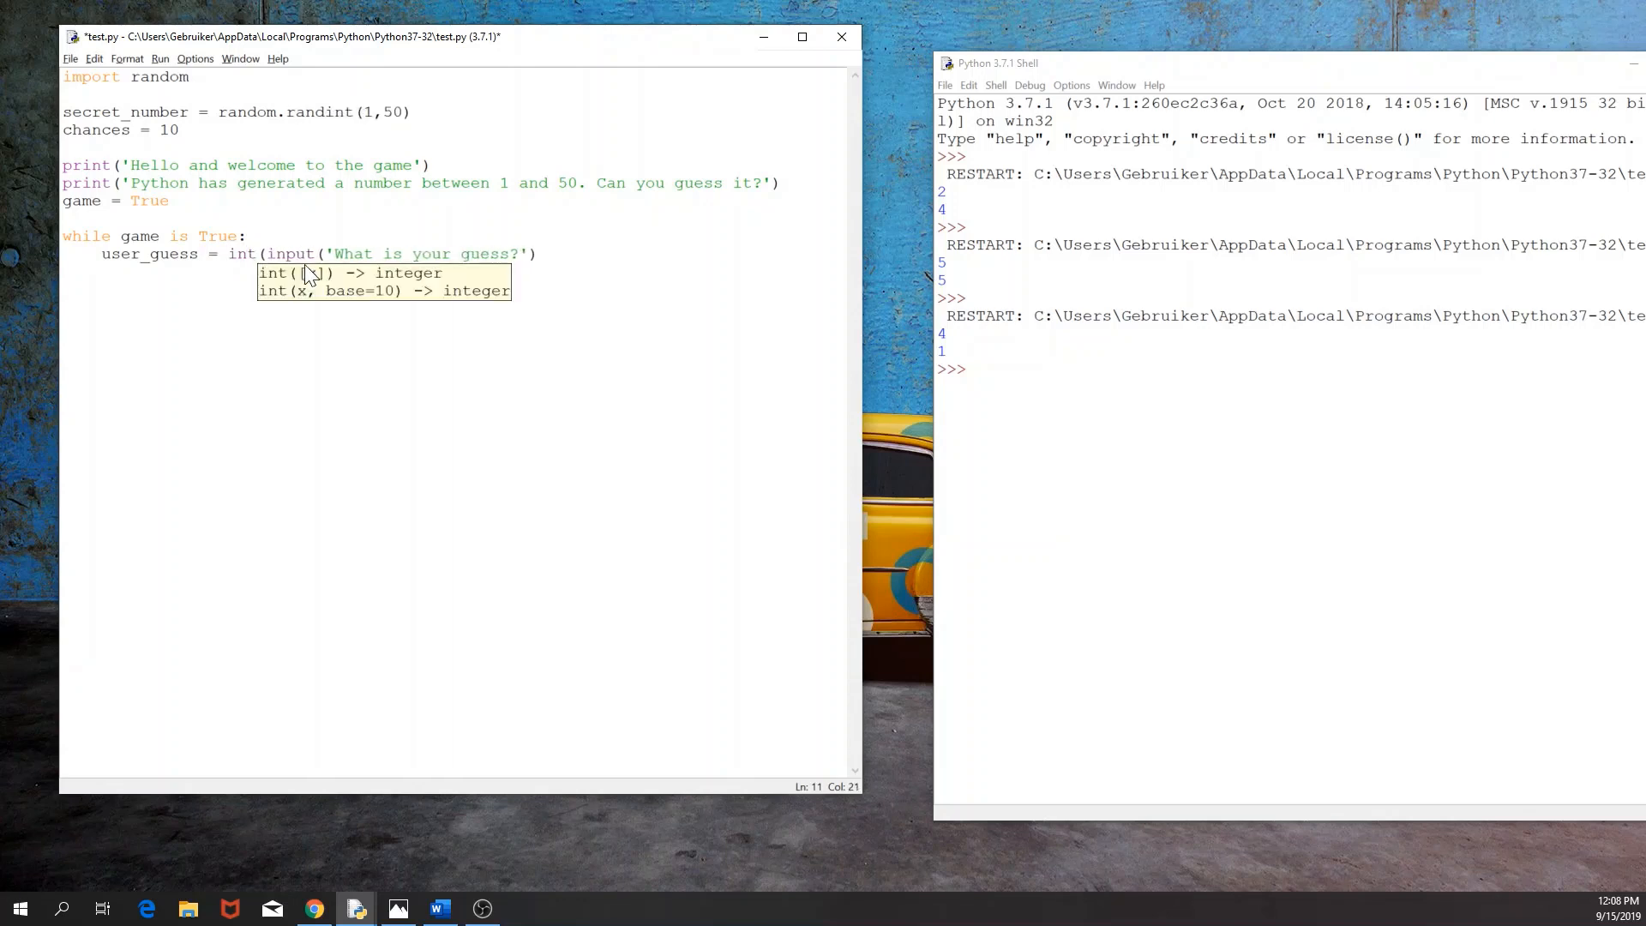
text())
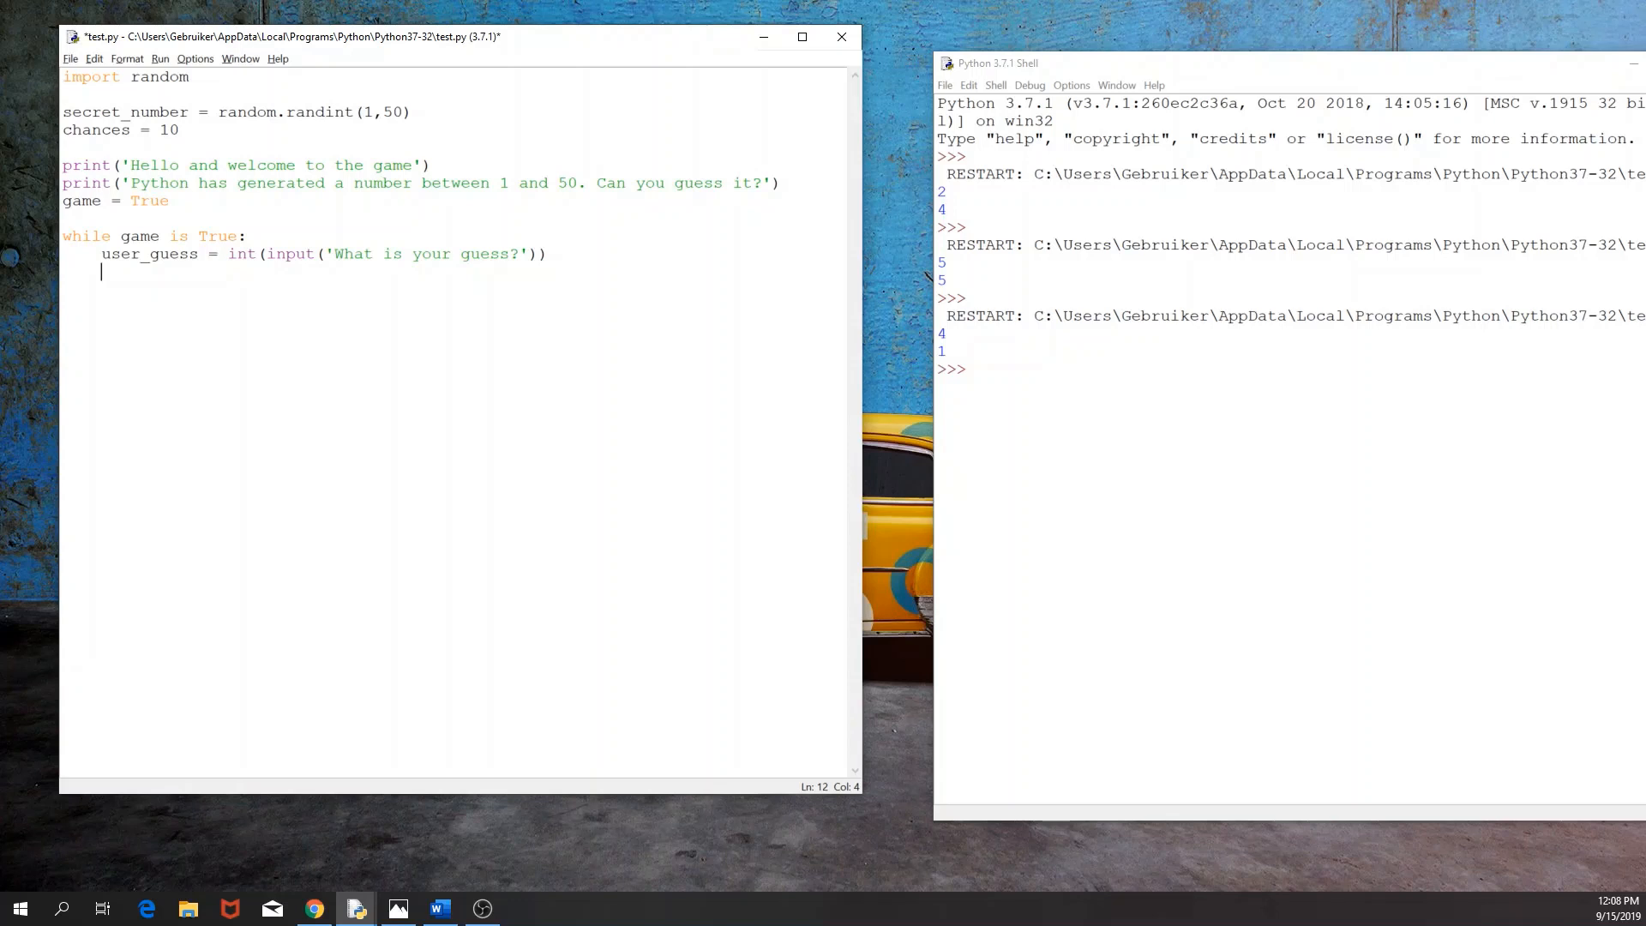
Add if user_guess == secret_number: printing 'Well done, you have guessed the number!' and setting game = False.
text(if user_gues)
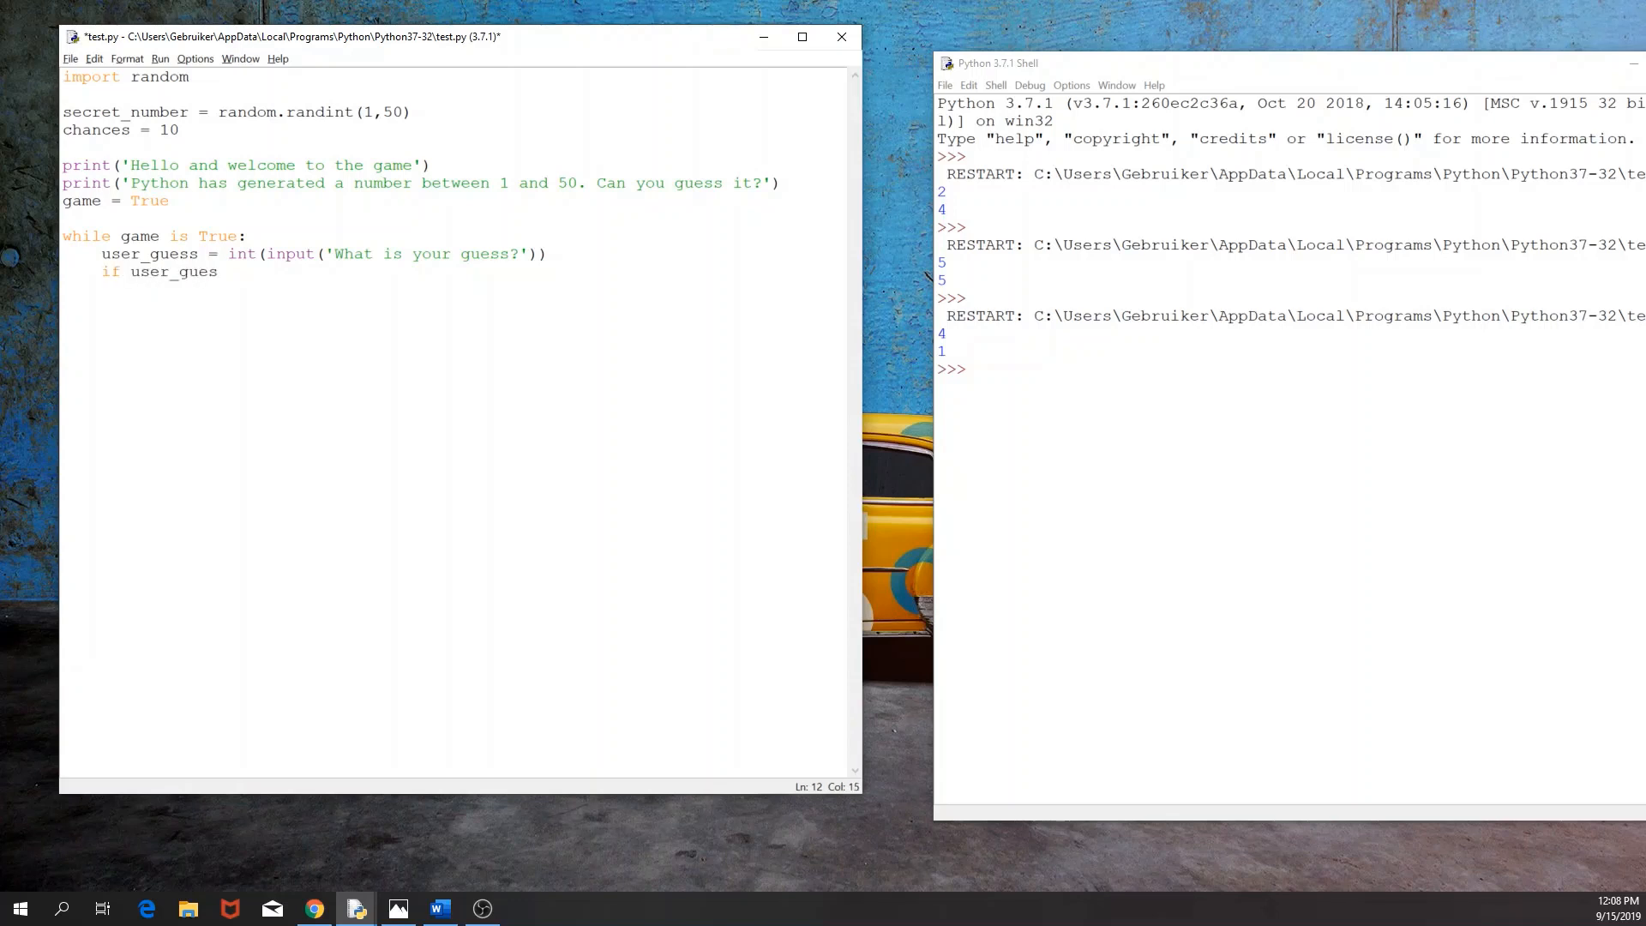
text(s ==)
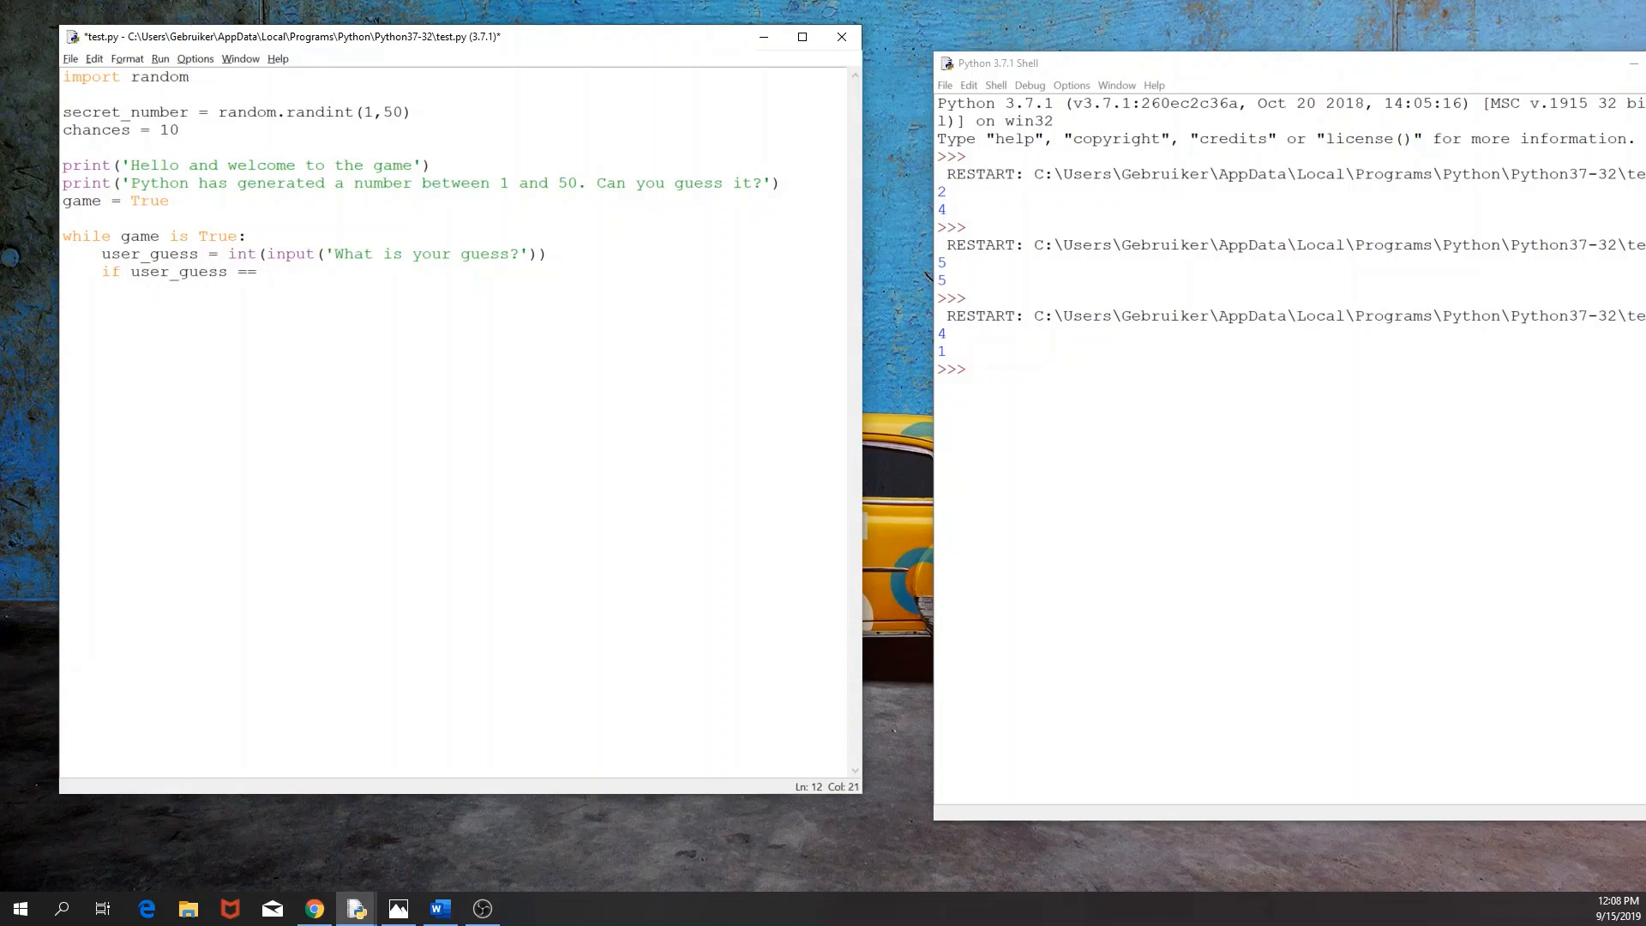
text(secret_number:)
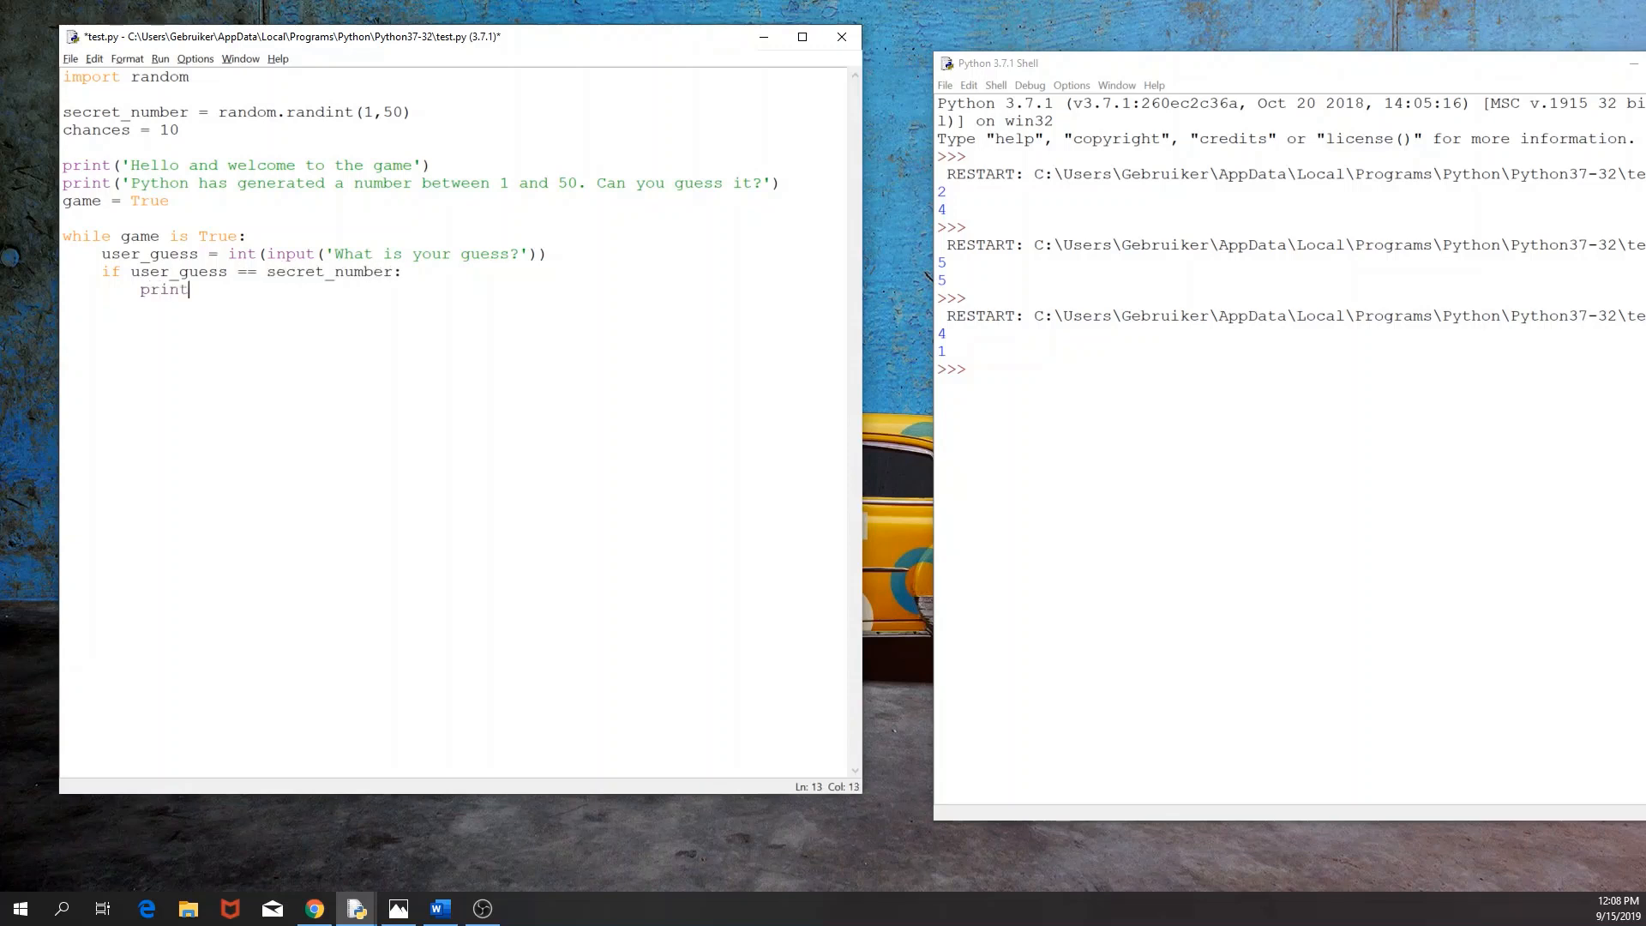
text(('Well done'))
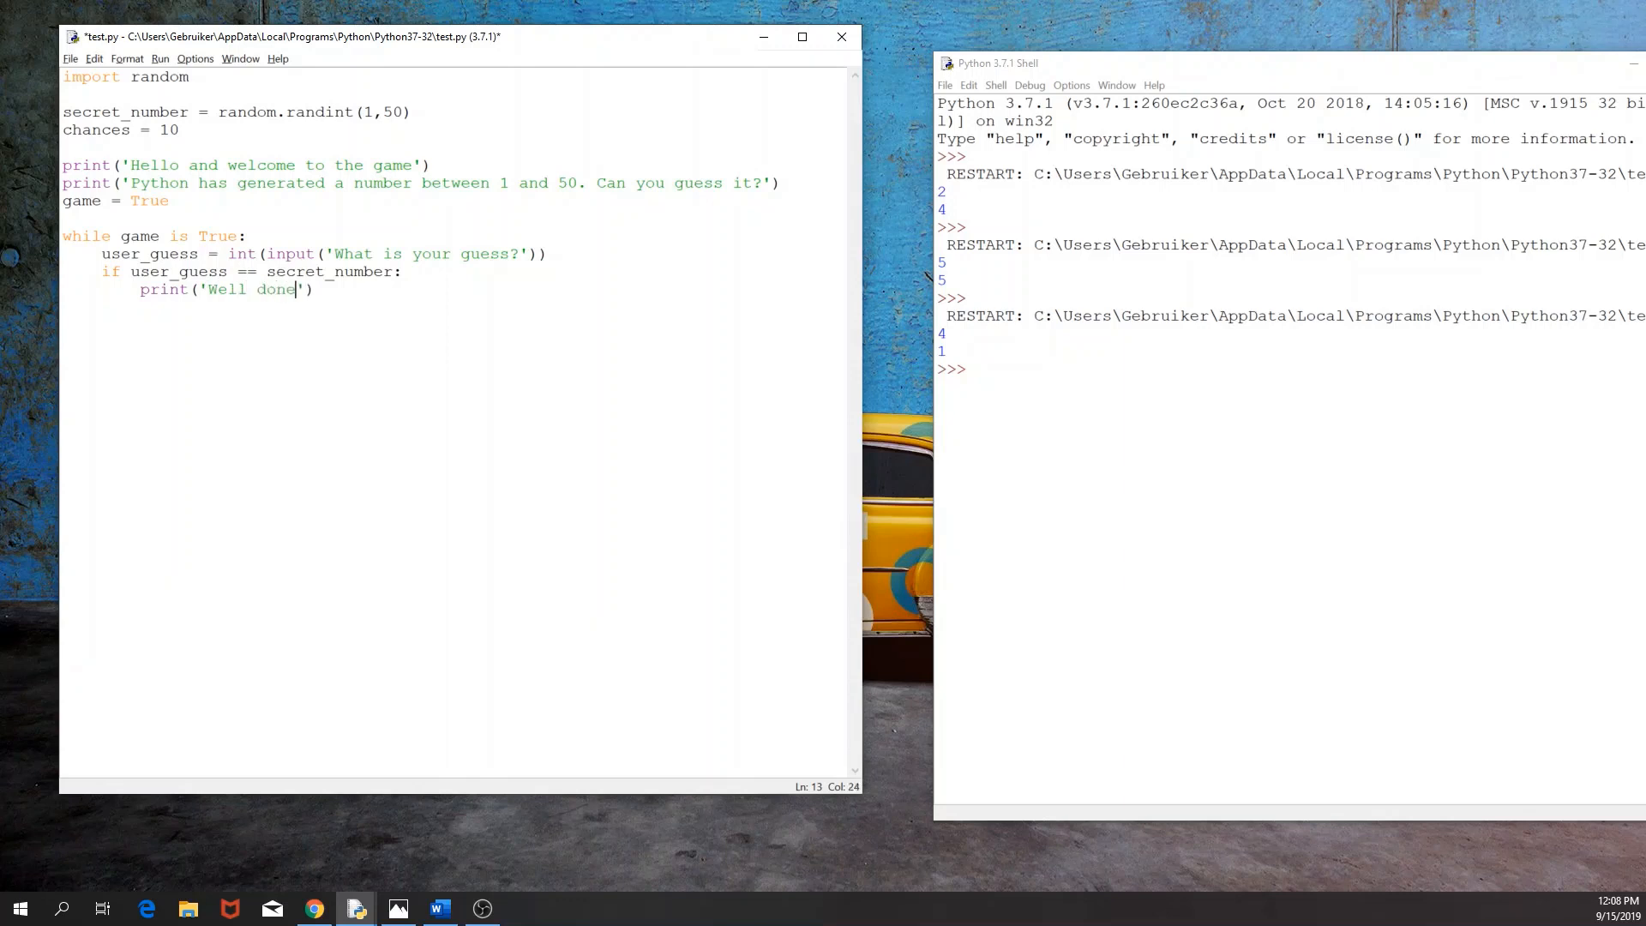
text(, you have guessed)
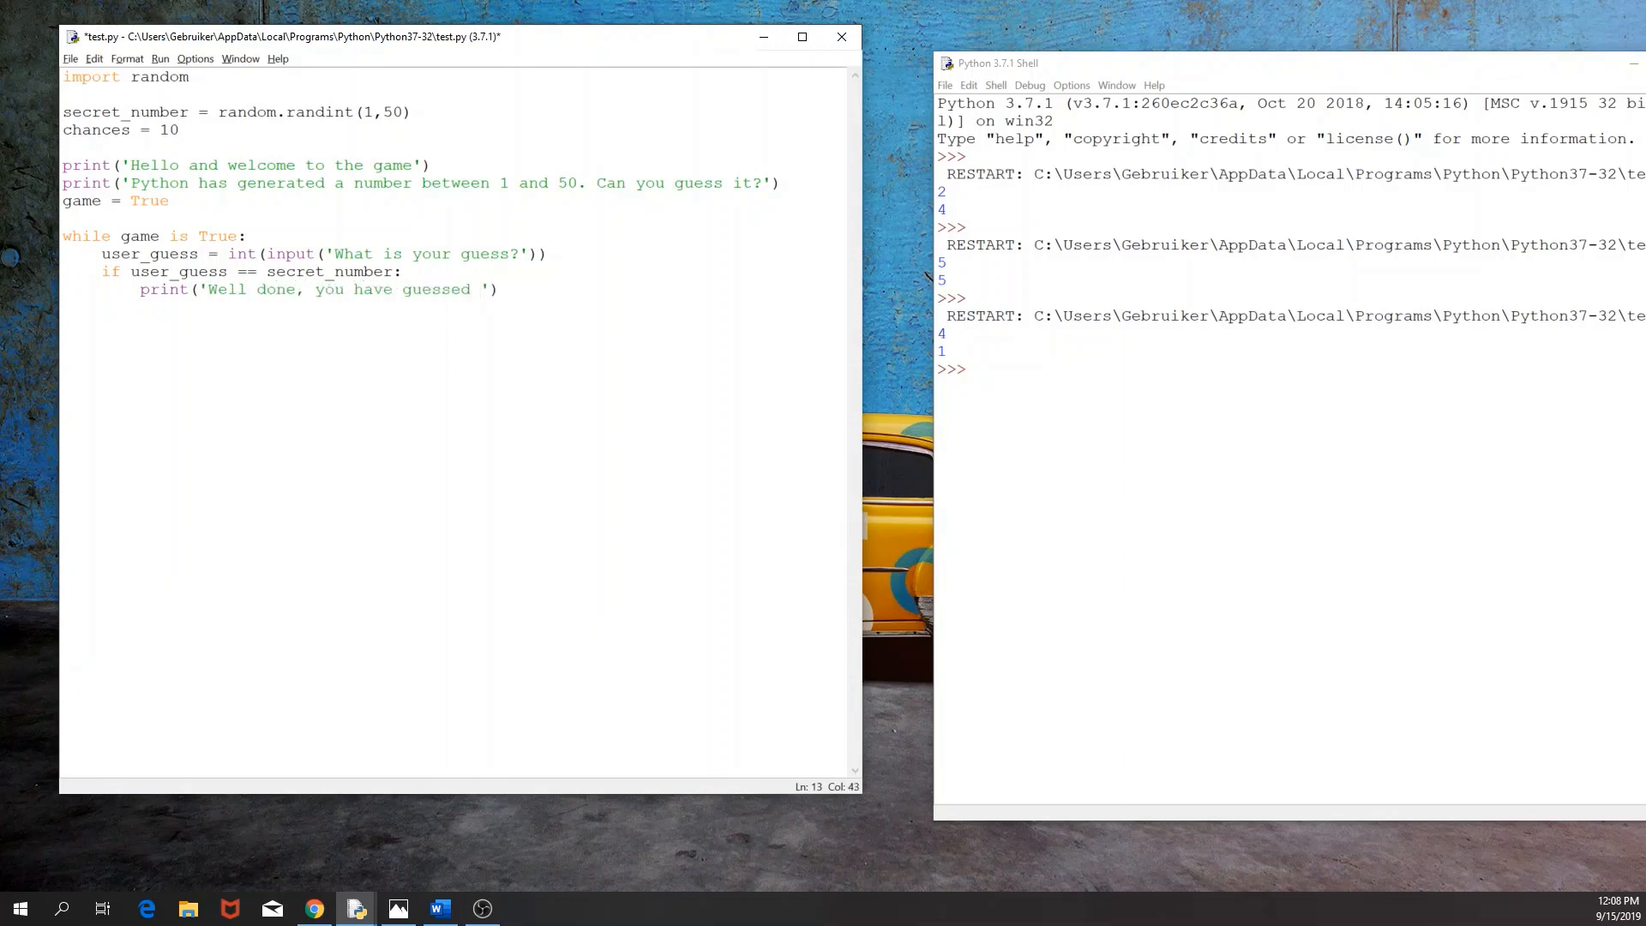
text(the number@)
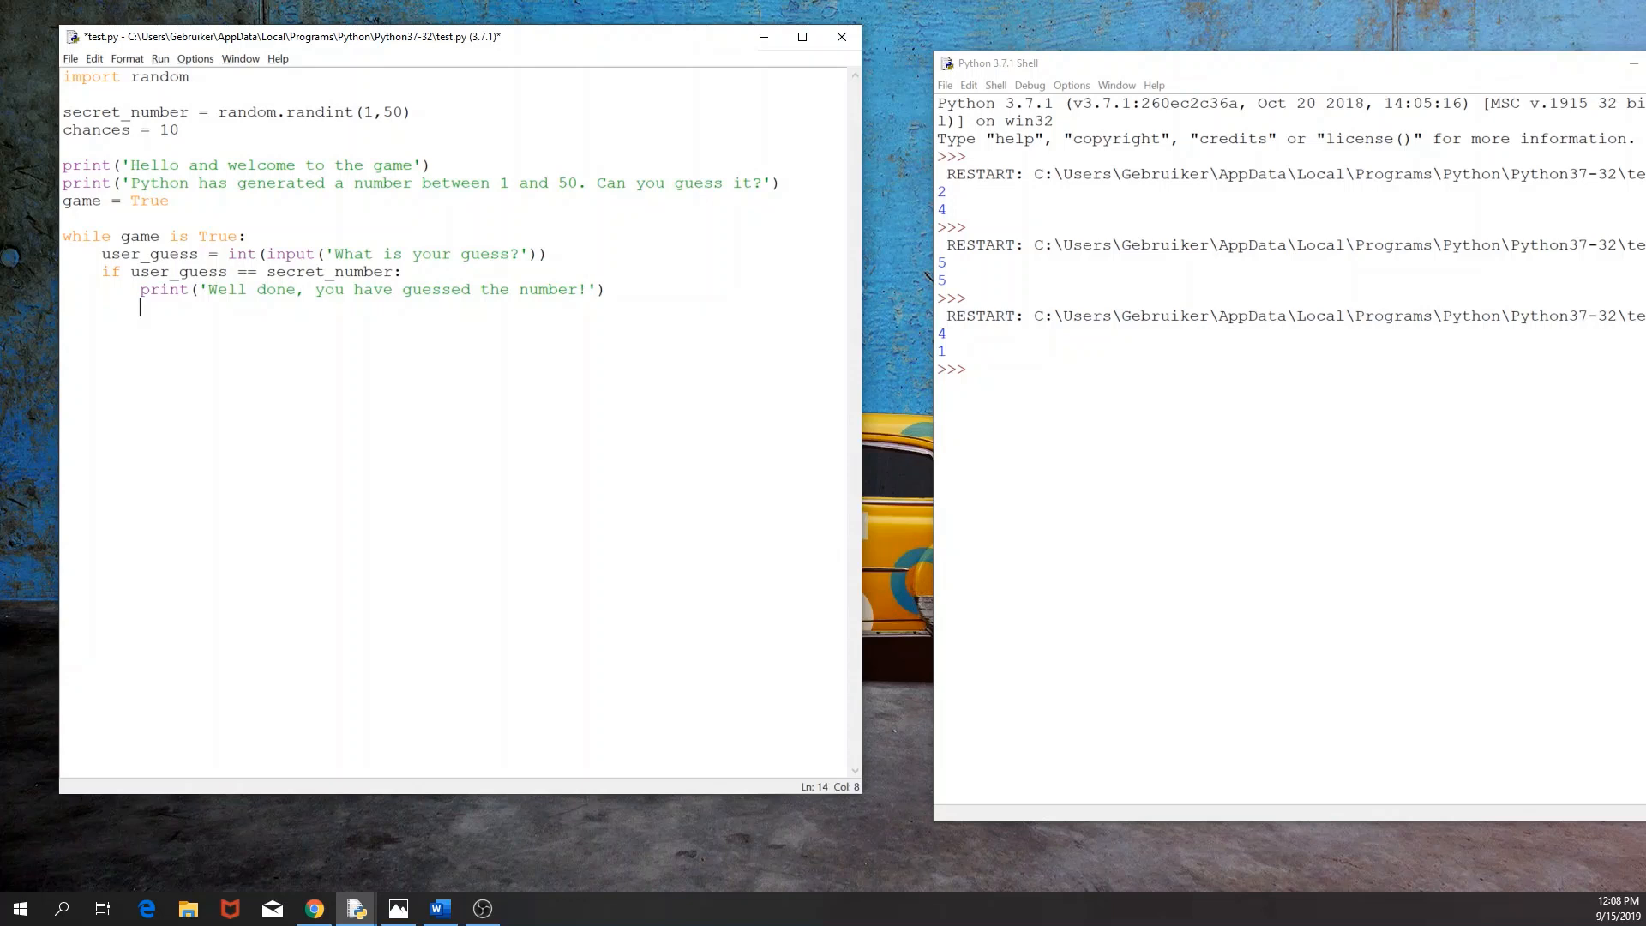
text(game = Fals)
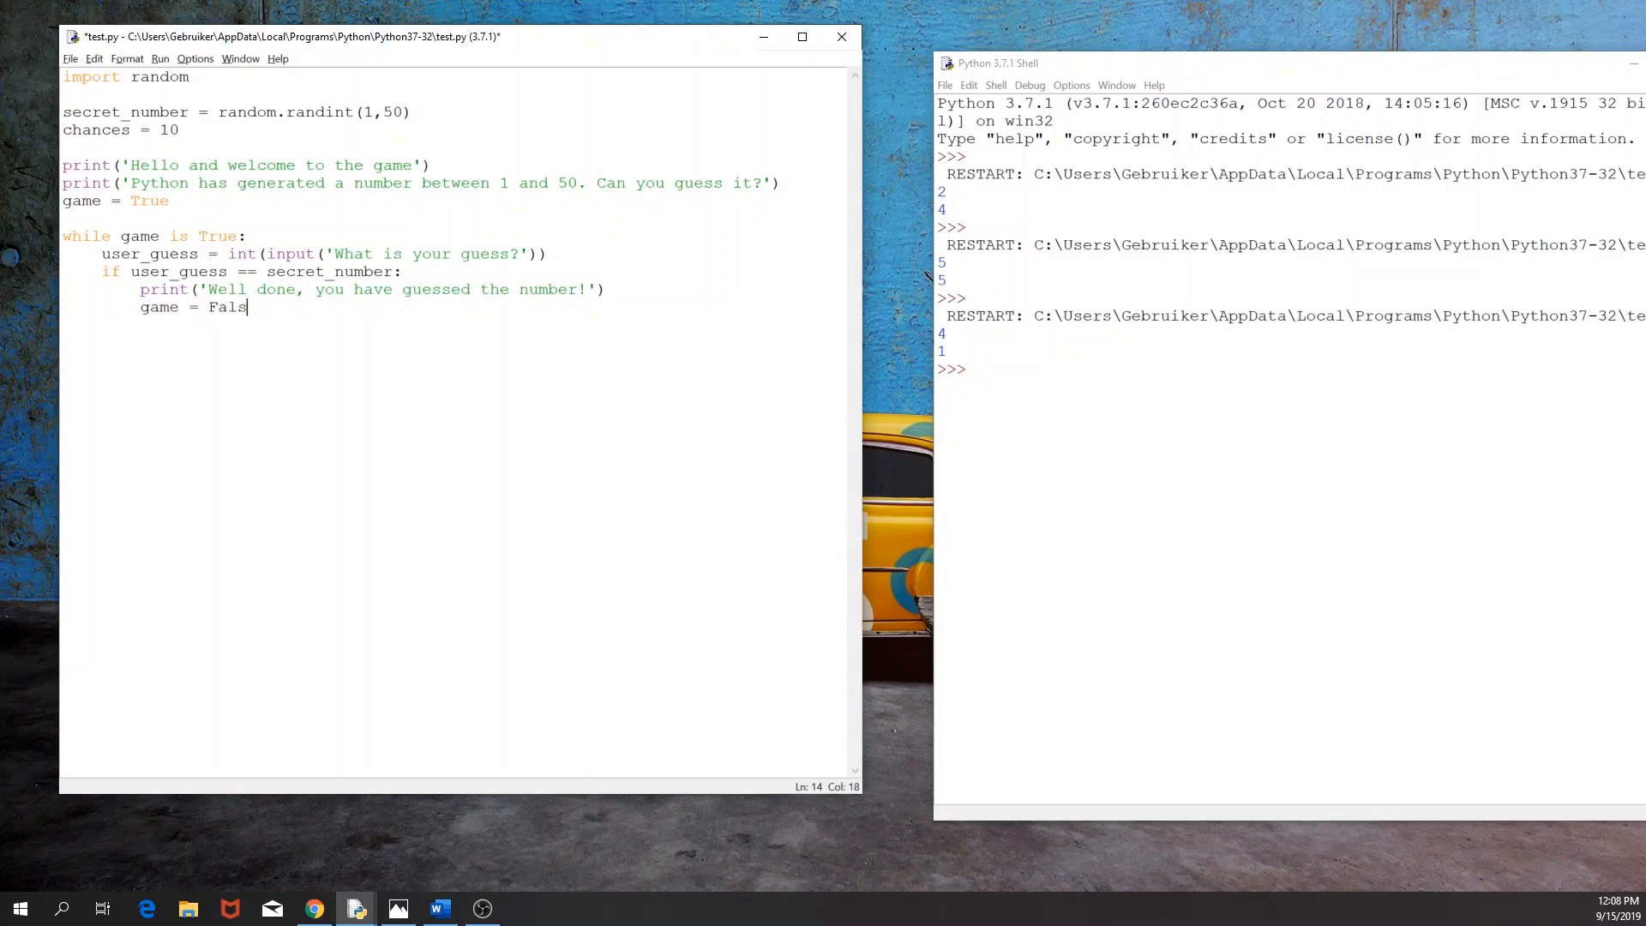
text(e)
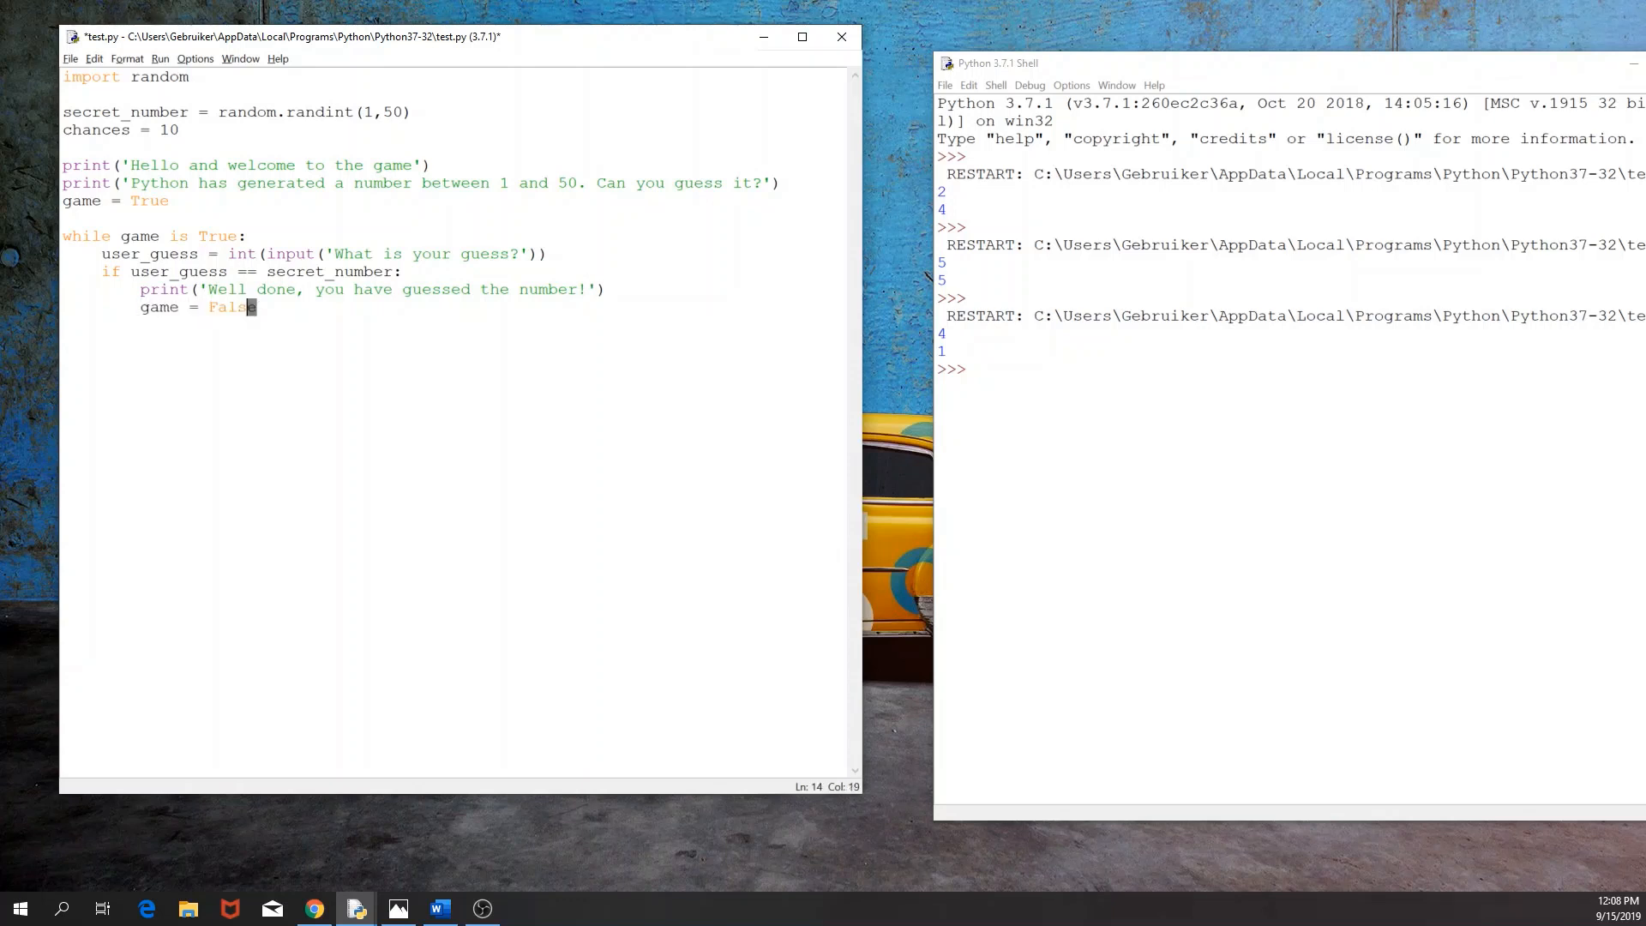
double_click(233, 305)
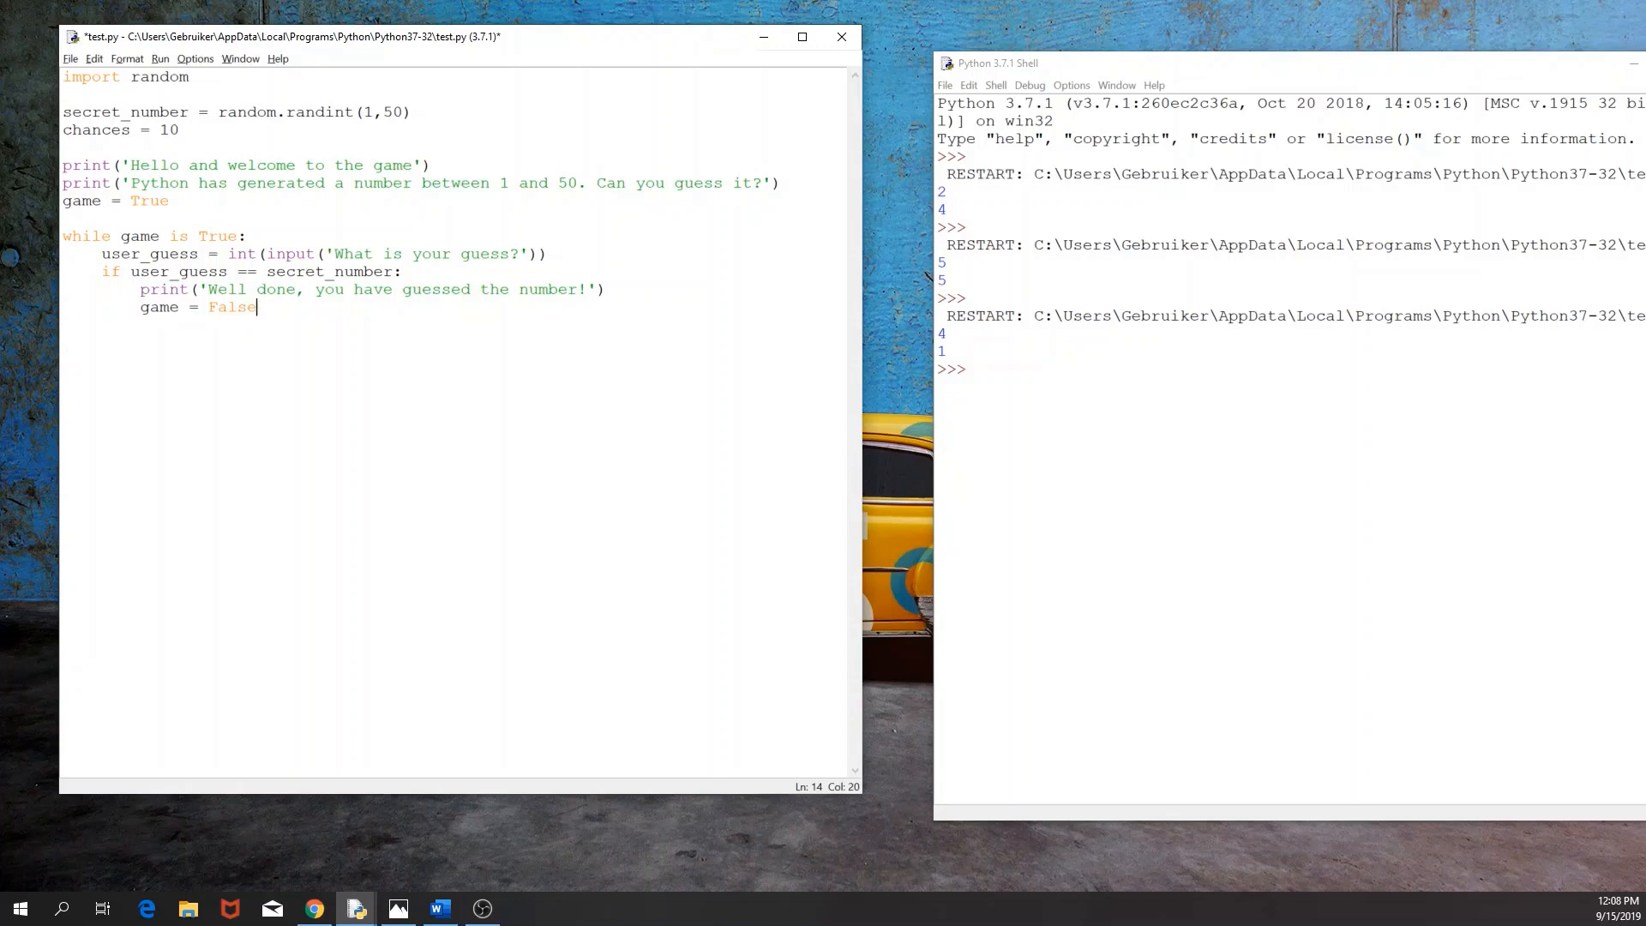
Add an elif for guesses above secret_number printing 'Your guess is too high.'.
key(enter)
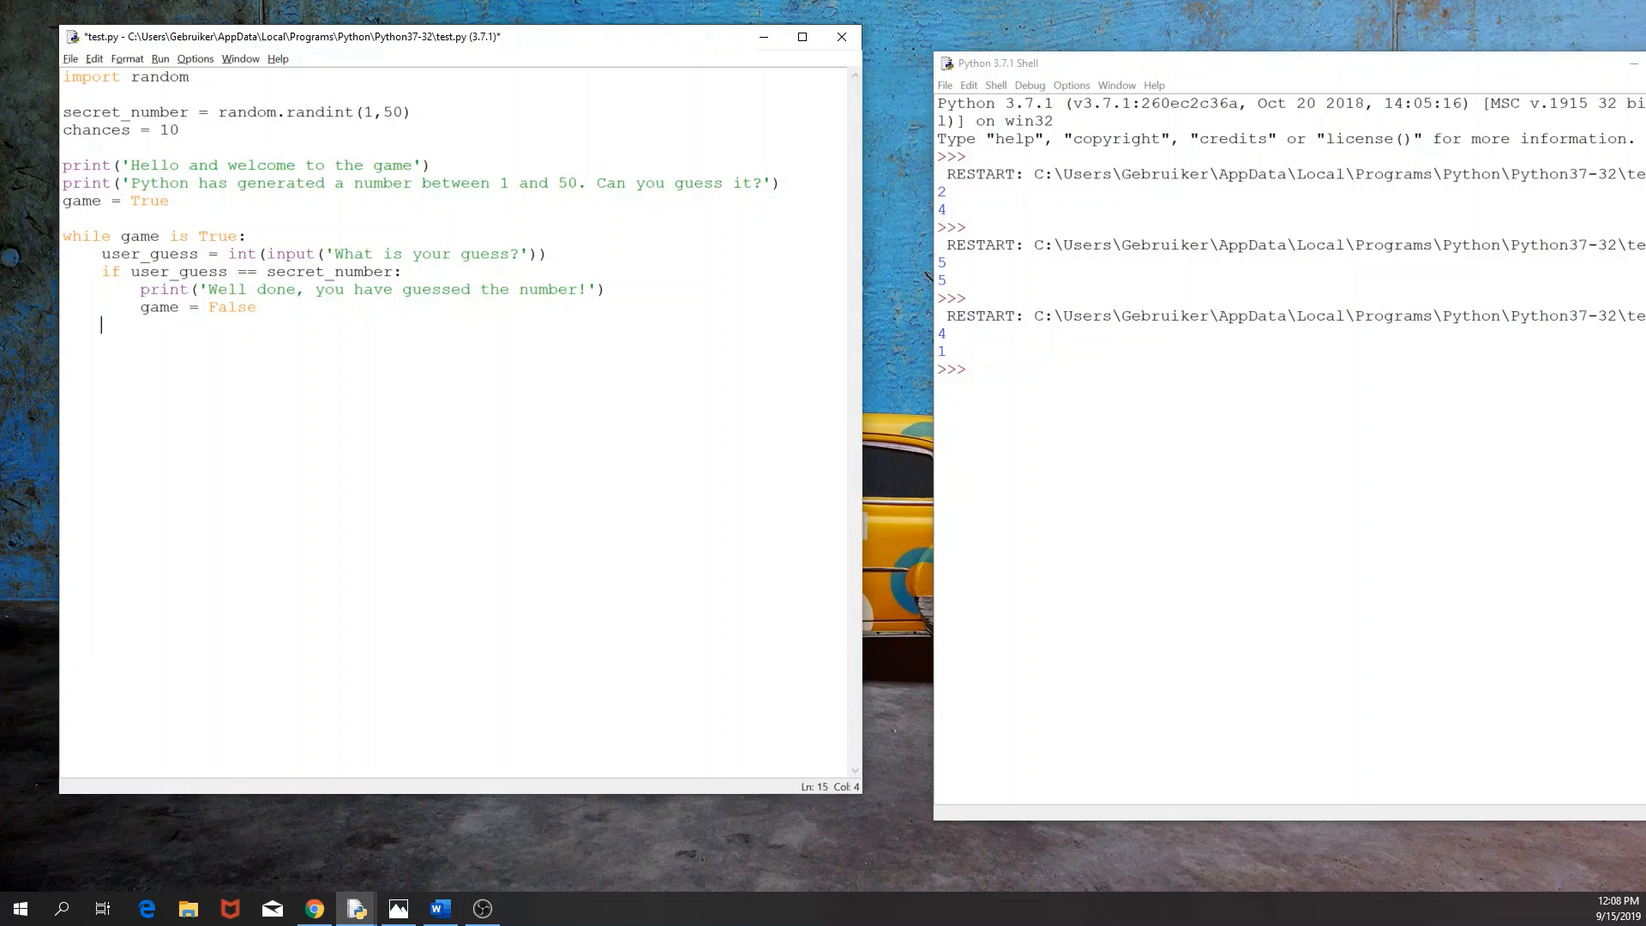
text(elif u)
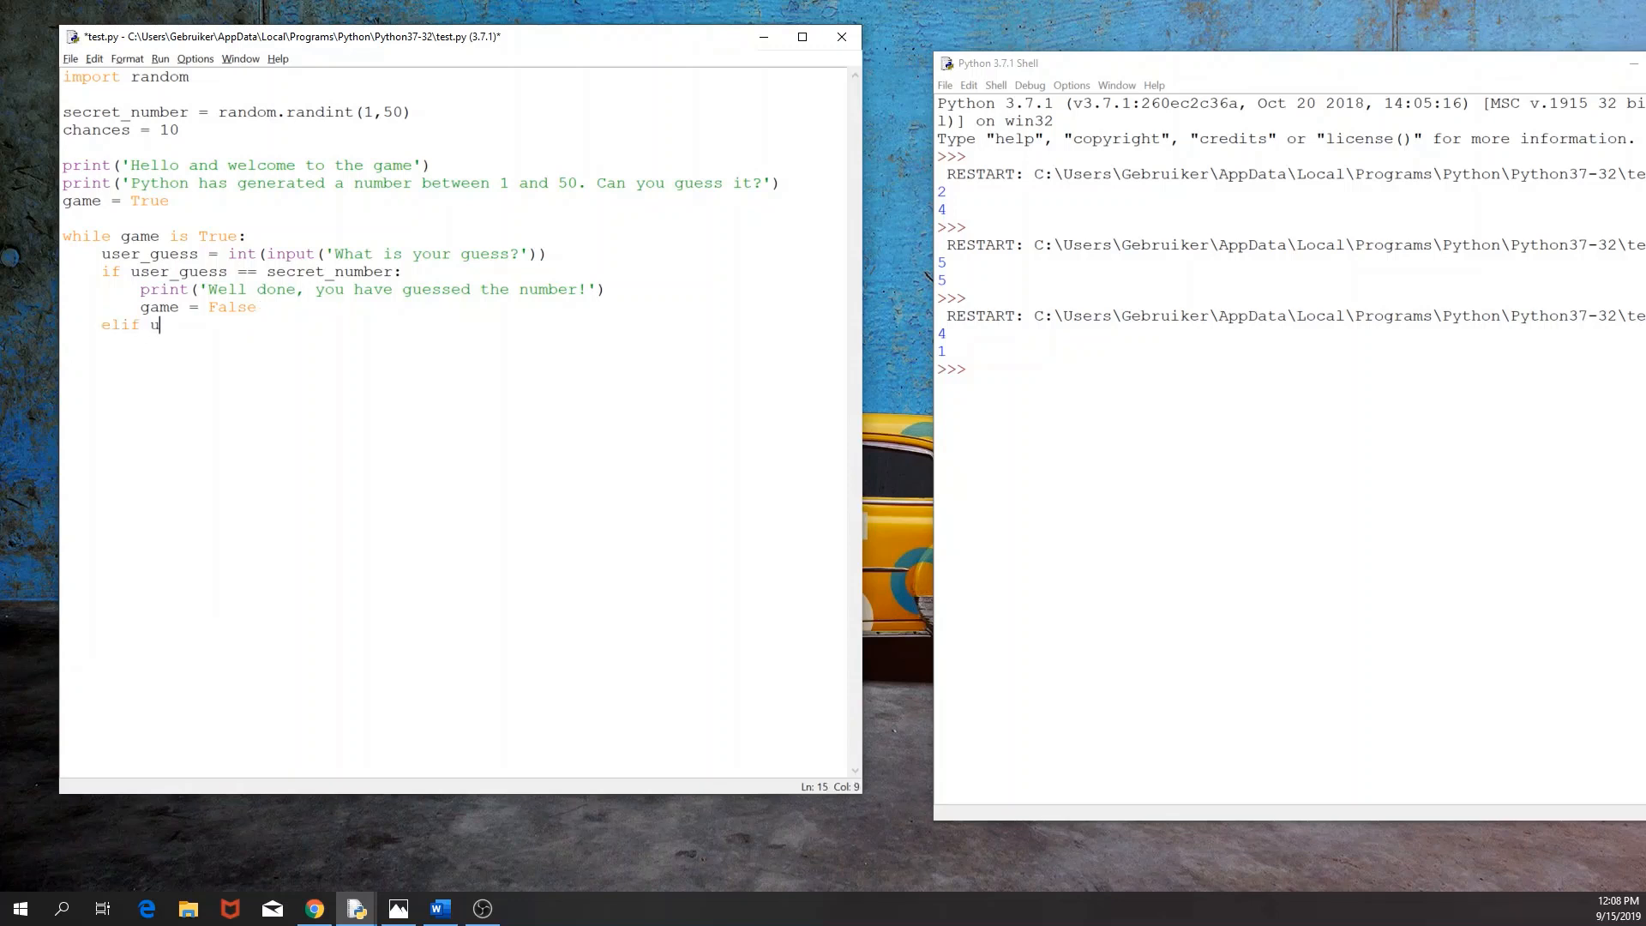
text(ser_answer >)
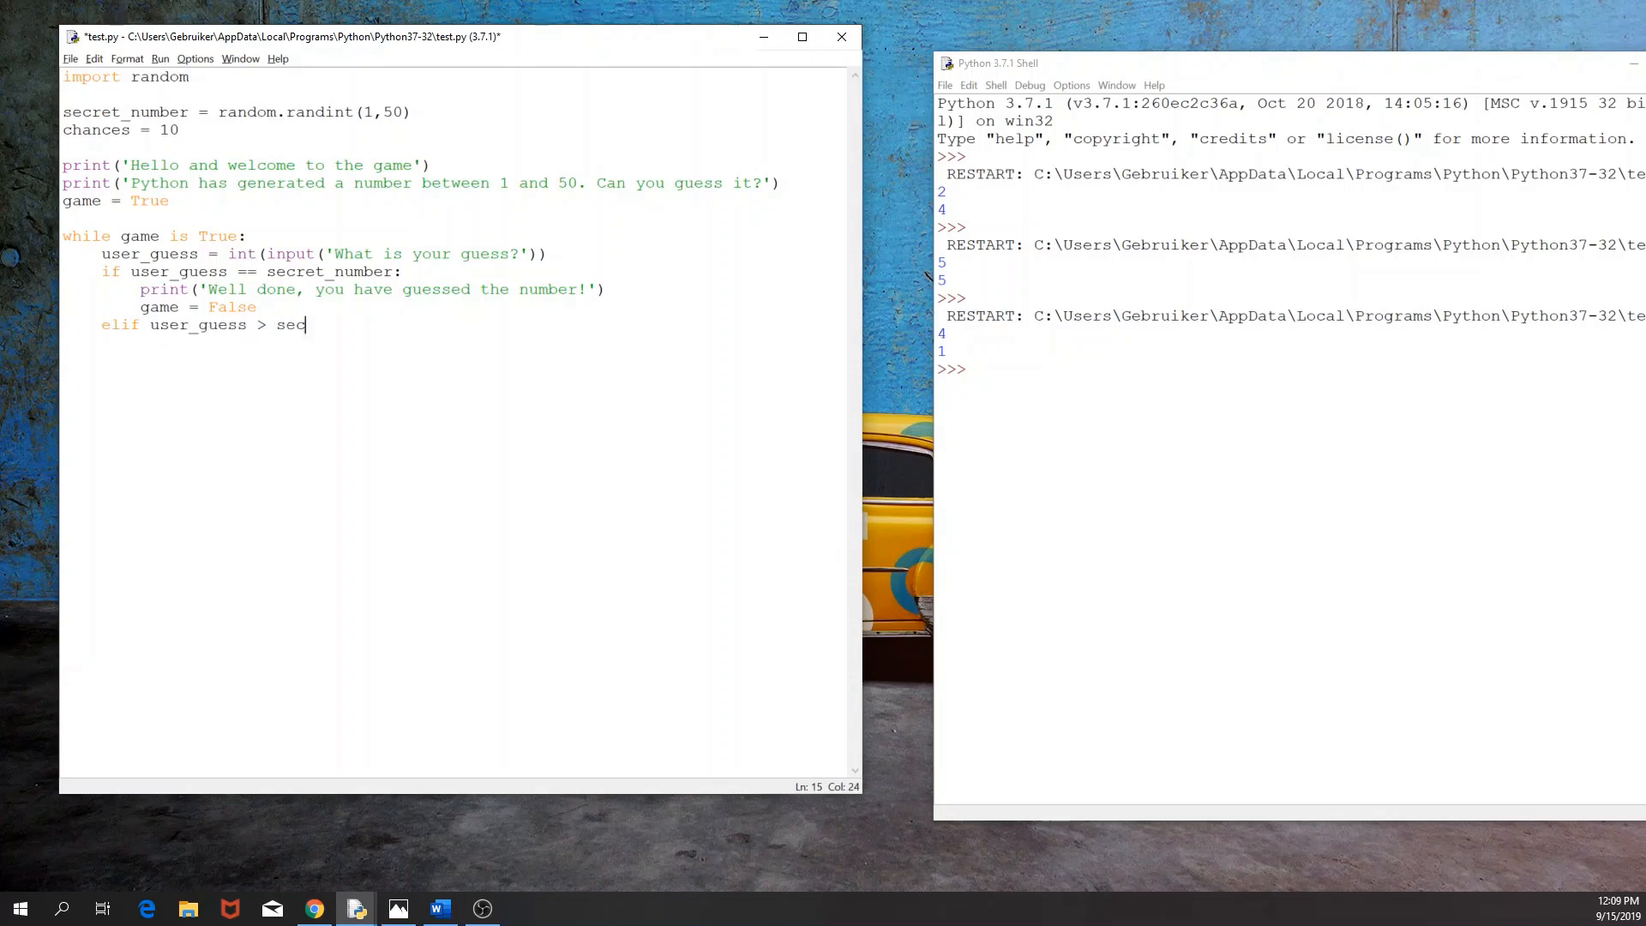
text(cret_number:)
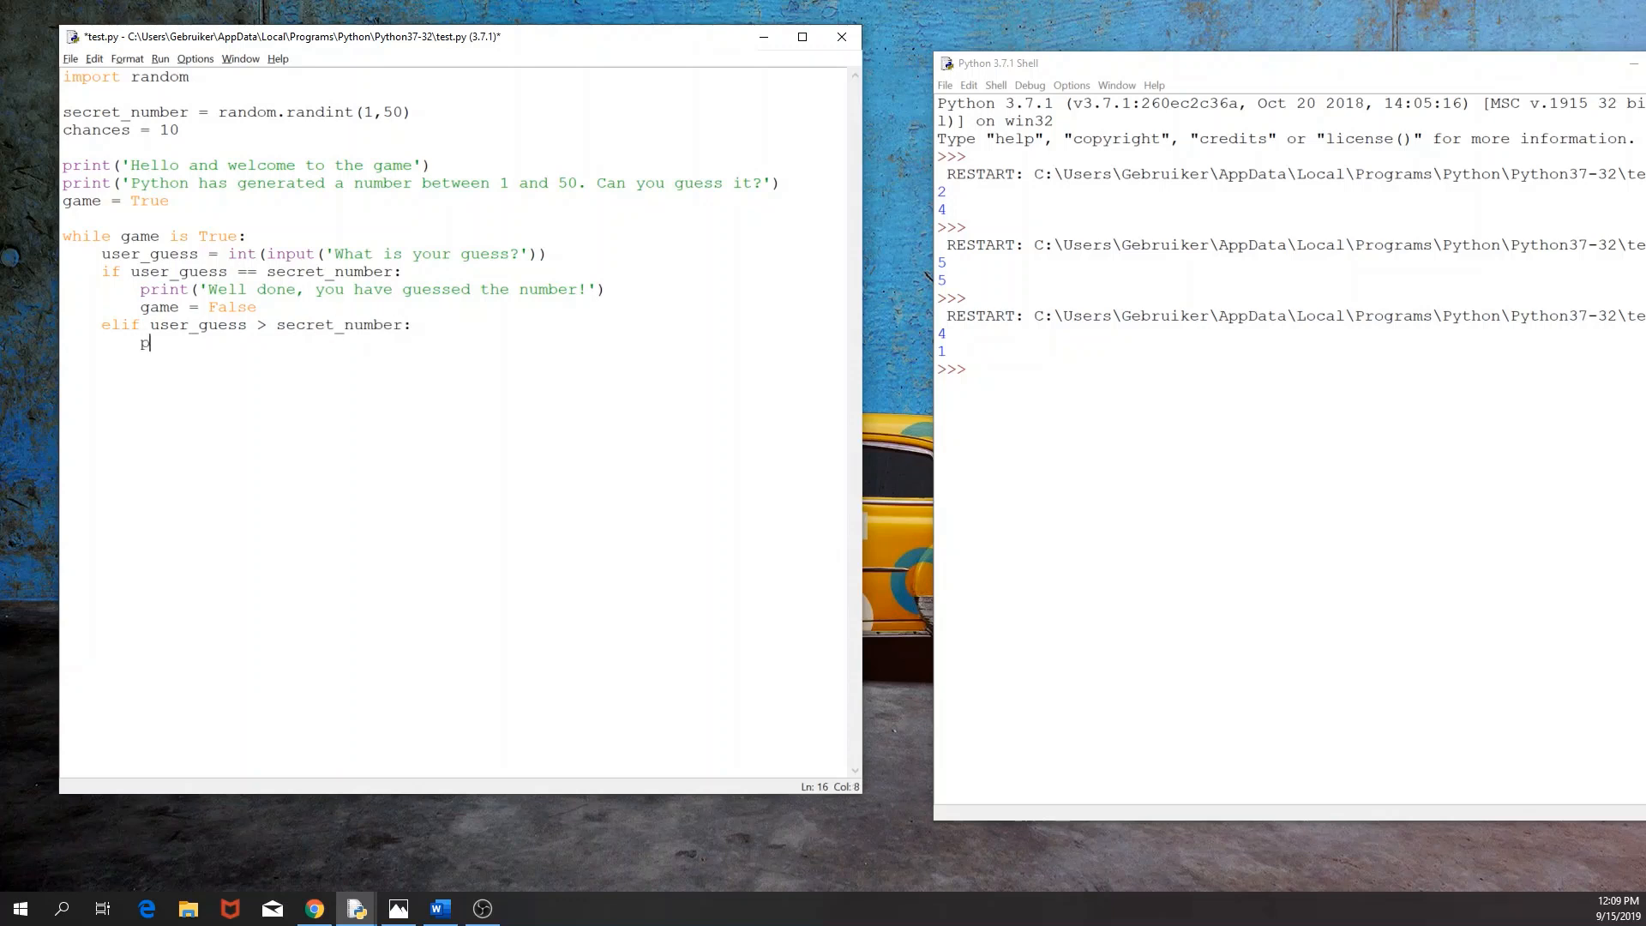
text(rint(''))
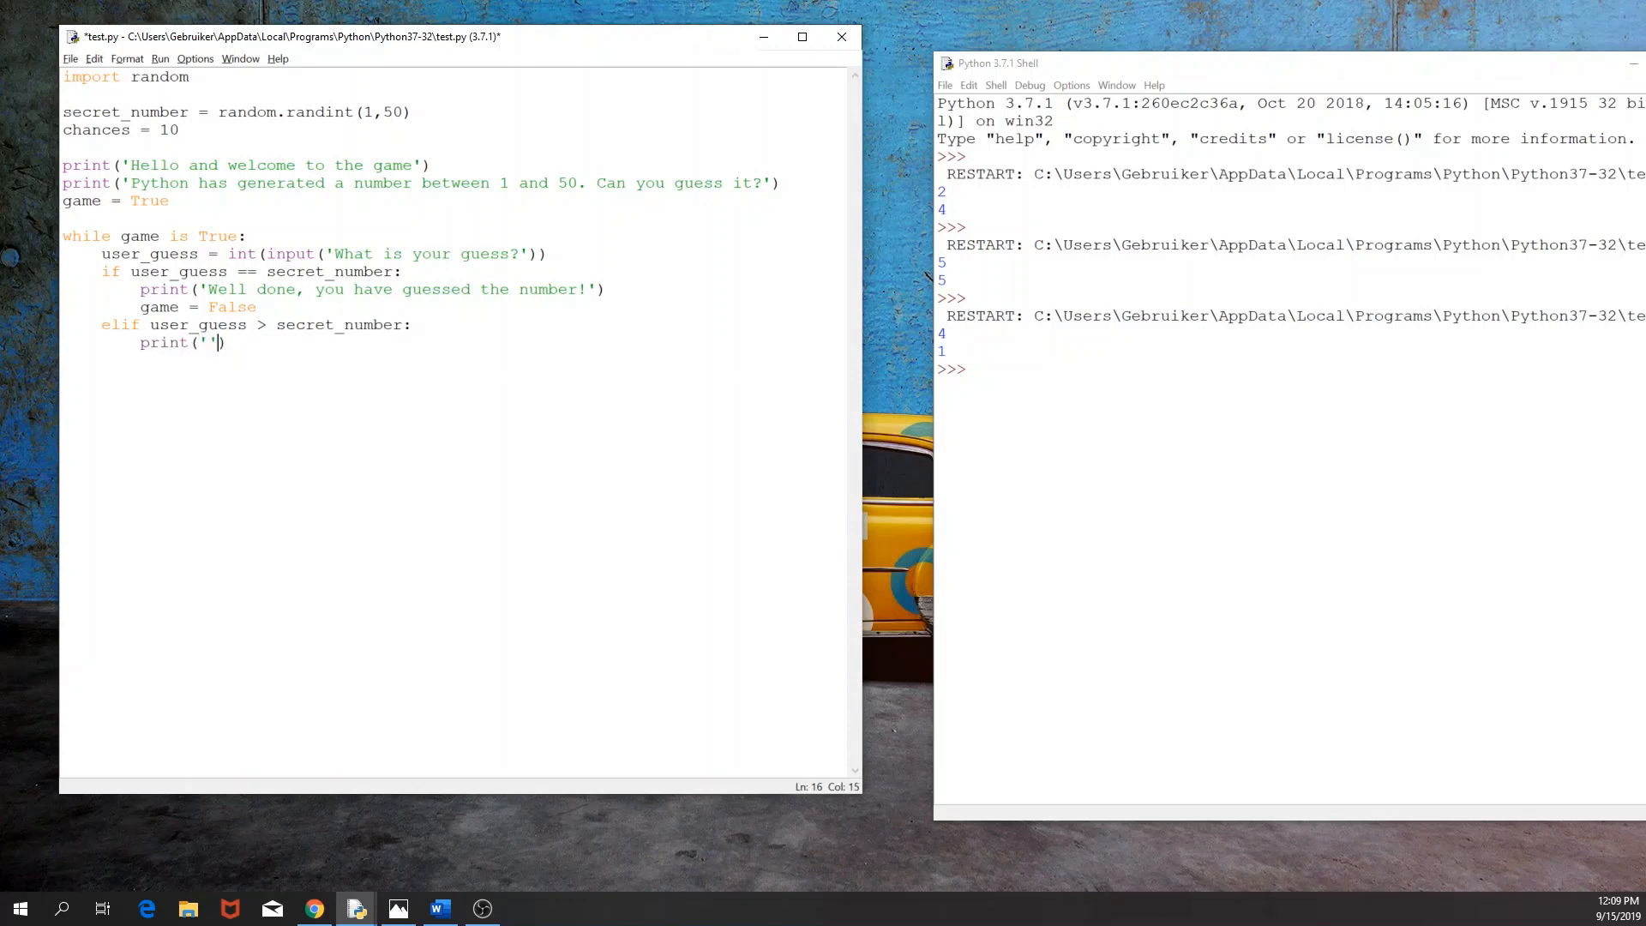
text(Your guess is too high.)
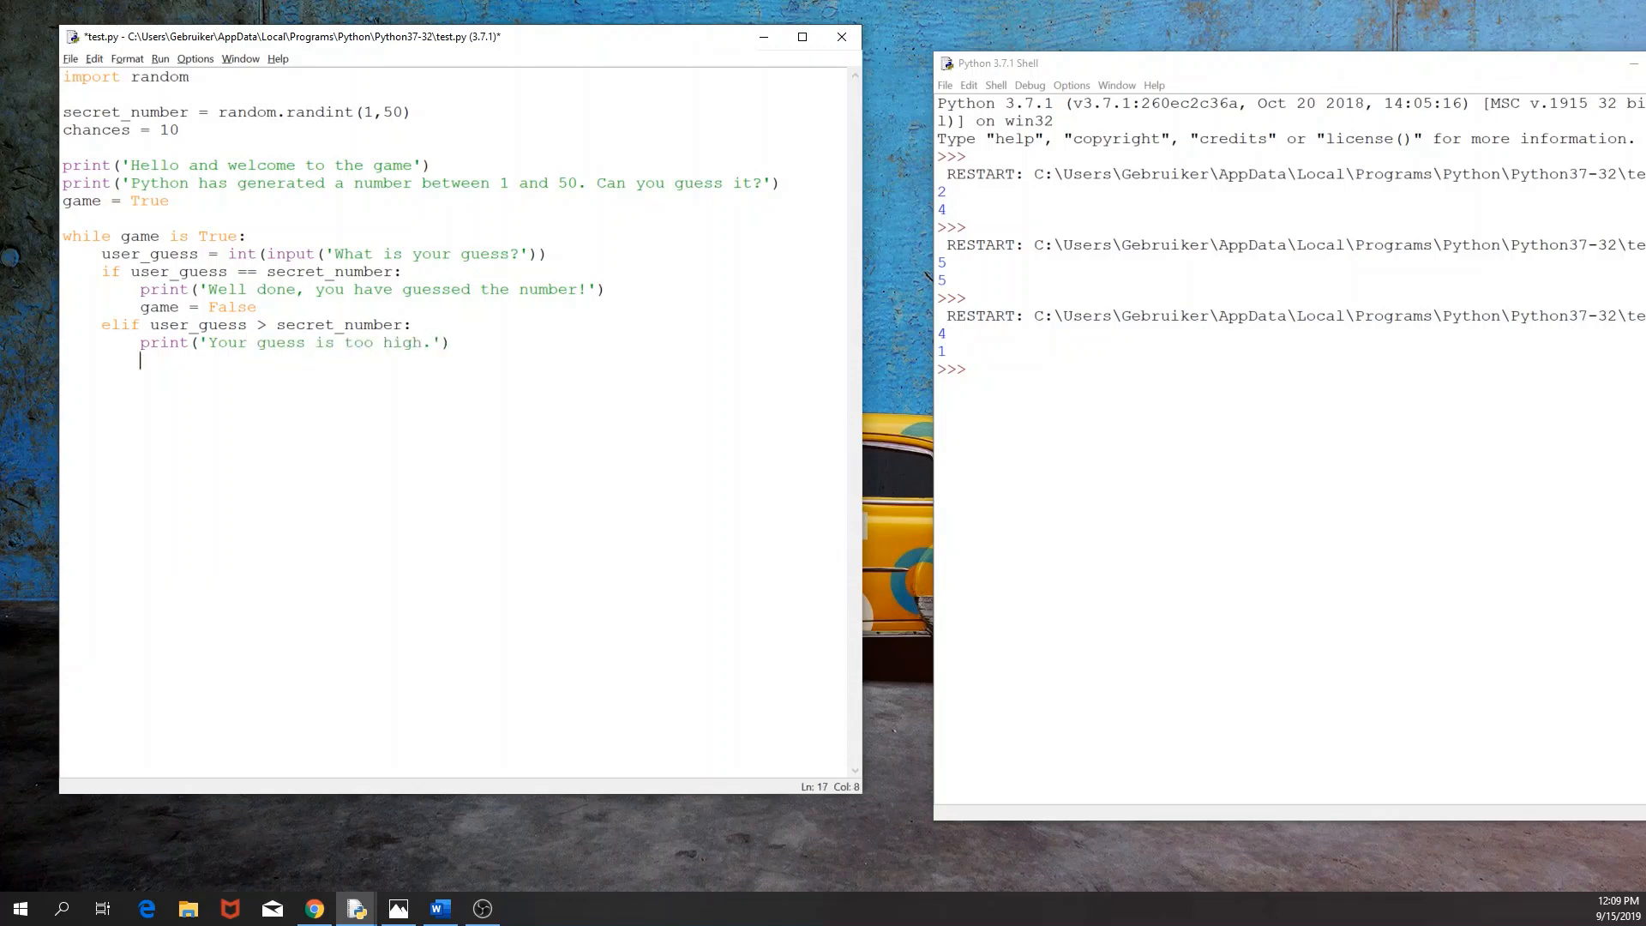
Type chances = chances - 1 under the too-high message.
text(chanc)
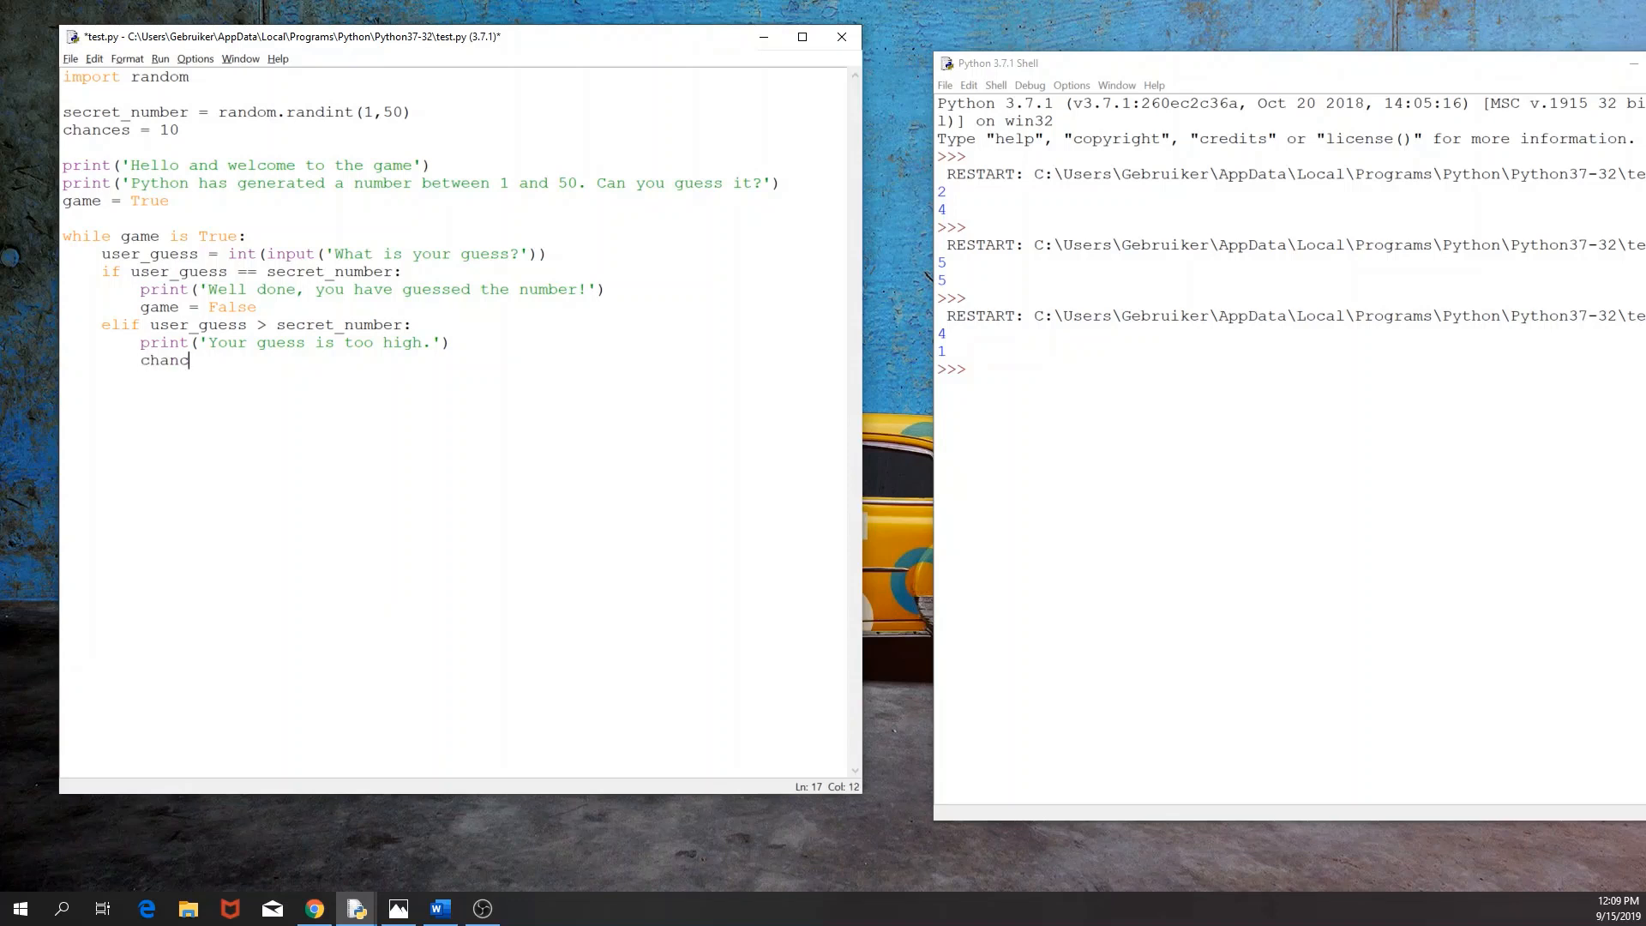
text(es)
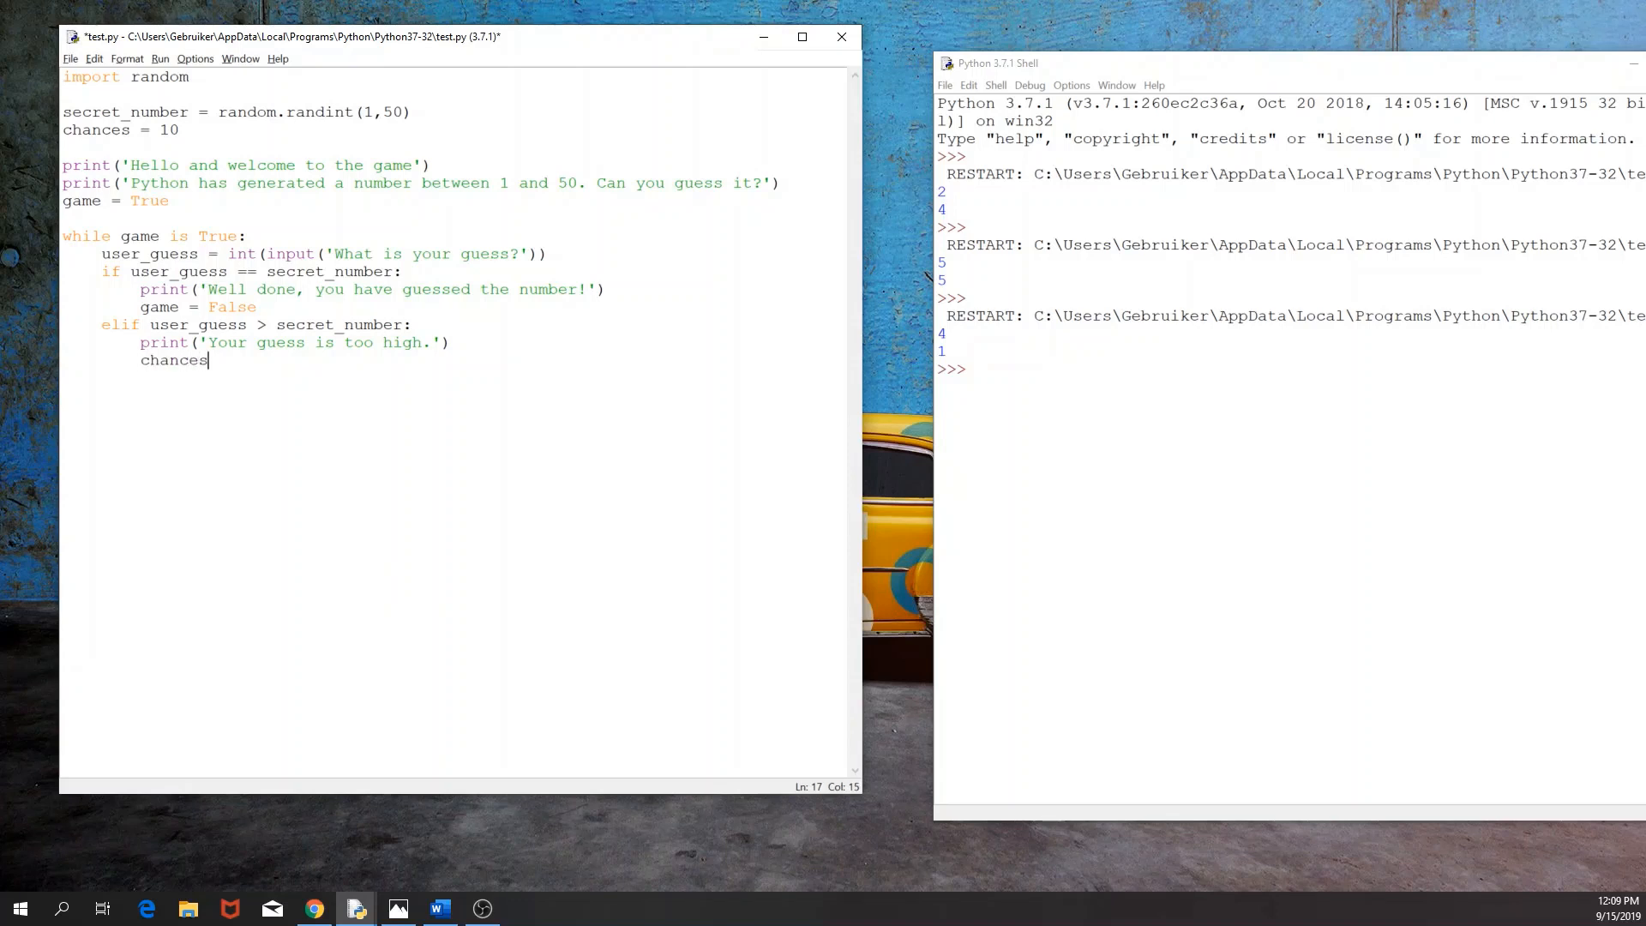
text(= c)
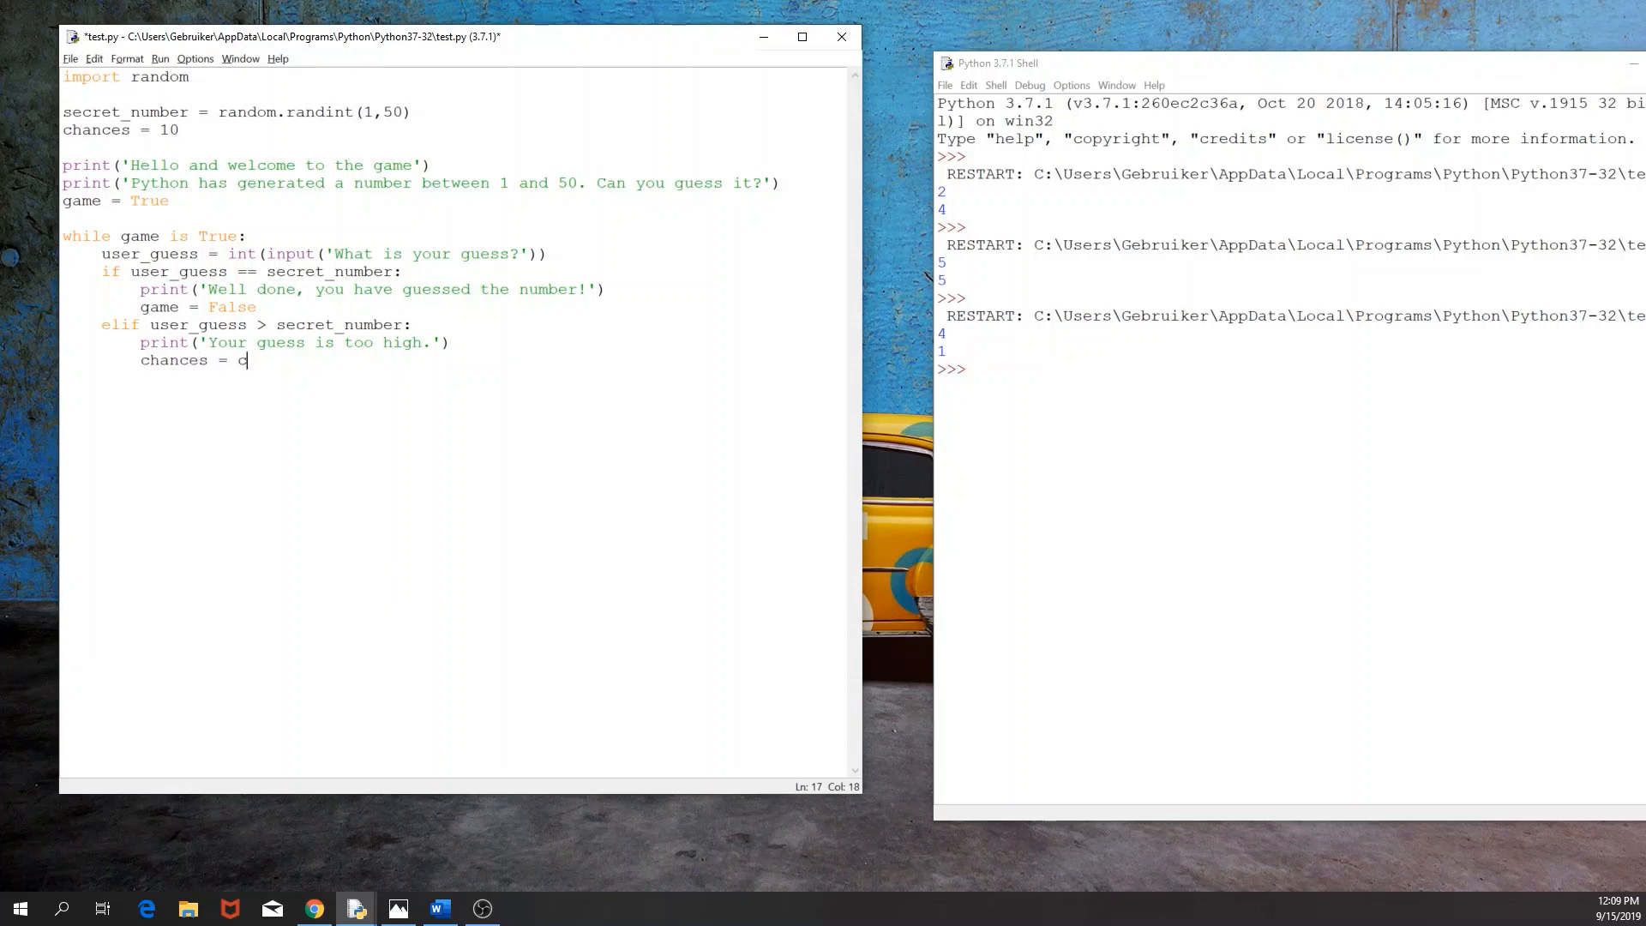
text(hances - 1)
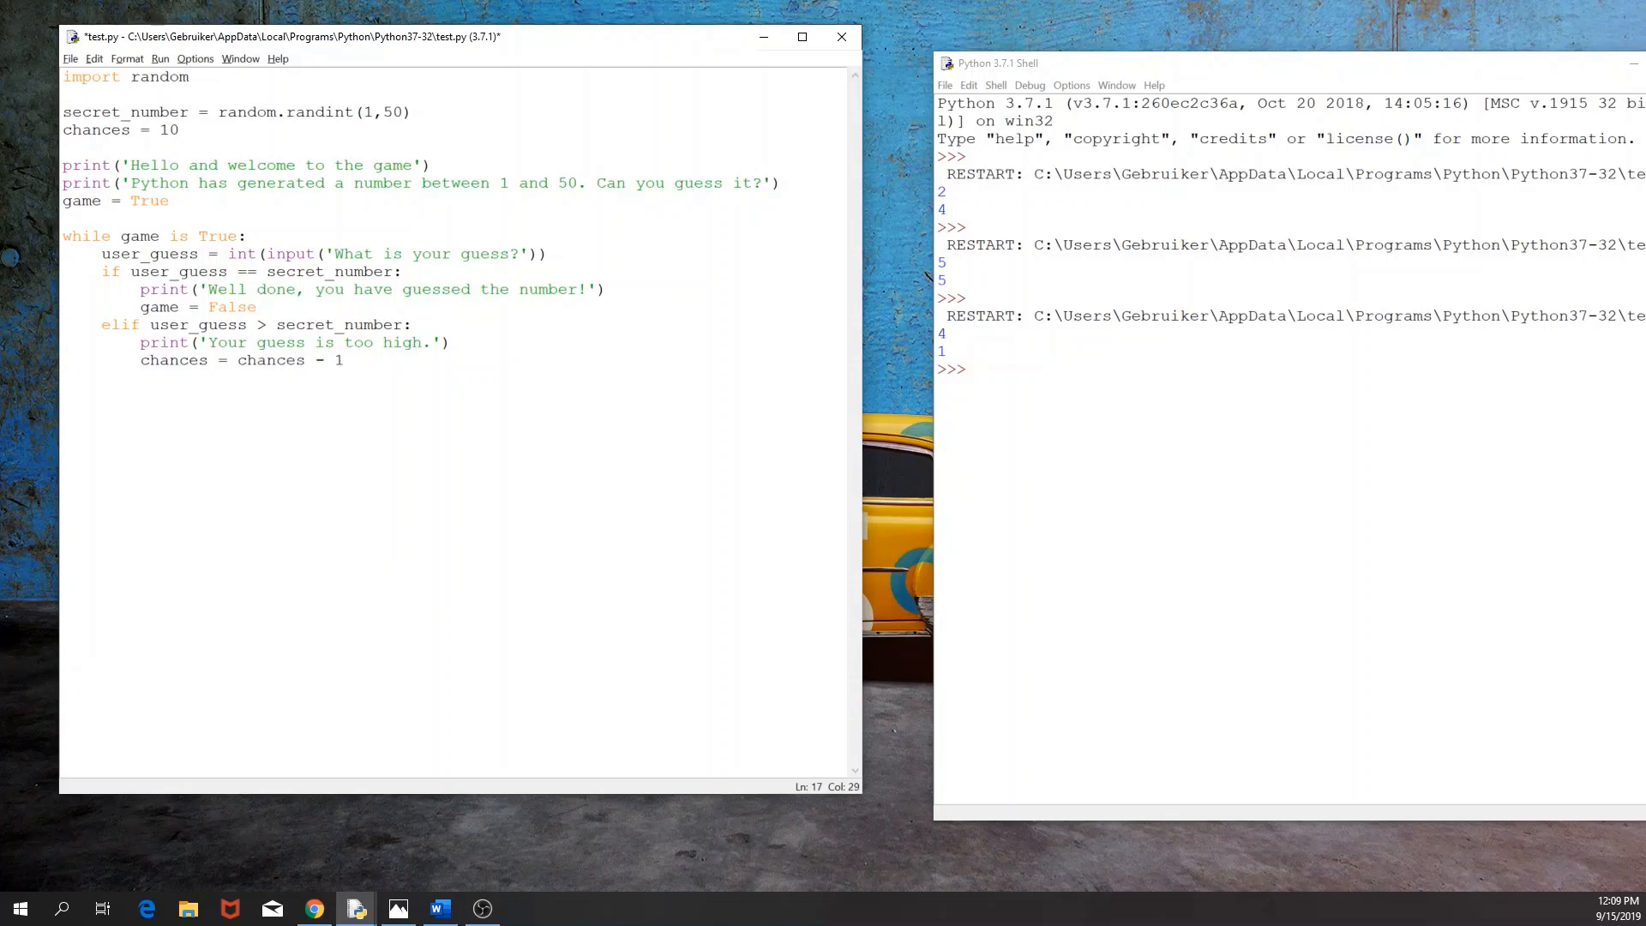
click(233, 361)
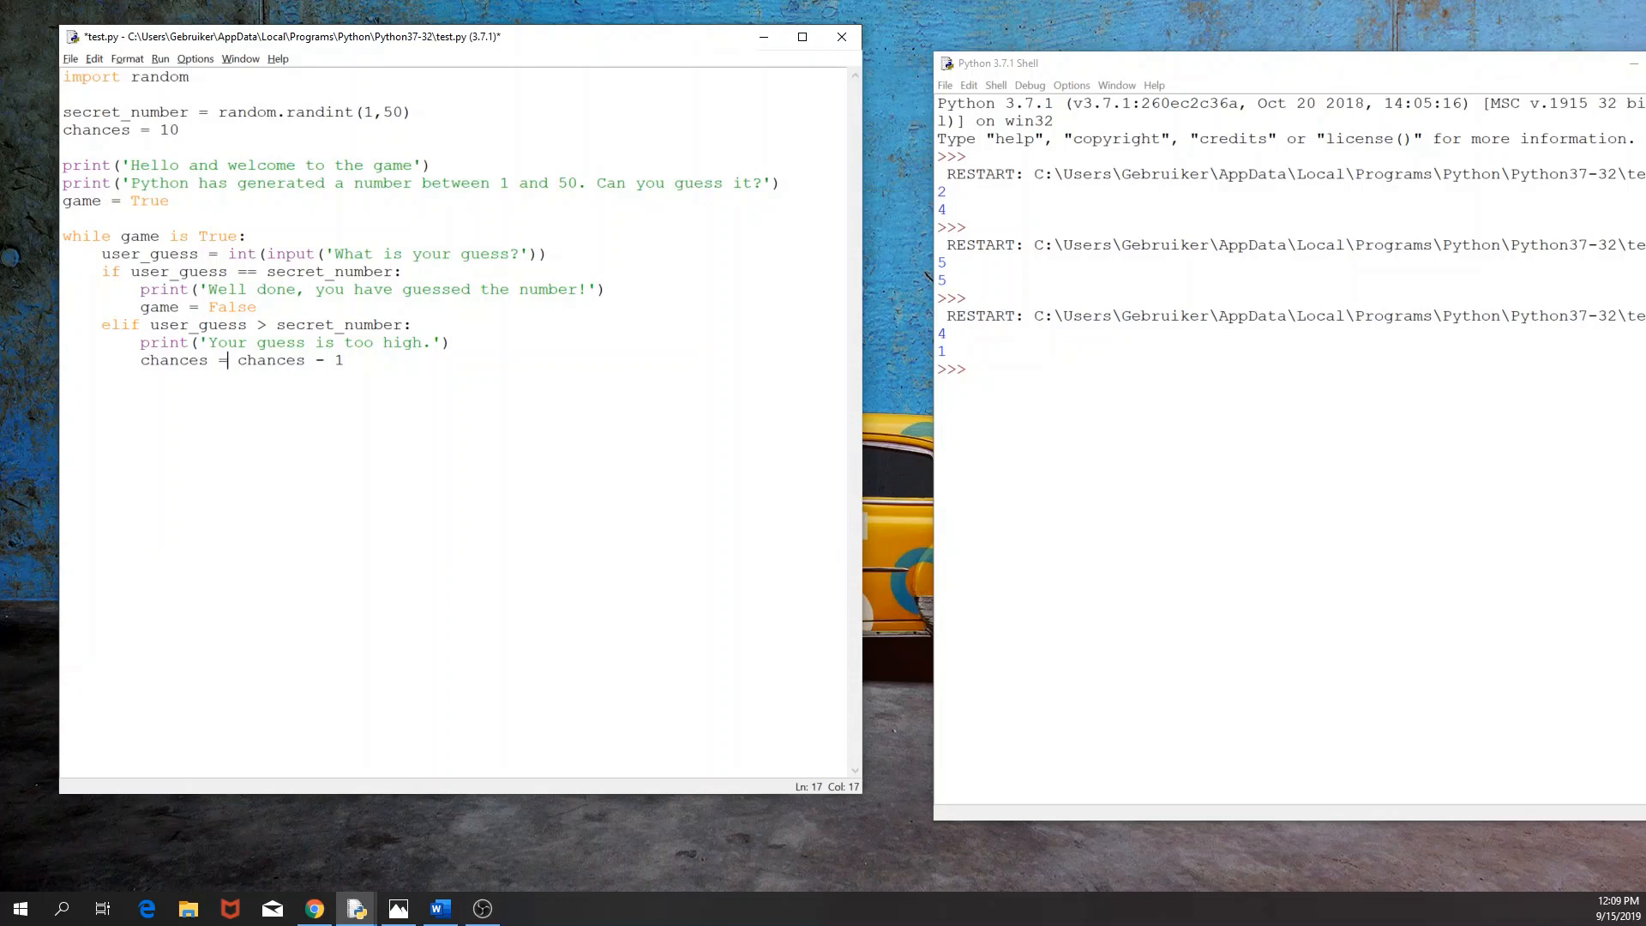
Shorten the decrement to chances -= 1 and print 'Chances left: ' + str(chances).
text(-)
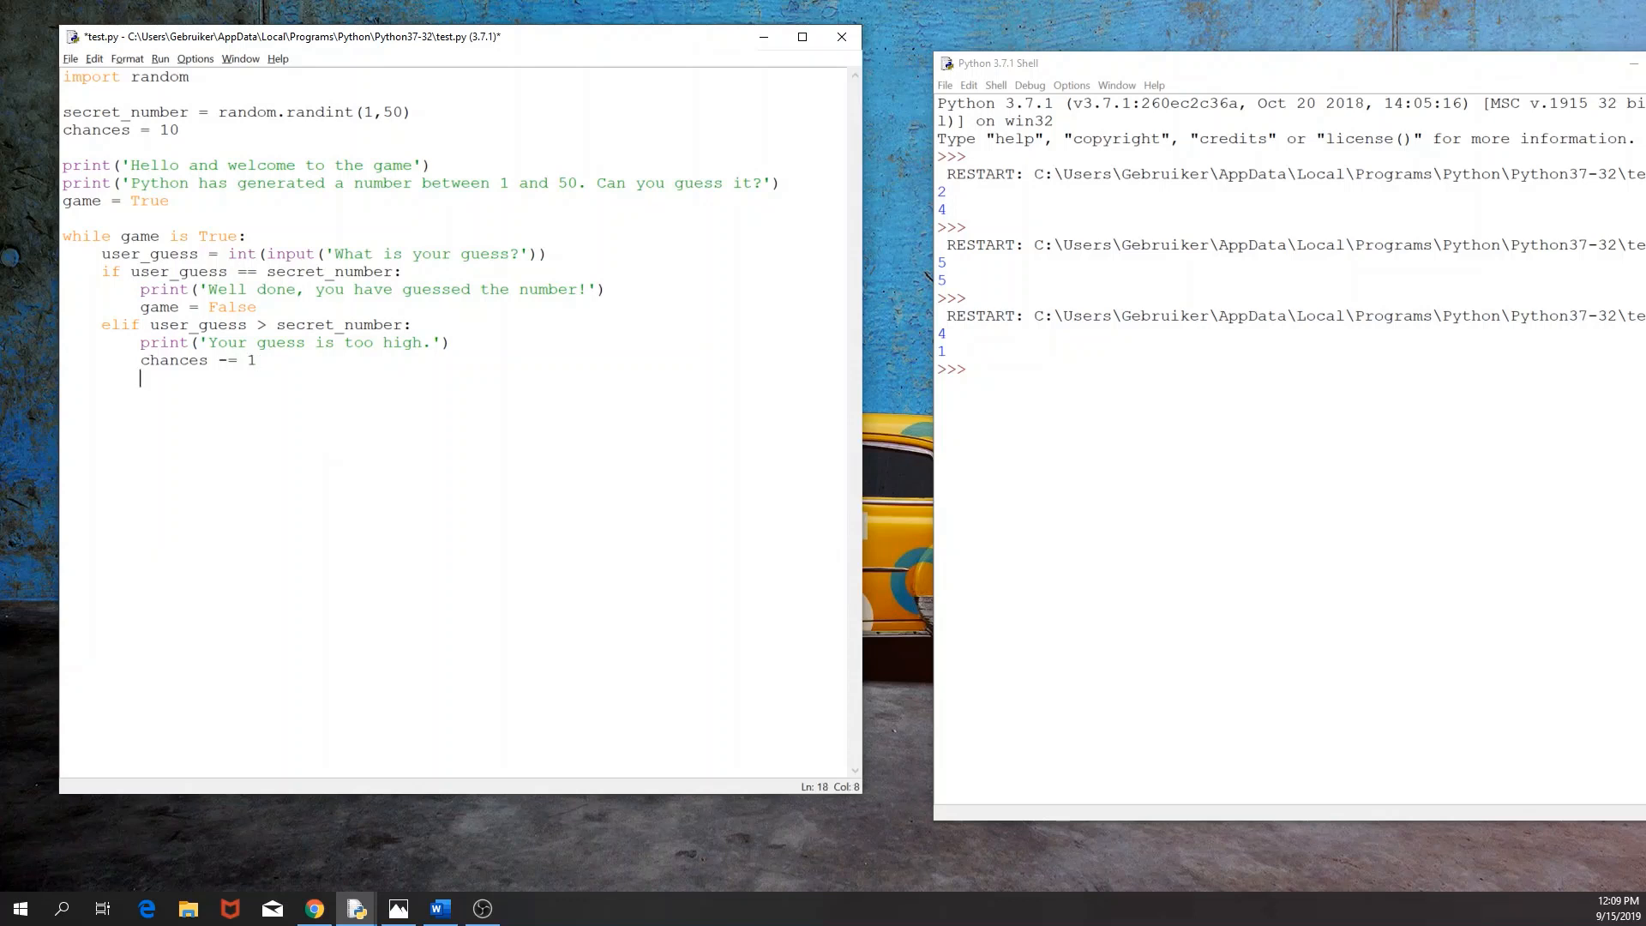
text(print(')
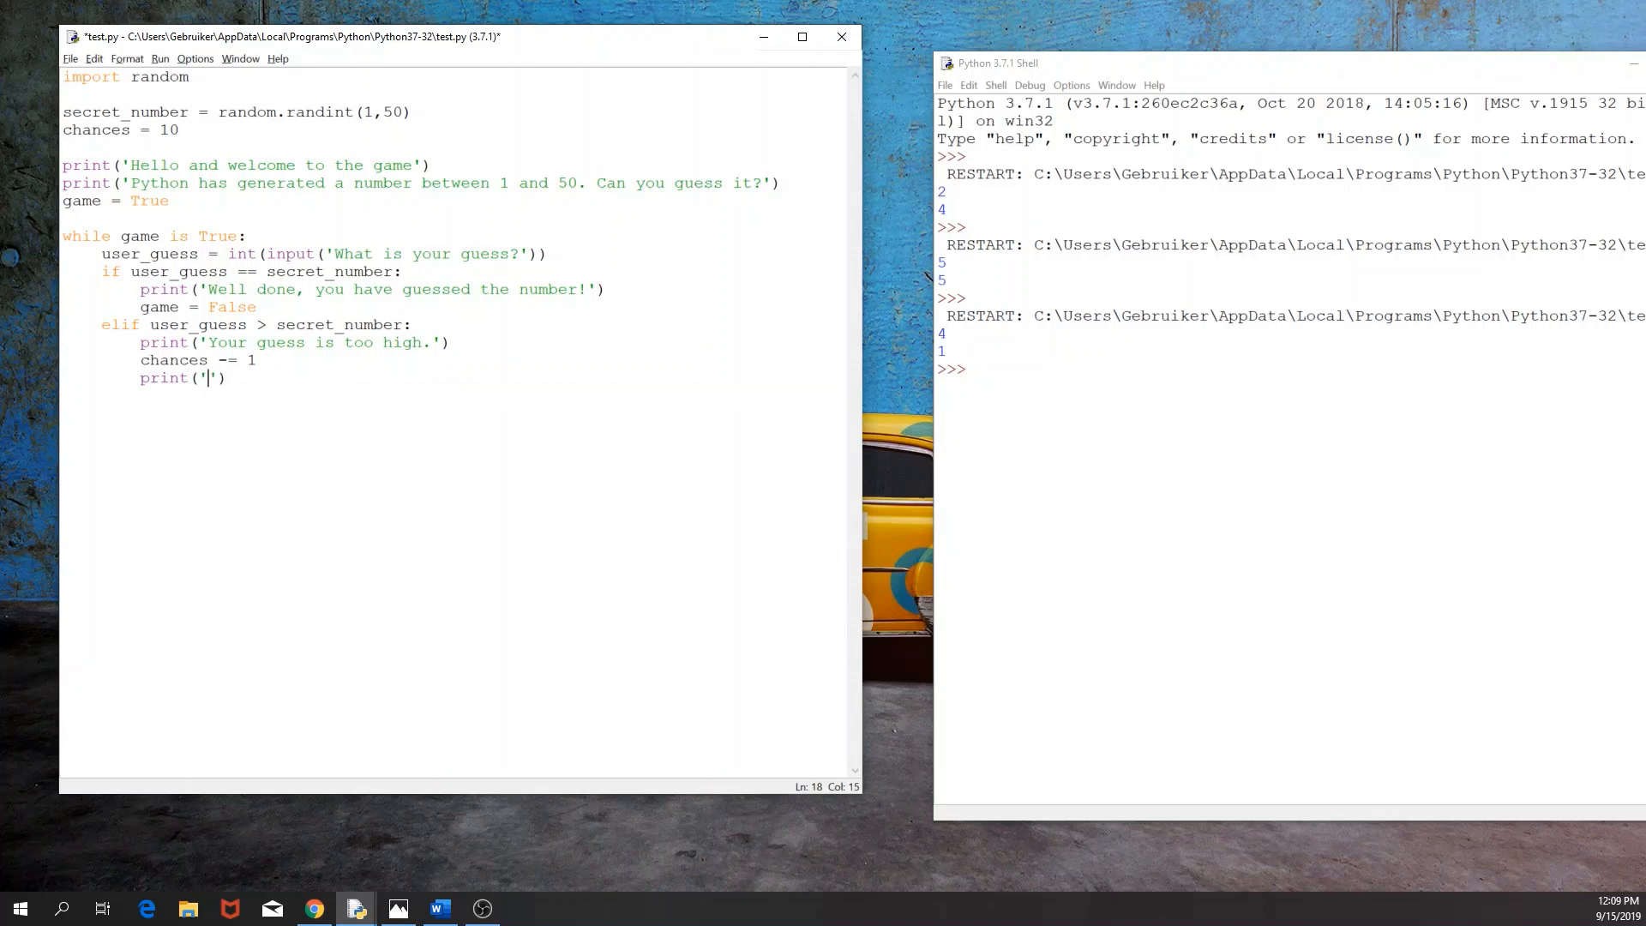
text(Chances)
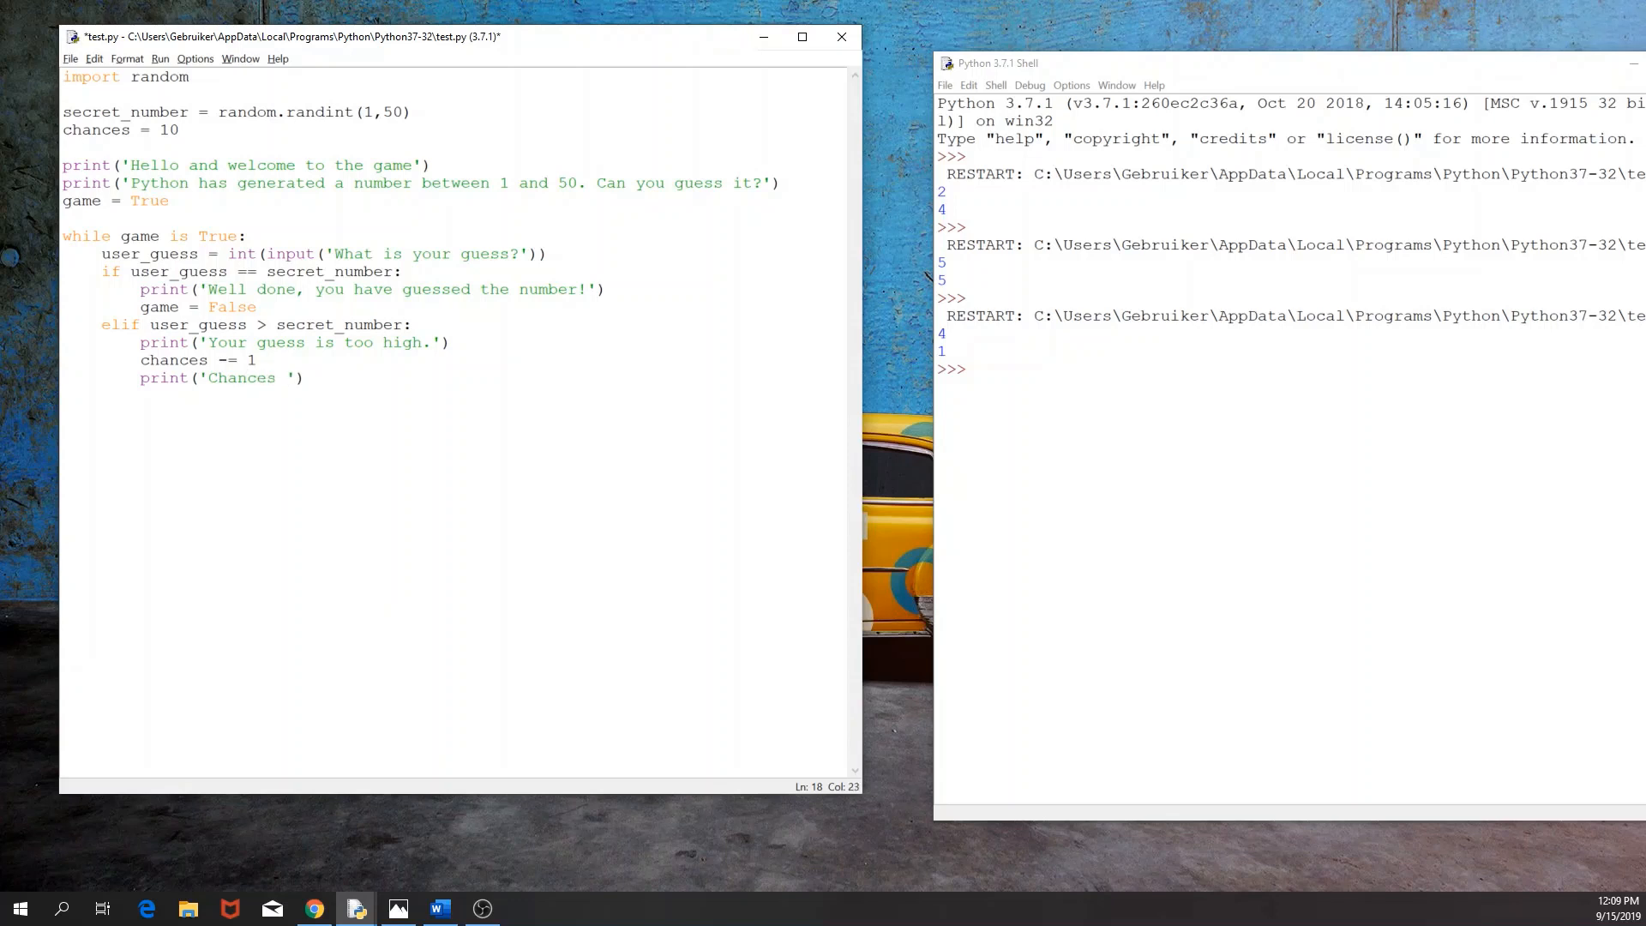
text(left:)
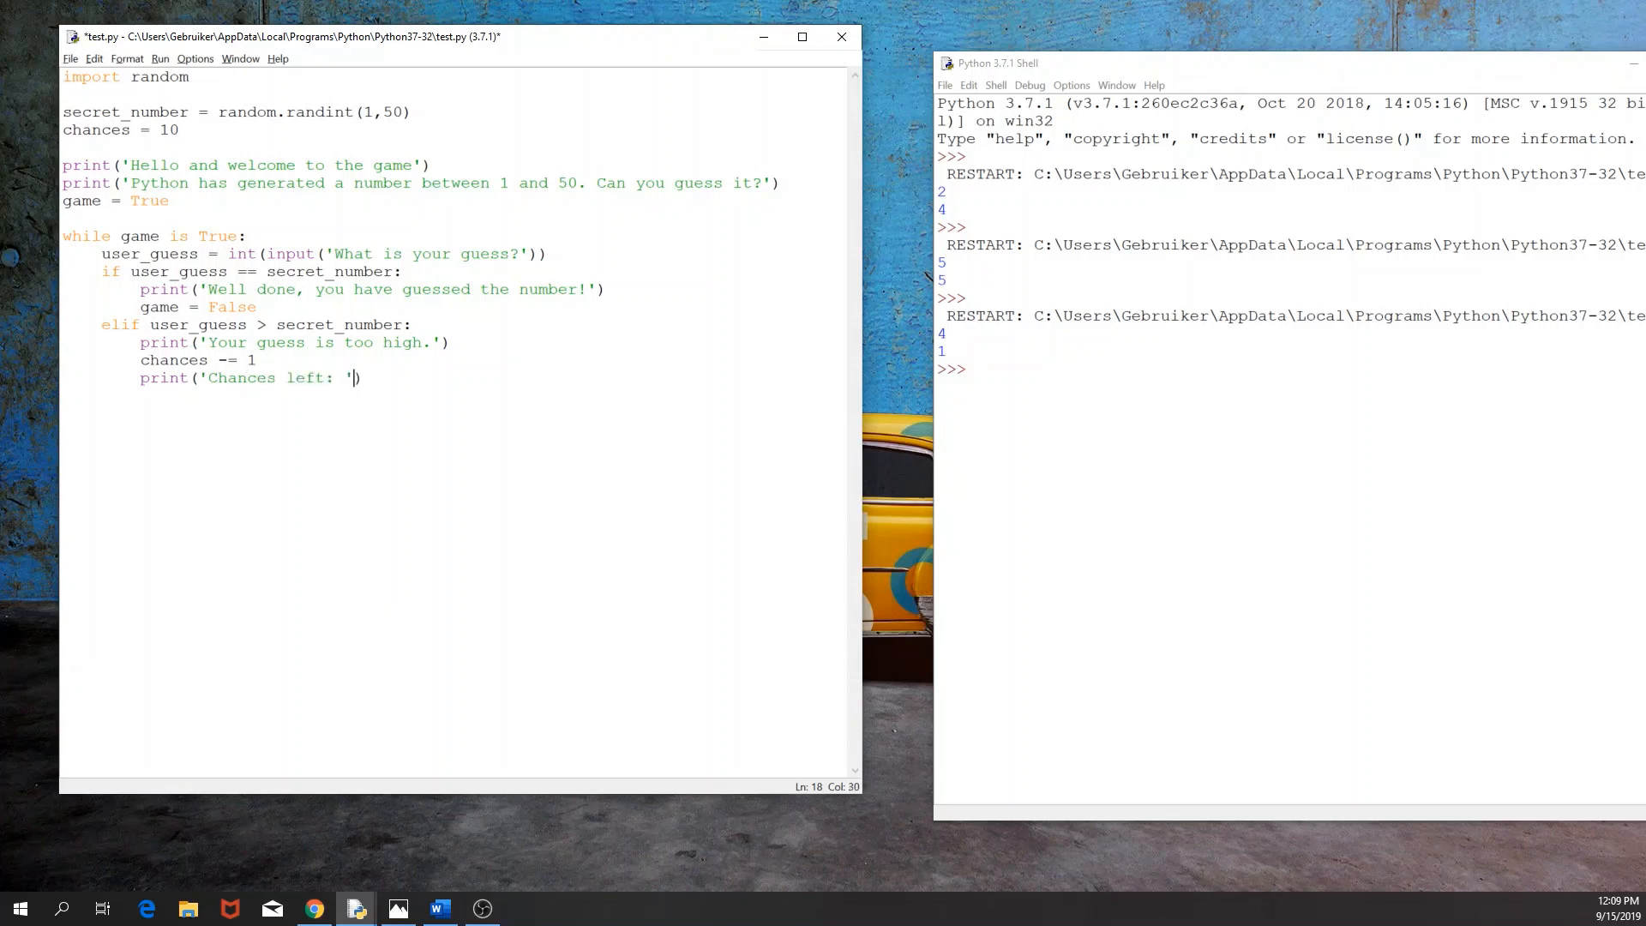
text(+ str(chances)
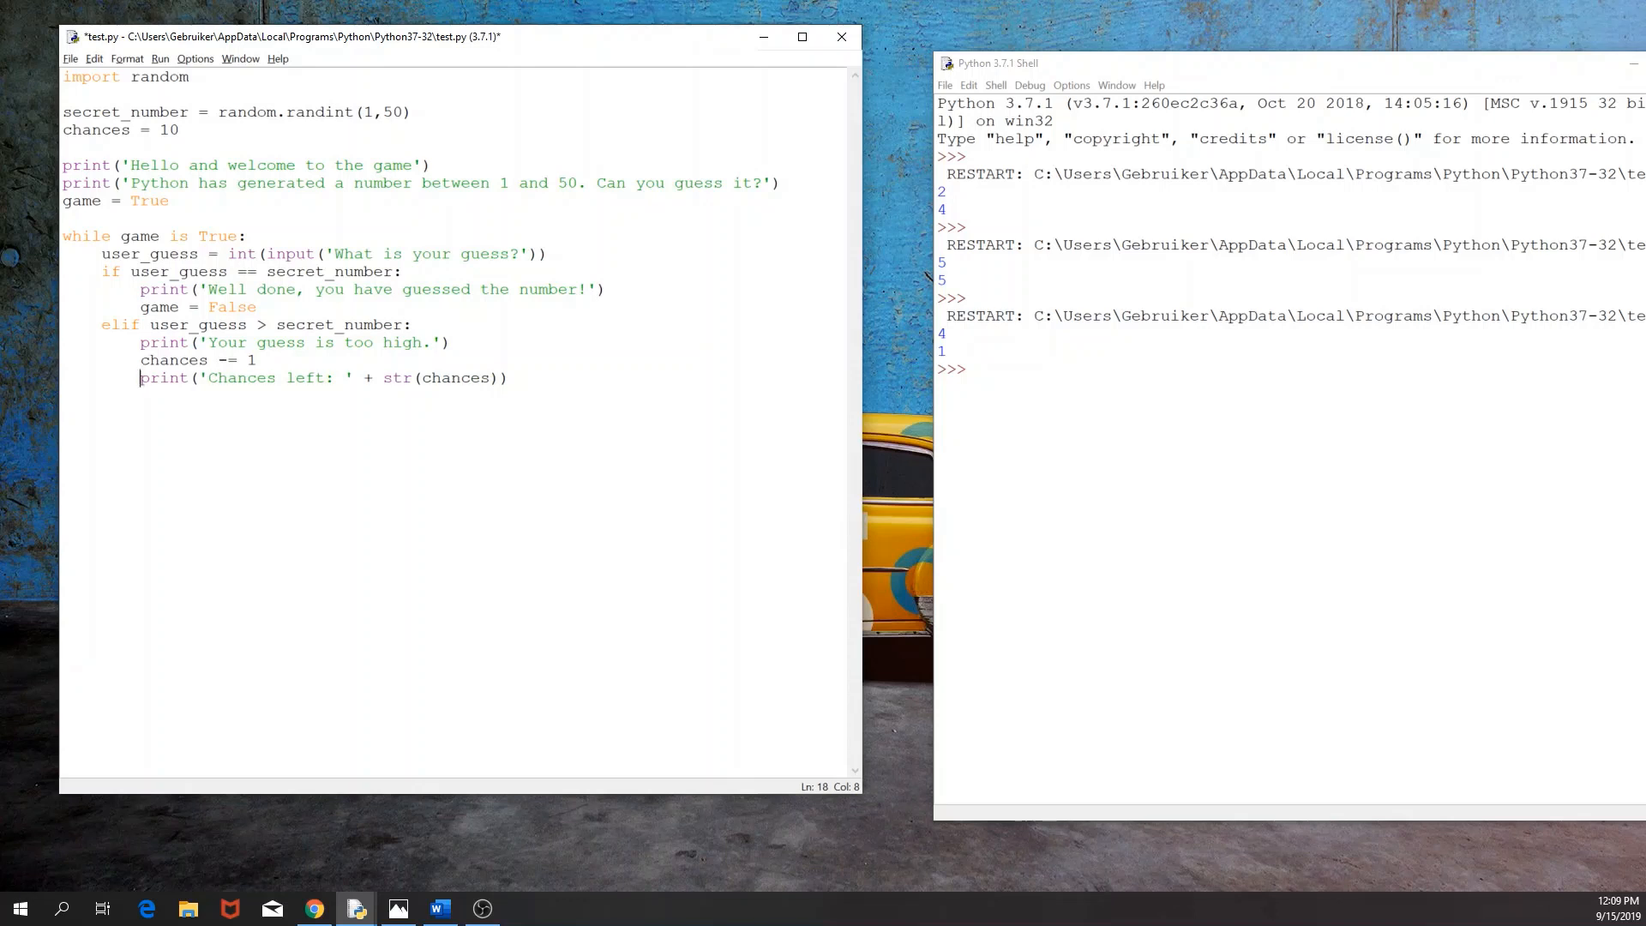
Insert if chances > 0: above the chances-left print.
click(259, 360)
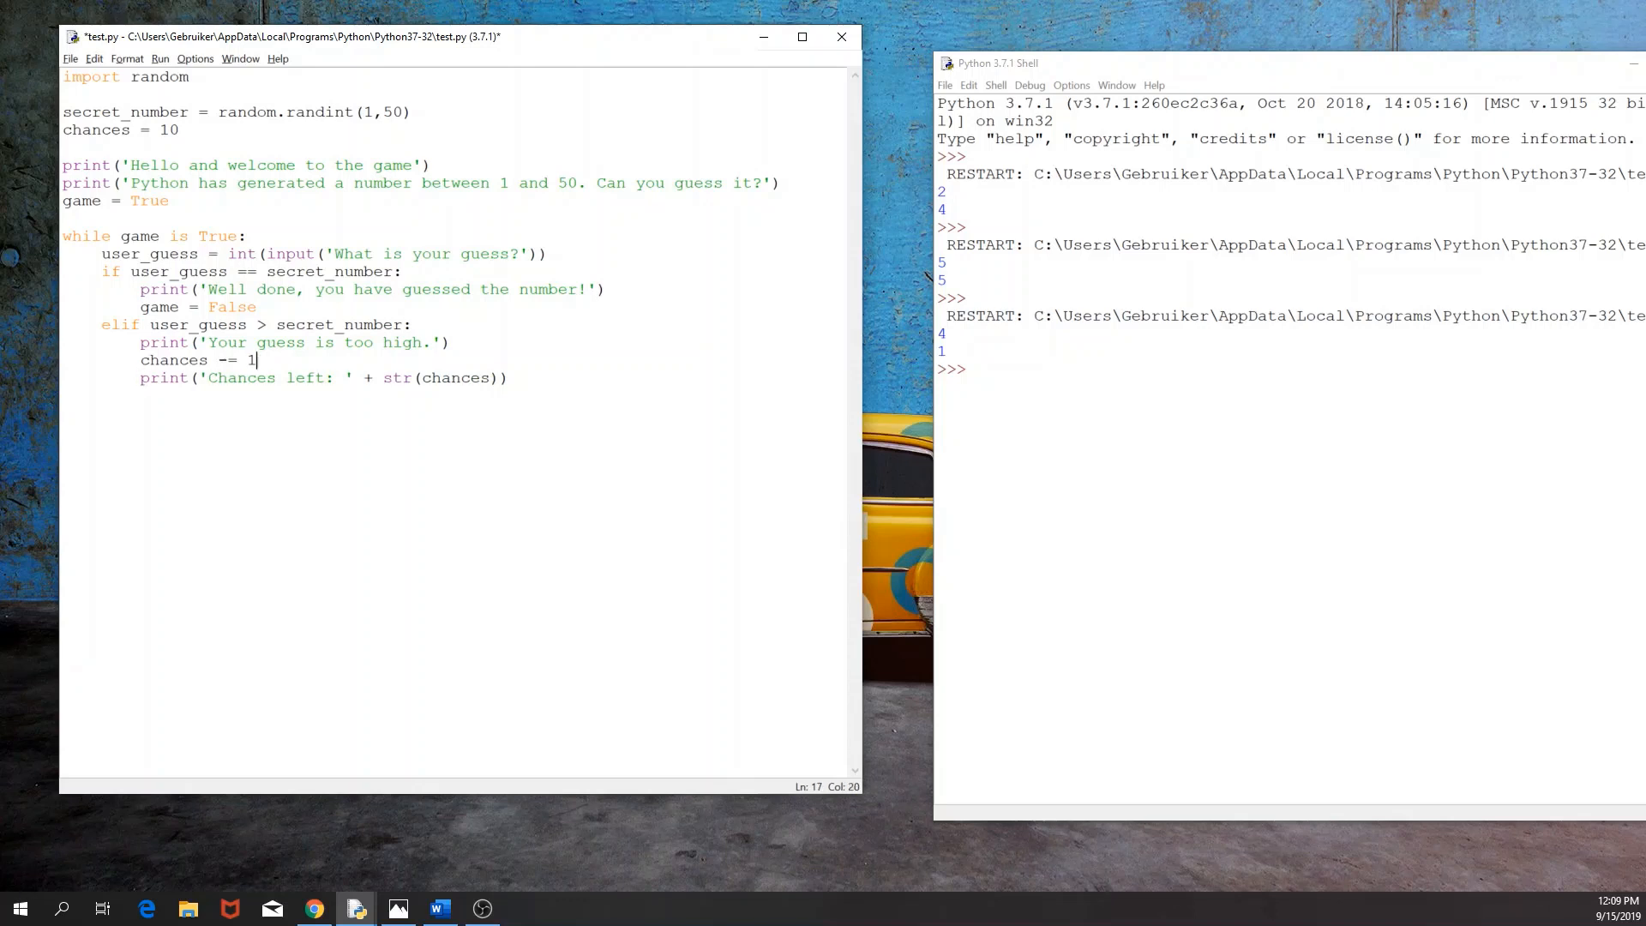
key(enter)
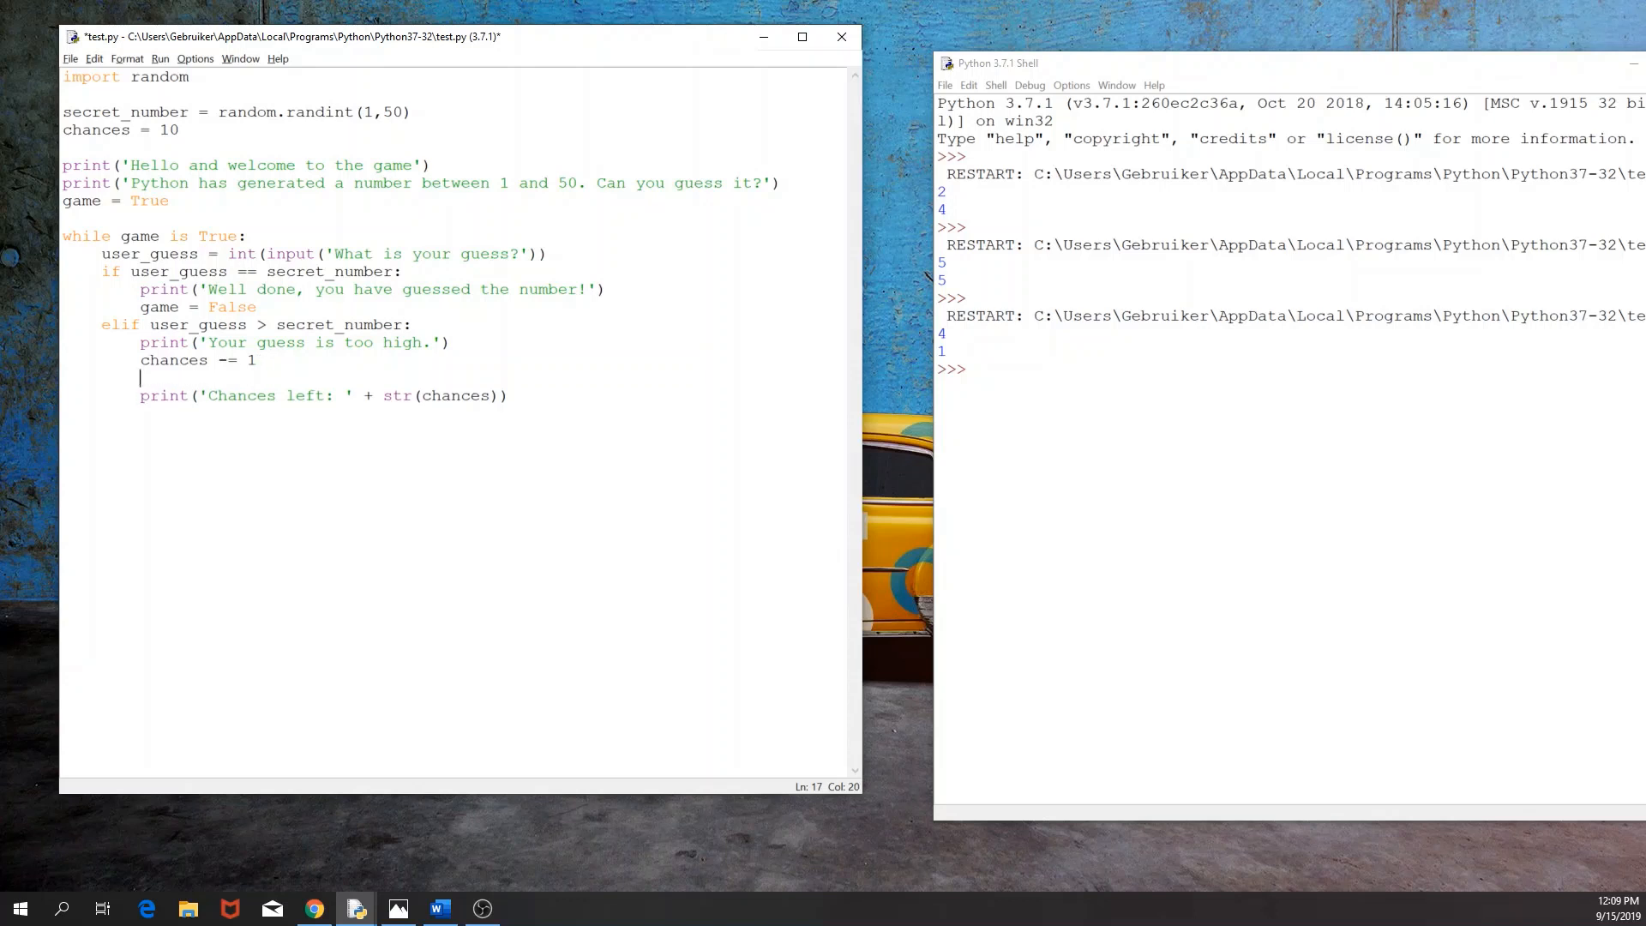
text(if chances)
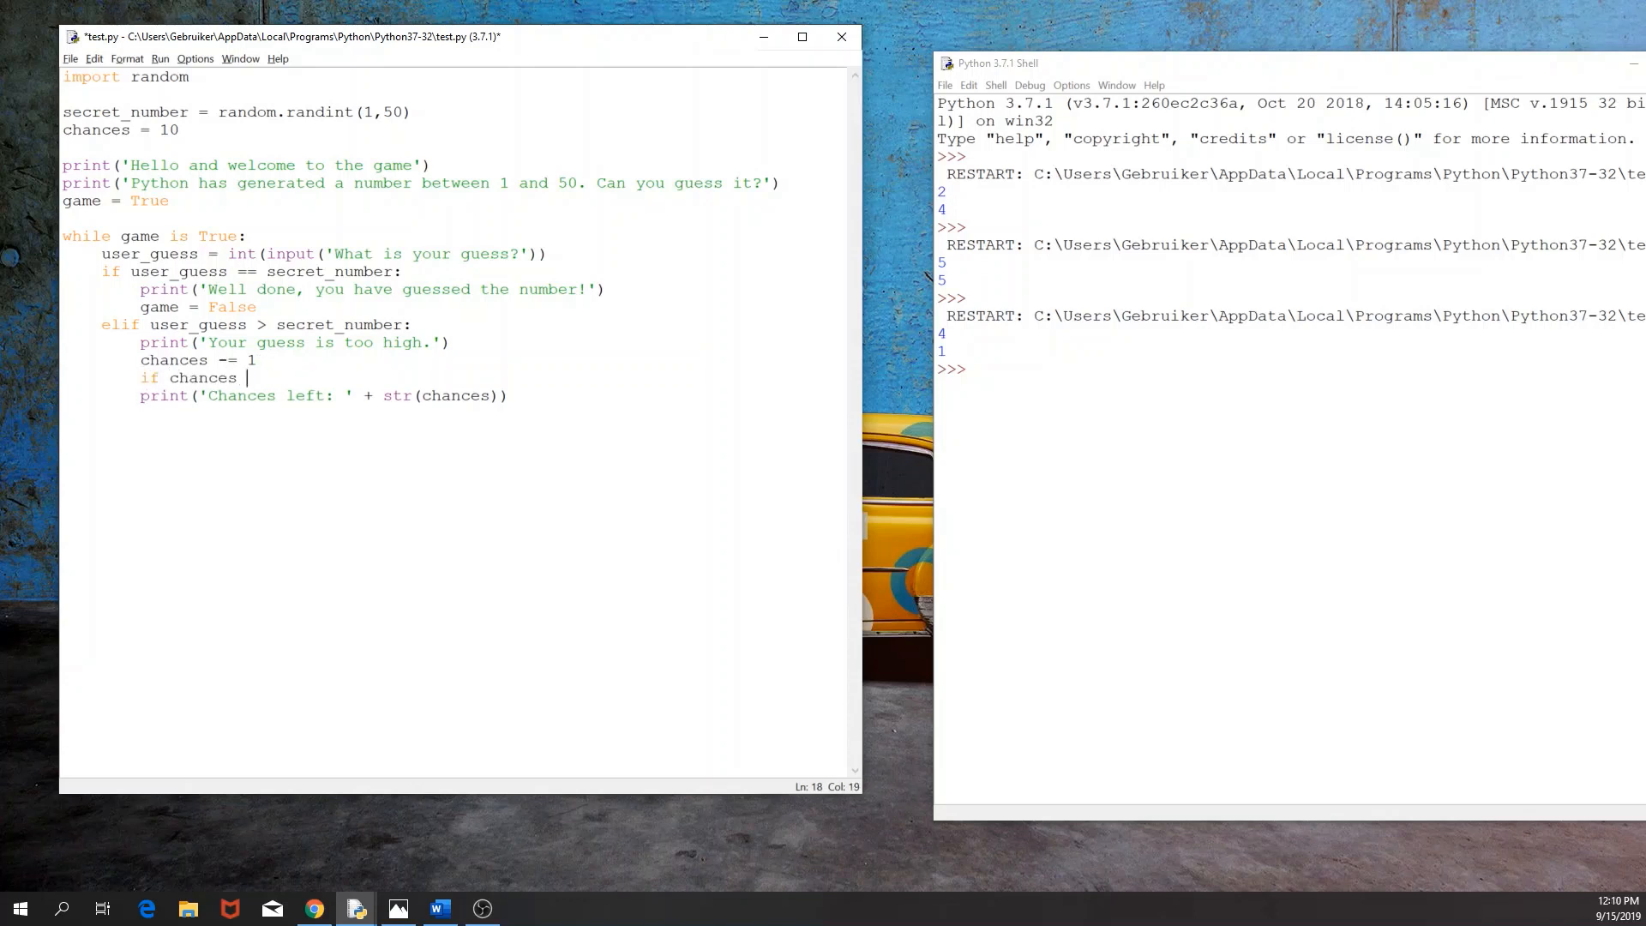
text(> 0:)
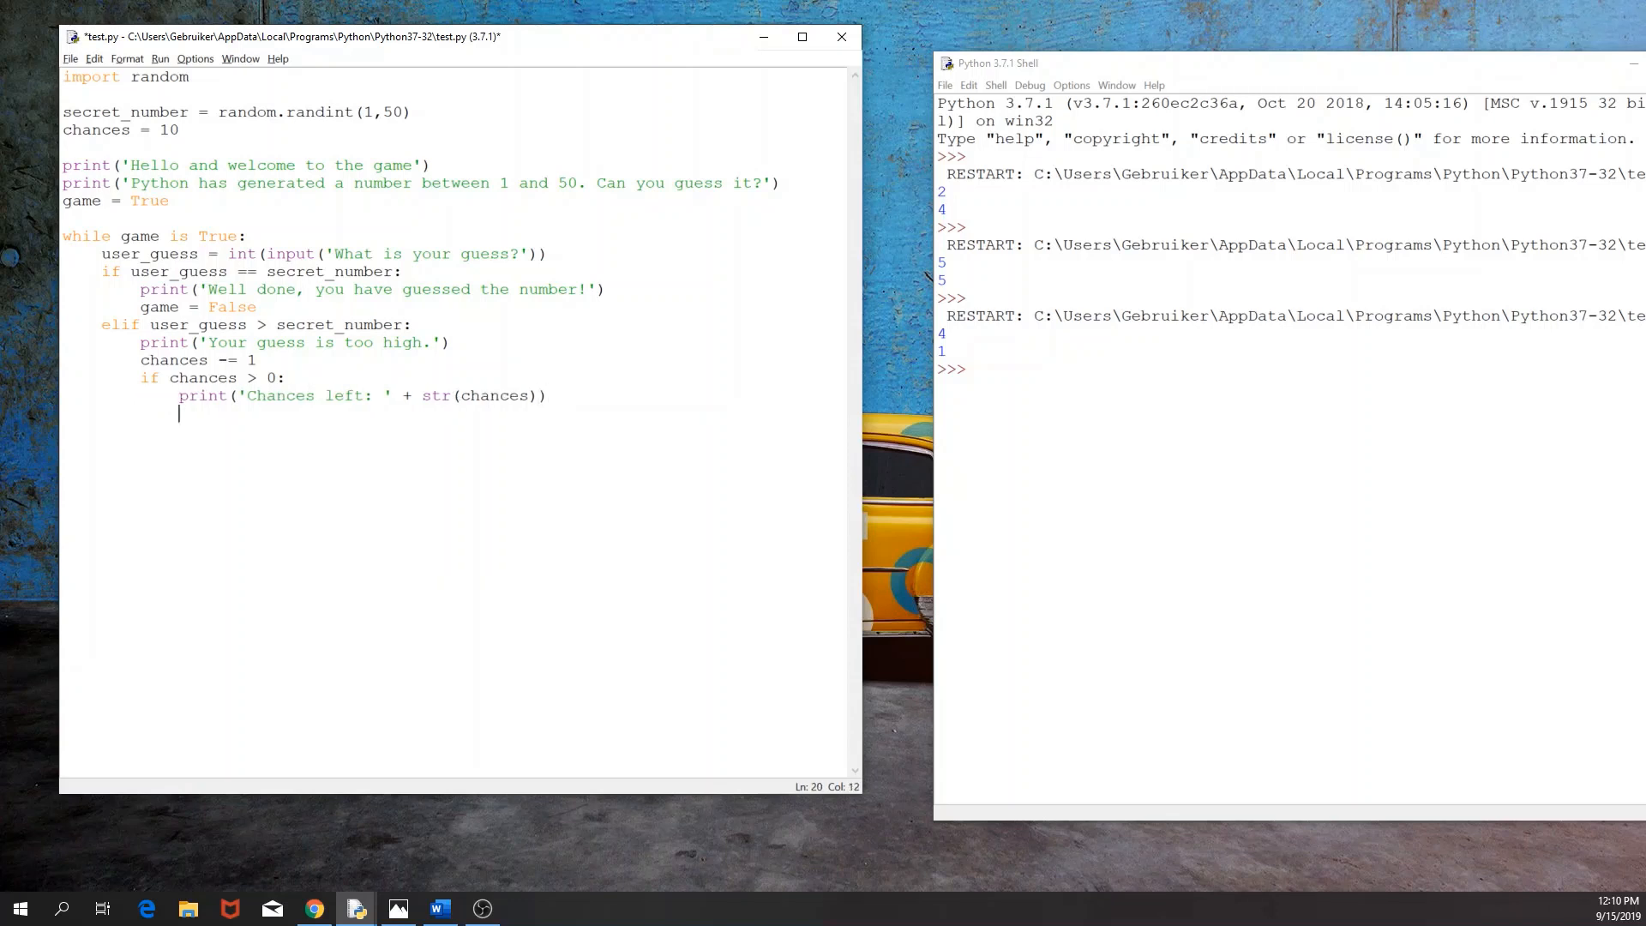
Add an else printing 'Sorry, you have no more chances left.', revealing secret_number, and setting game = False.
text(else:)
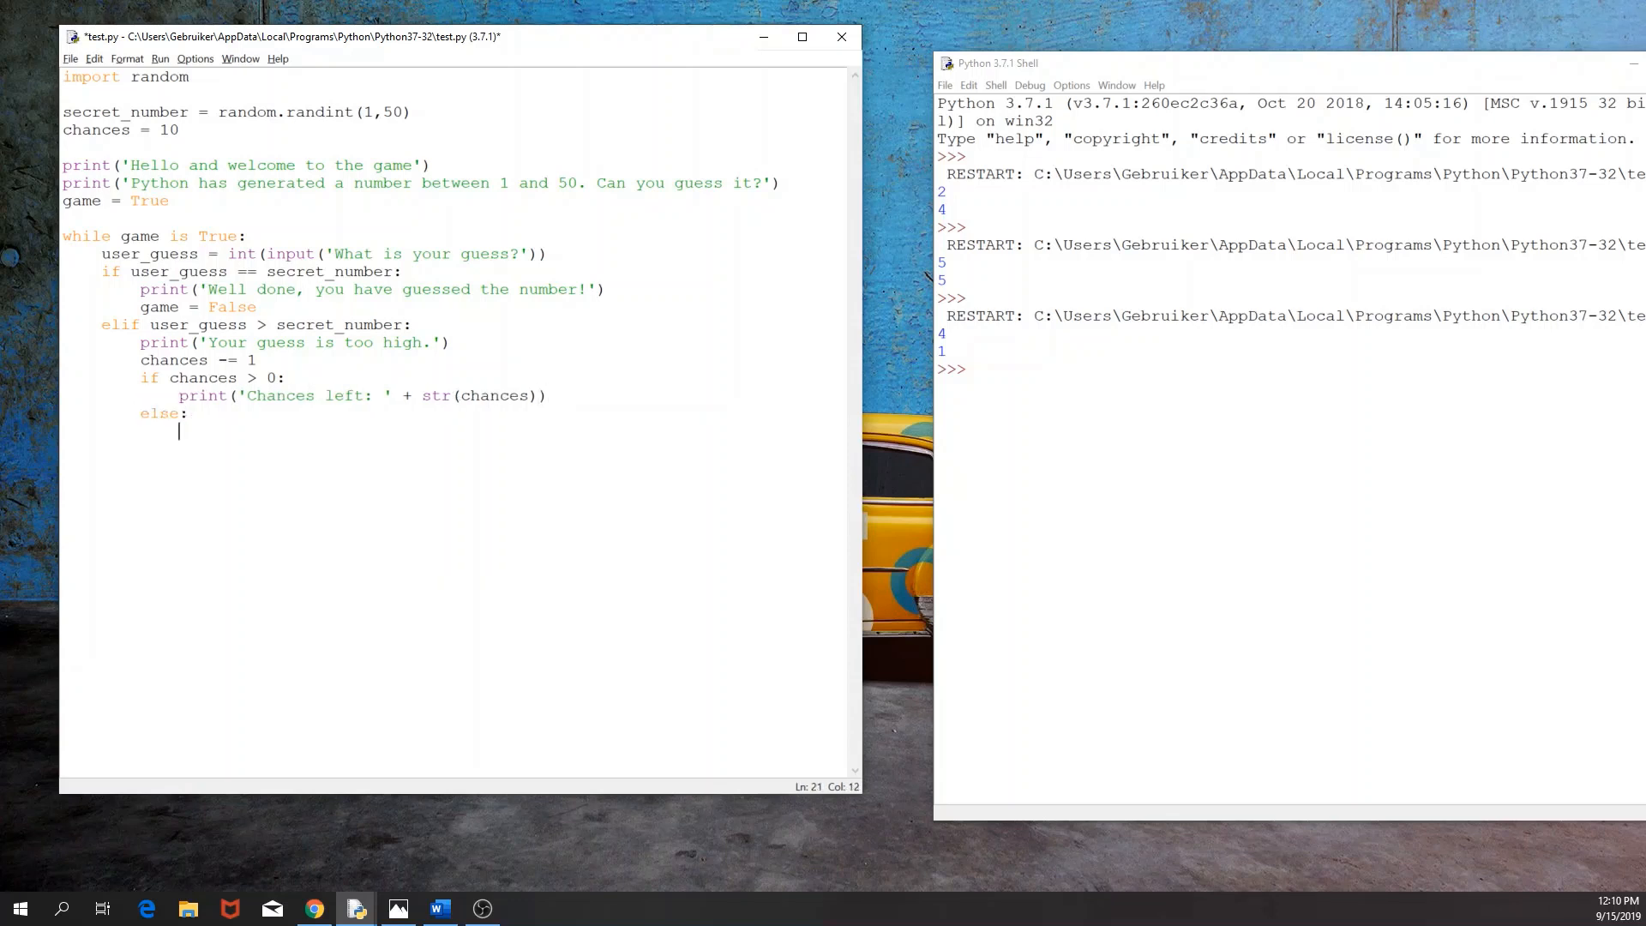
text(print(''))
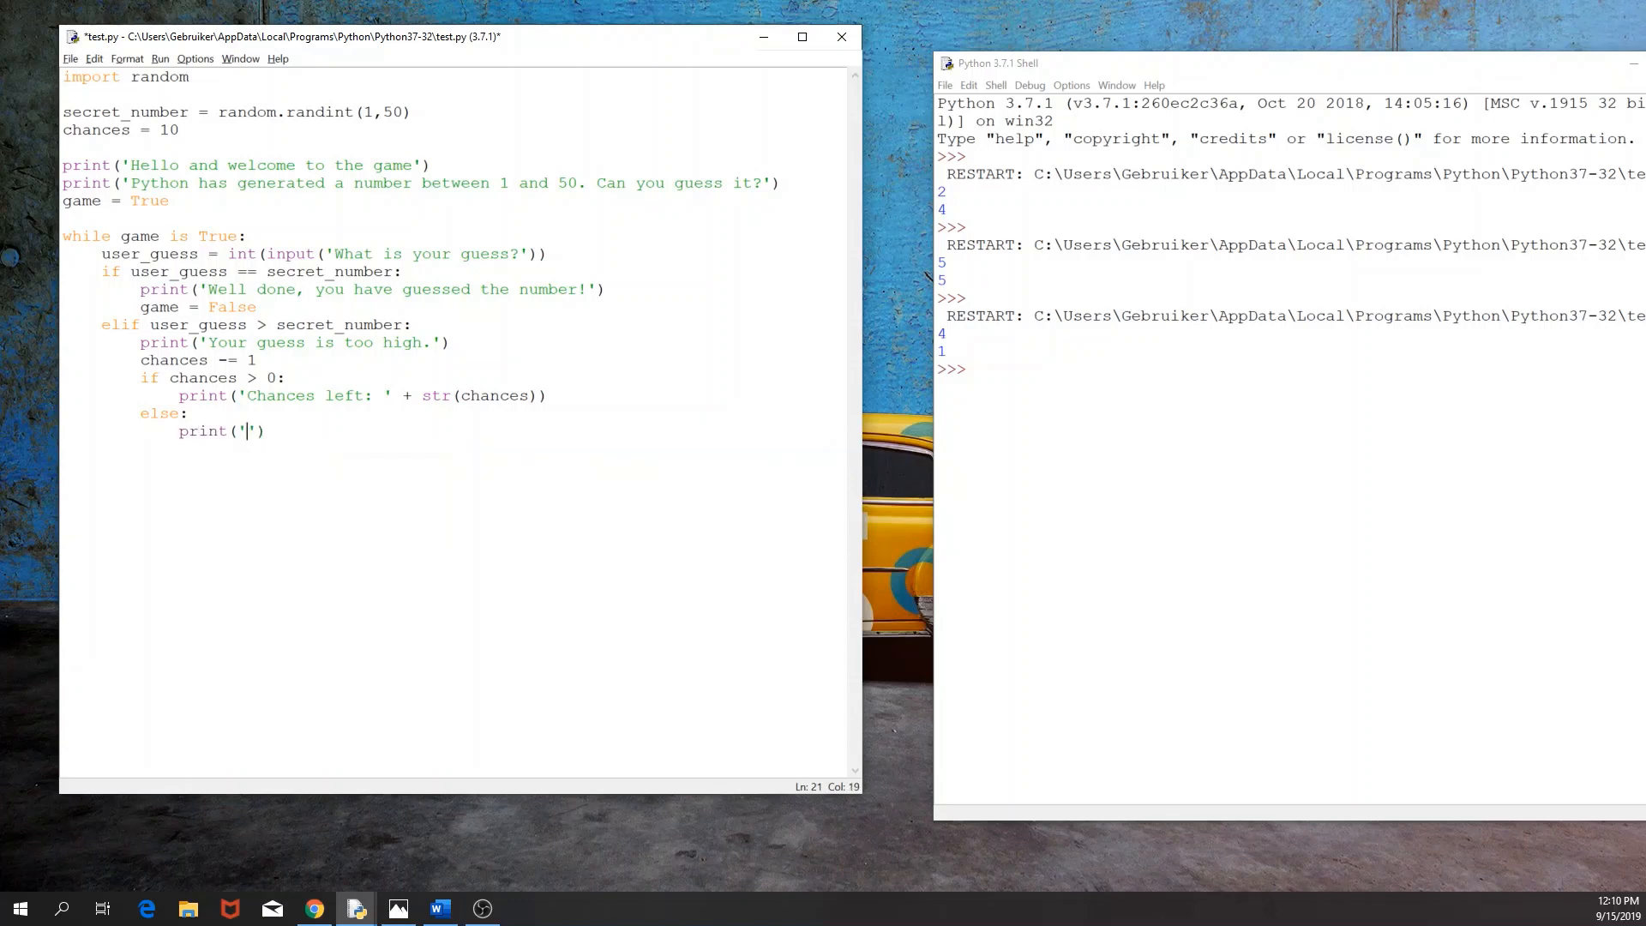
text(Sorry, you haev no more chances left.)
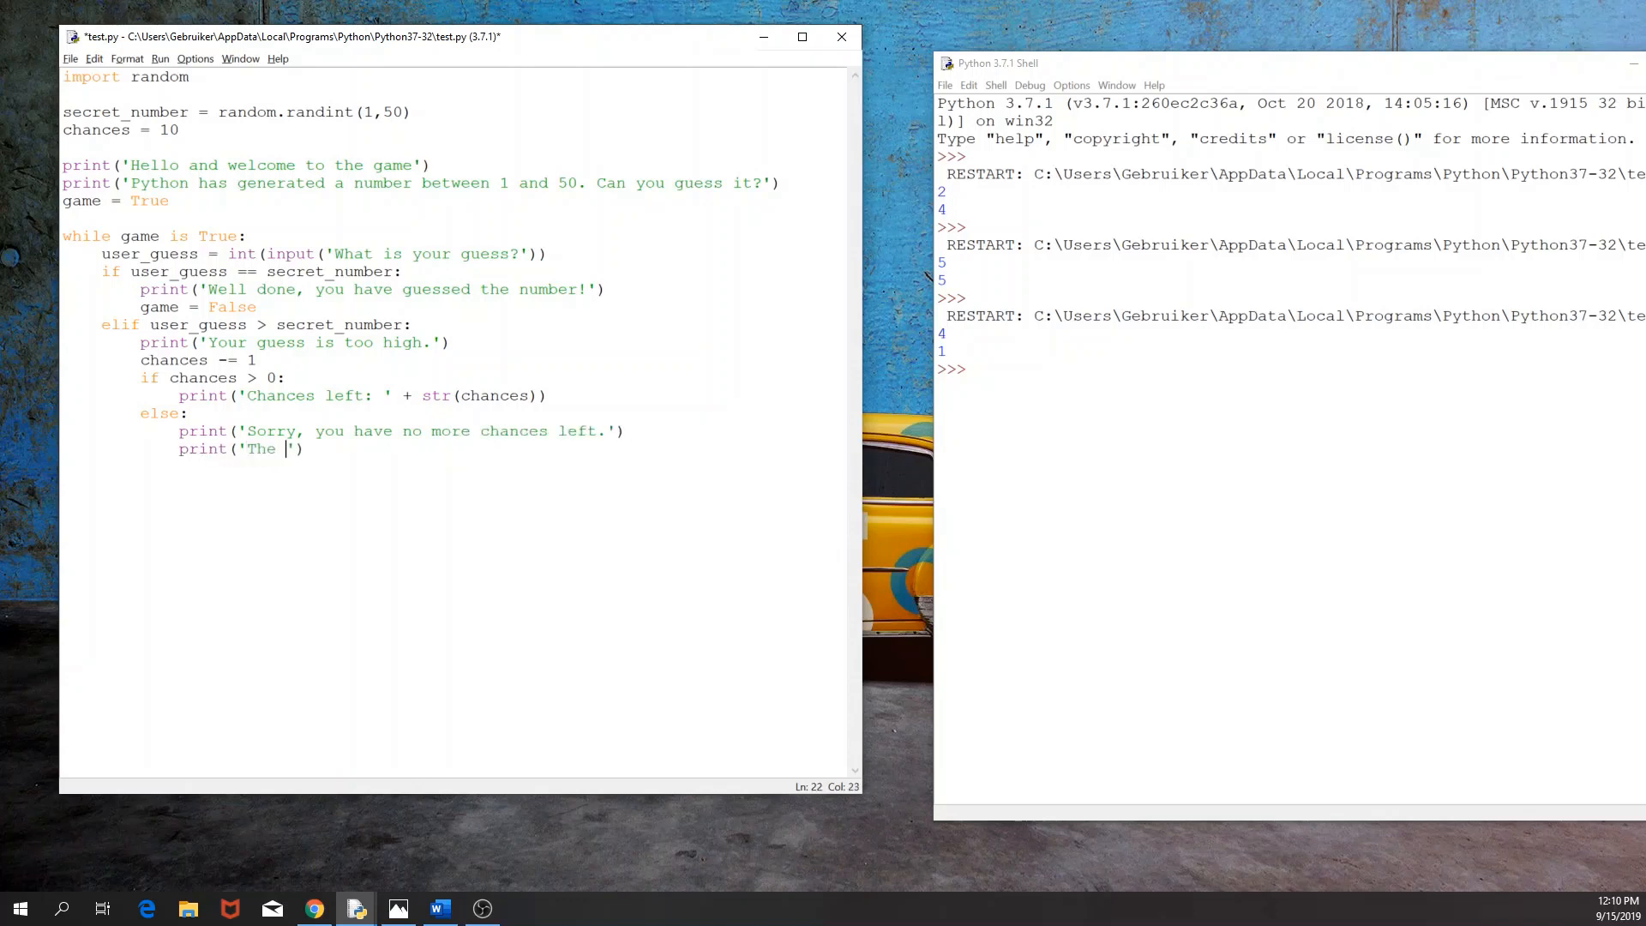
text(number was ' +)
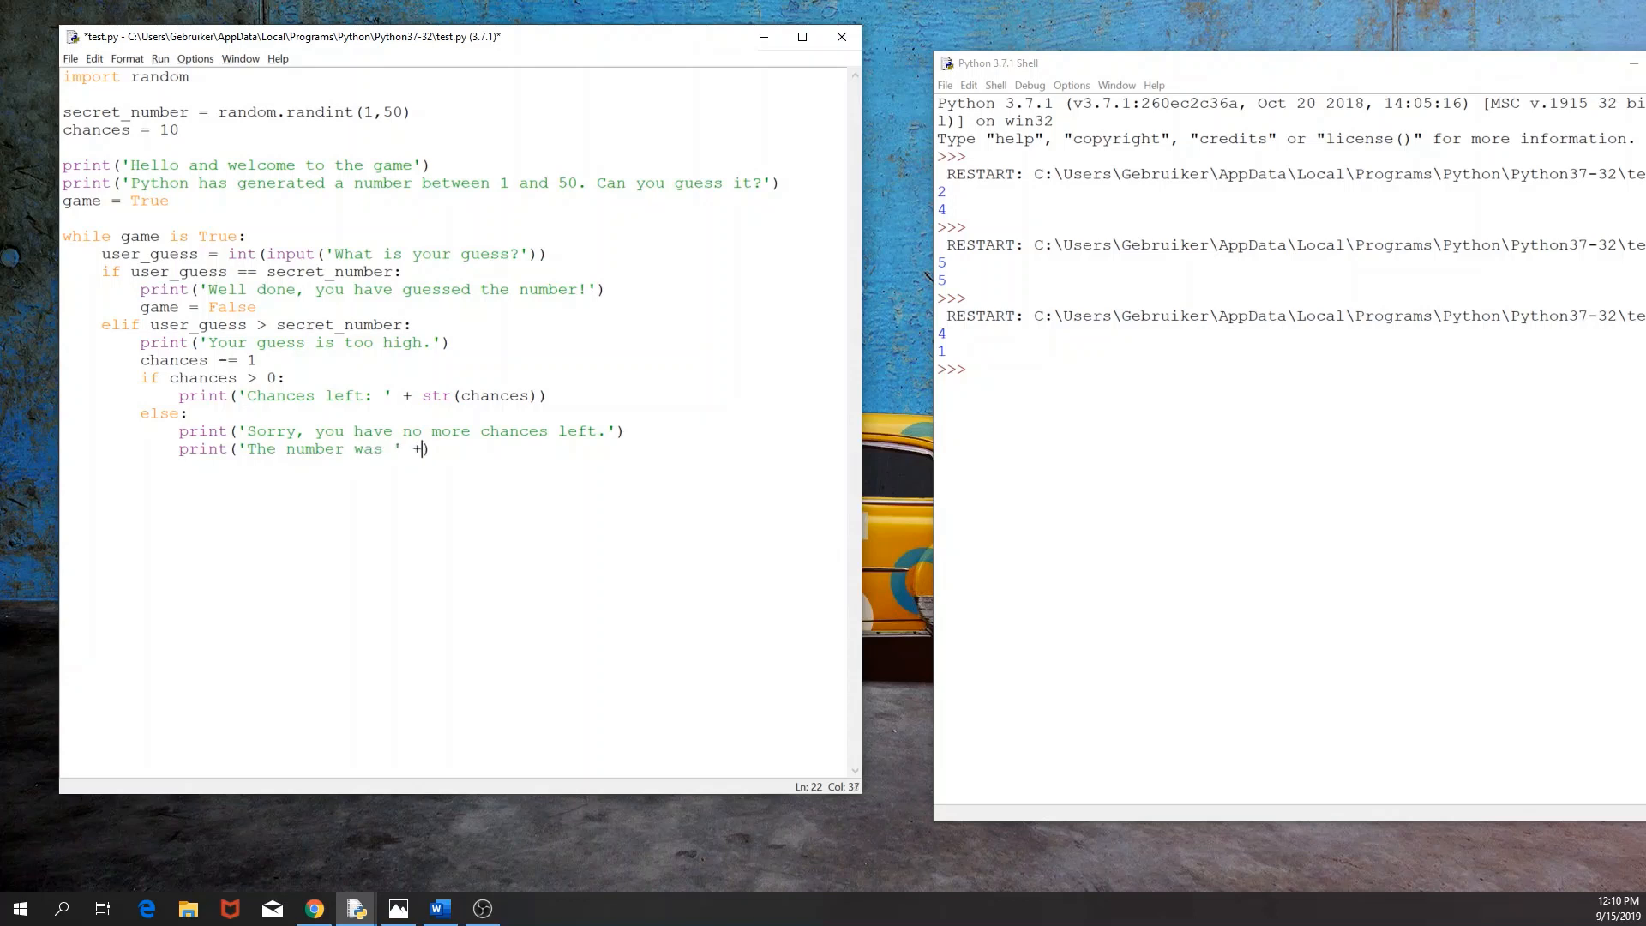
text(str))
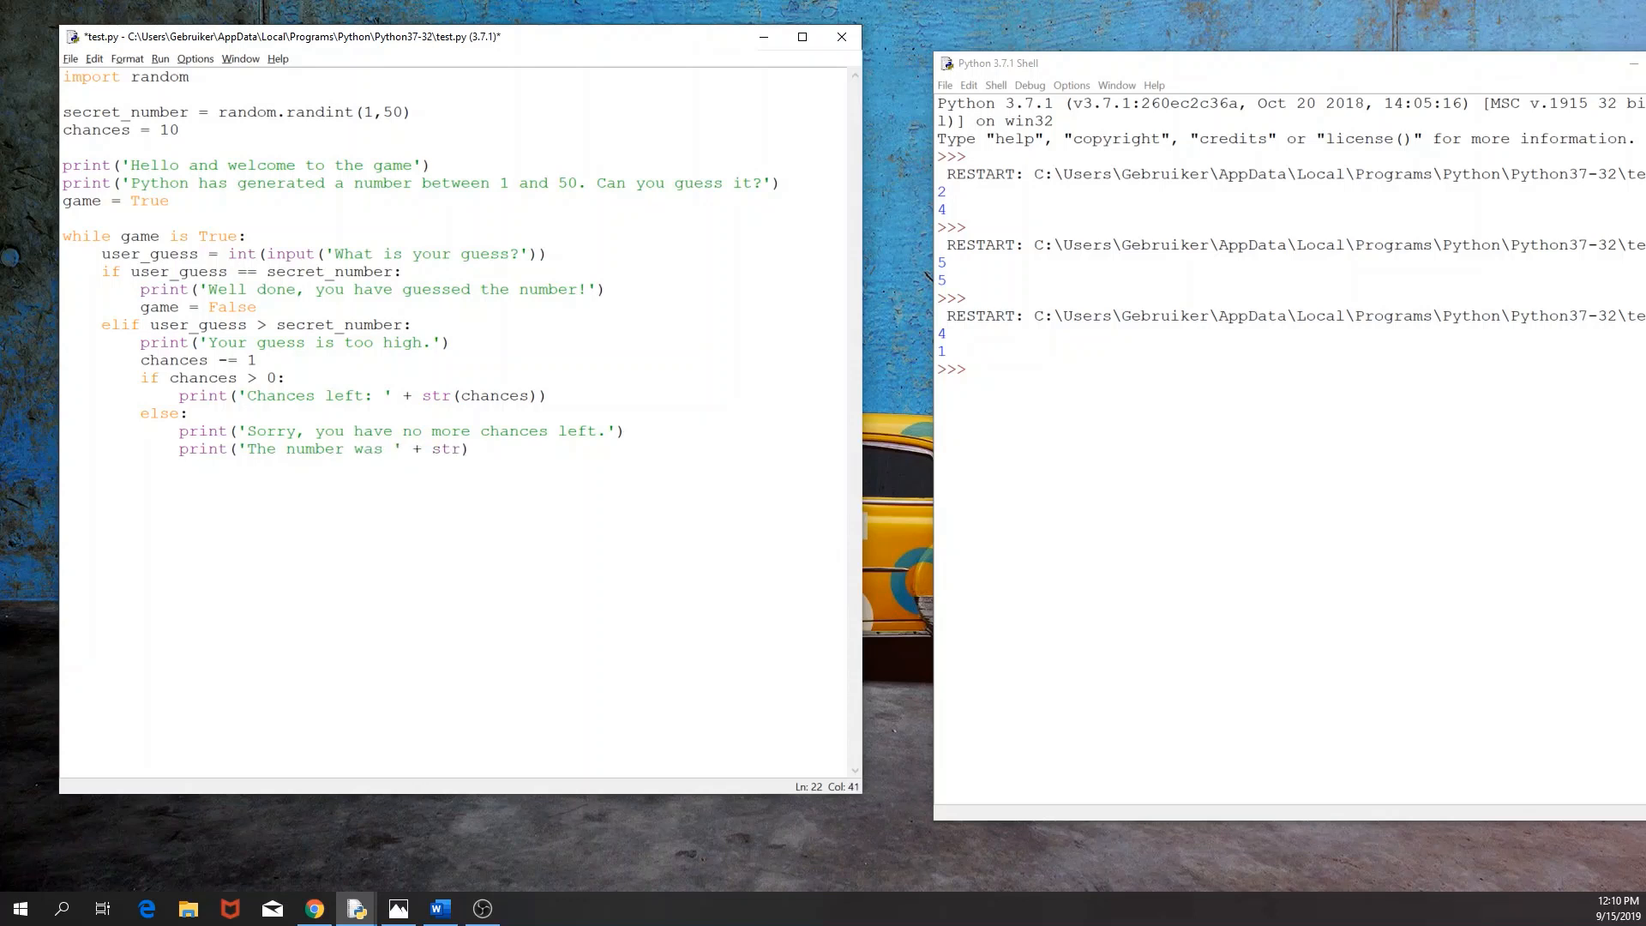
text((secret_number)
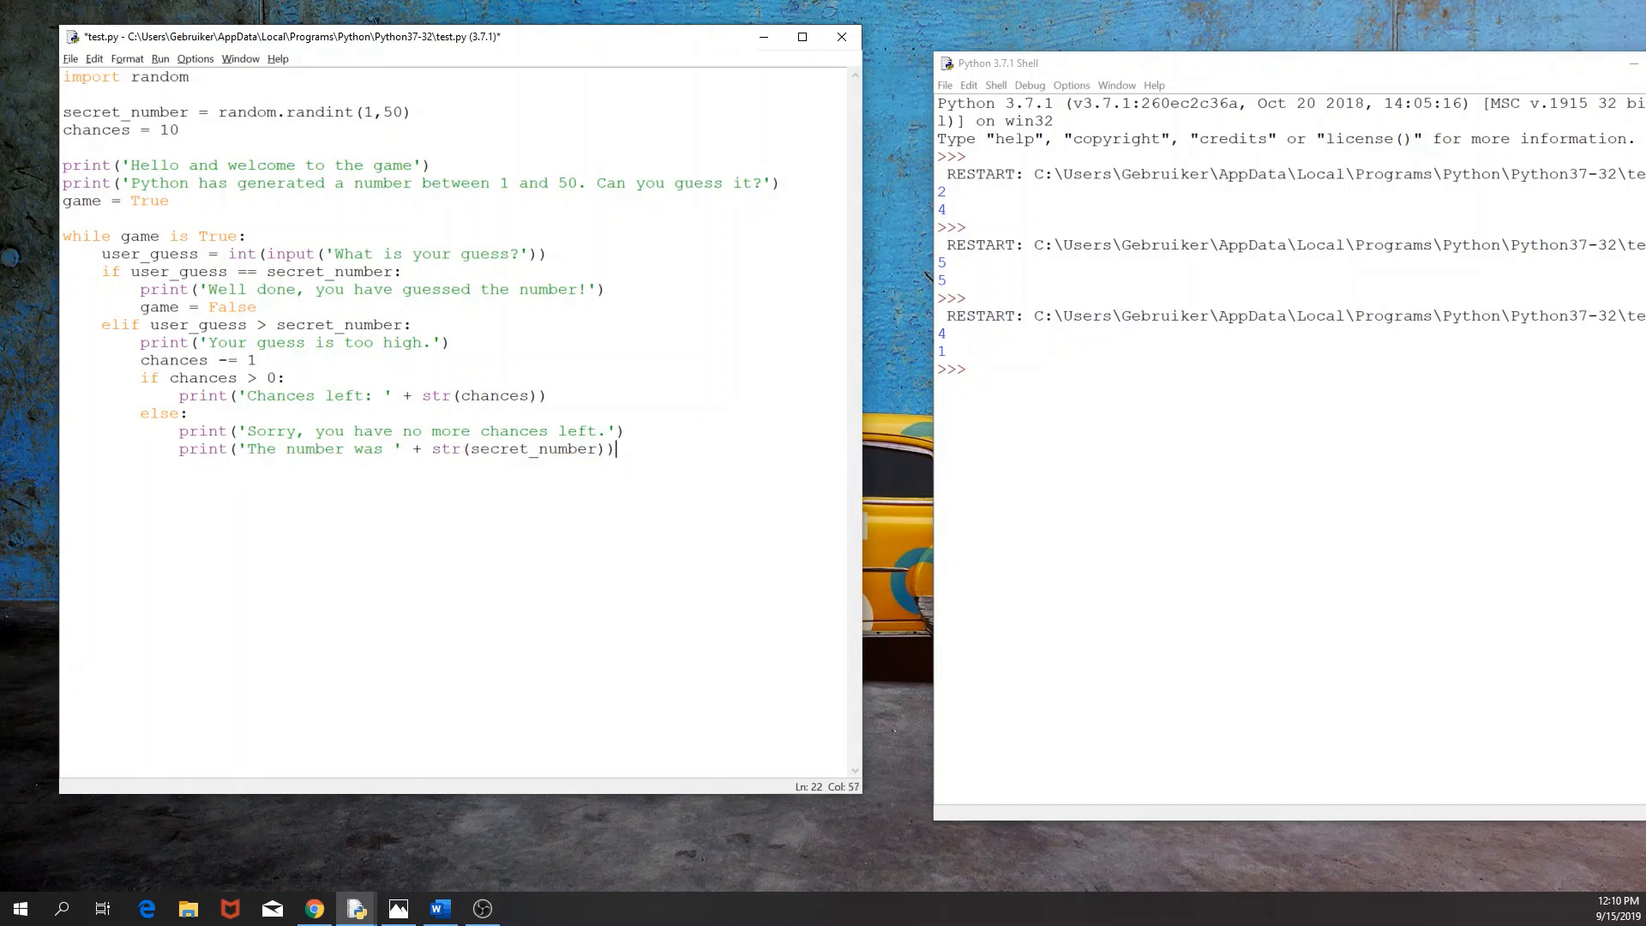
text(game =)
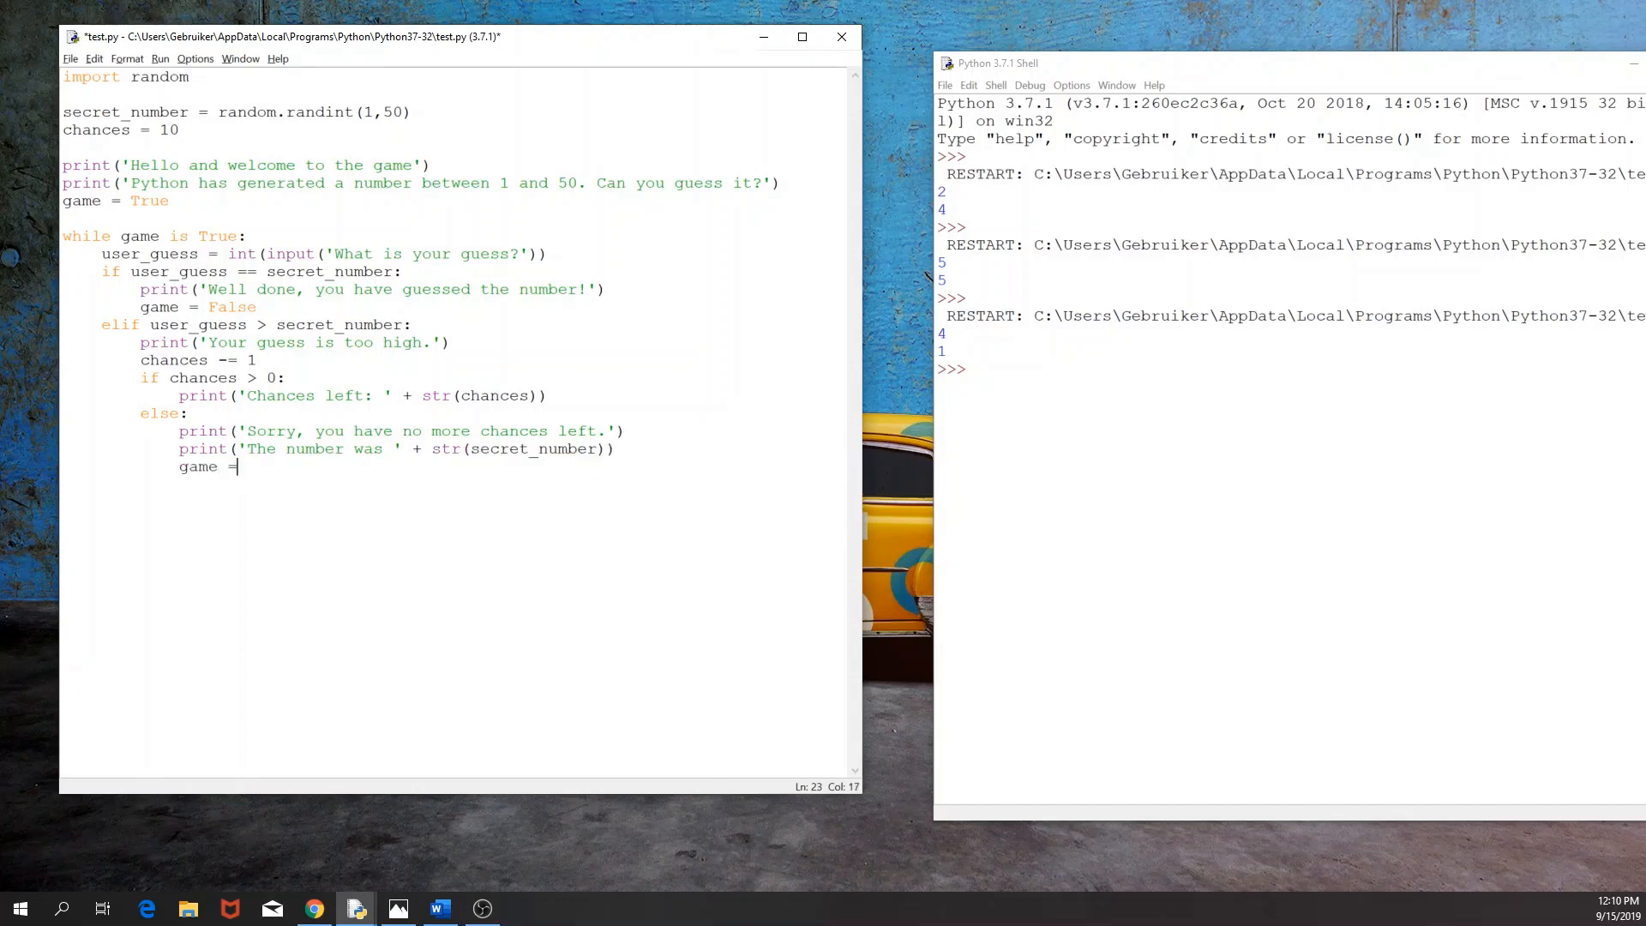
text(False)
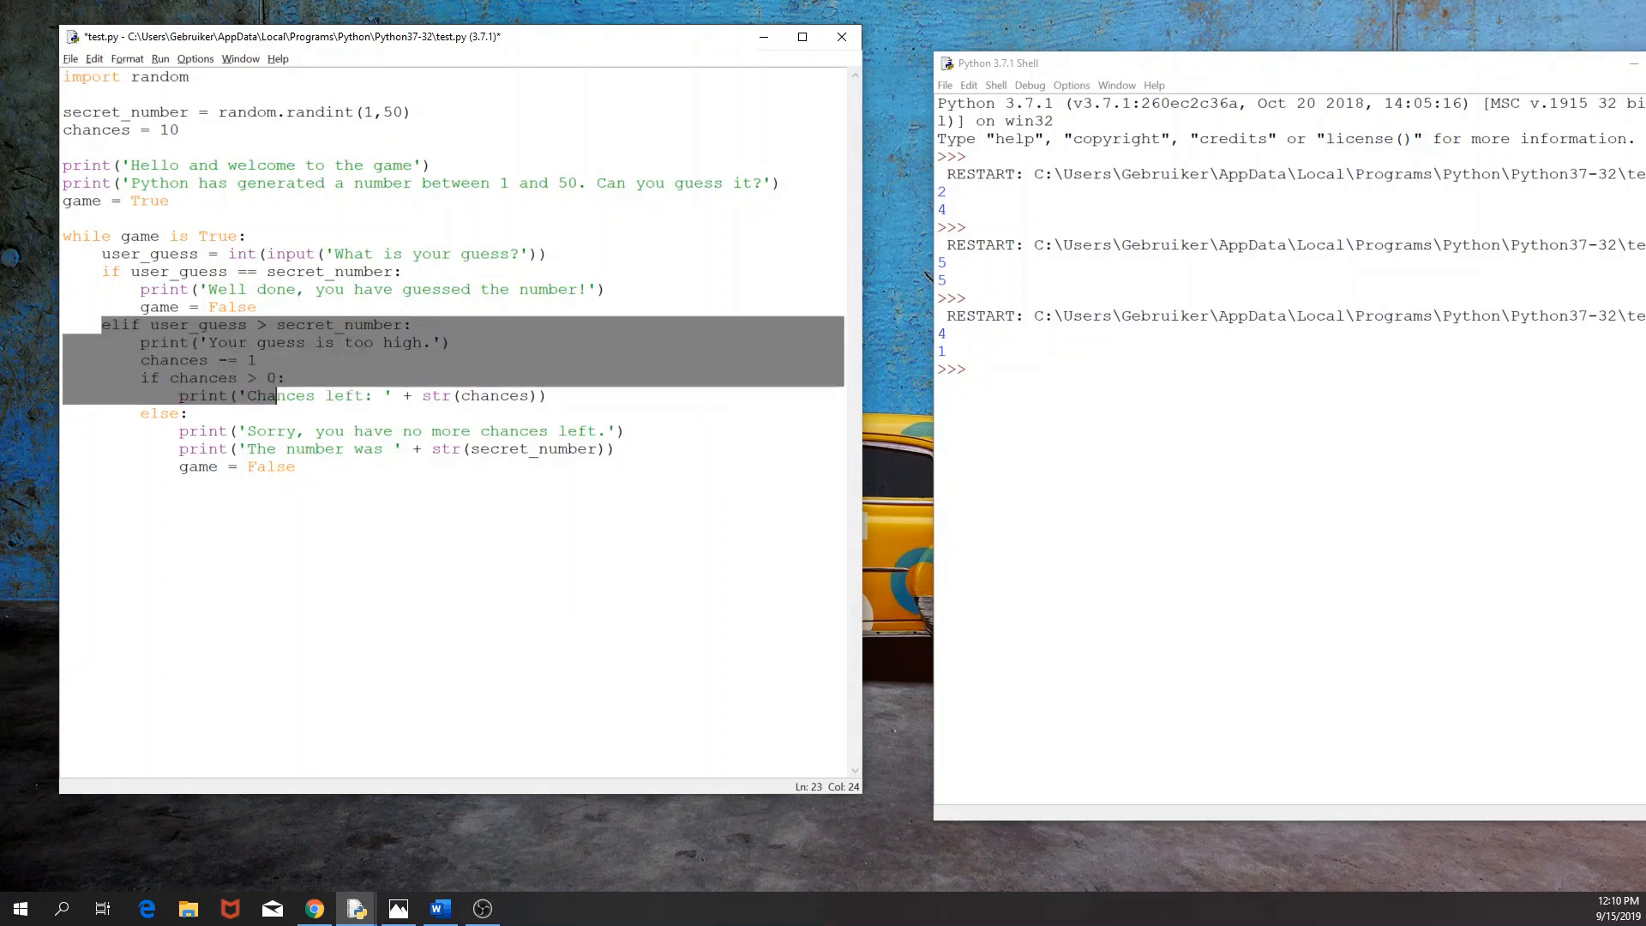
Duplicate the too-high branch as a too-low elif whose message says 'low'.
click(206, 324)
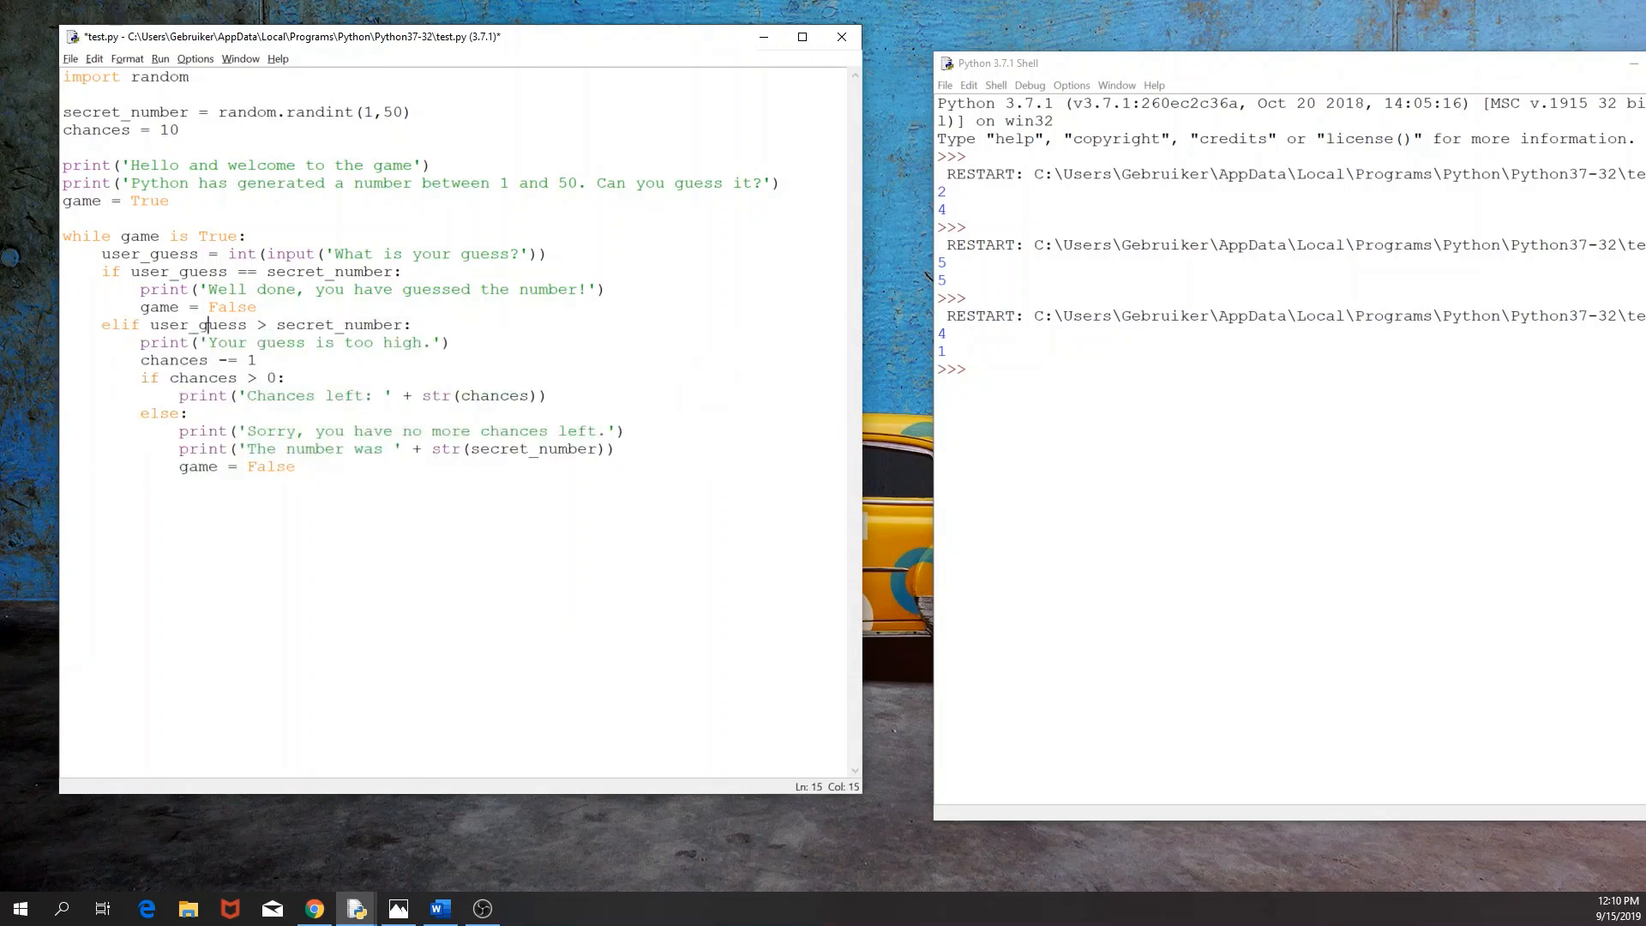
drag(102, 324, 294, 466)
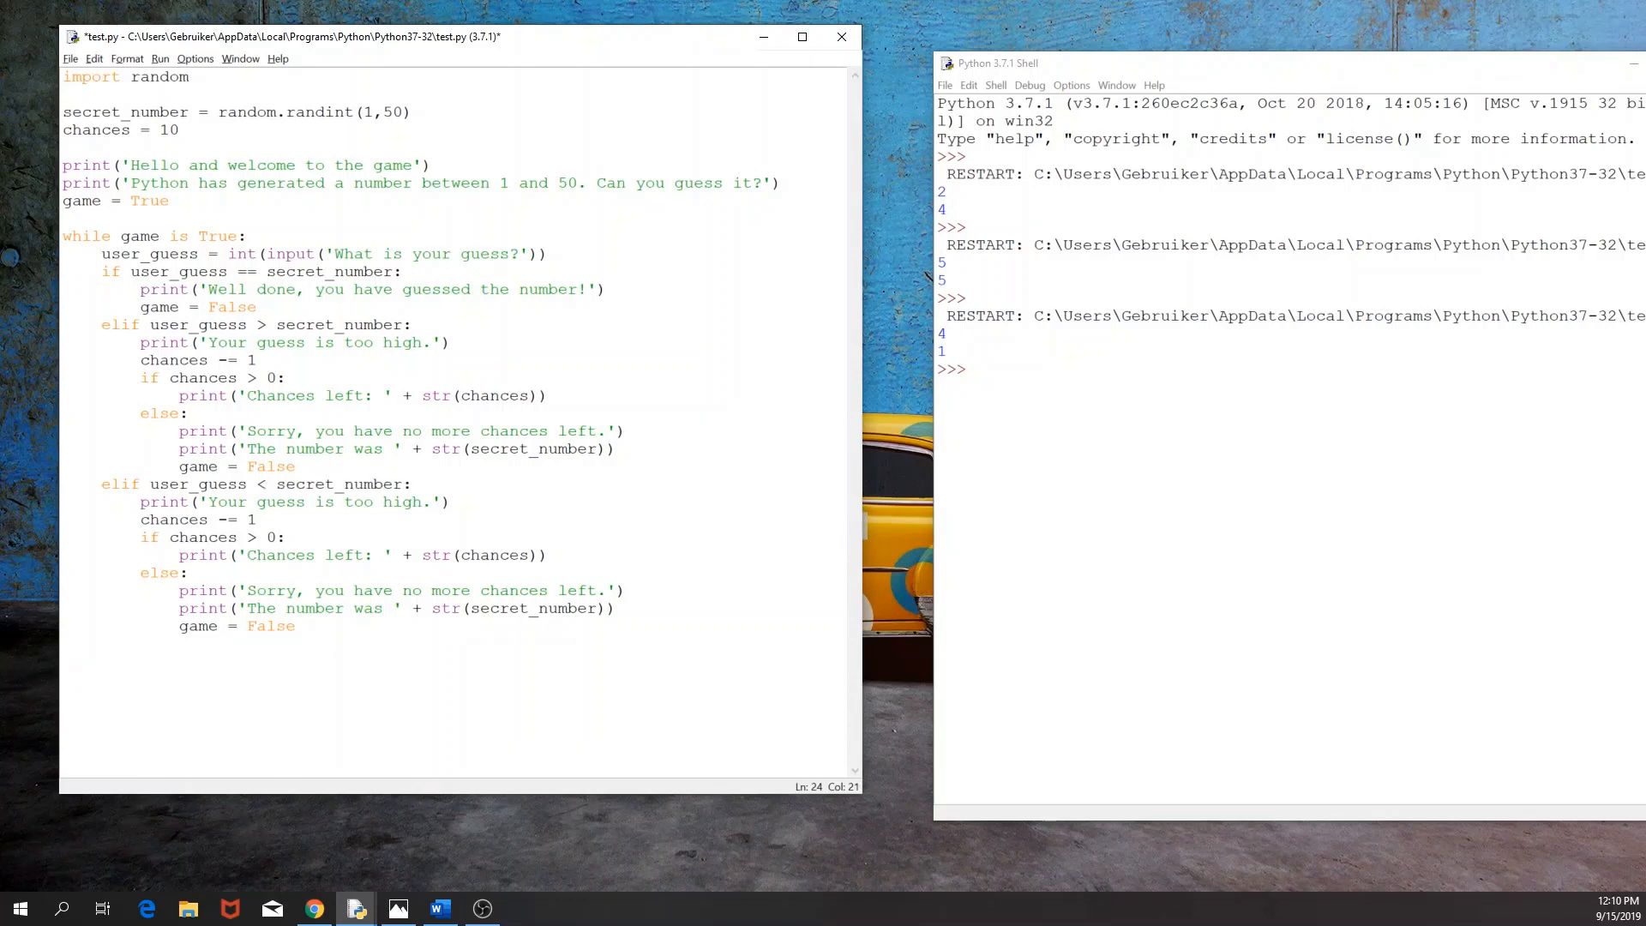
double_click(404, 502)
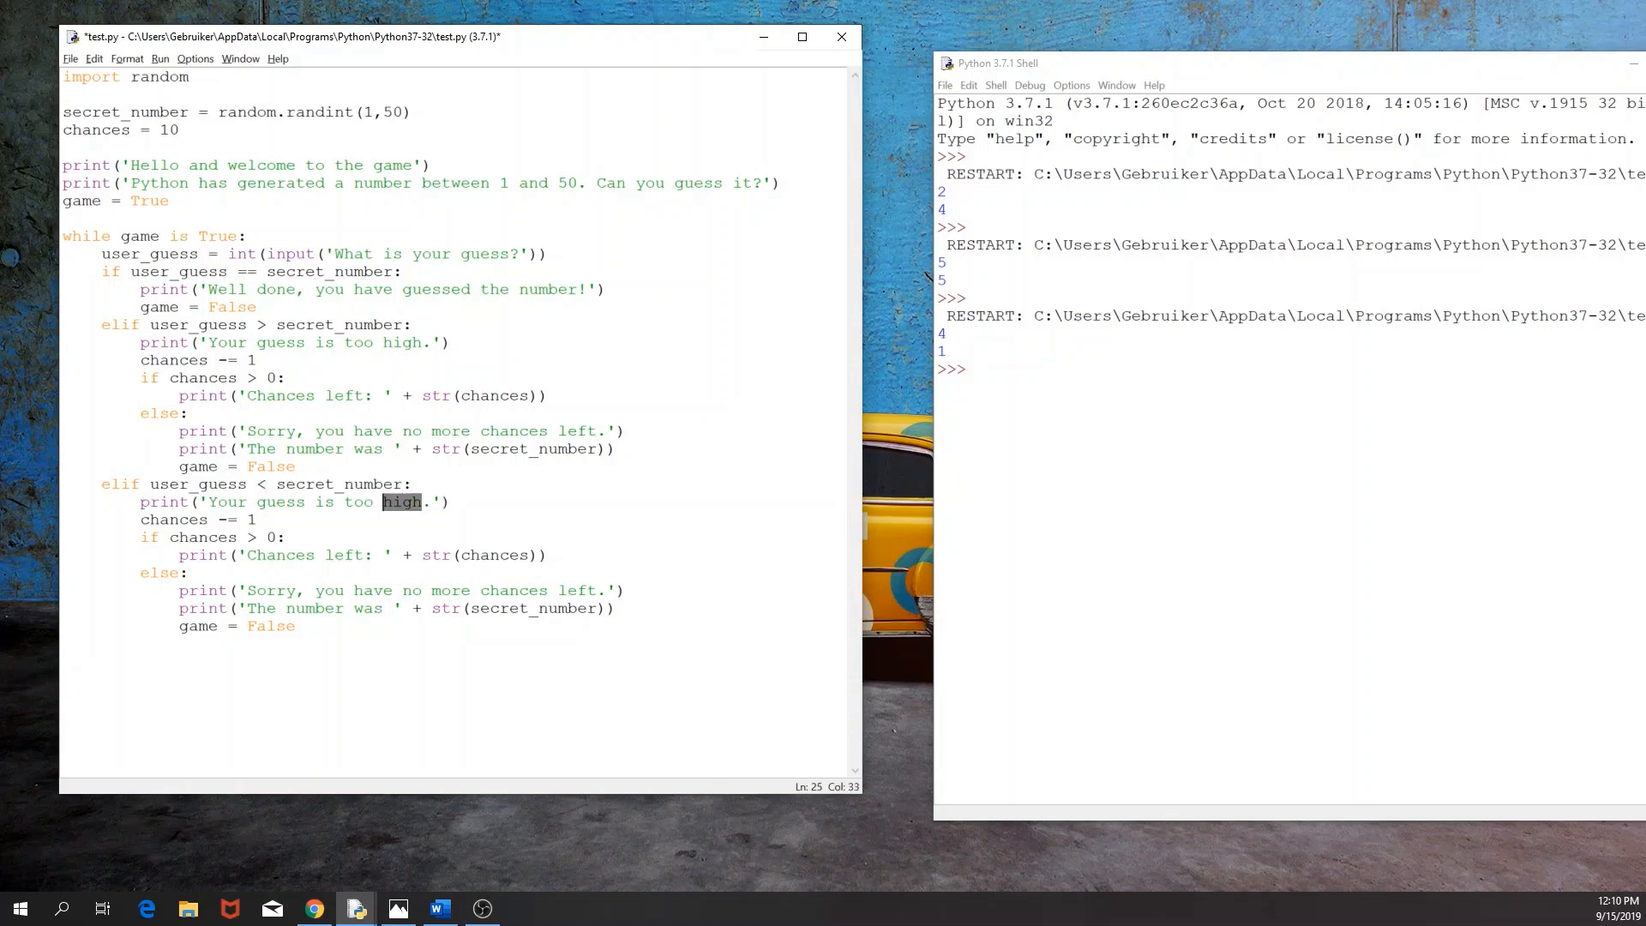
text(low)
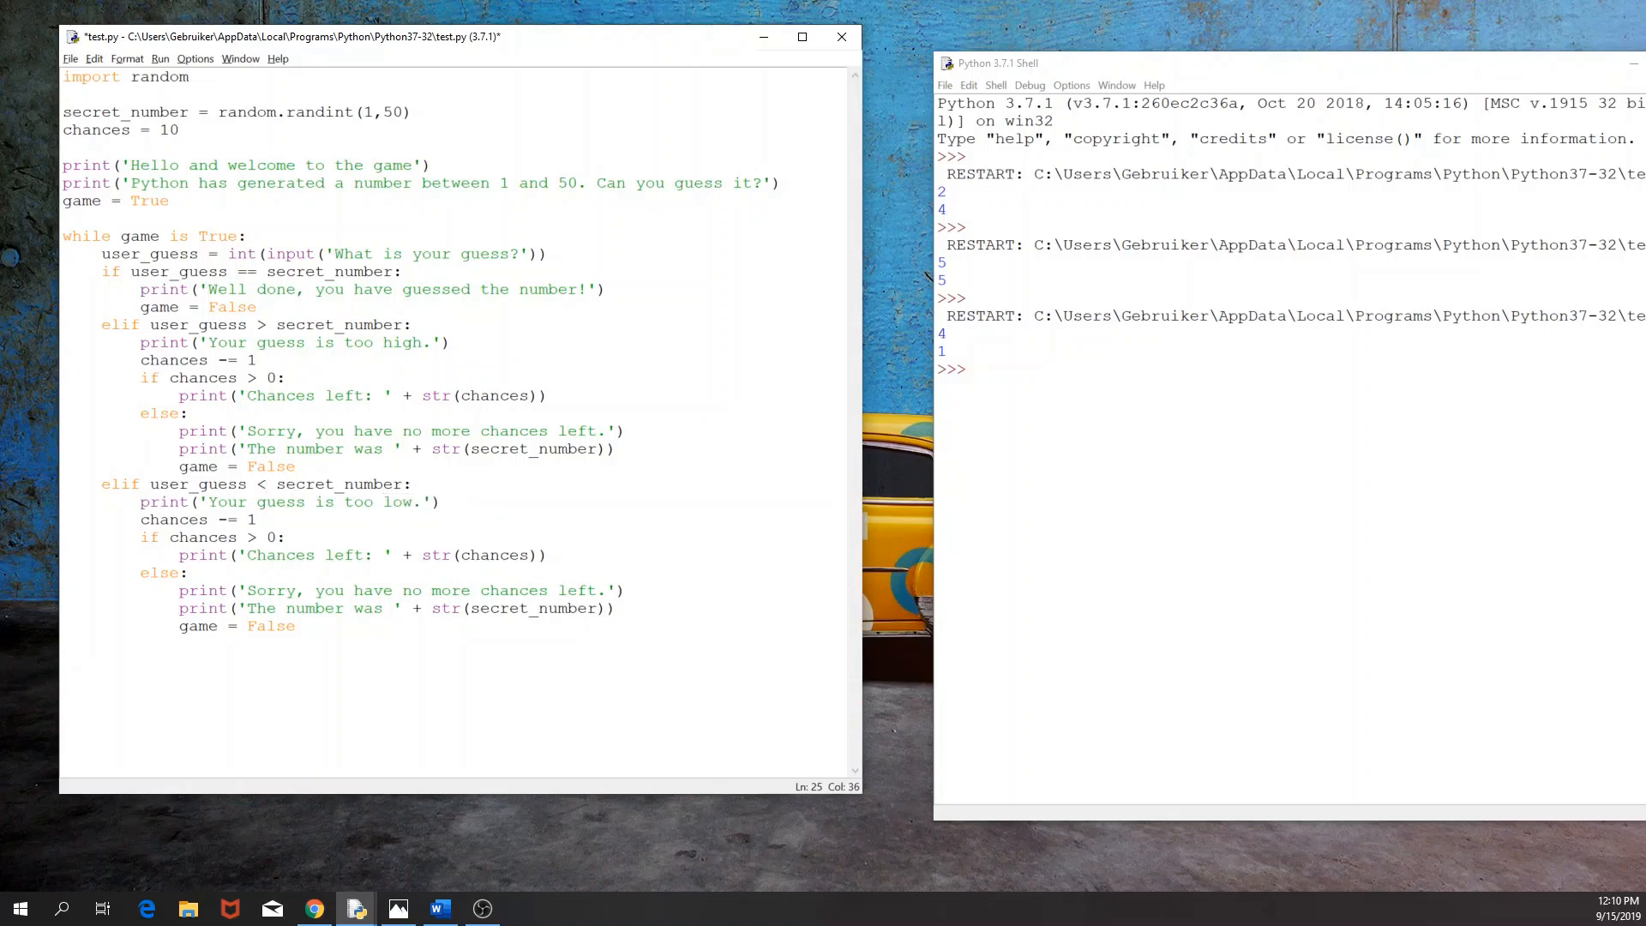
double_click(175, 518)
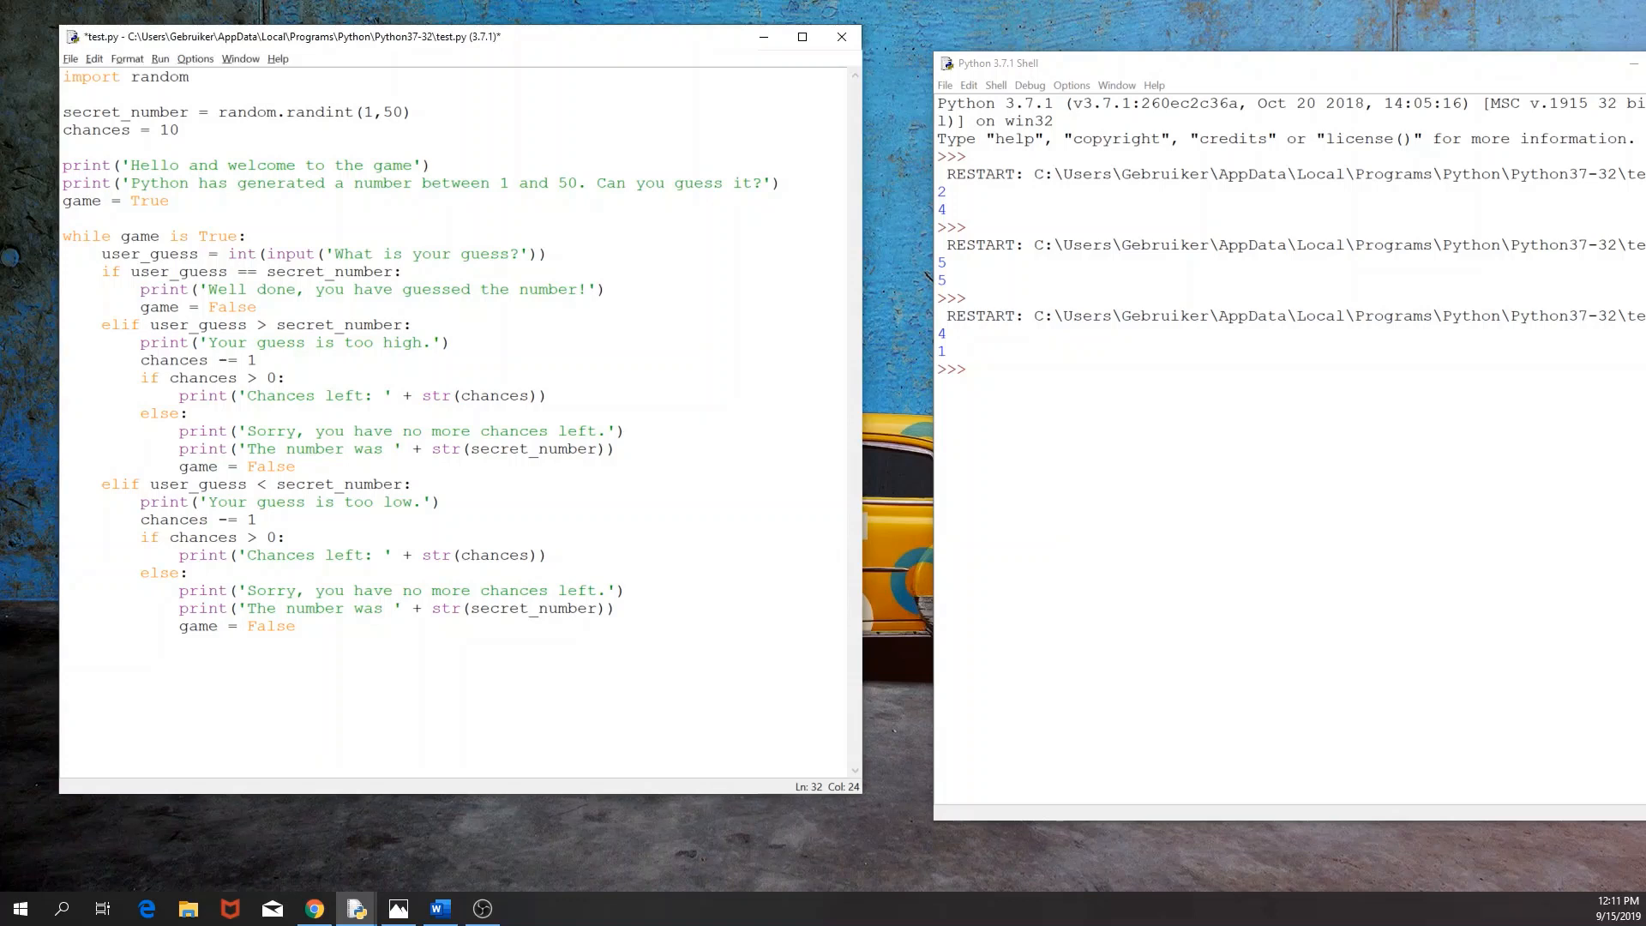
Add an else: branch printing 'This is strange, it should be investigated.' after the too-low elif.
key(enter)
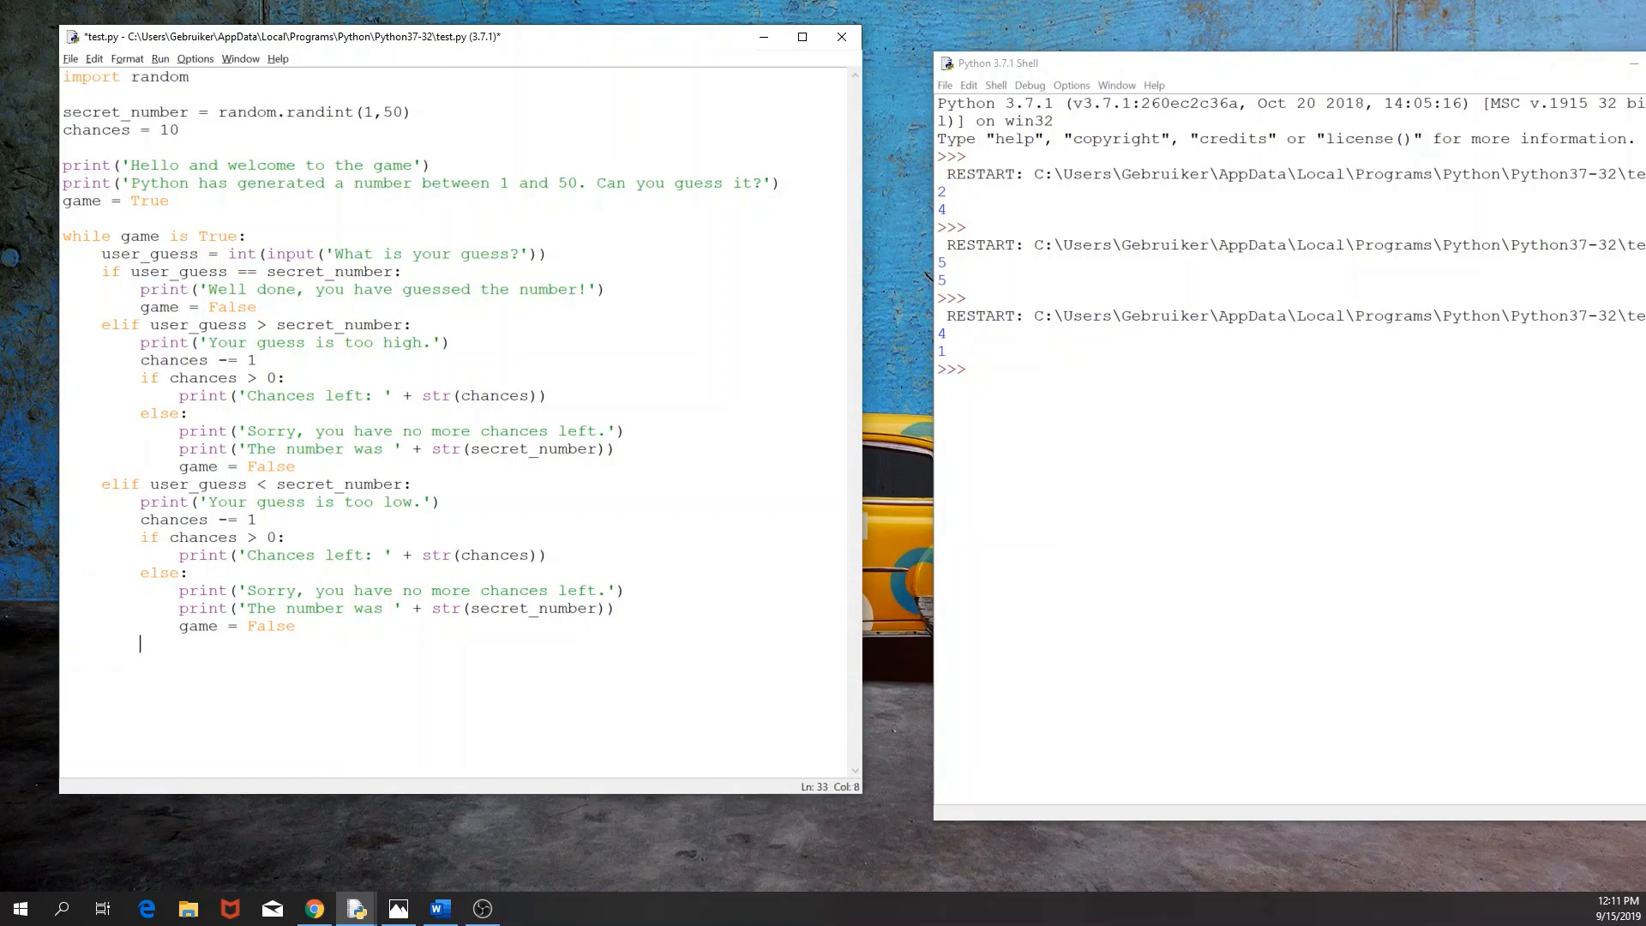
text(els)
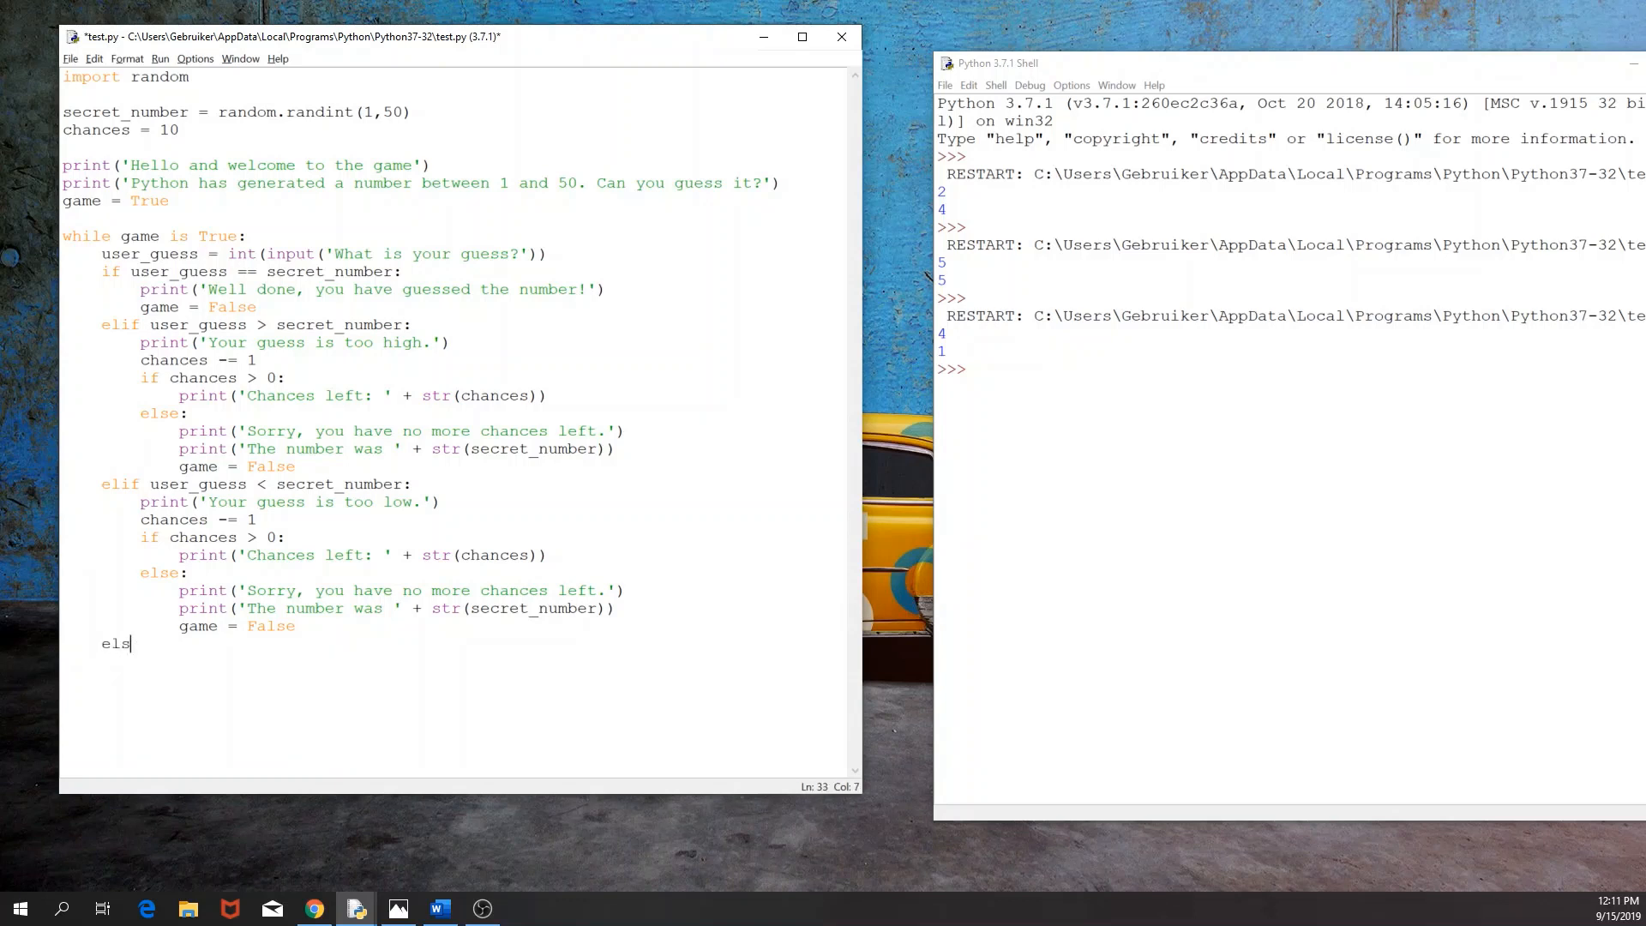
text(e:)
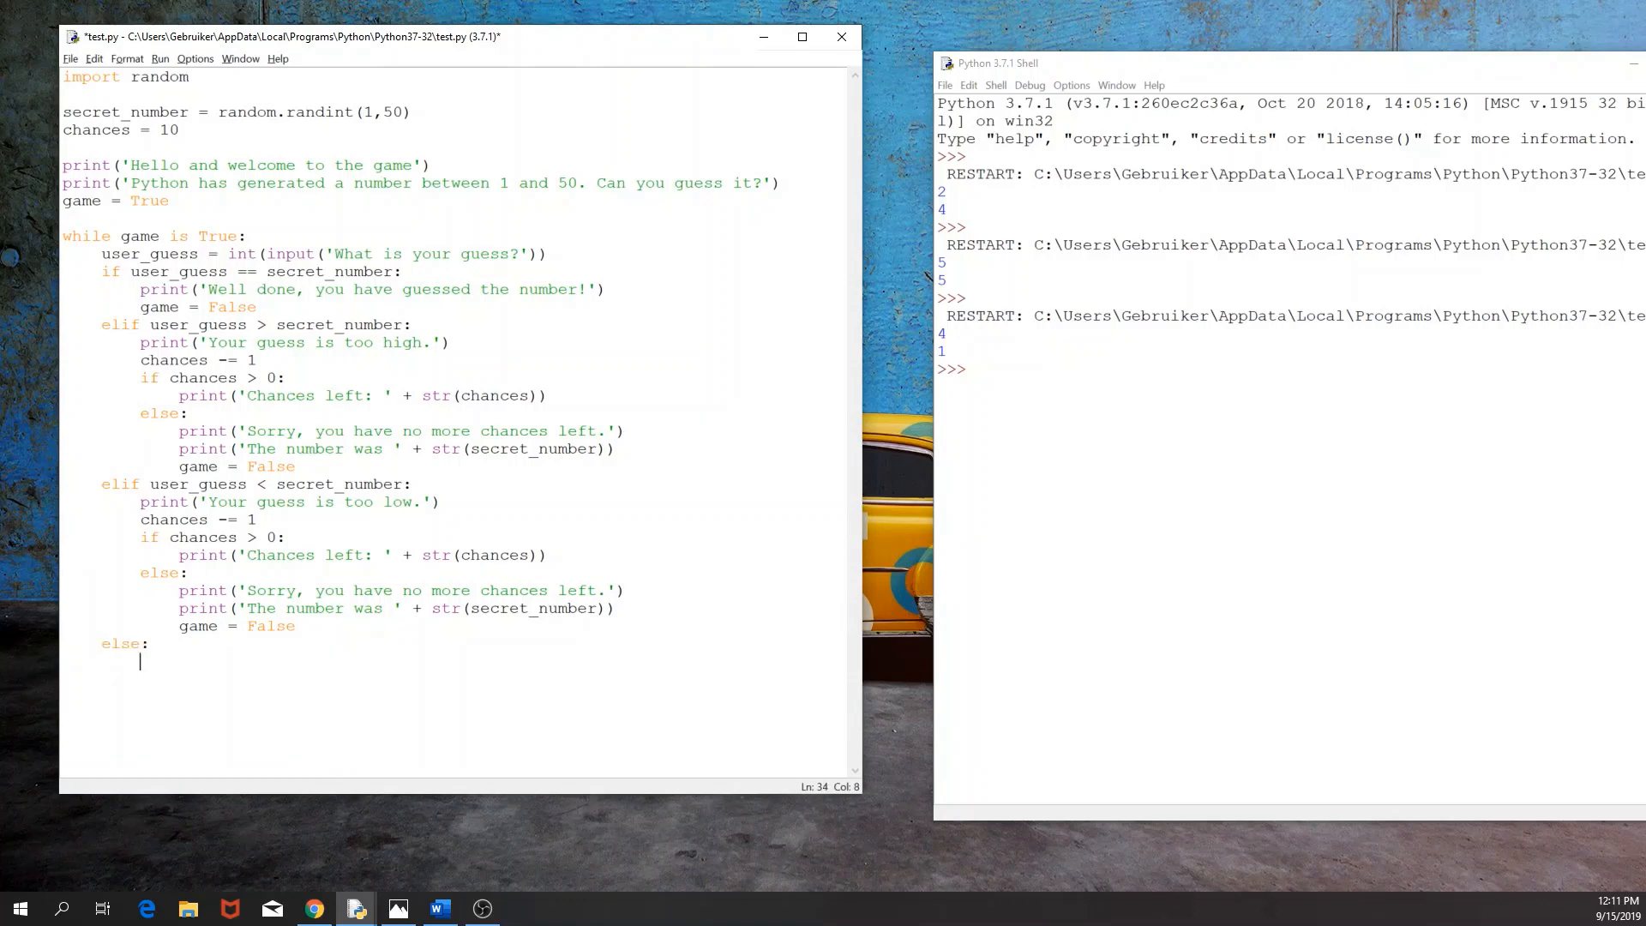
text(print(''))
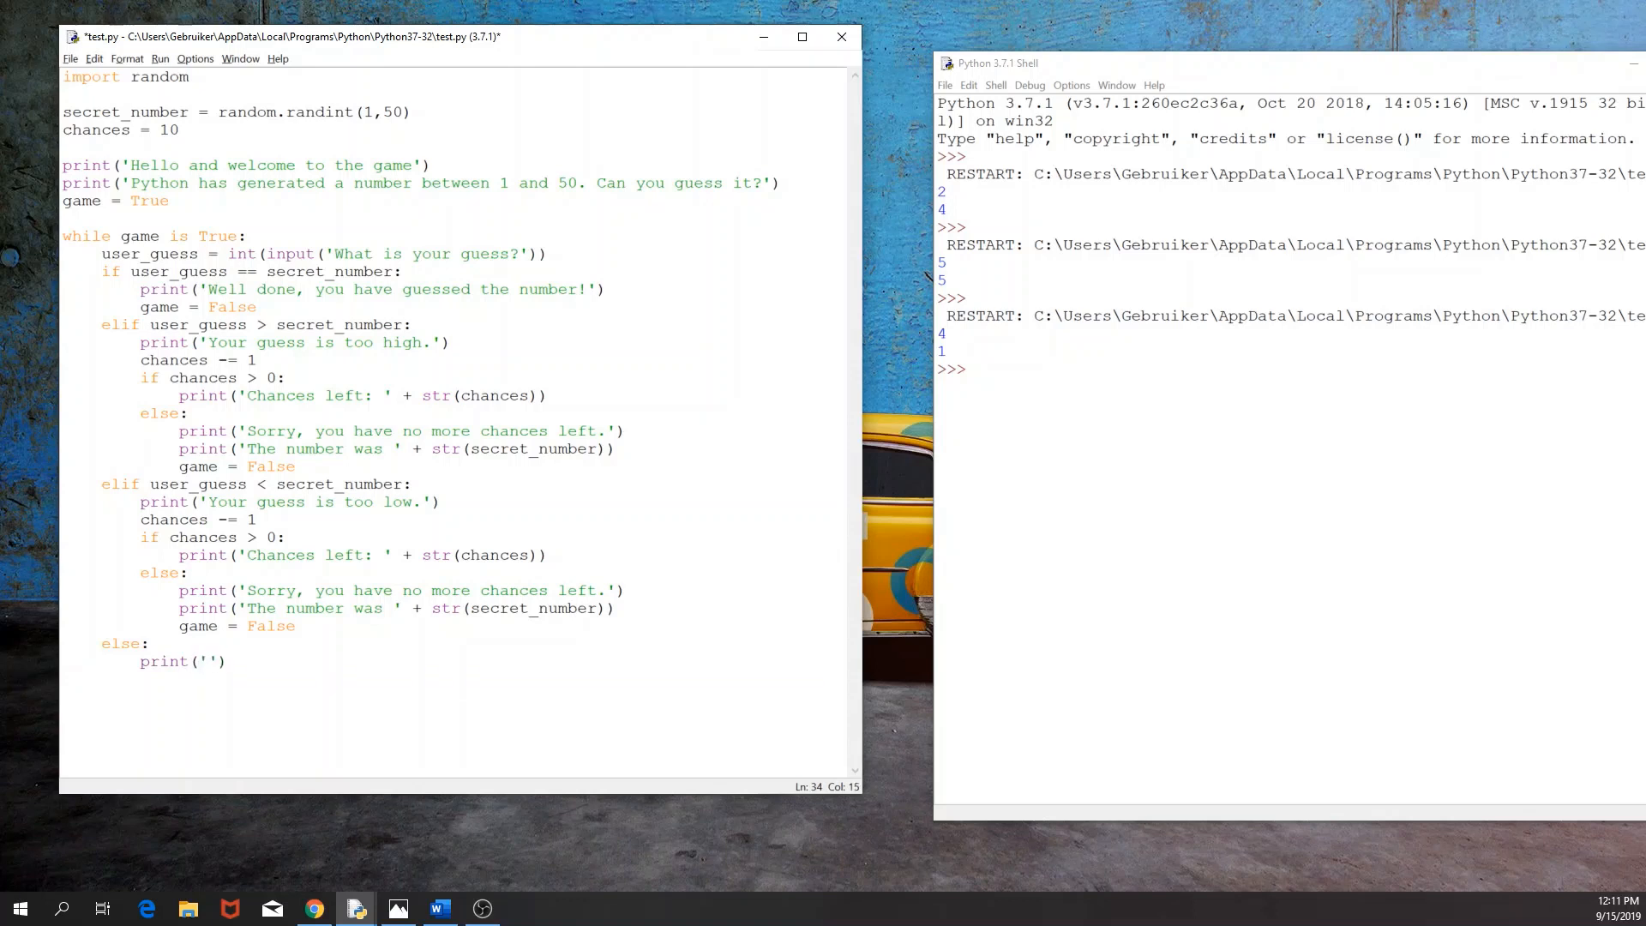
text(This is stran)
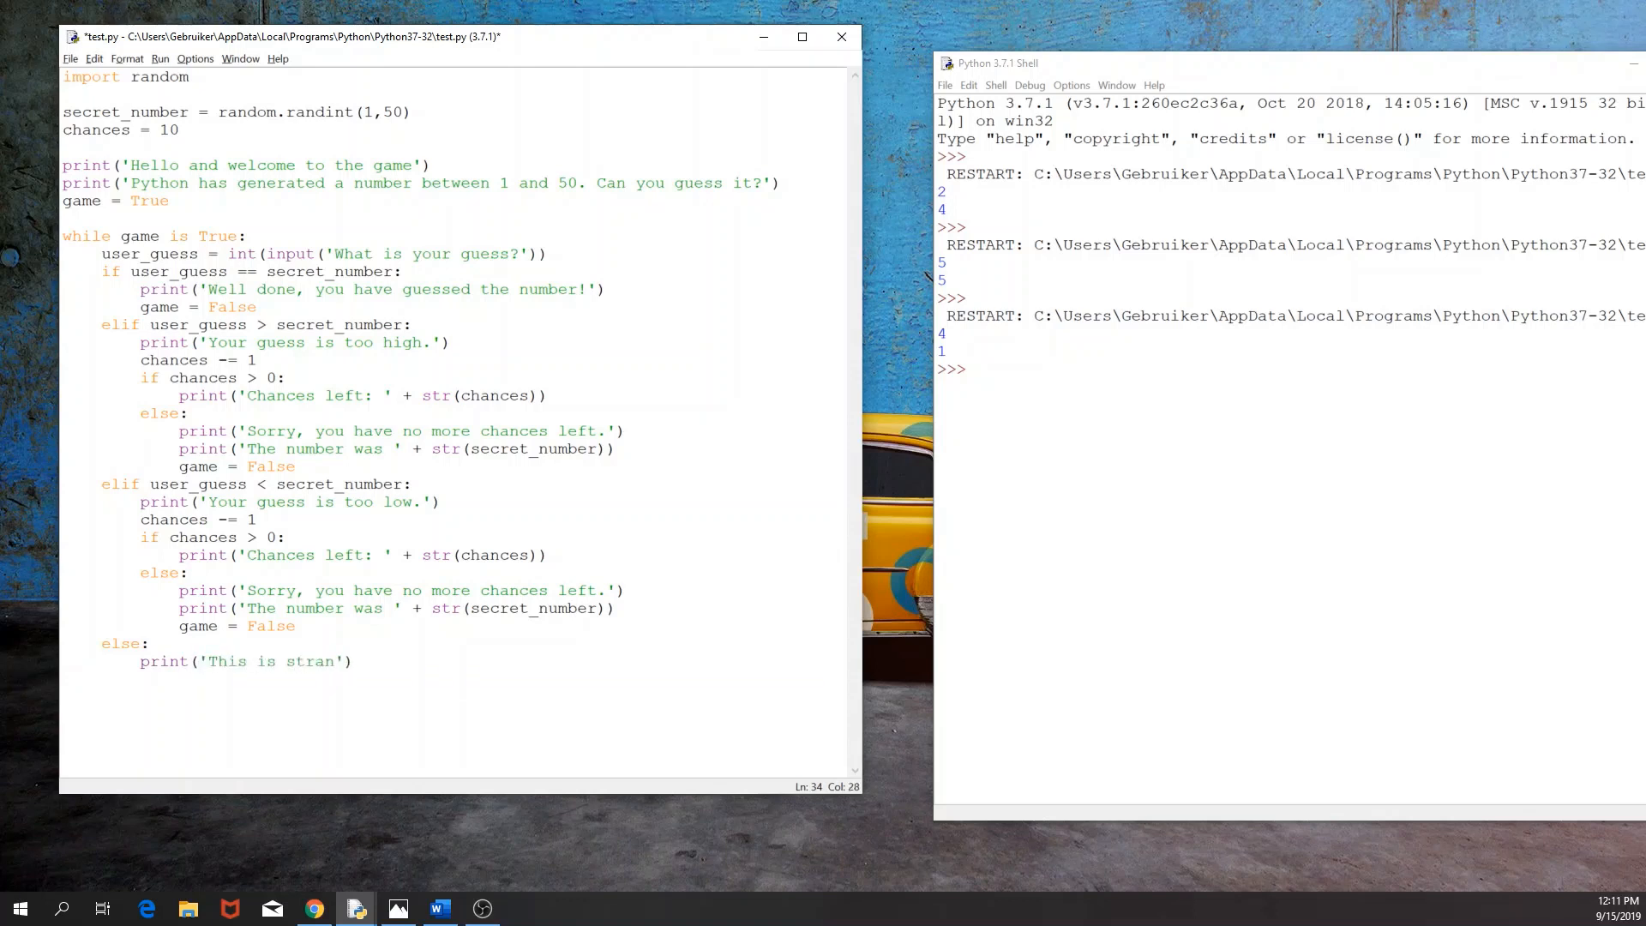
text(ge, it sh)
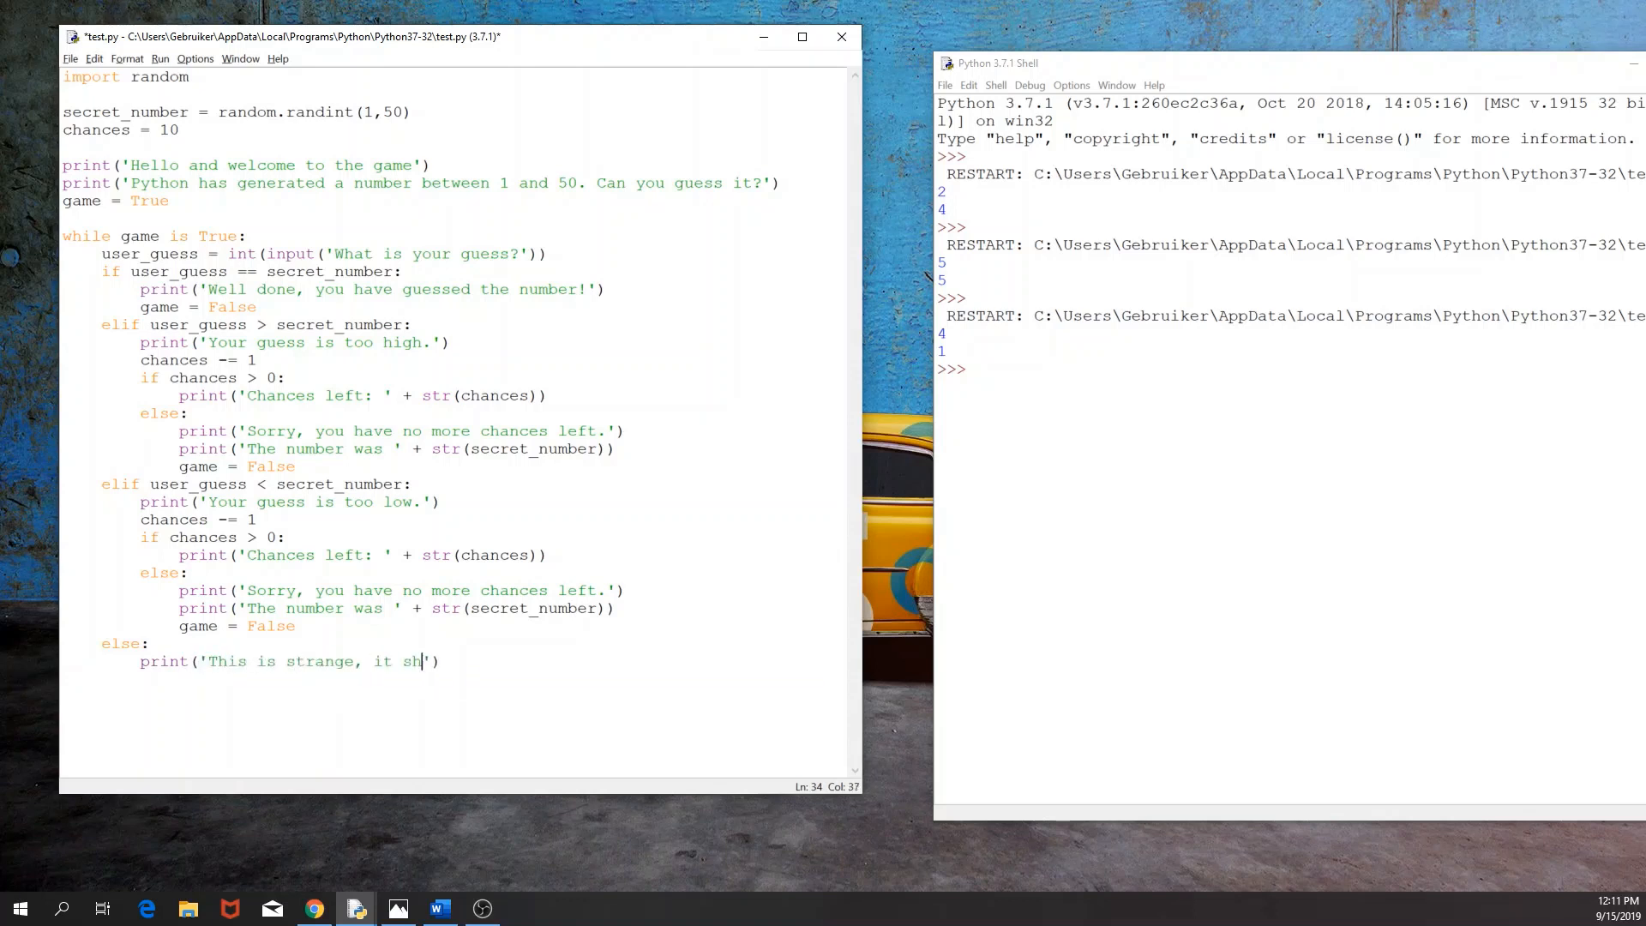
text(ould be investigated.)
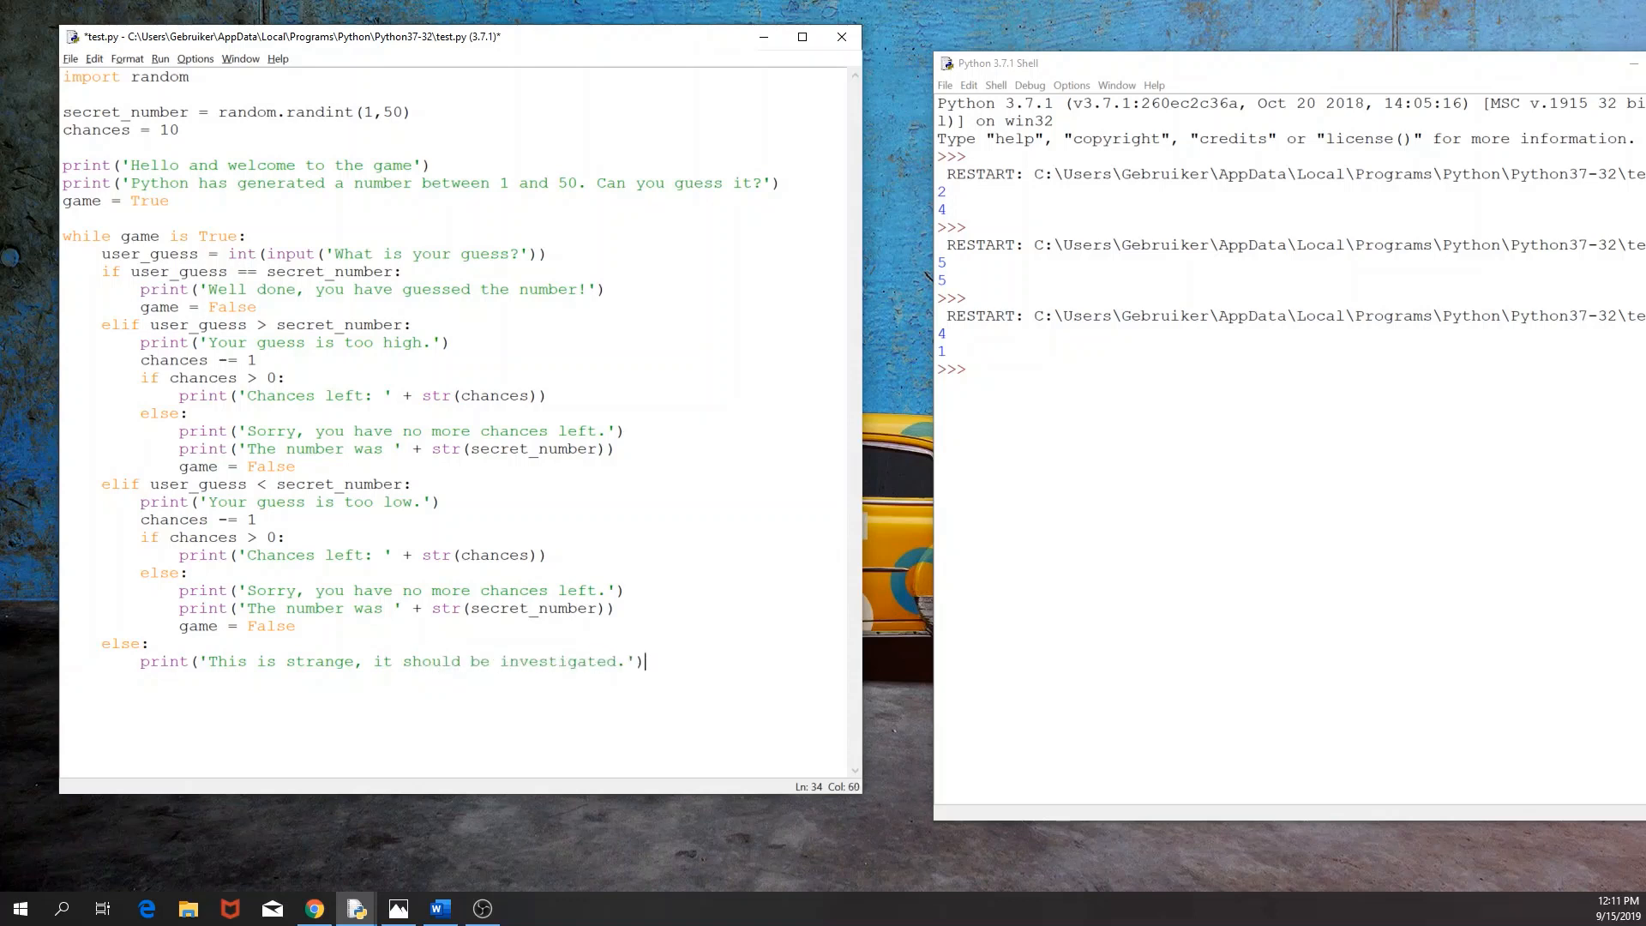
triple_click(352, 660)
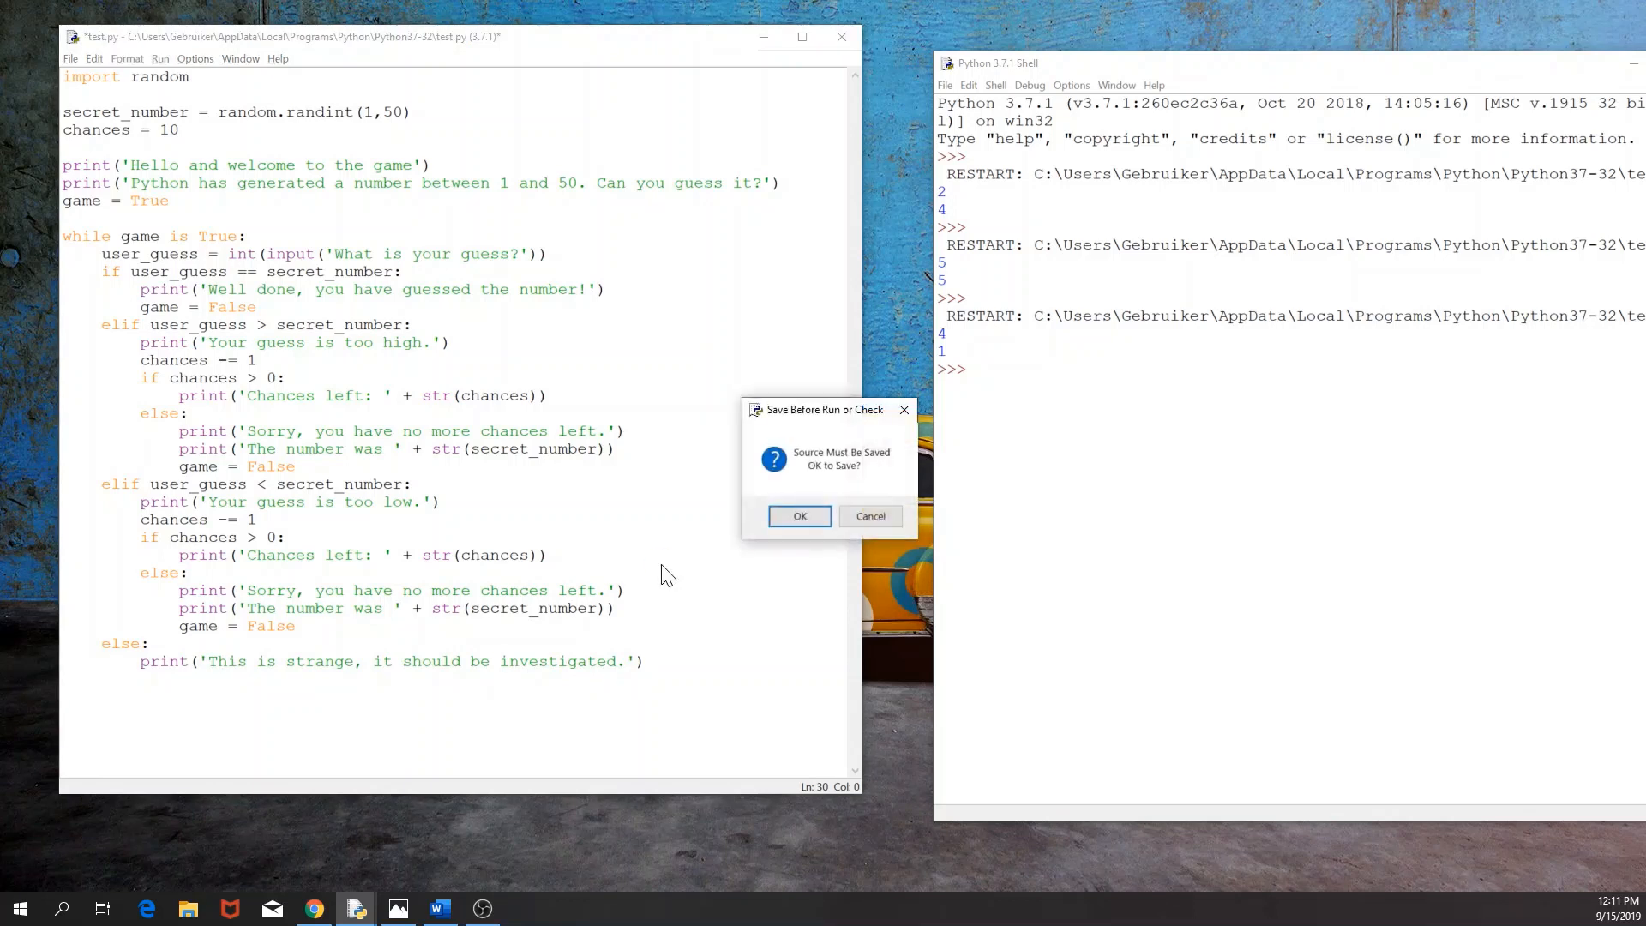
Save test.py when prompted and play the game, guessing 25, 13, 20 and 15.
click(799, 516)
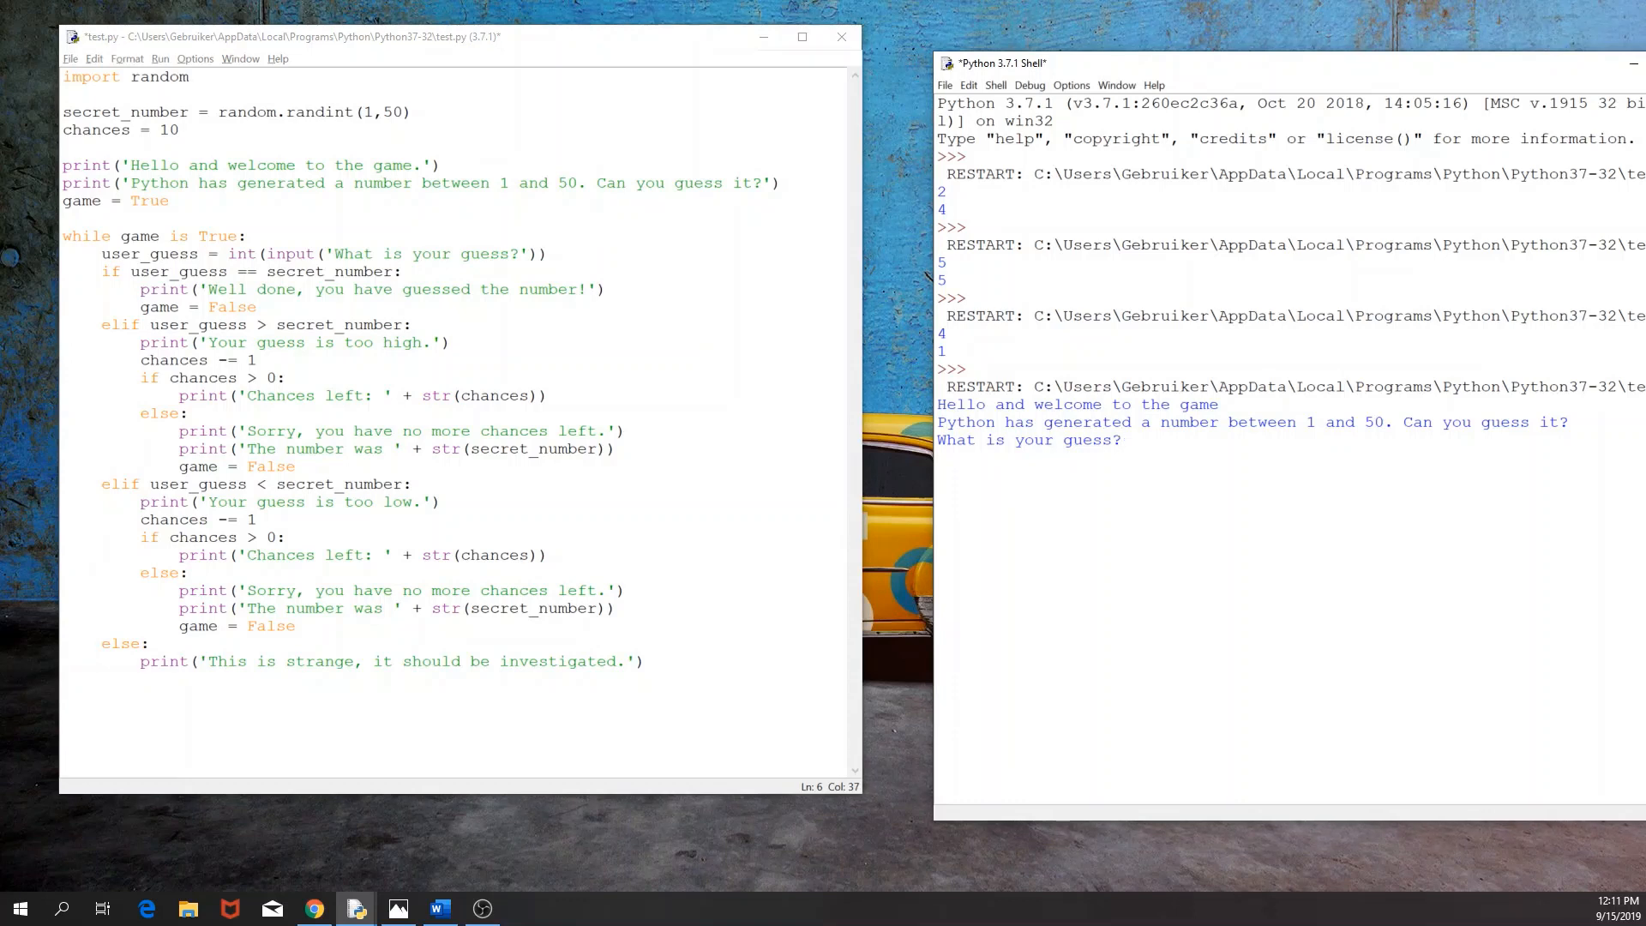
text(25)
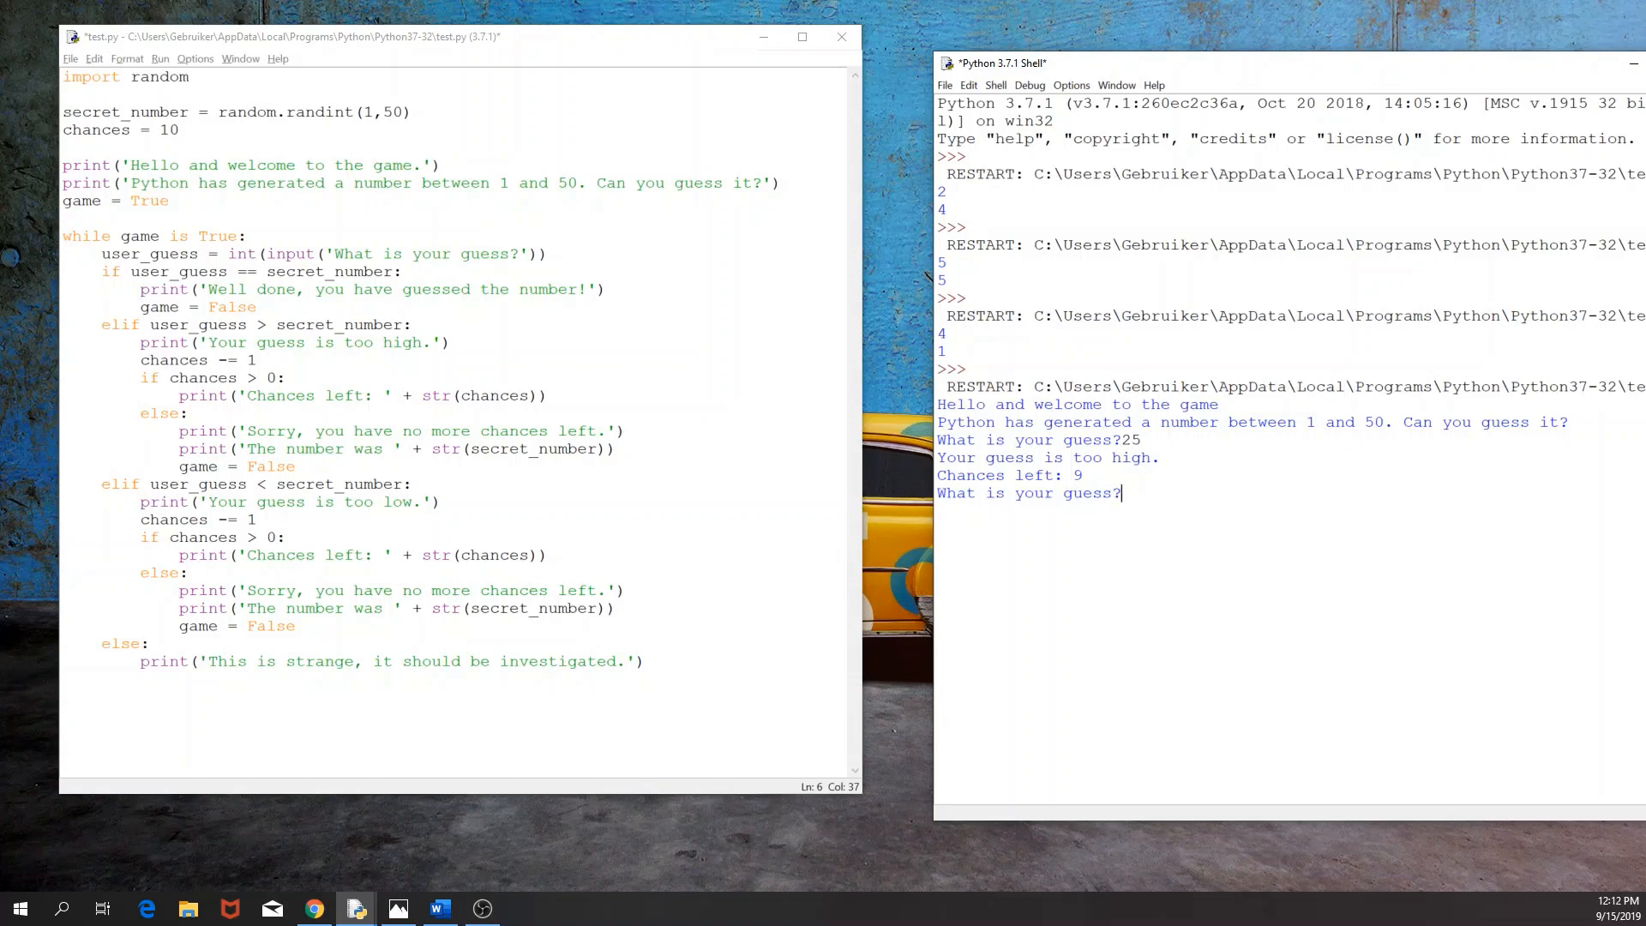
text(13)
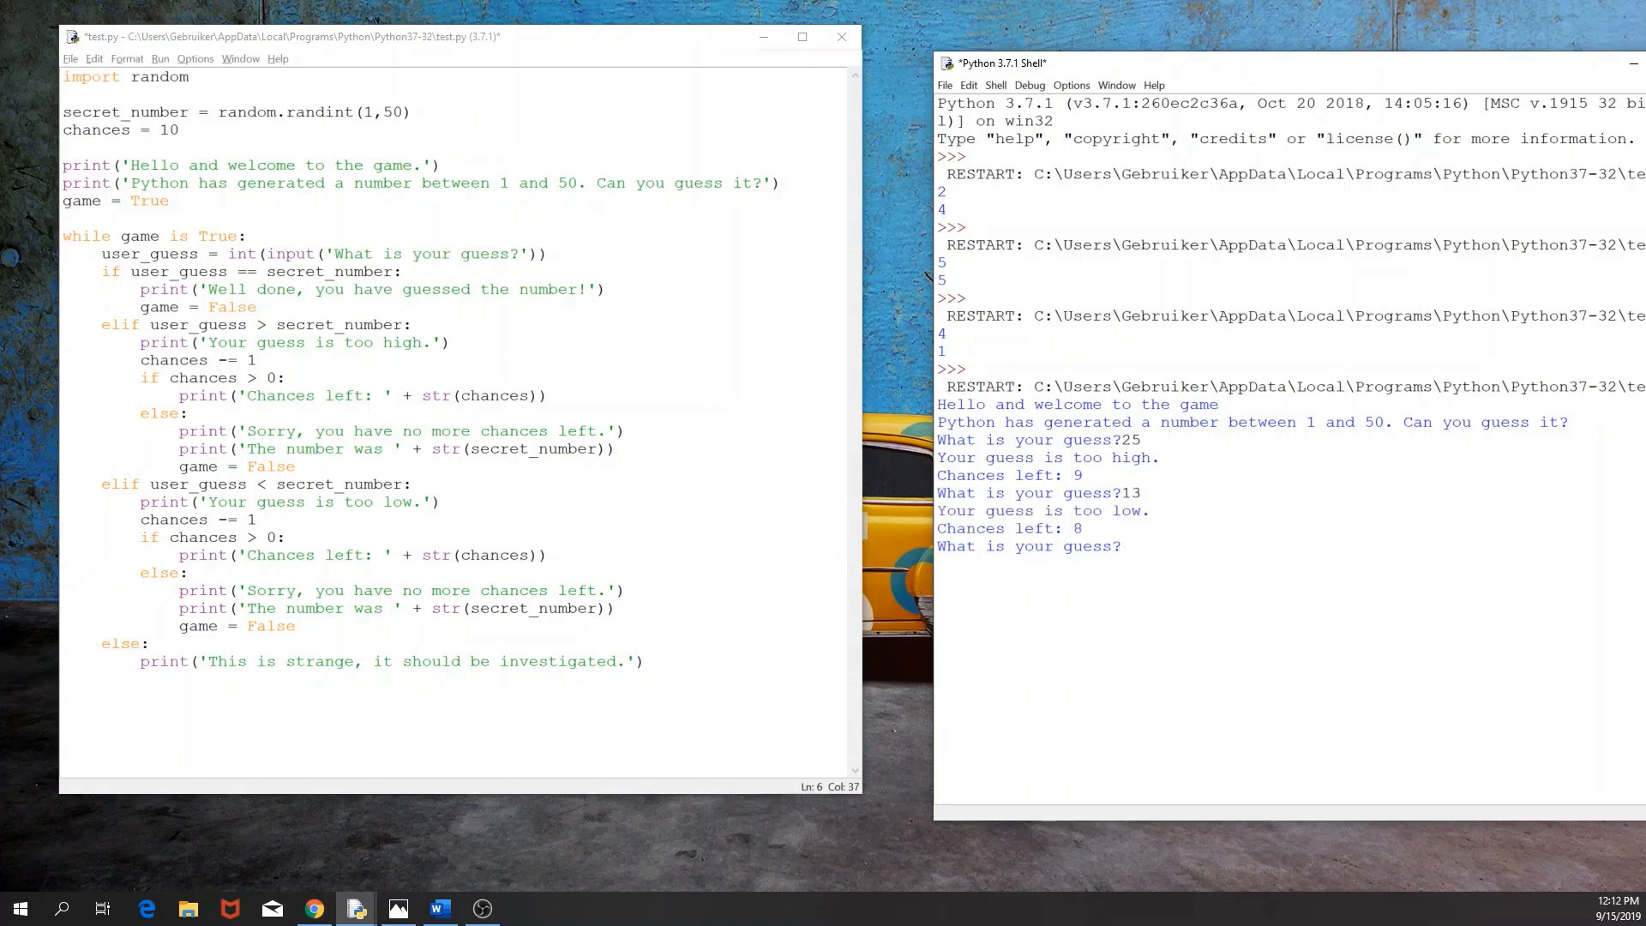
text(20)
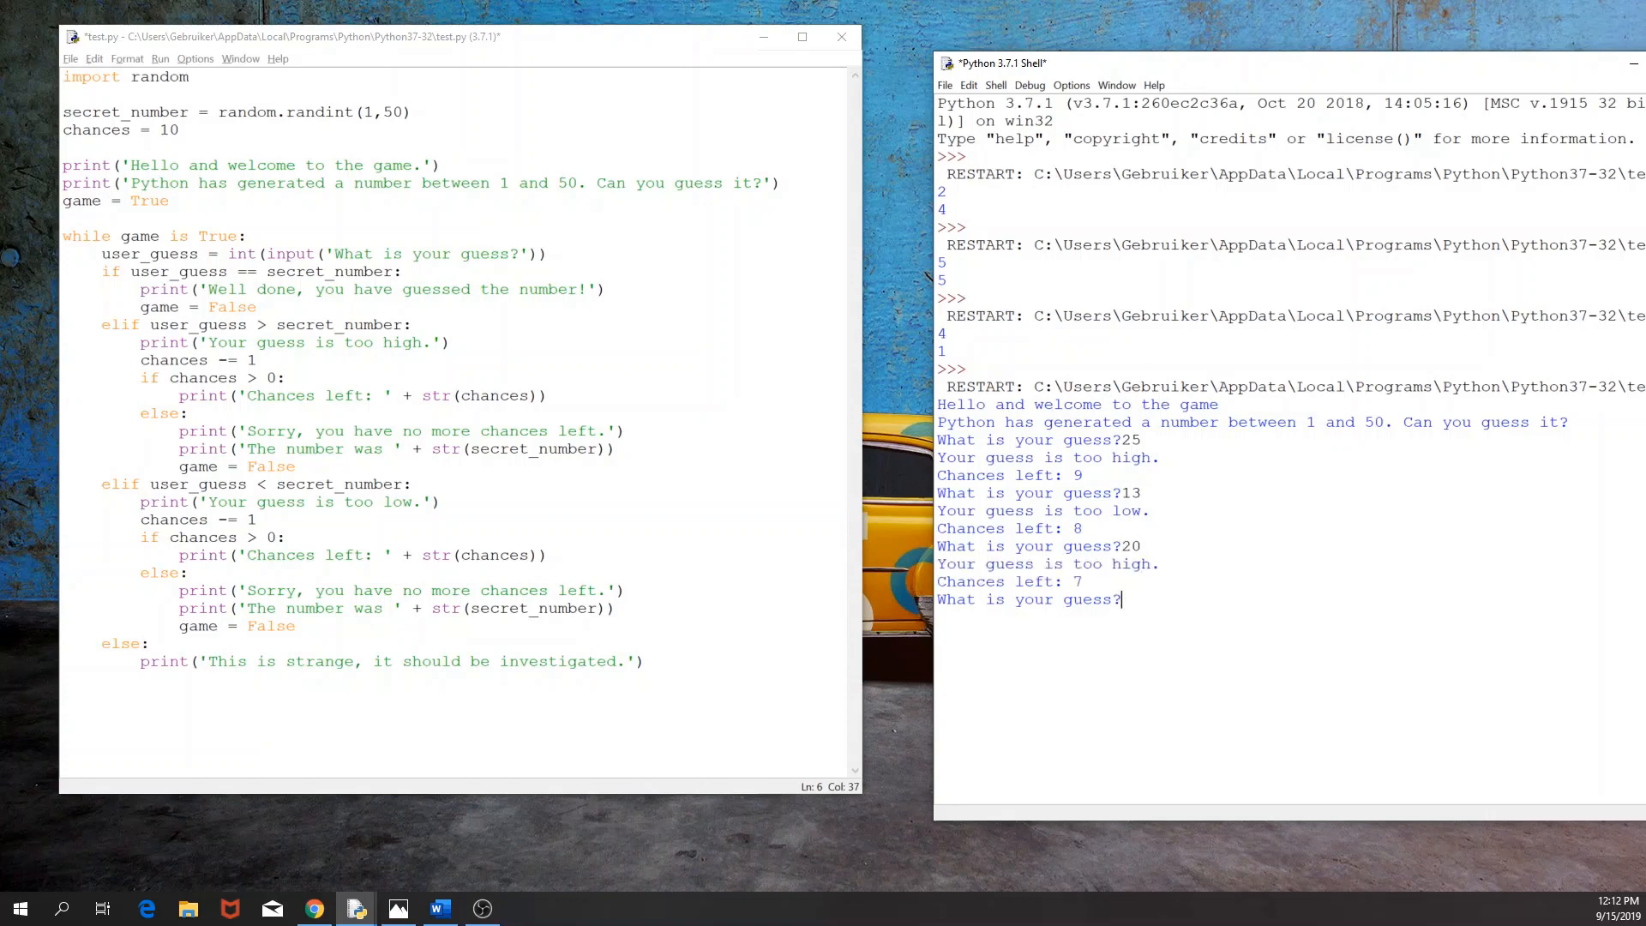
text(15)
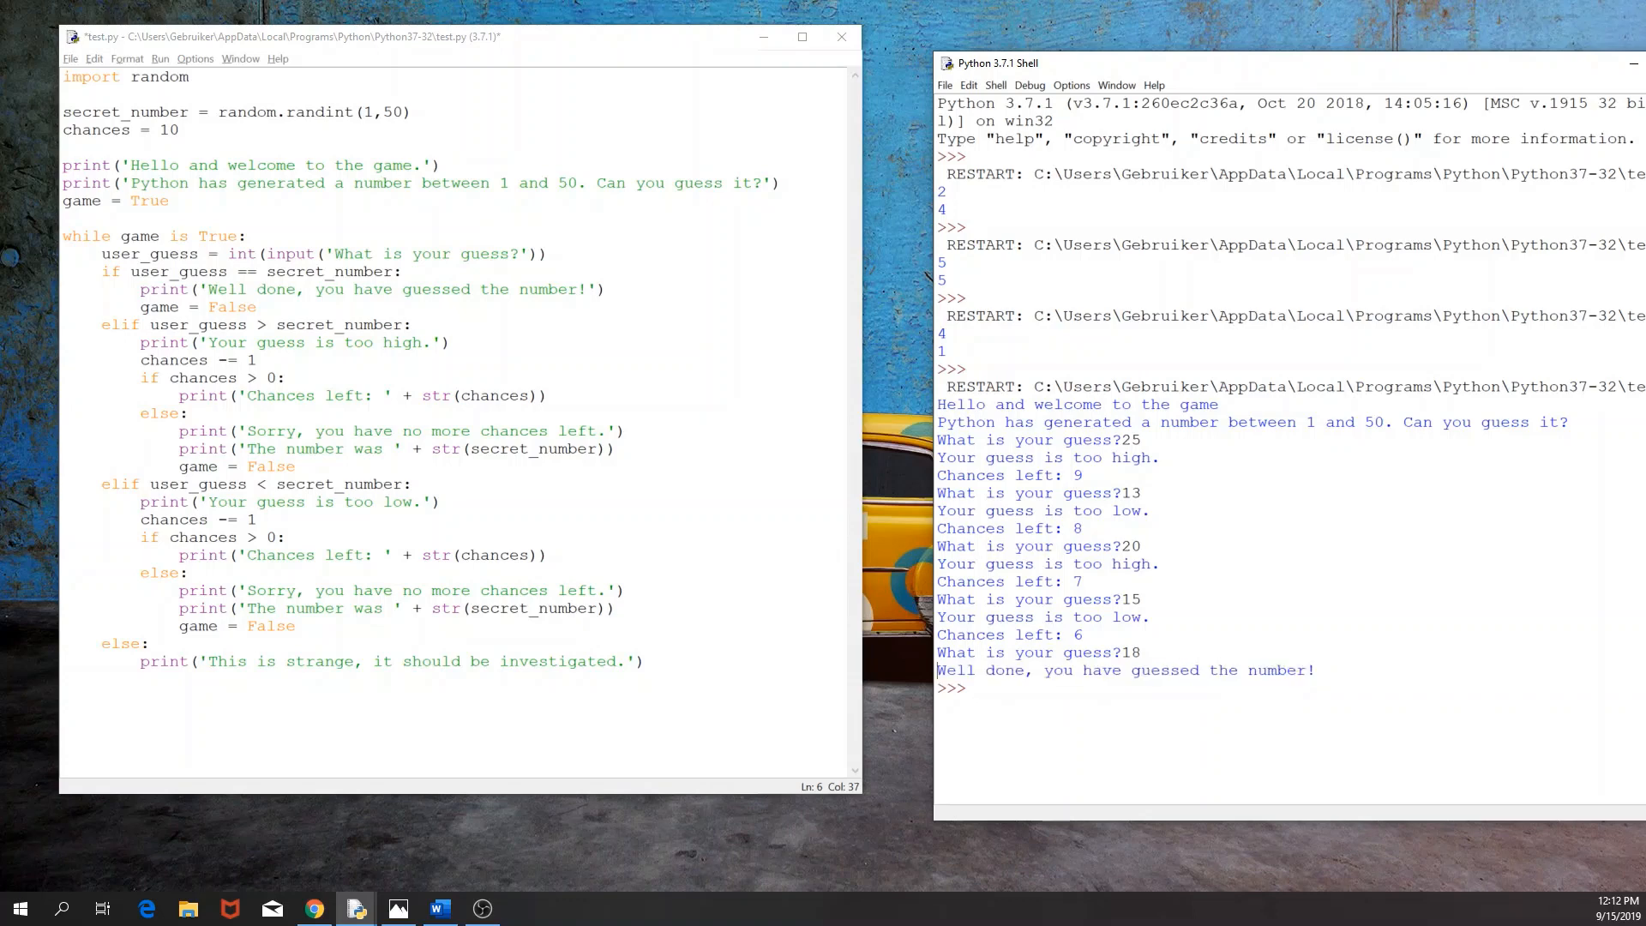
Add import time and time.sleep(2) pauses after the two greeting prints.
double_click(158, 305)
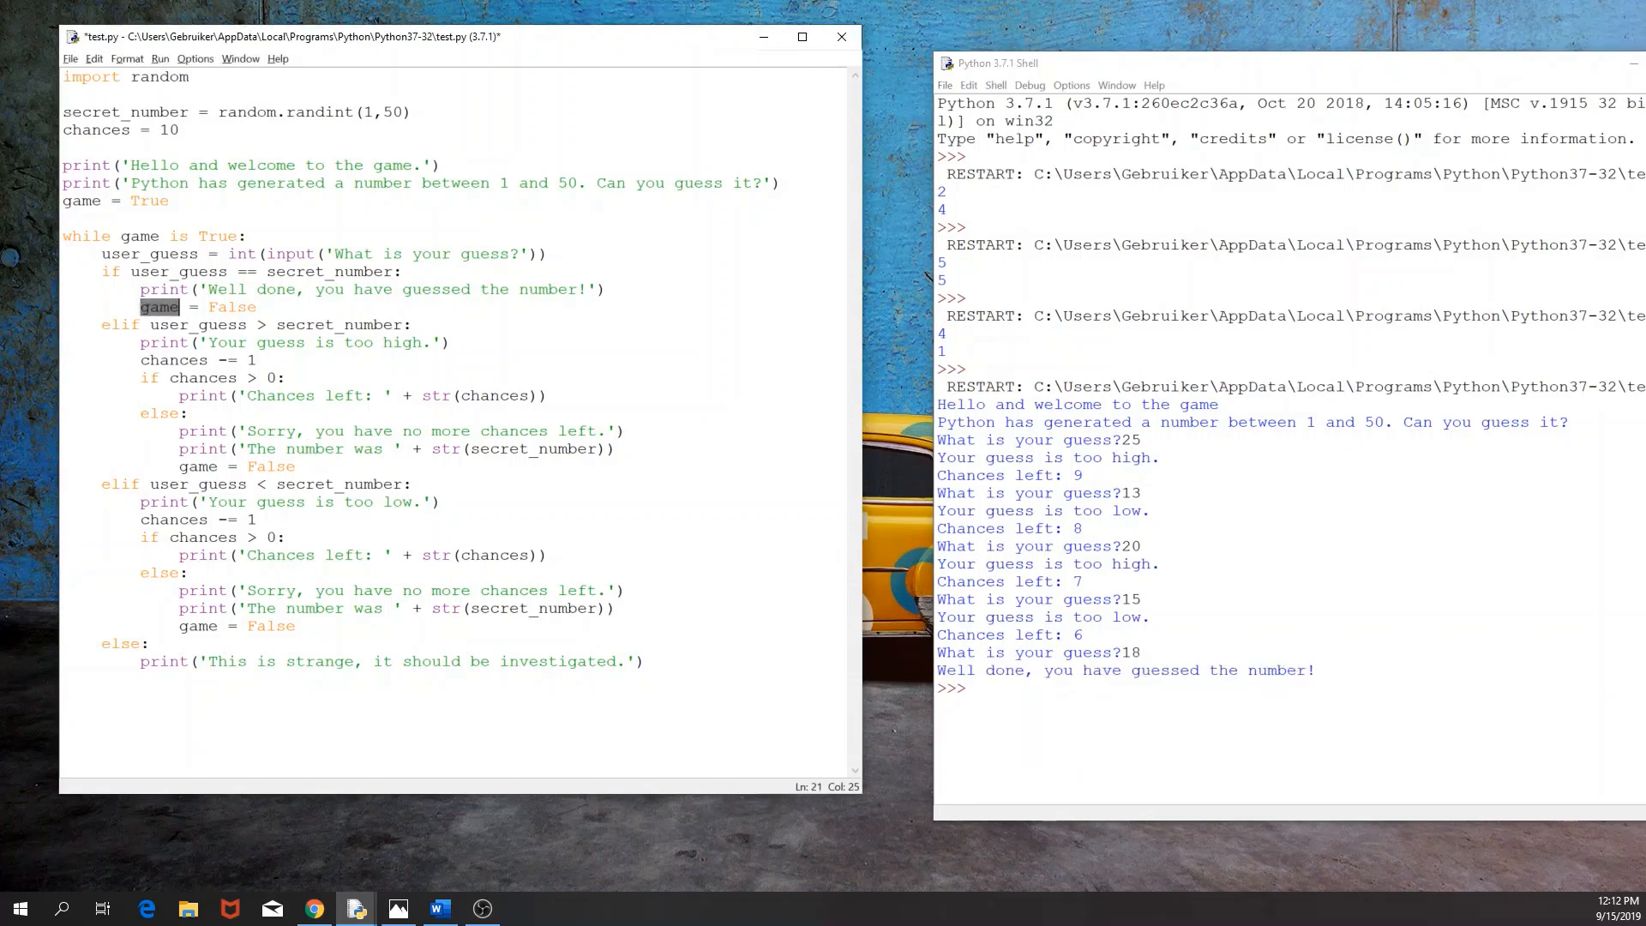
click(257, 307)
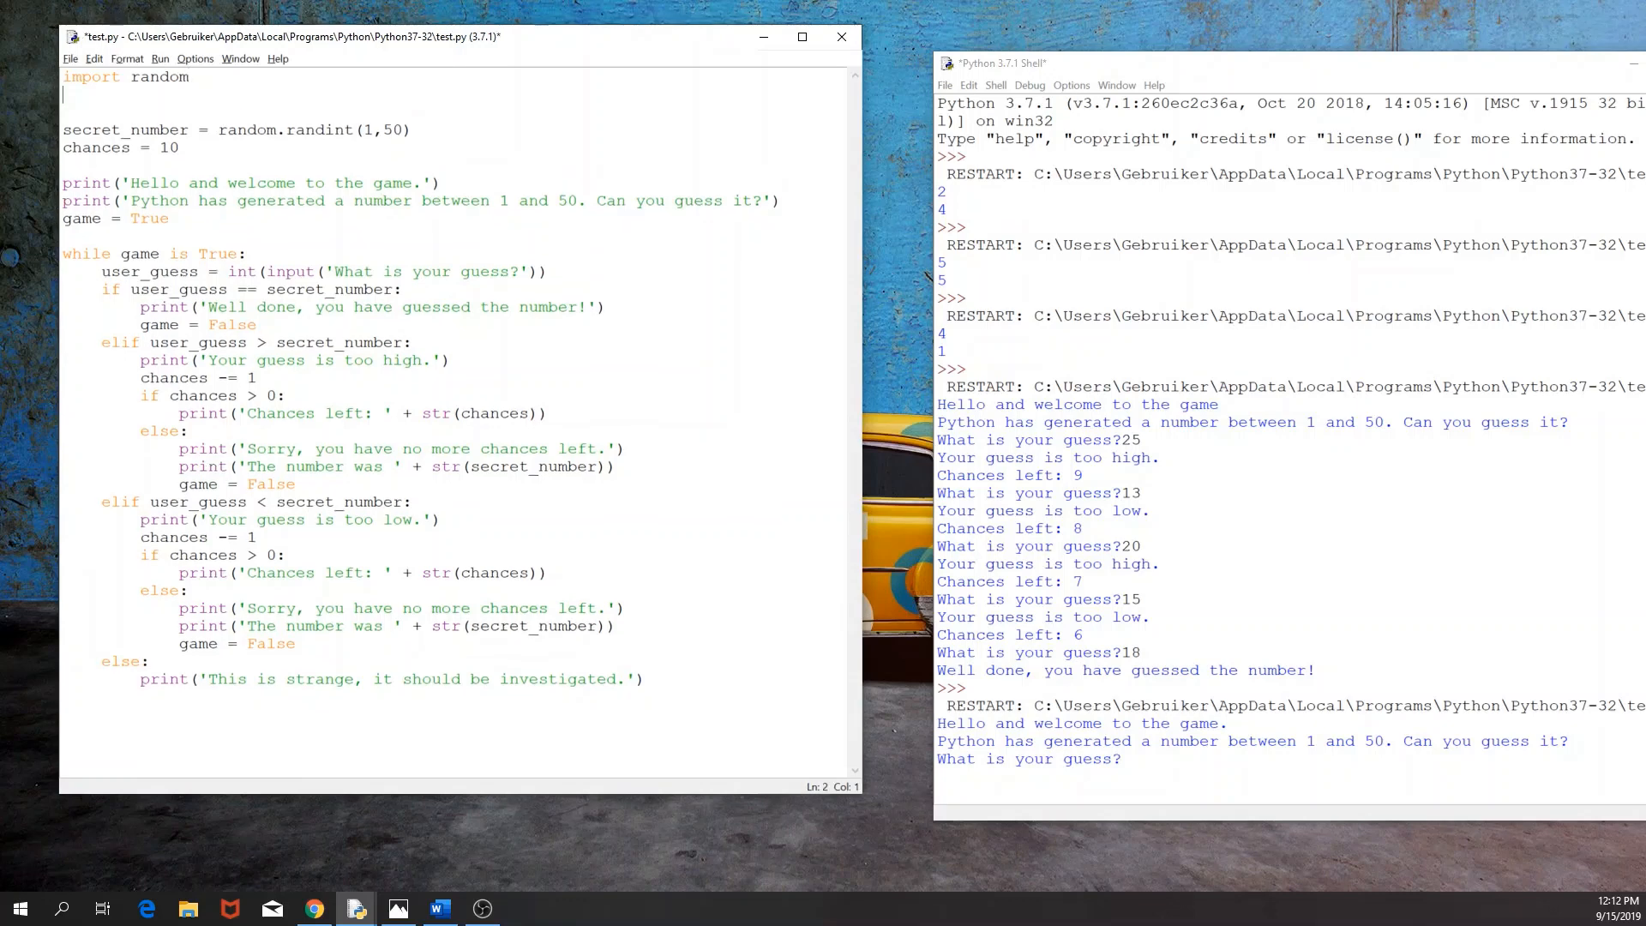
text(import time)
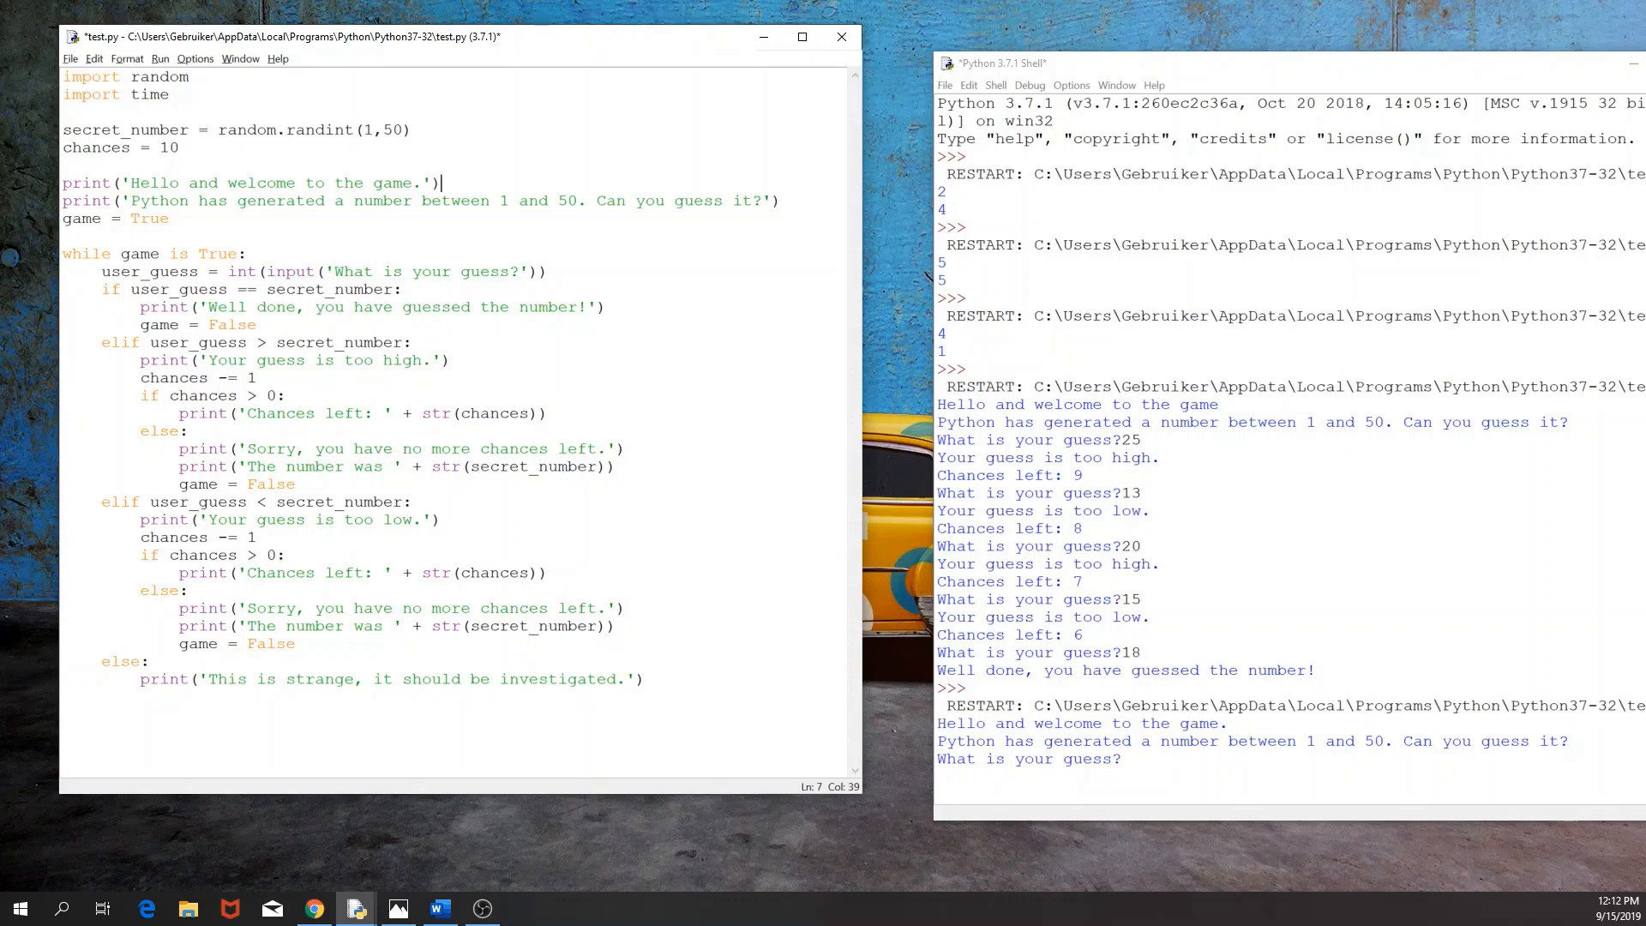
text(time.sleep(2)
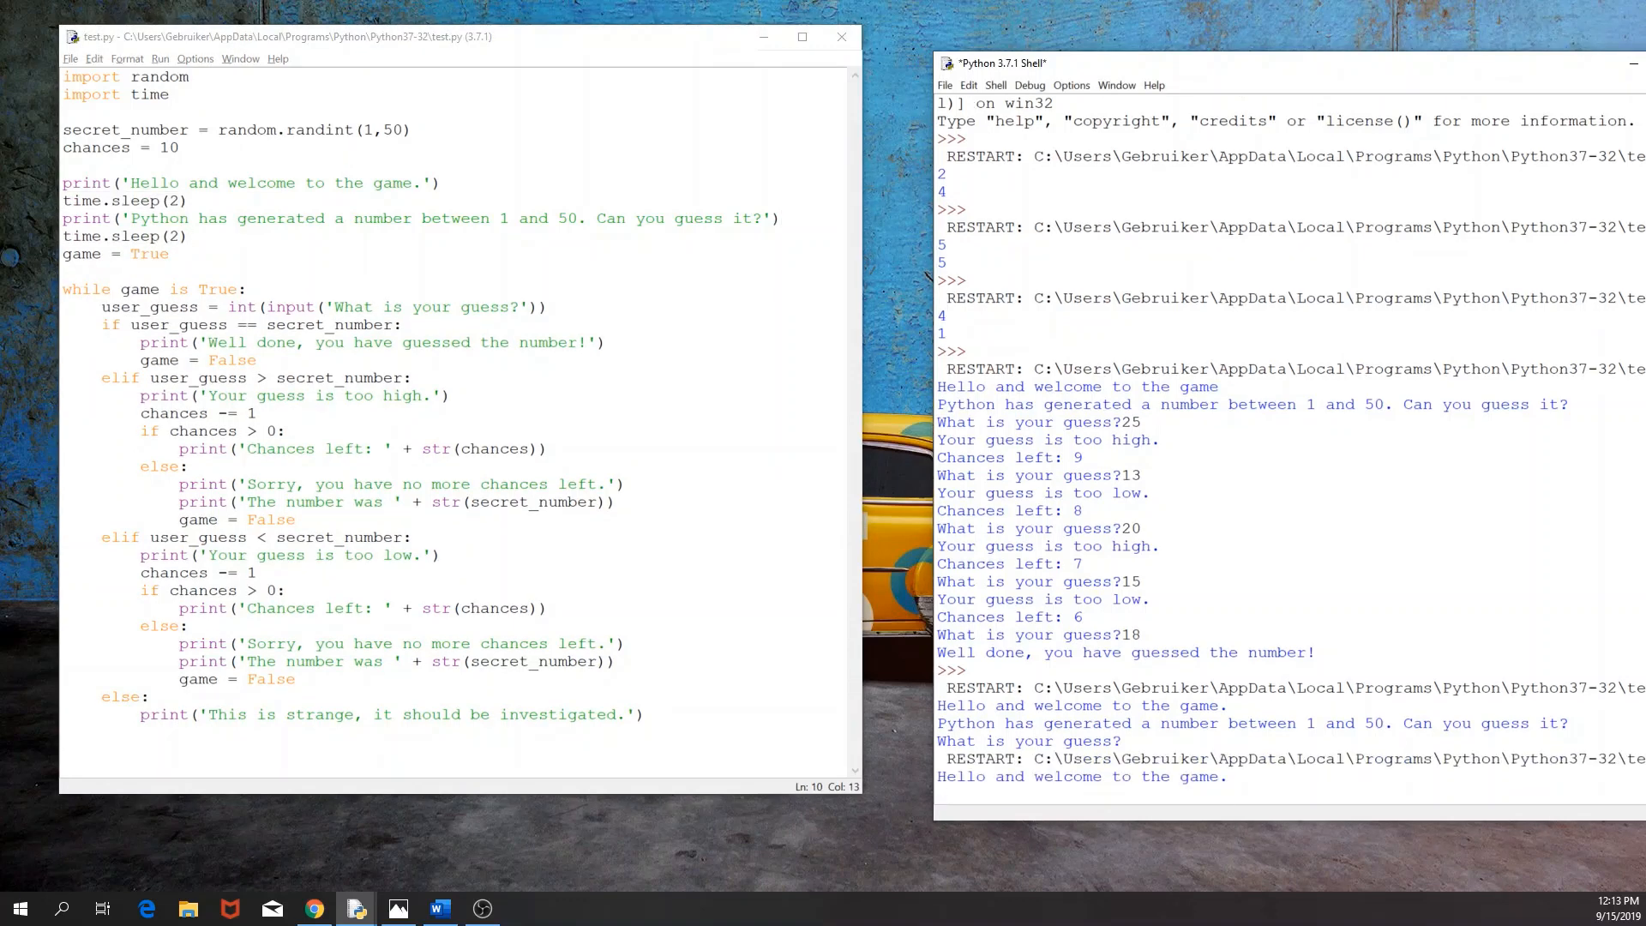
Run the game again, guessing 2 until all chances are used and 14 is revealed.
scroll(down, 3)
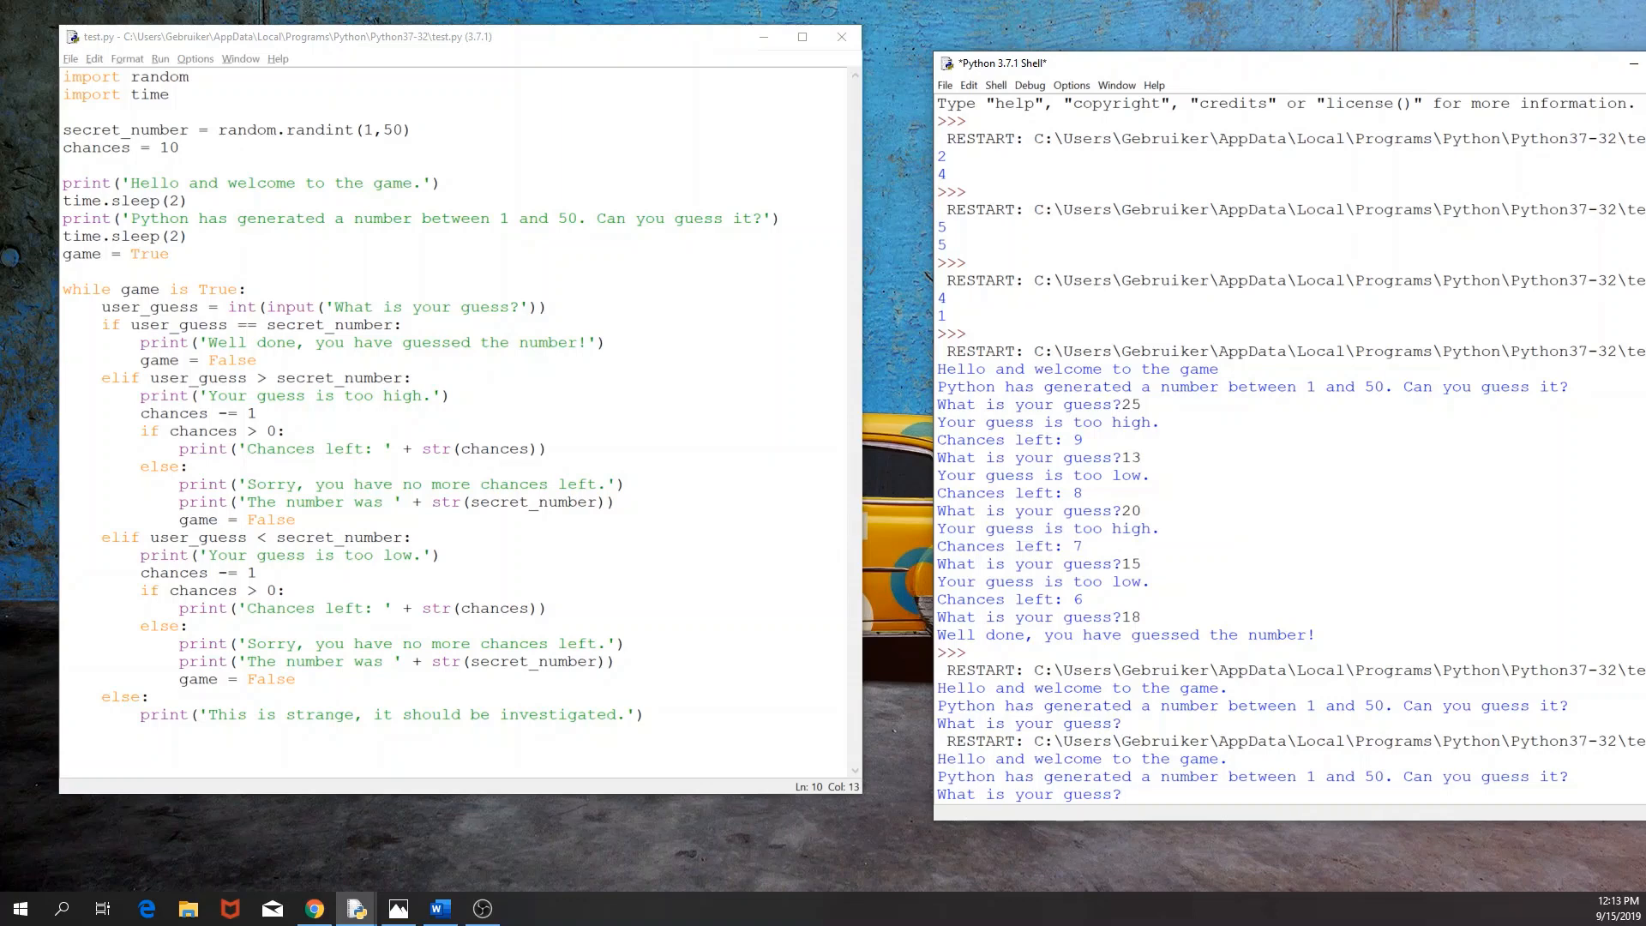
text(2)
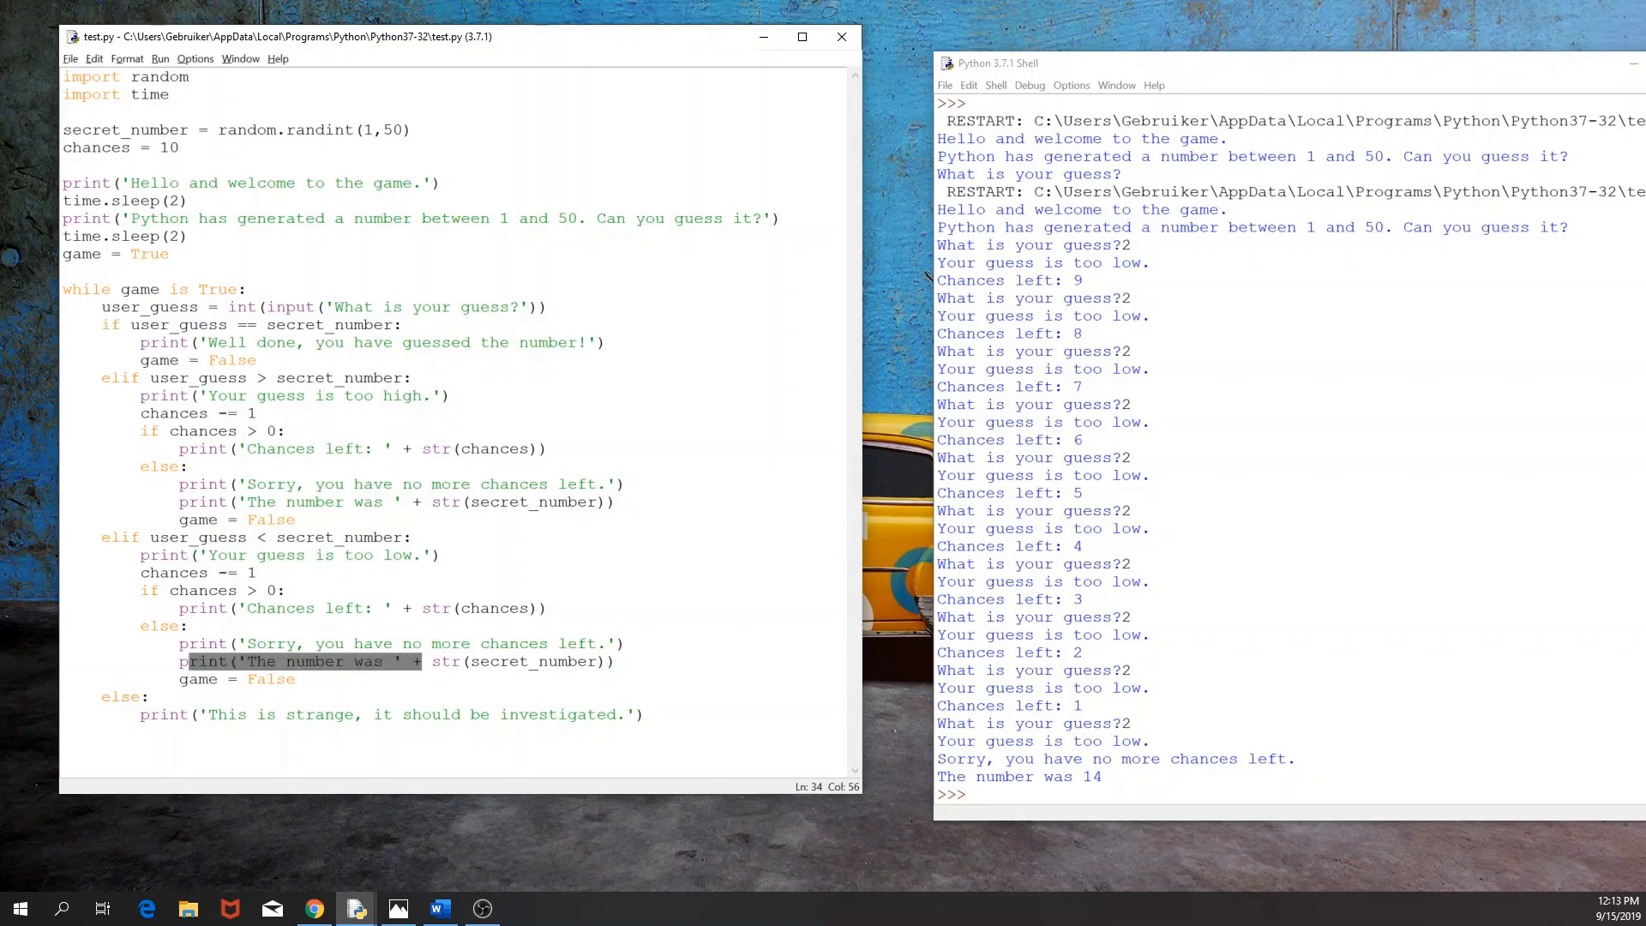
Append + '.' to both 'The number was ' + str(secret_number) prints.
text(" ")
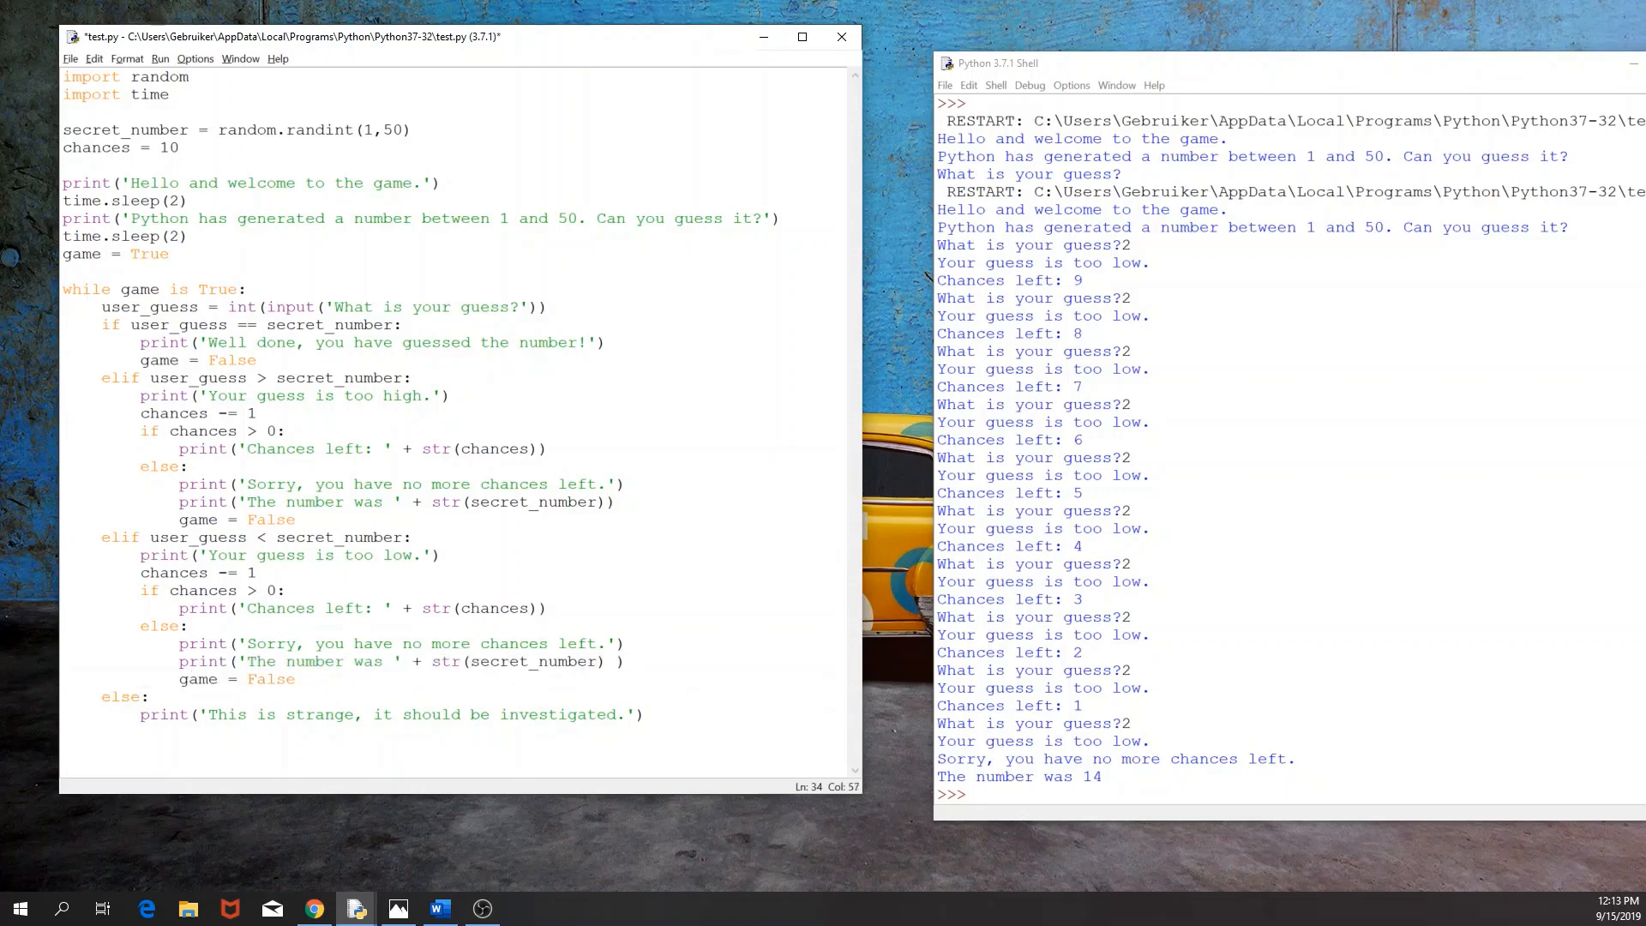
text(+ '.')
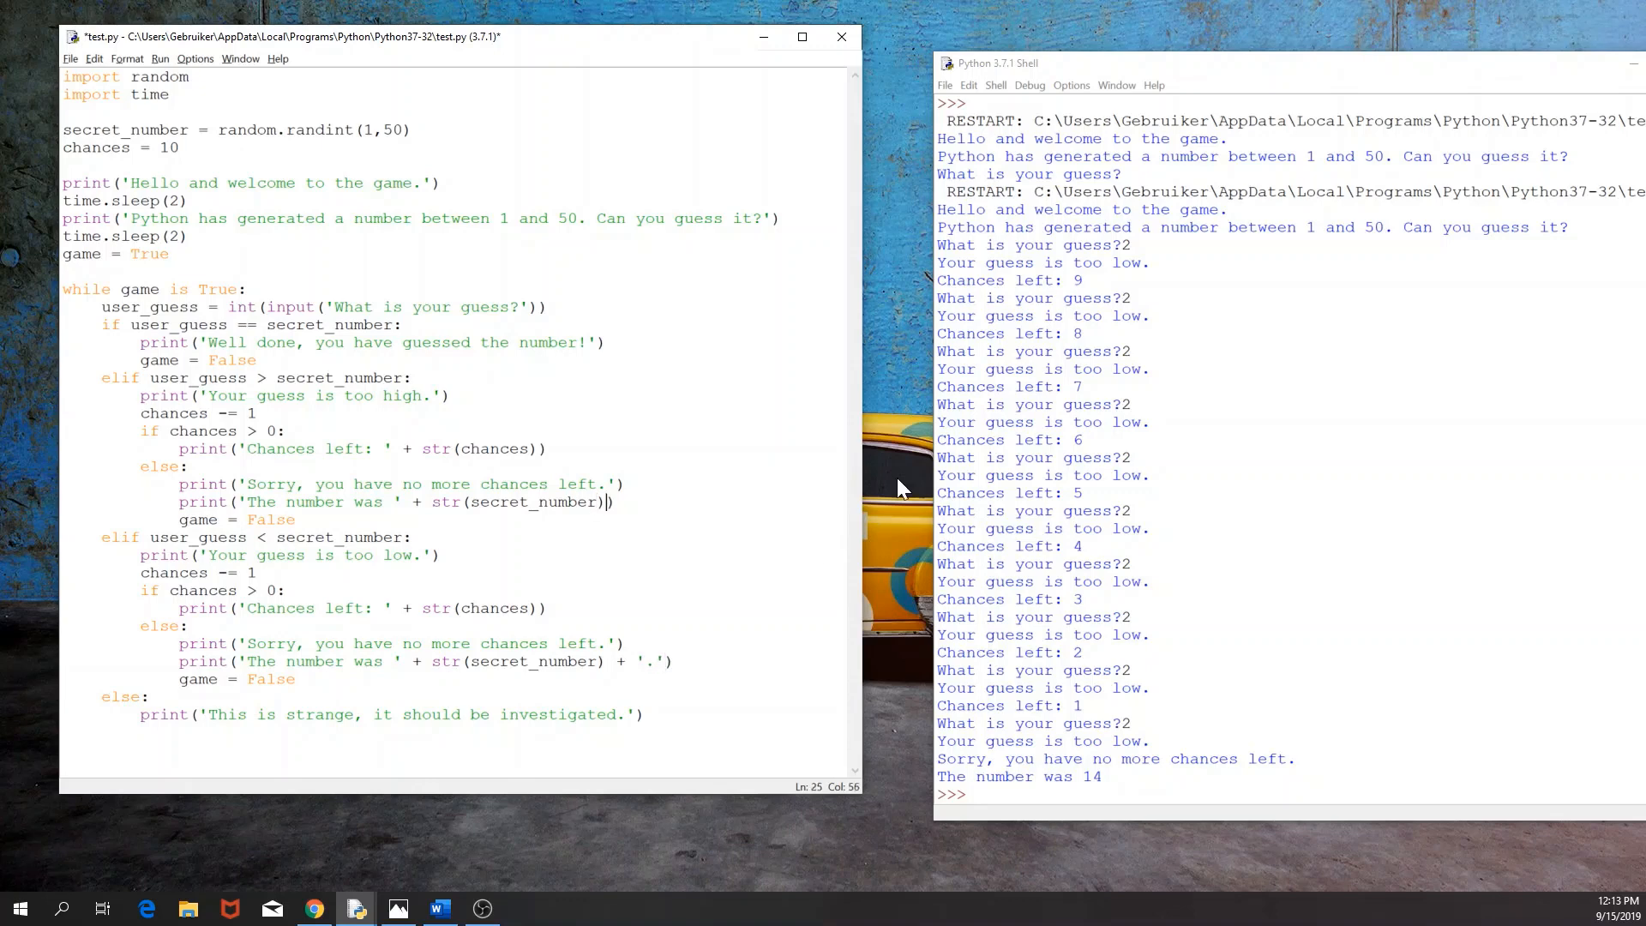
text(+ '.')
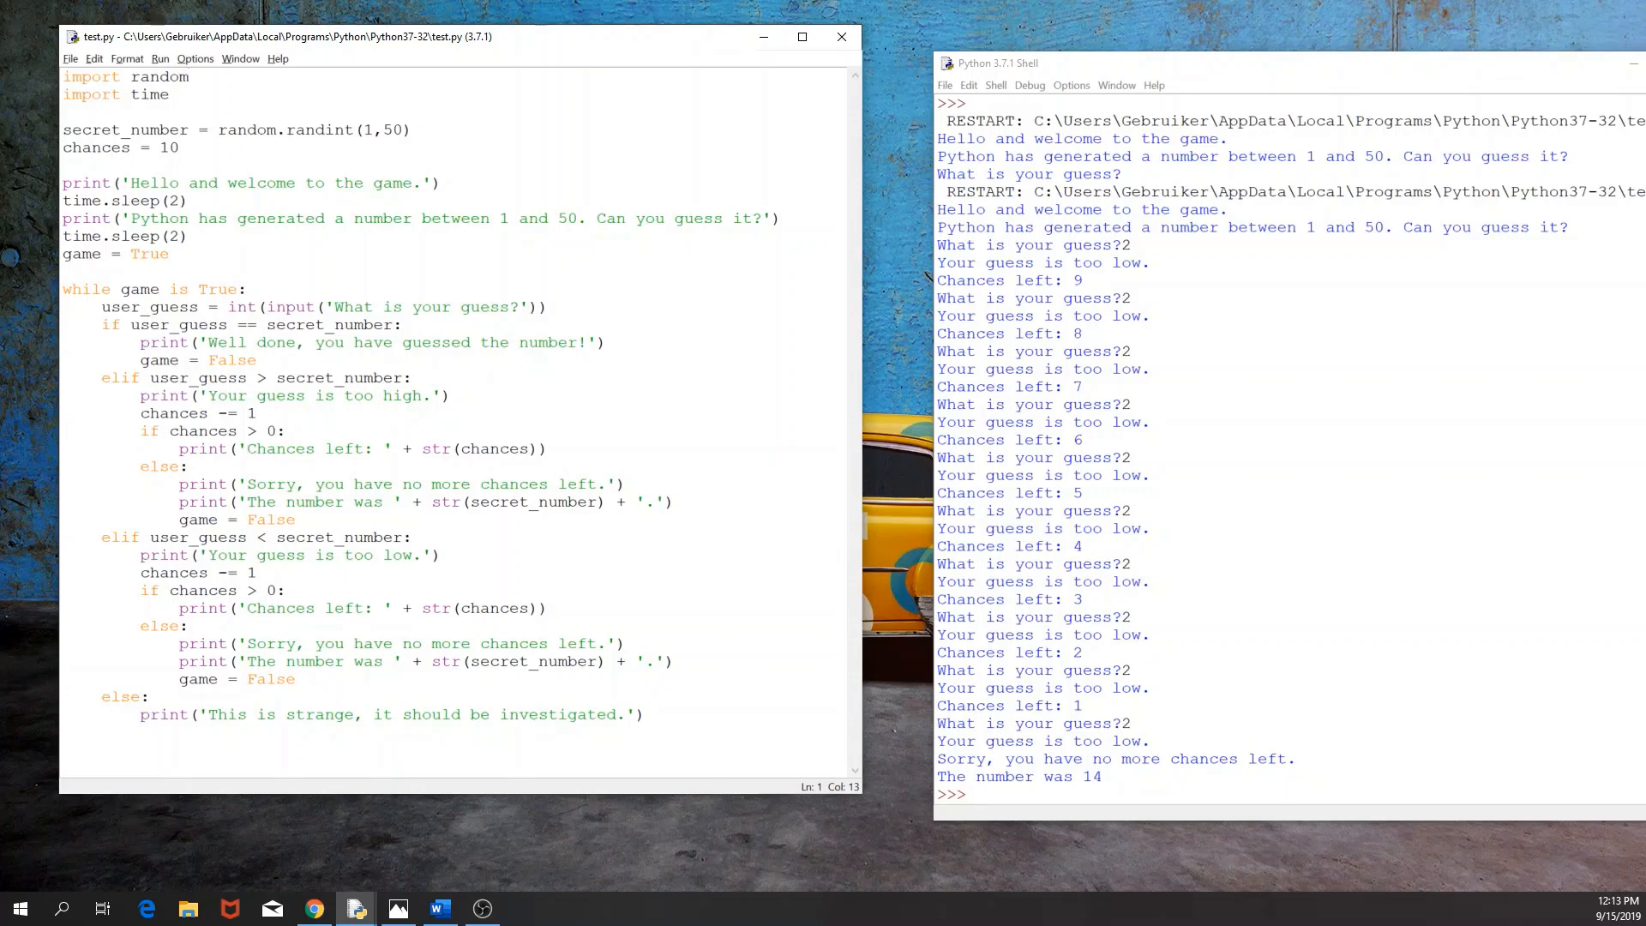
Save test.py and delete the empty lines after the final 'This is strange' print.
click(188, 77)
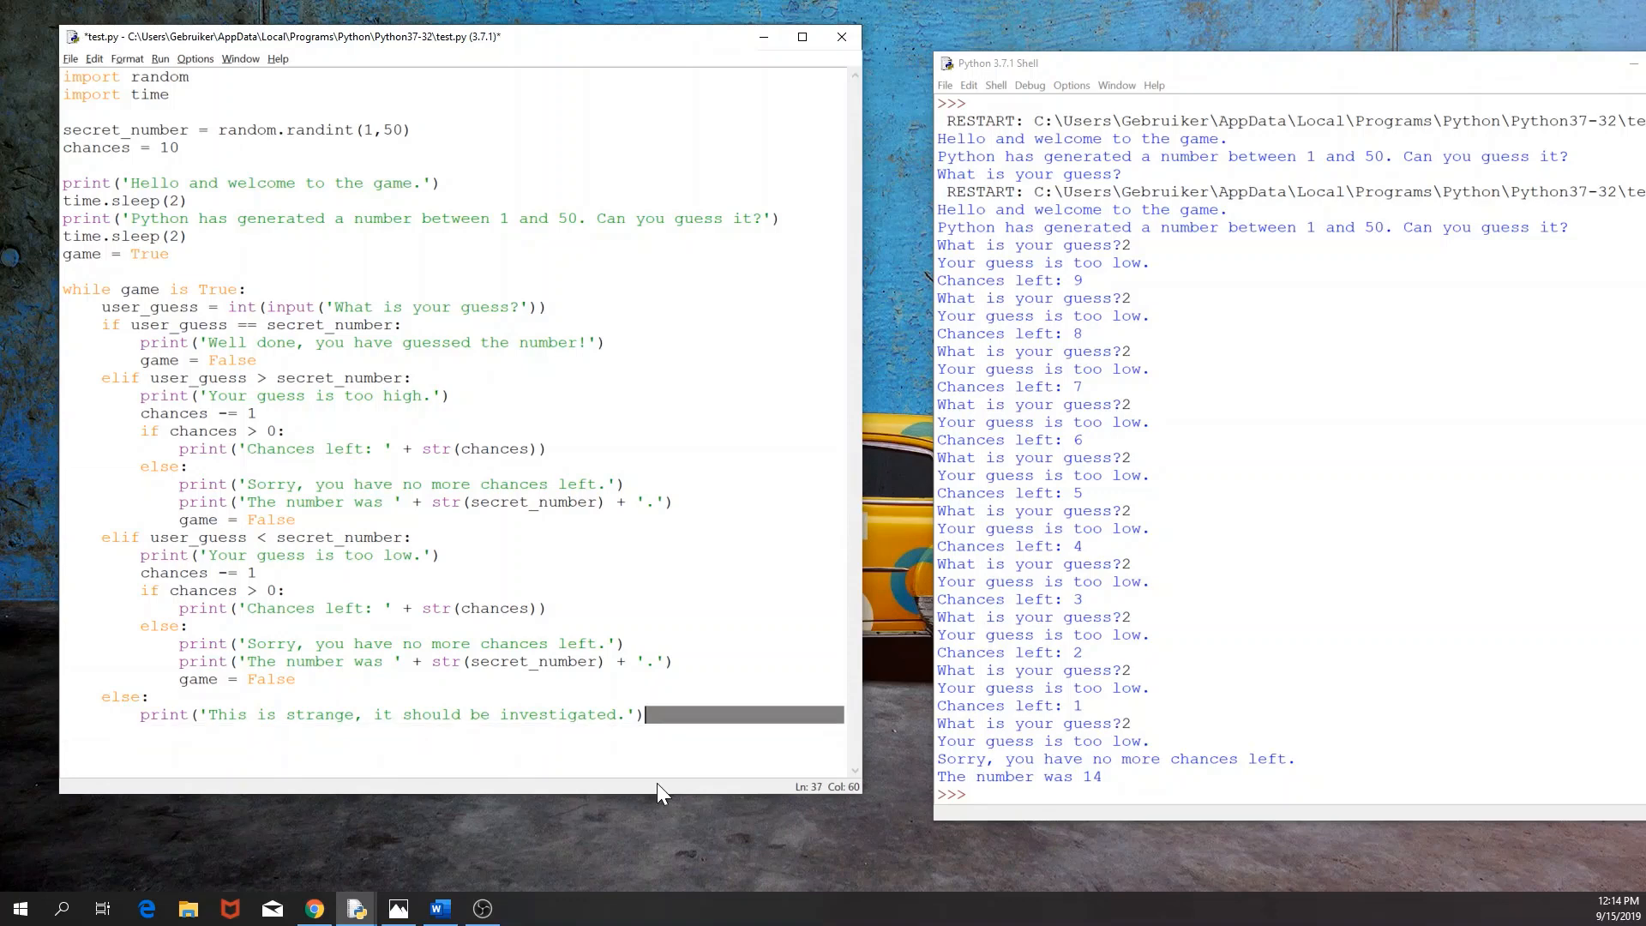
click(645, 714)
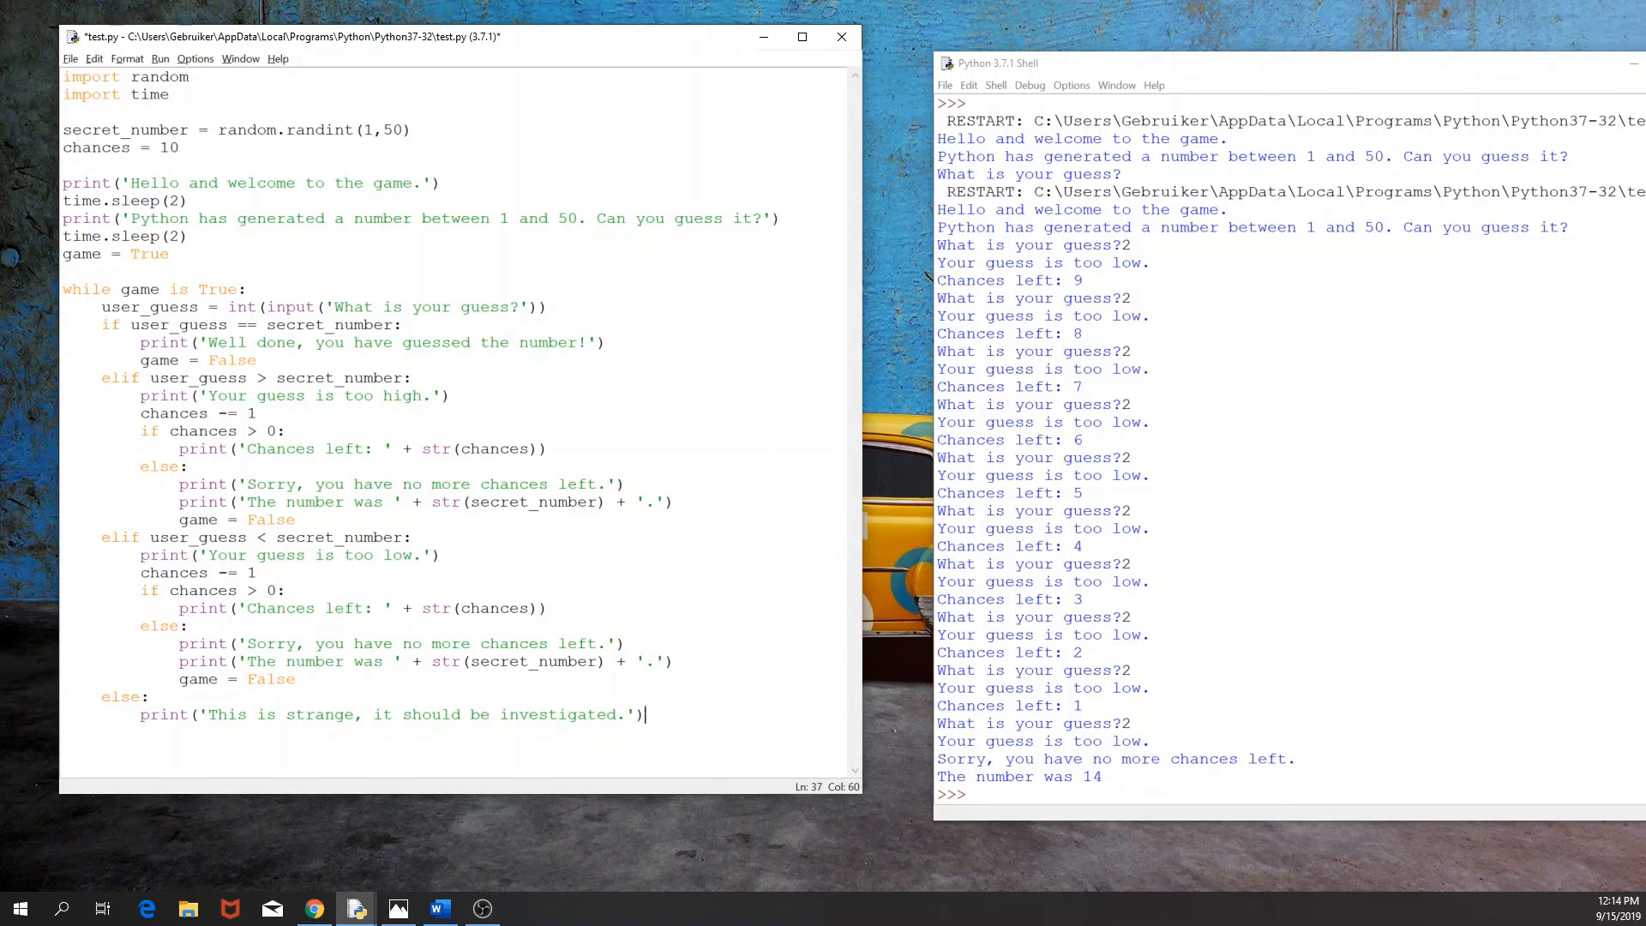
click(645, 715)
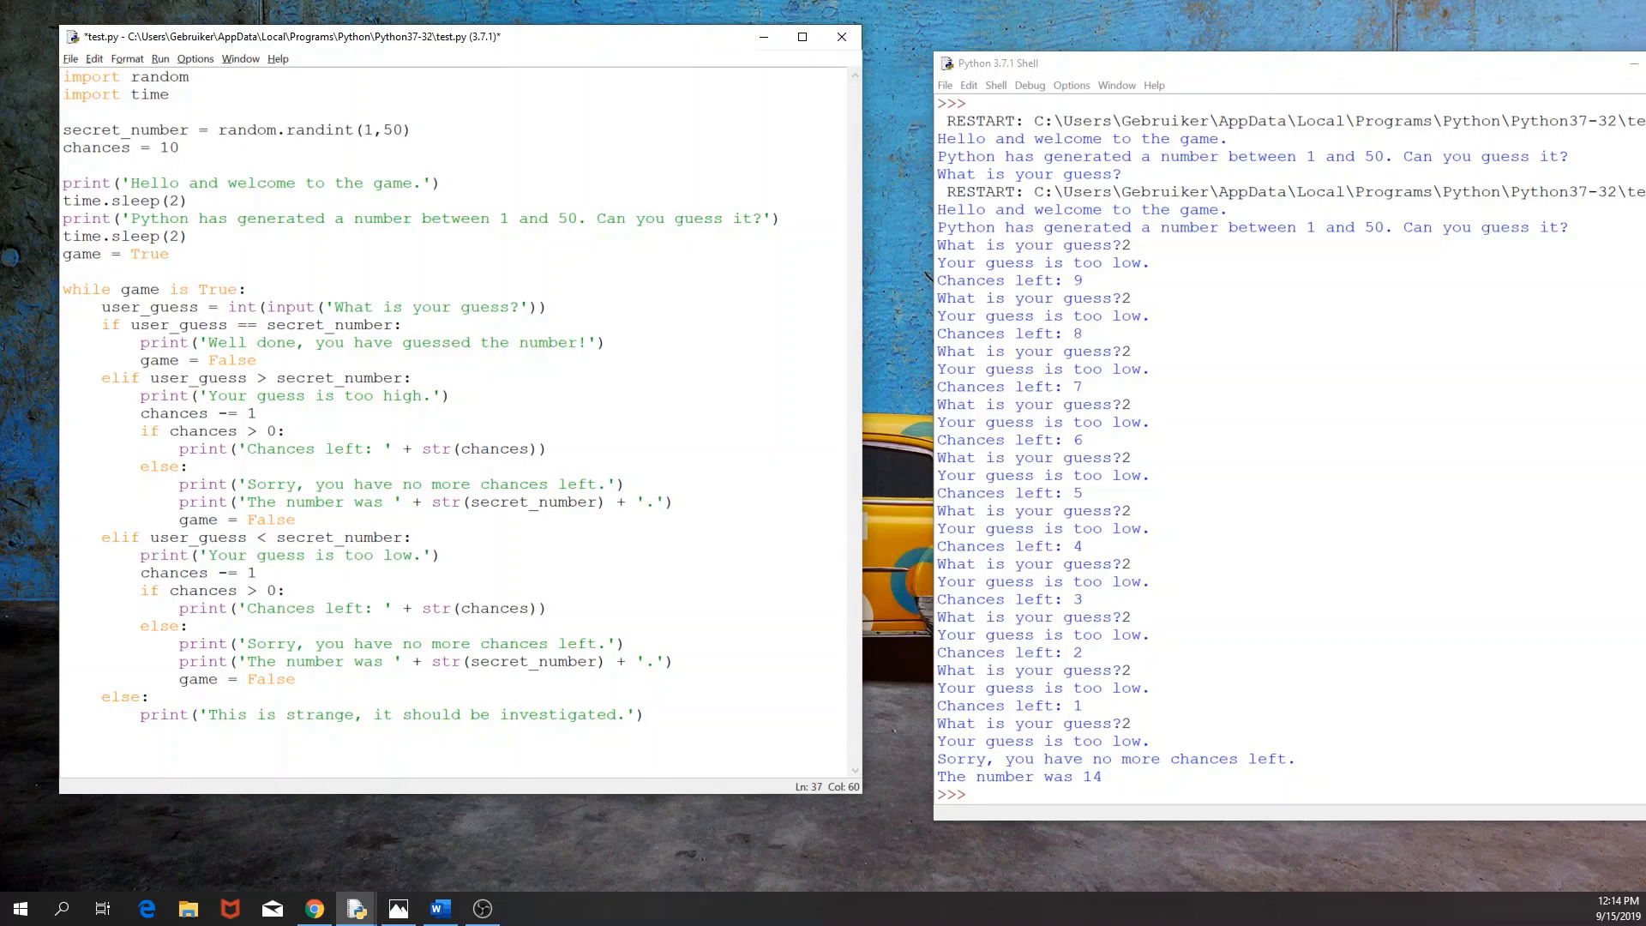